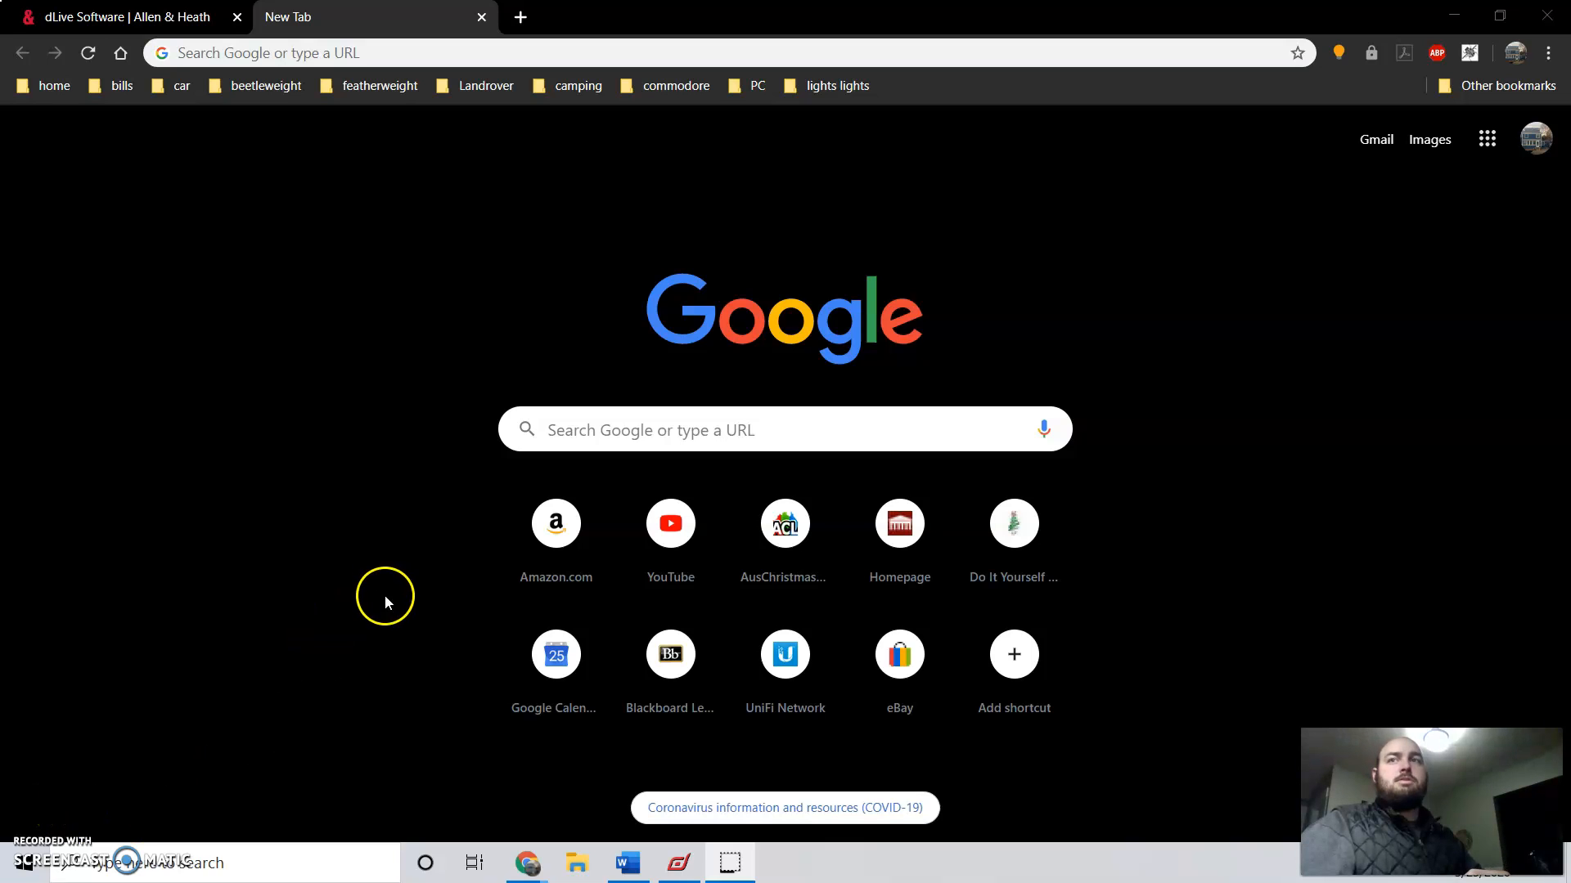
pyautogui.moveTo(473, 85)
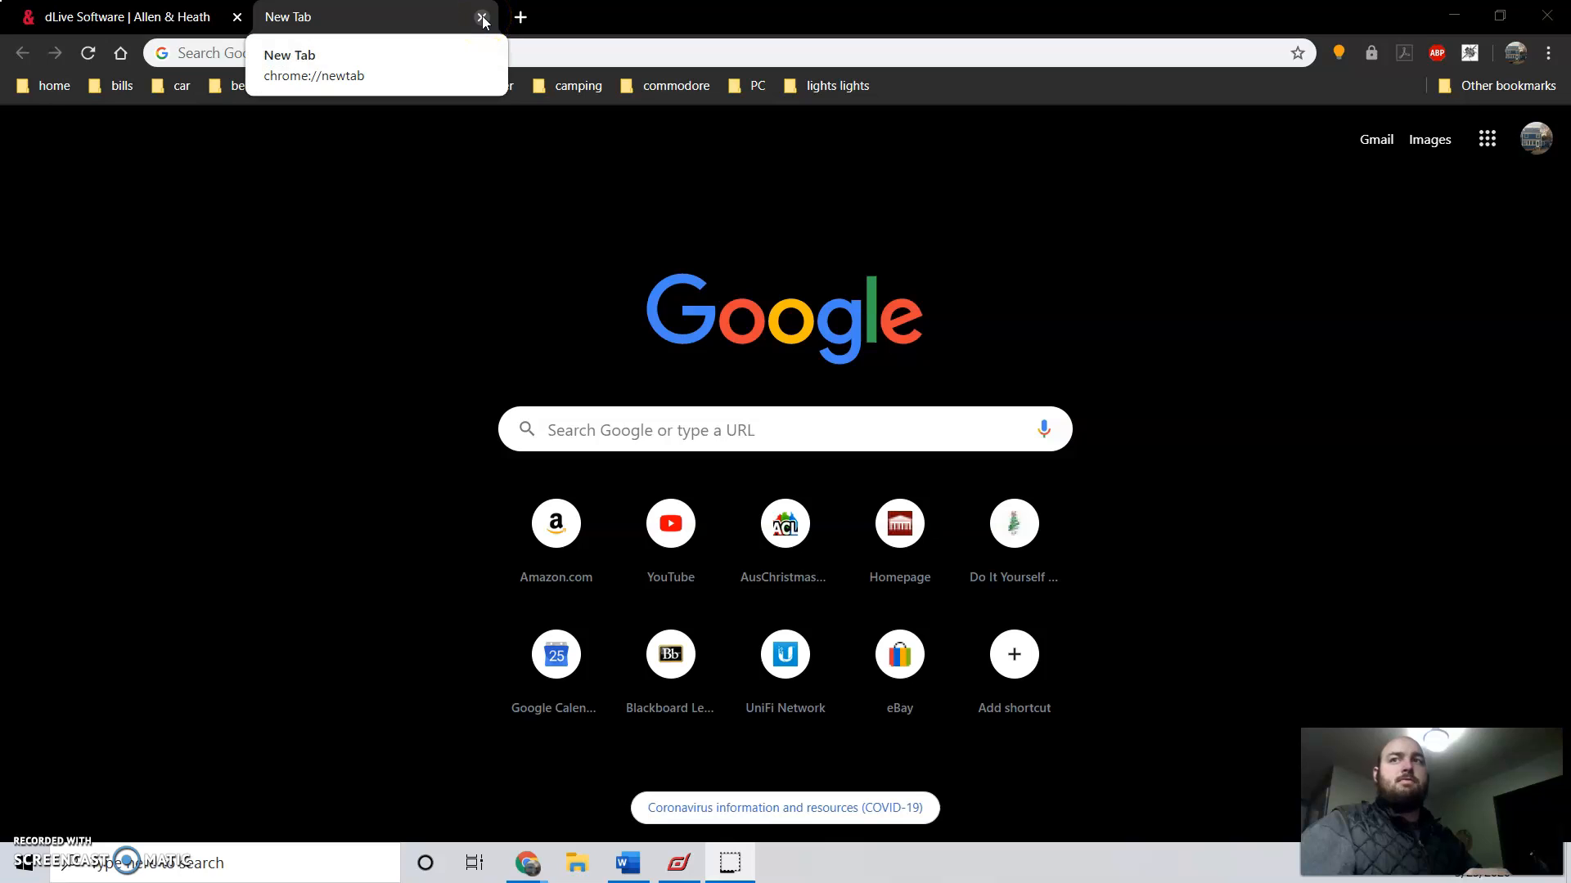
# Step: Close the empty tab, select version 1.84, and expand the dLive Director Software section
pyautogui.click(482, 18)
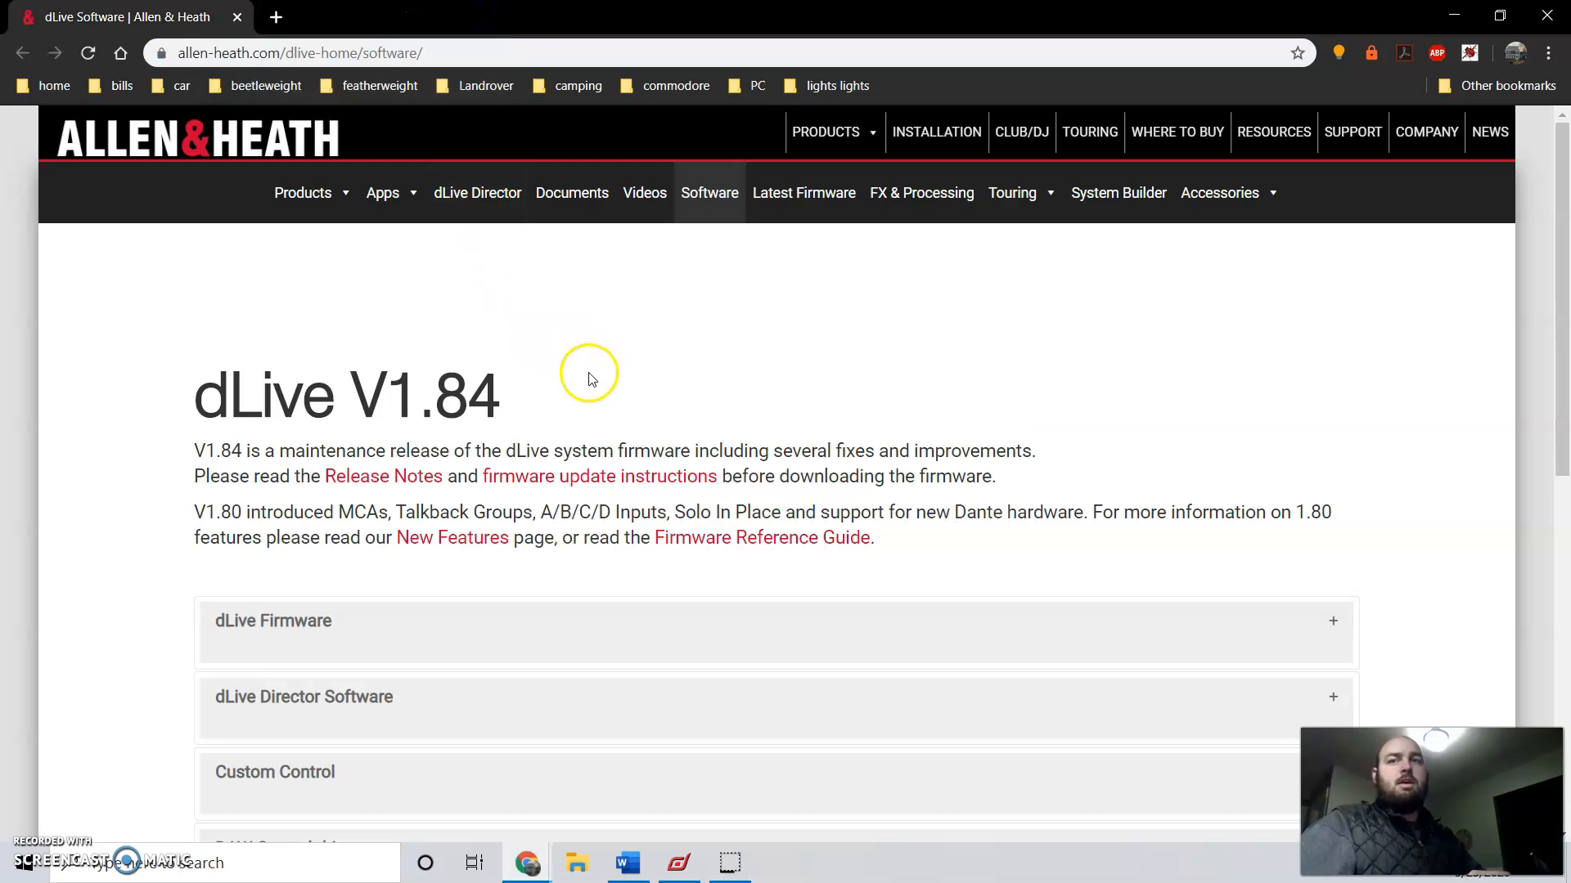
pyautogui.doubleClick(442, 394)
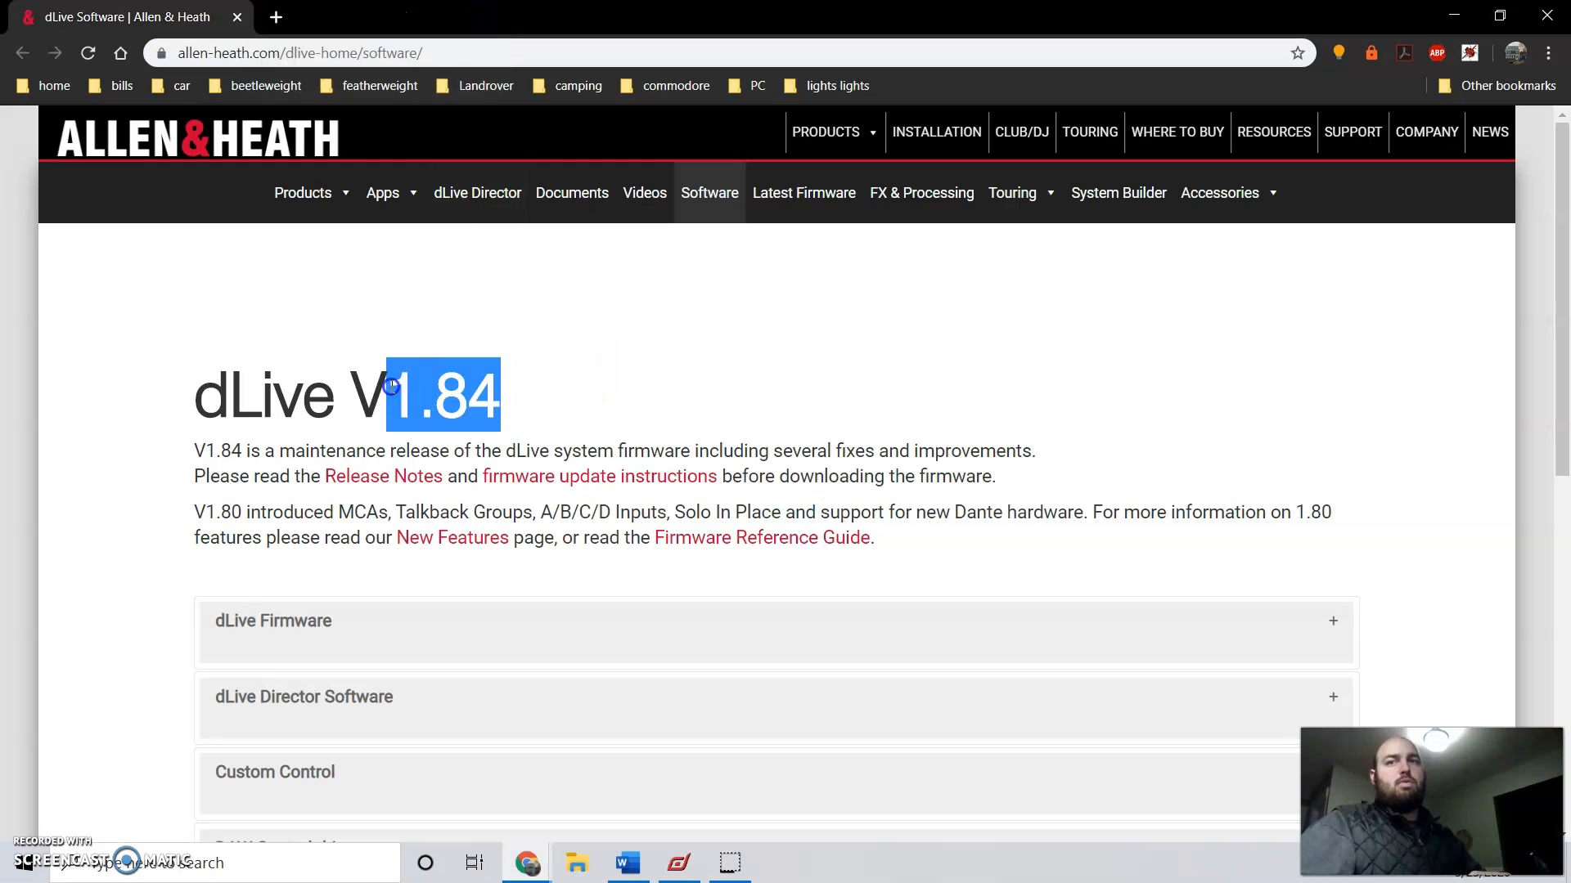
pyautogui.scroll(-3)
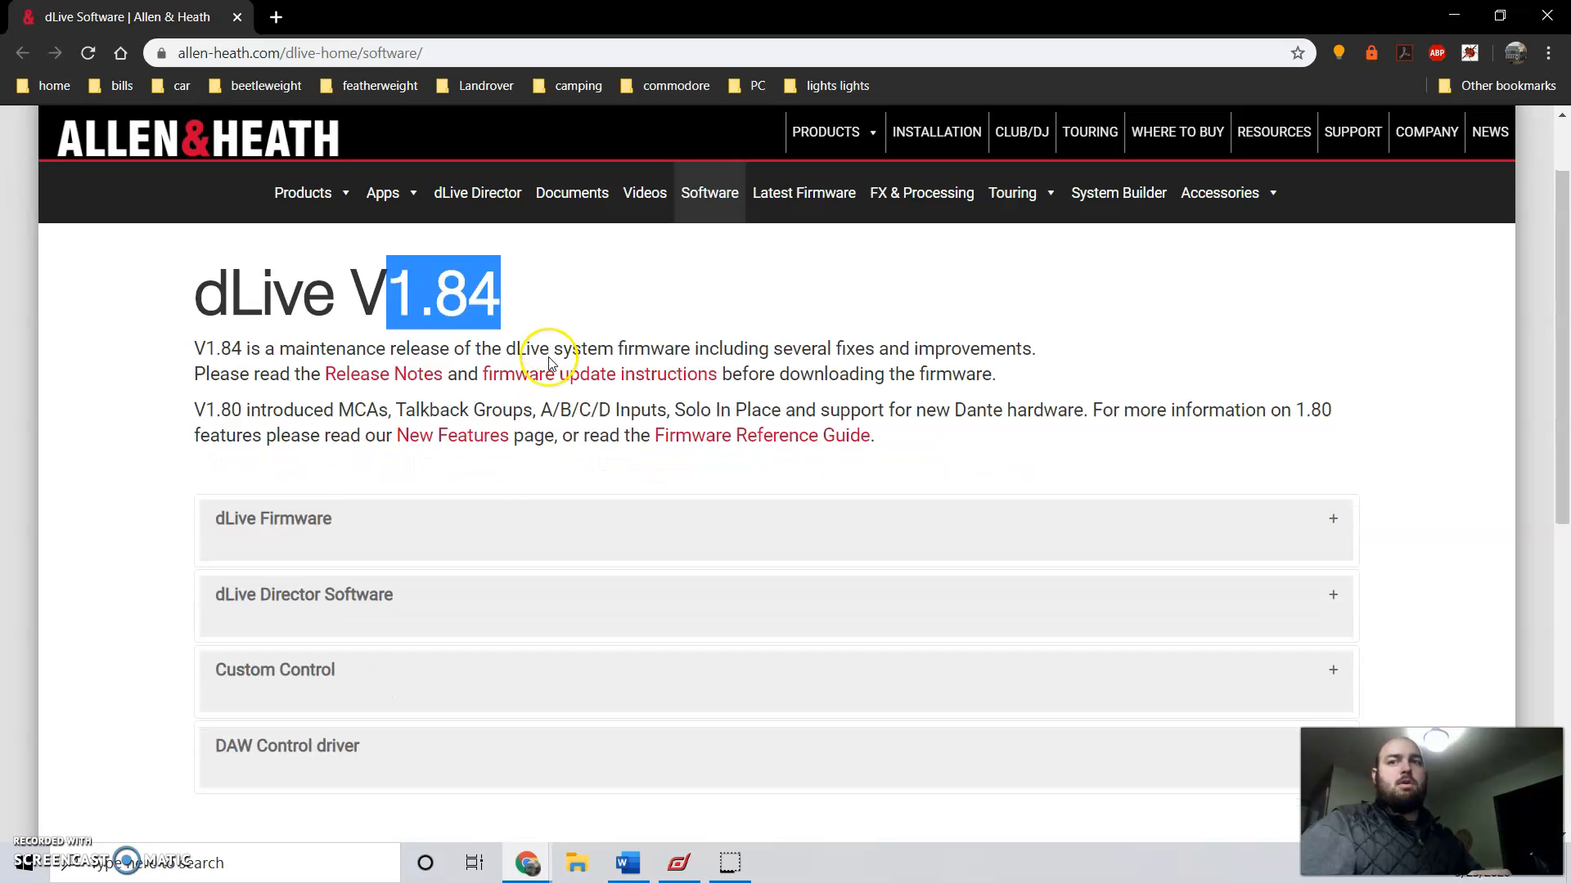
pyautogui.click(304, 594)
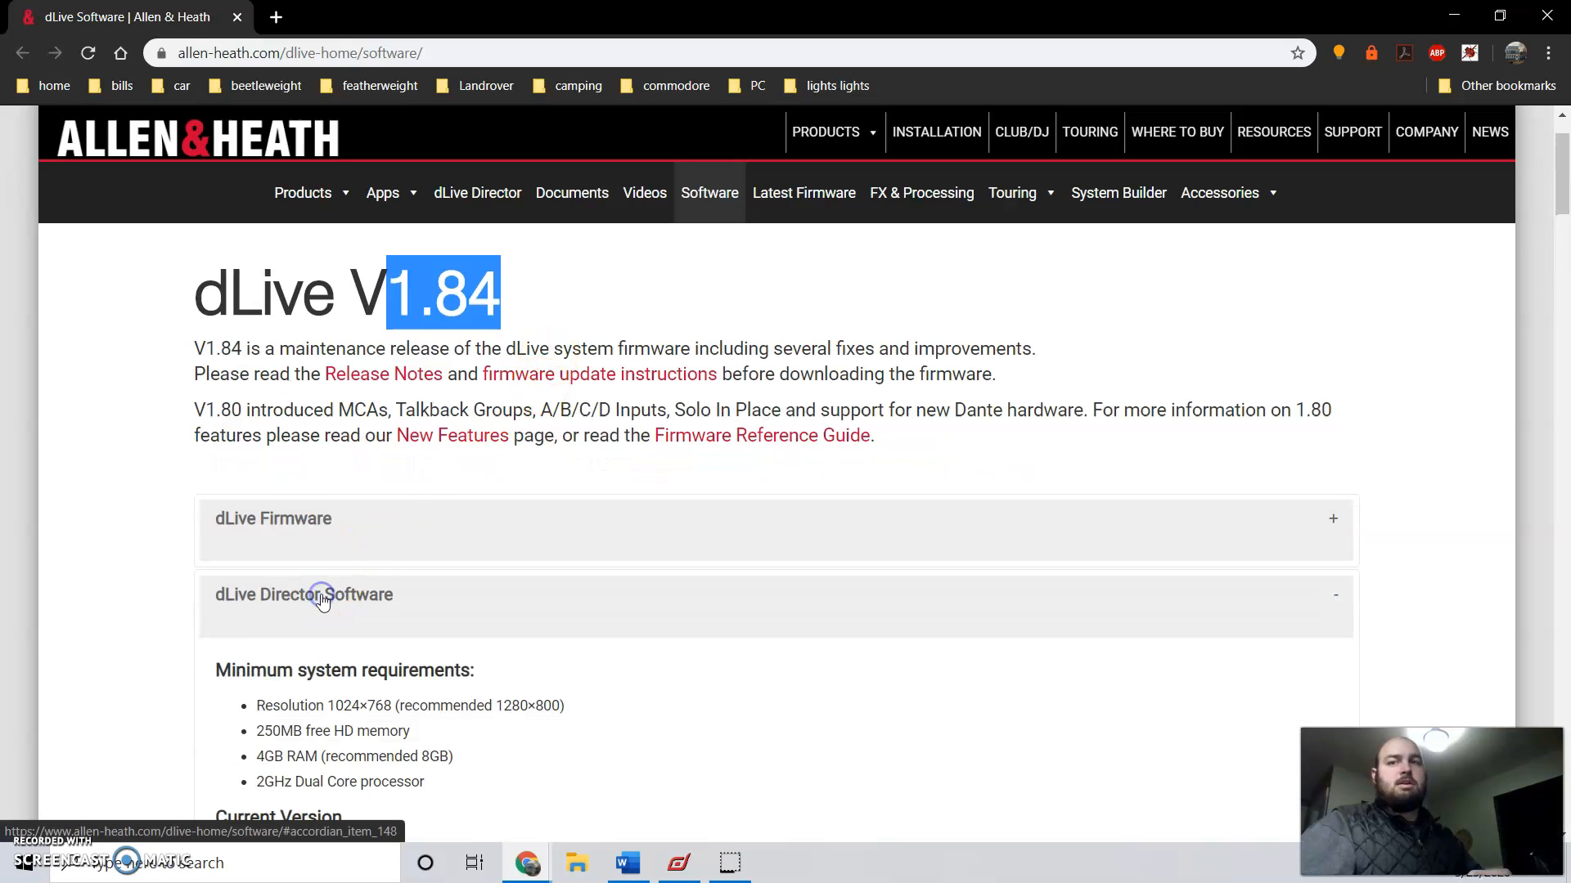
pyautogui.scroll(-3)
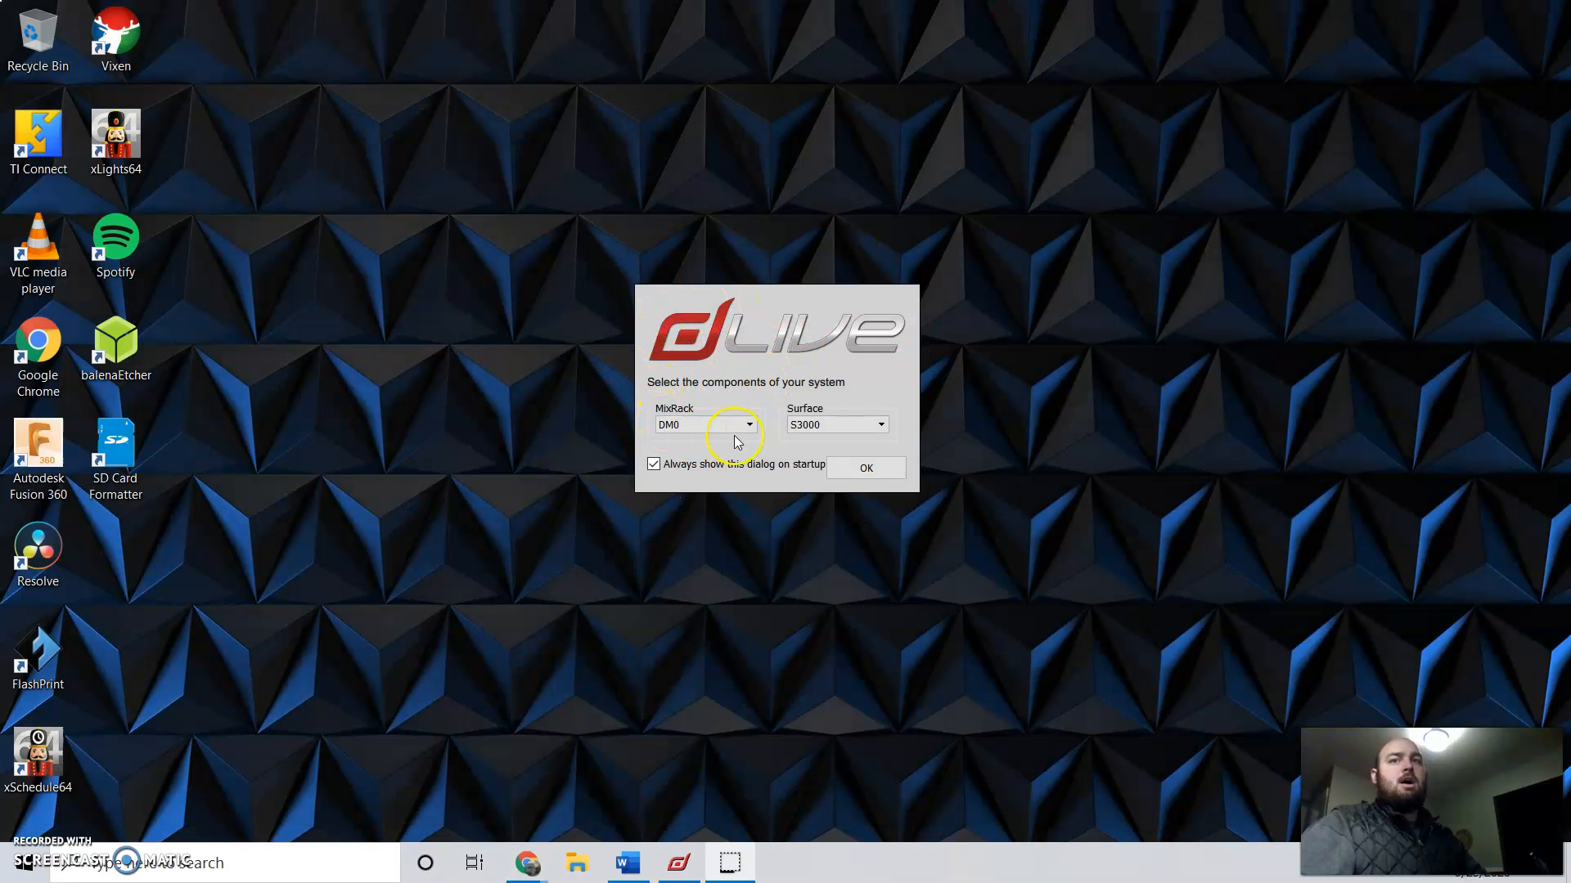
# Step: Choose a CDM48 MixRack with a C2500 surface in the startup dialog and confirm
pyautogui.click(879, 424)
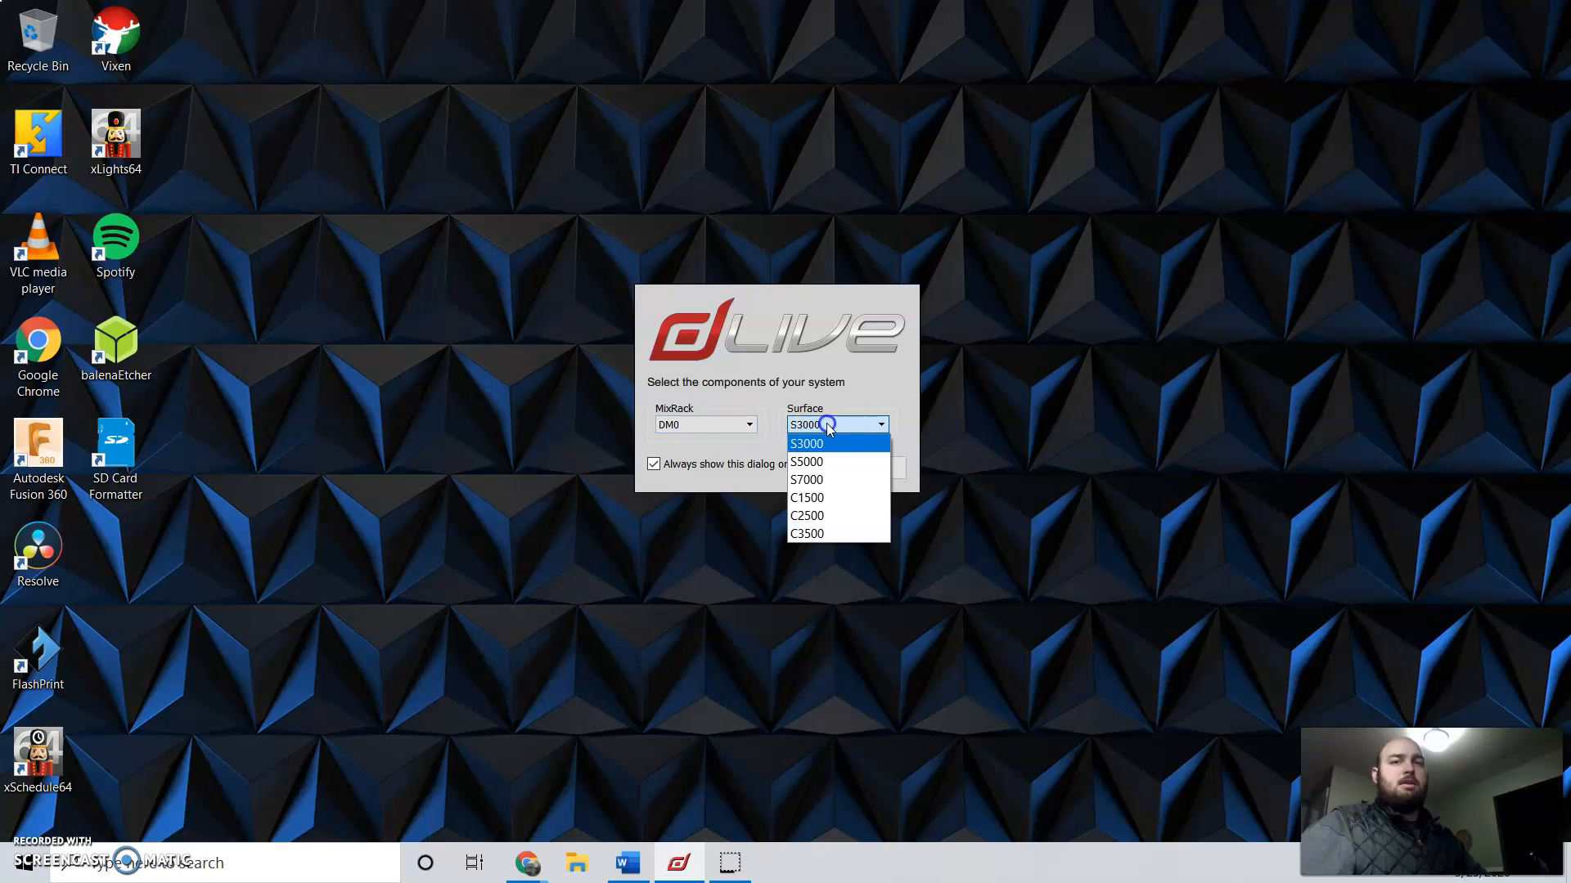
pyautogui.click(747, 424)
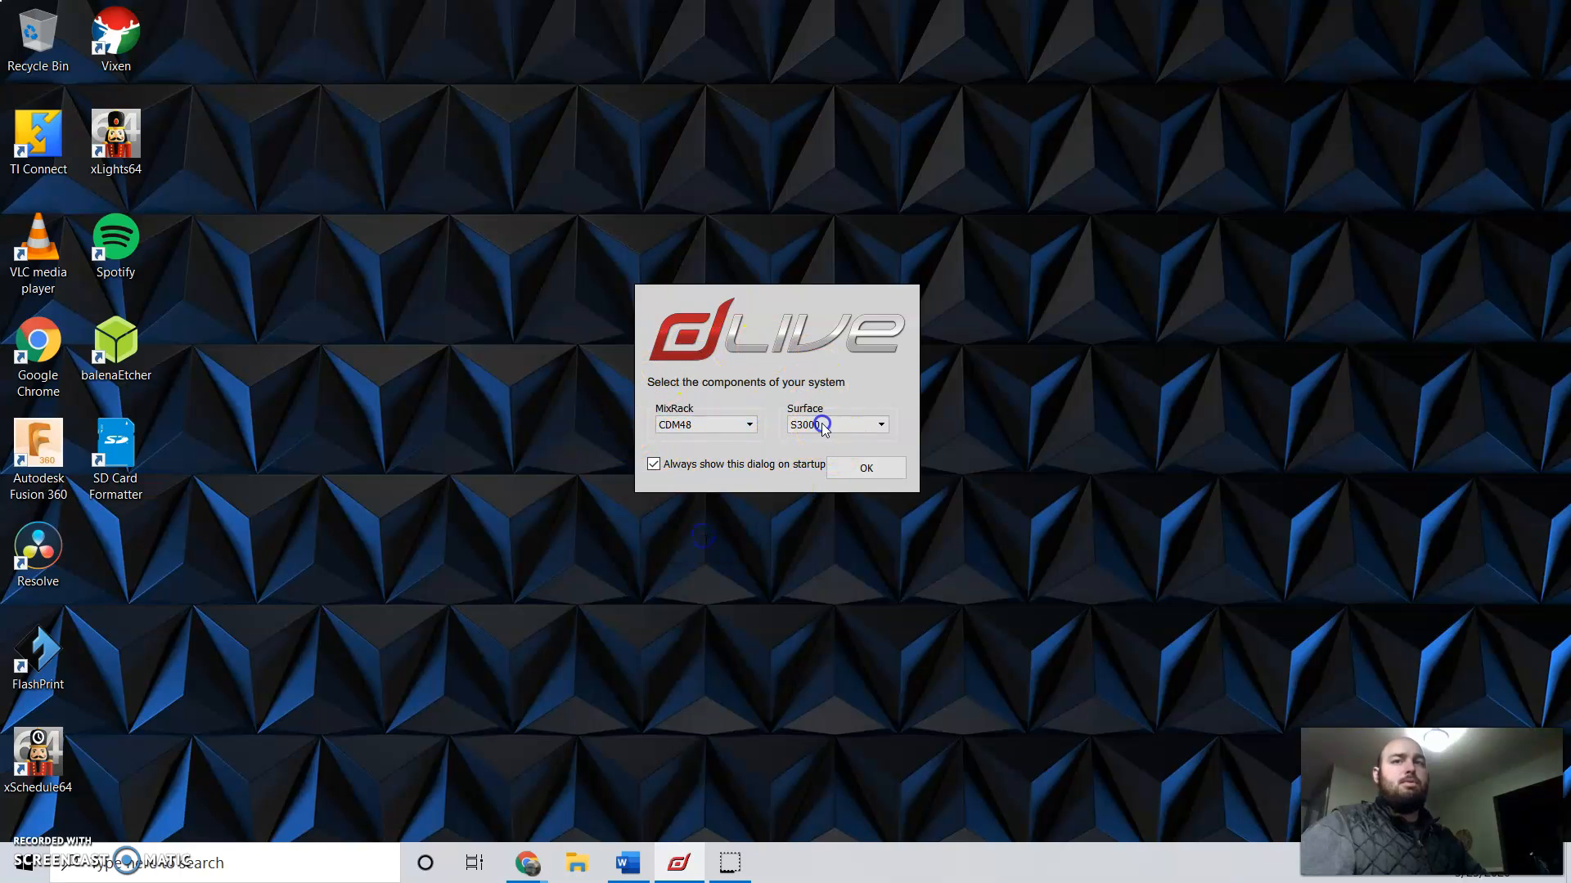
pyautogui.click(879, 425)
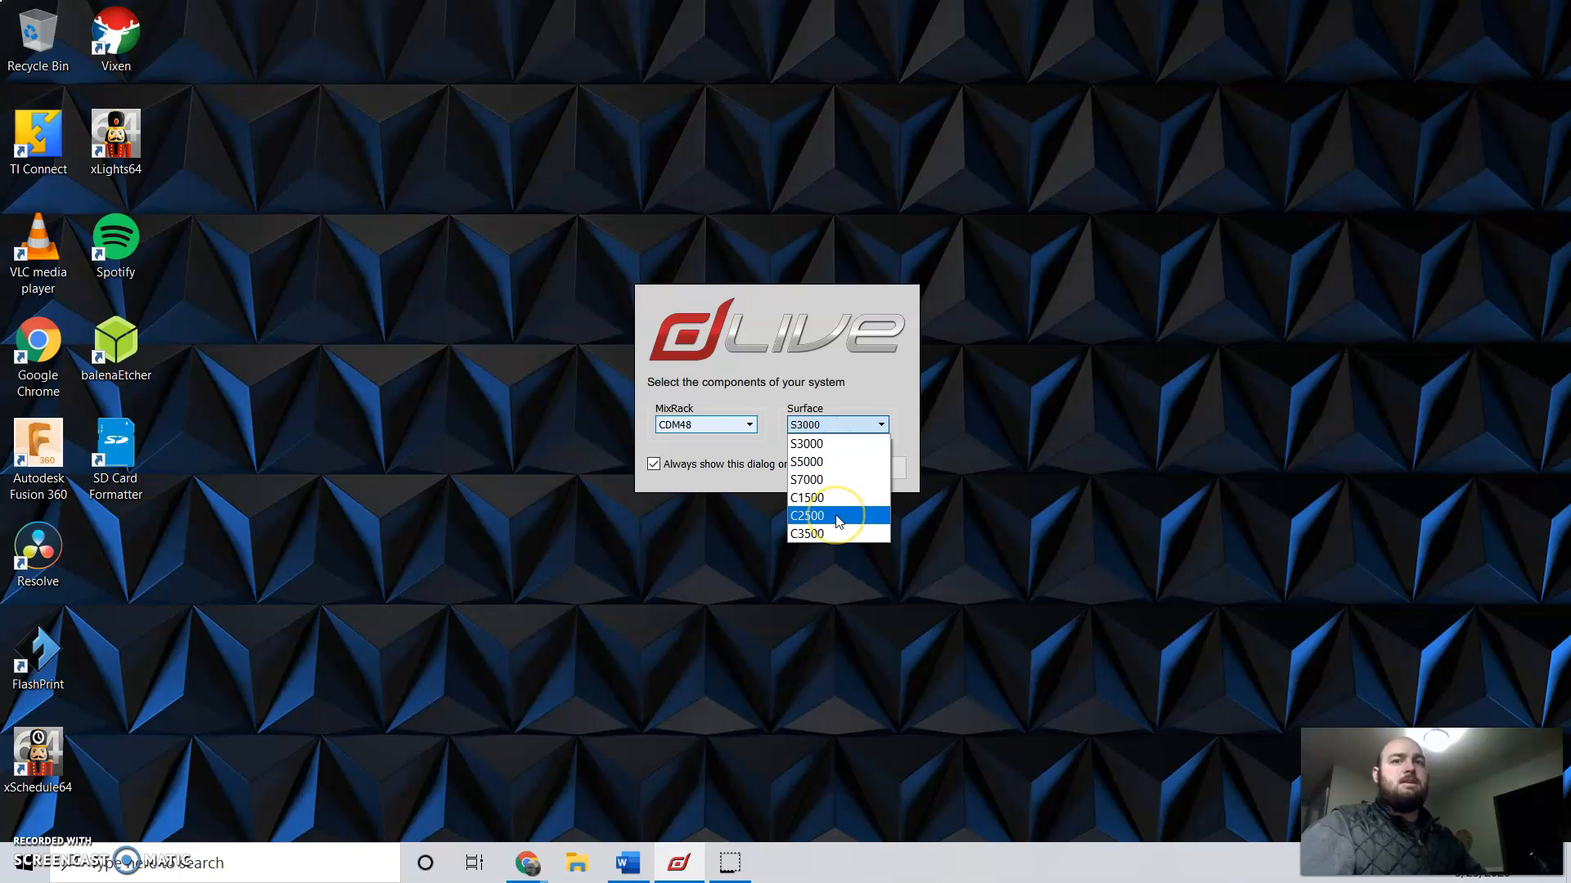
pyautogui.click(807, 514)
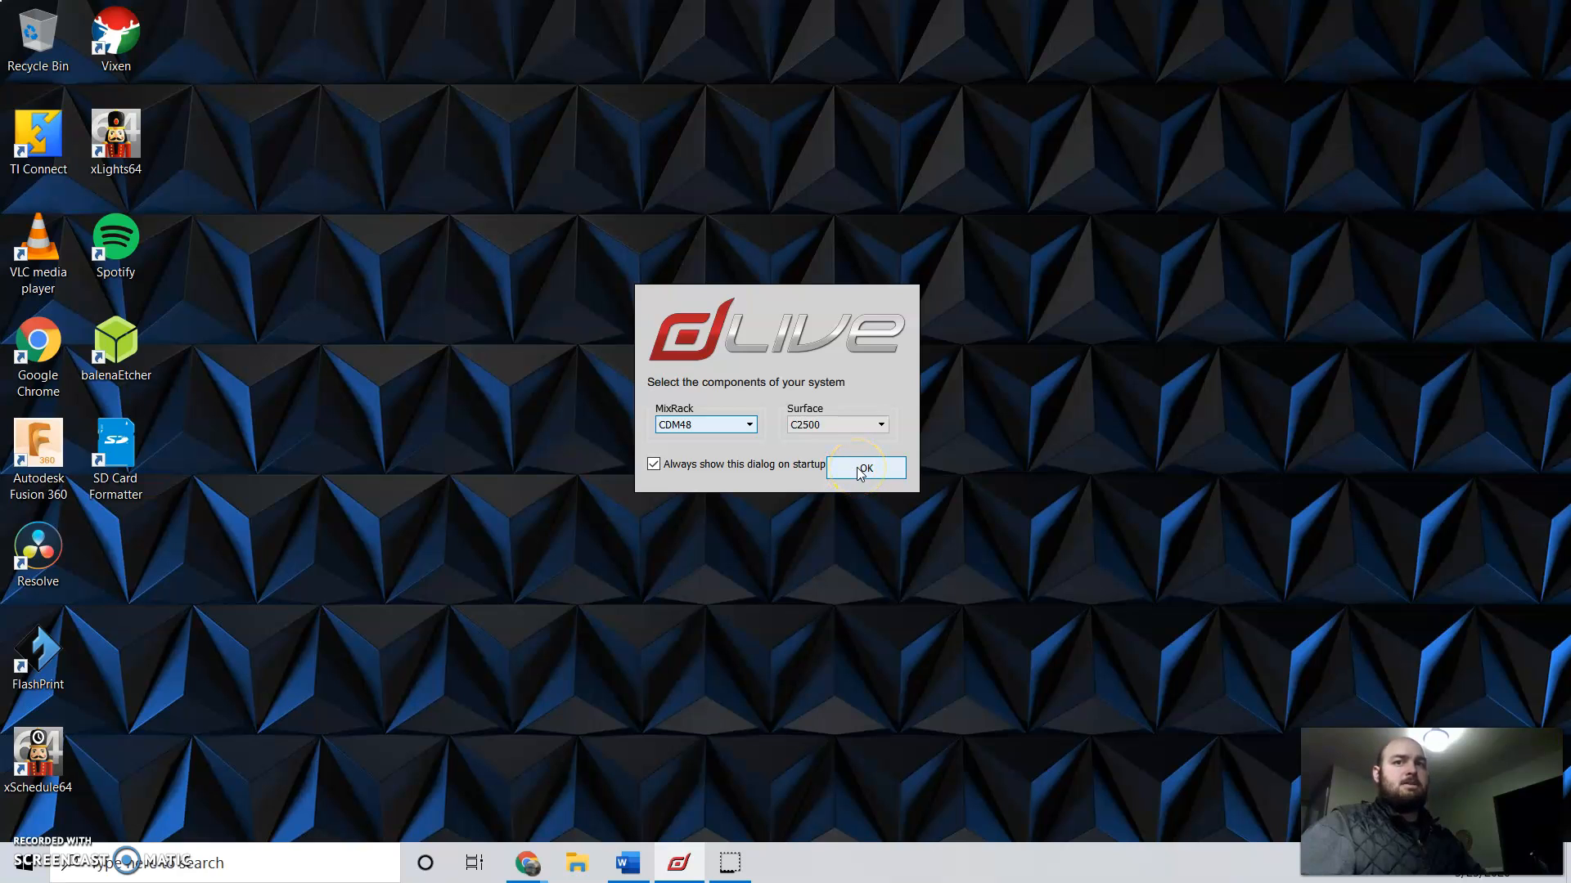
pyautogui.click(864, 469)
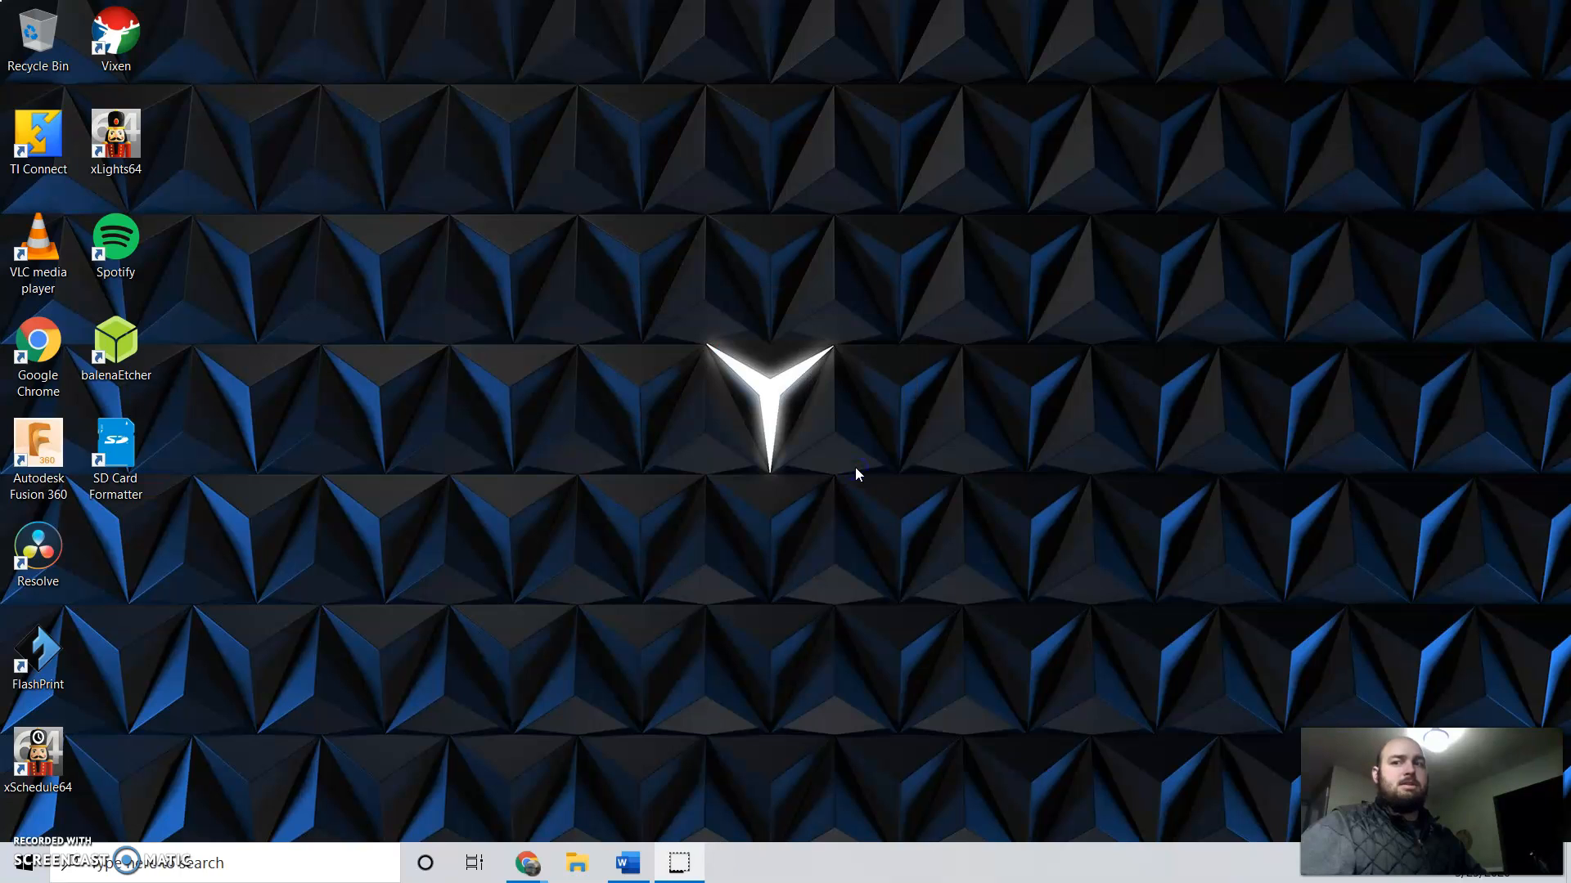
pyautogui.moveTo(867, 473)
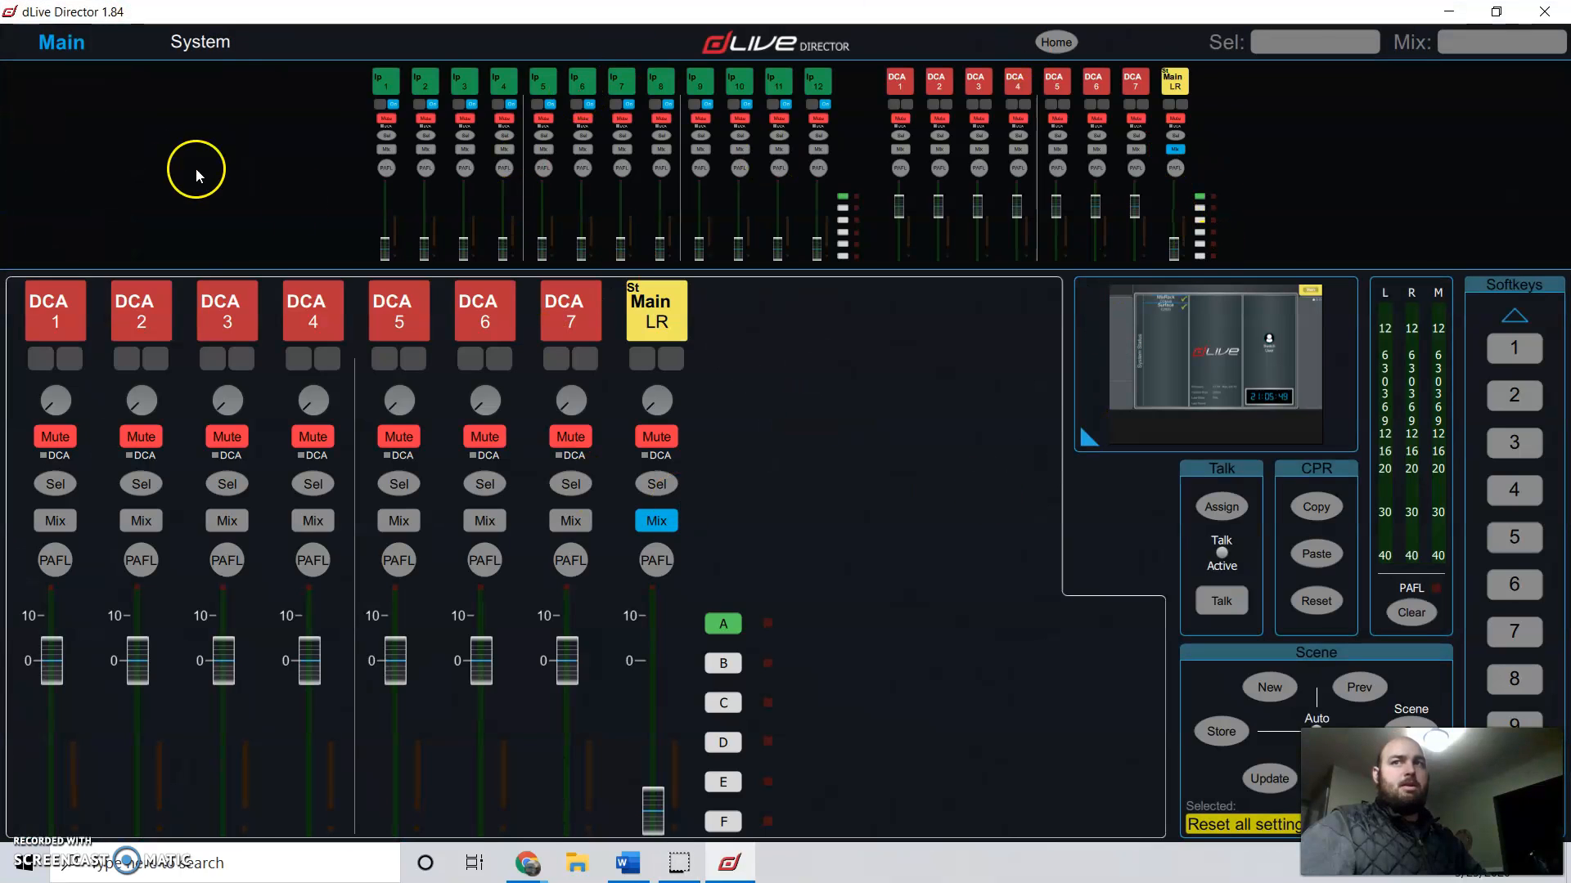
# Step: Switch to the System page with its online connection options
pyautogui.click(198, 41)
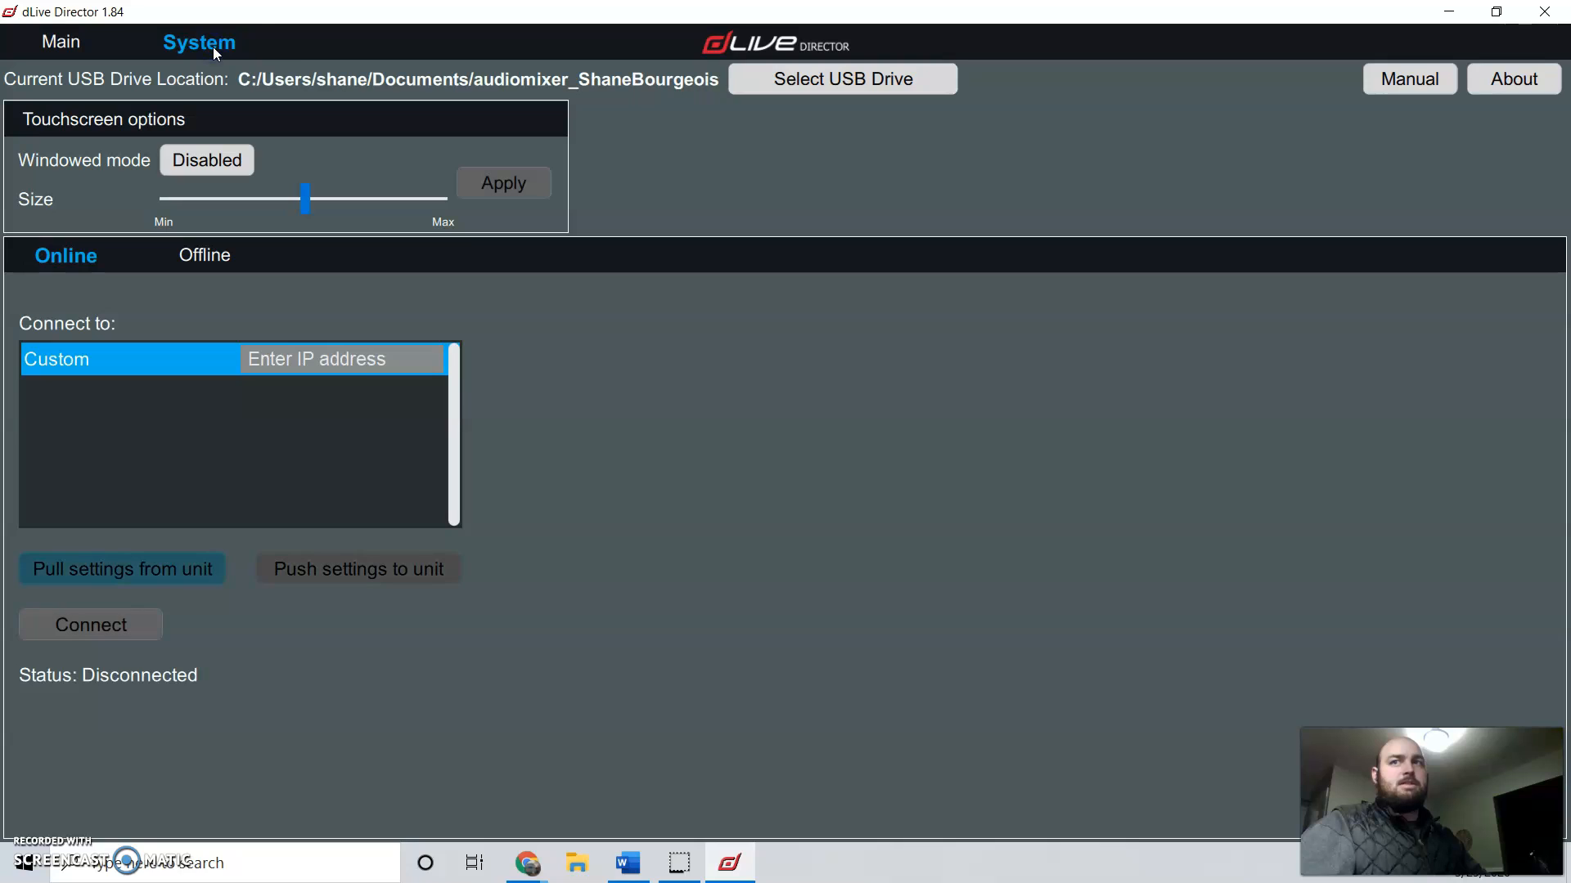
pyautogui.click(842, 79)
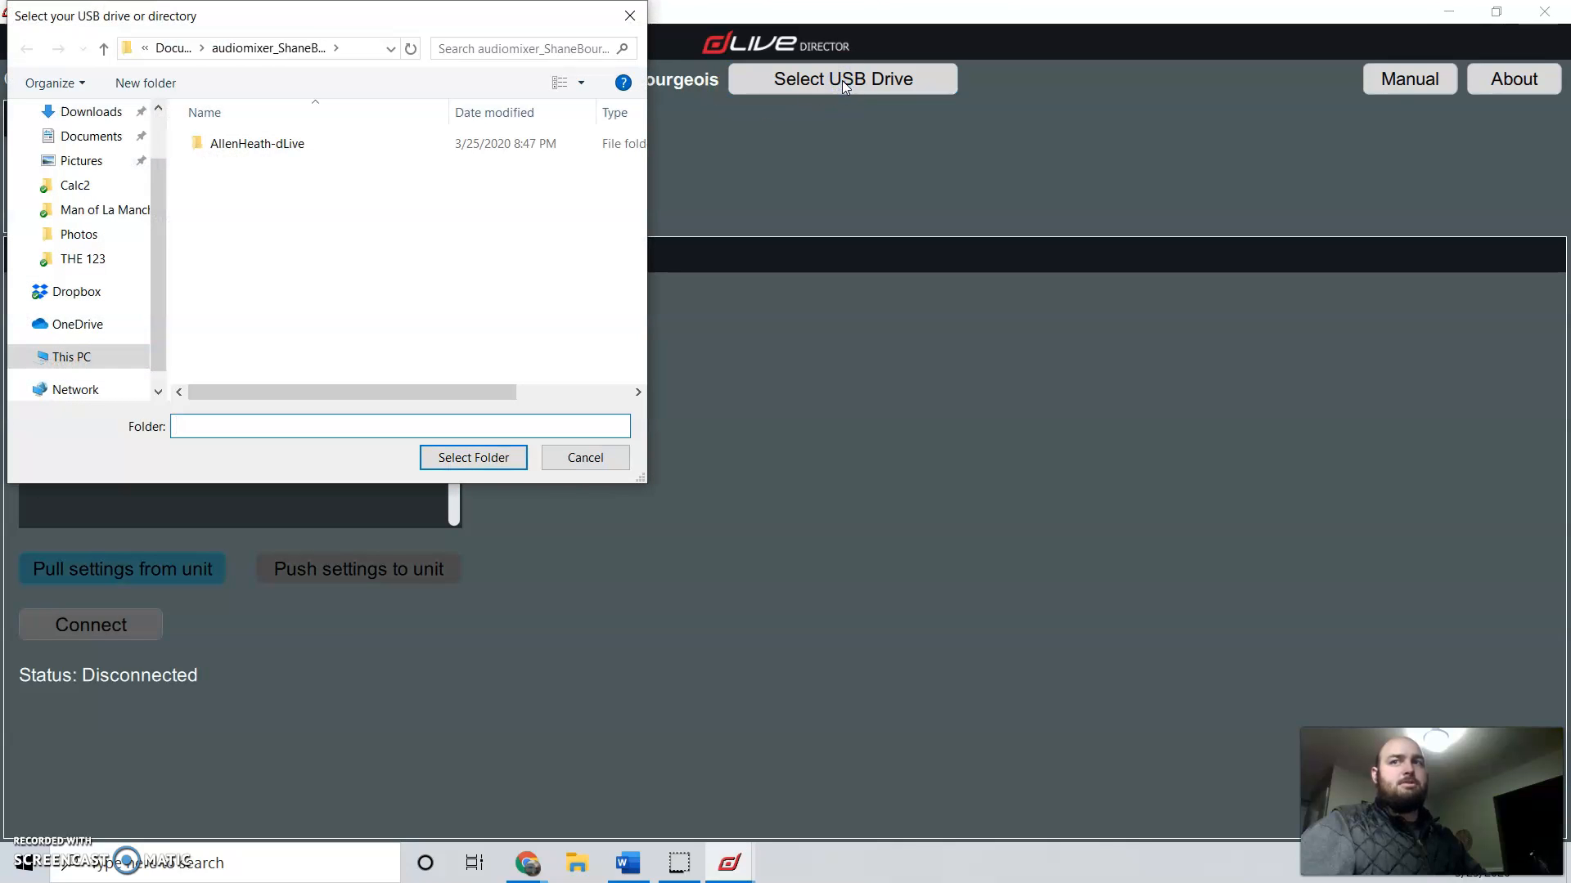
pyautogui.click(104, 48)
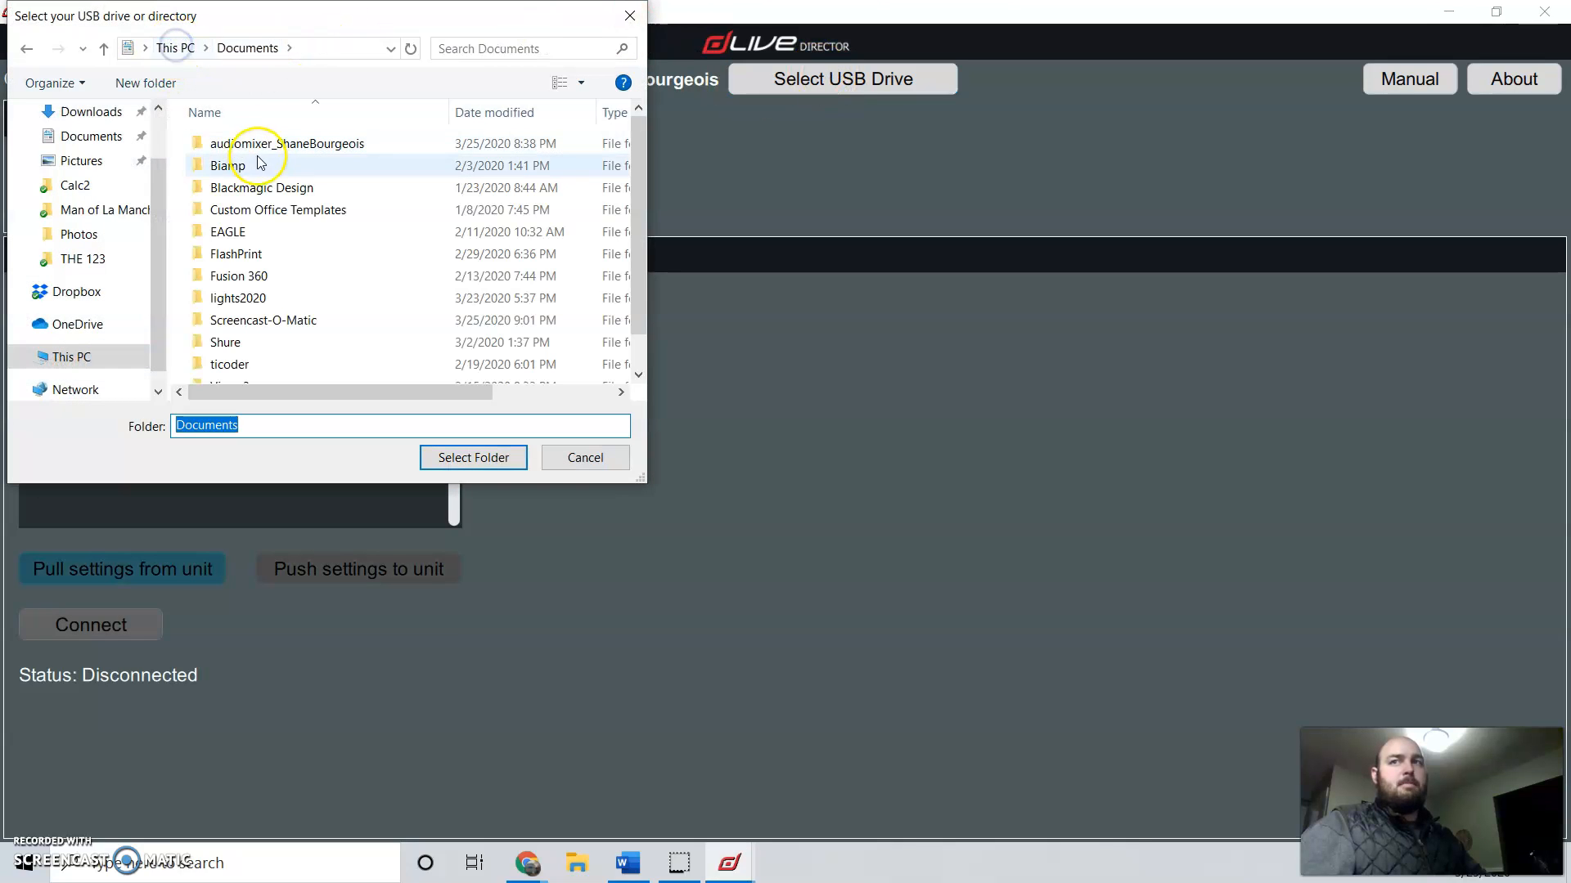
pyautogui.click(286, 144)
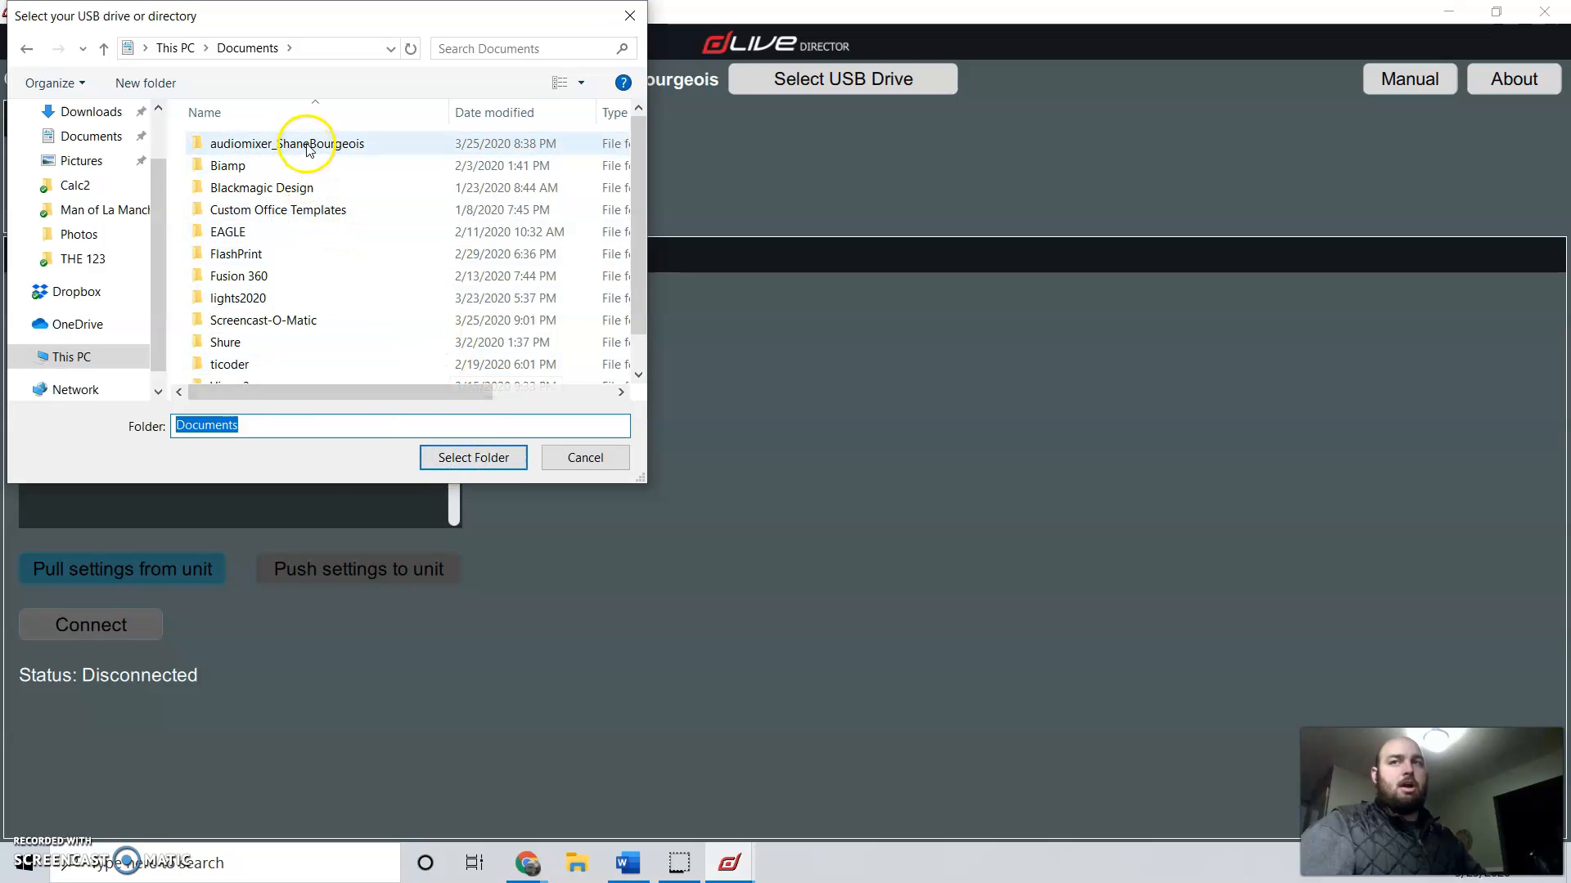
pyautogui.click(286, 143)
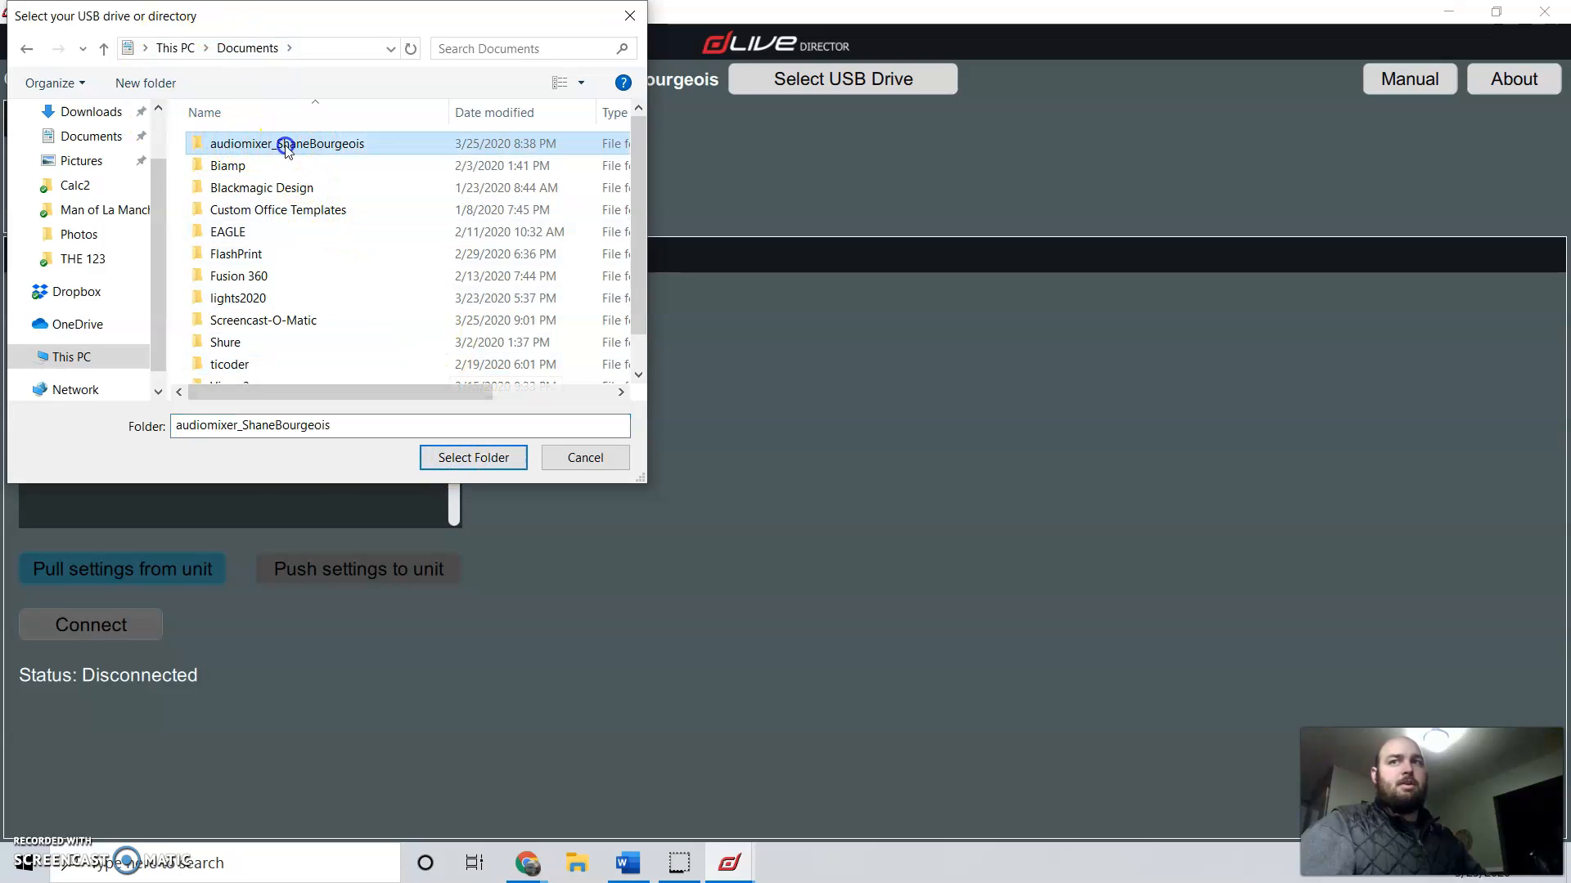
pyautogui.doubleClick(287, 143)
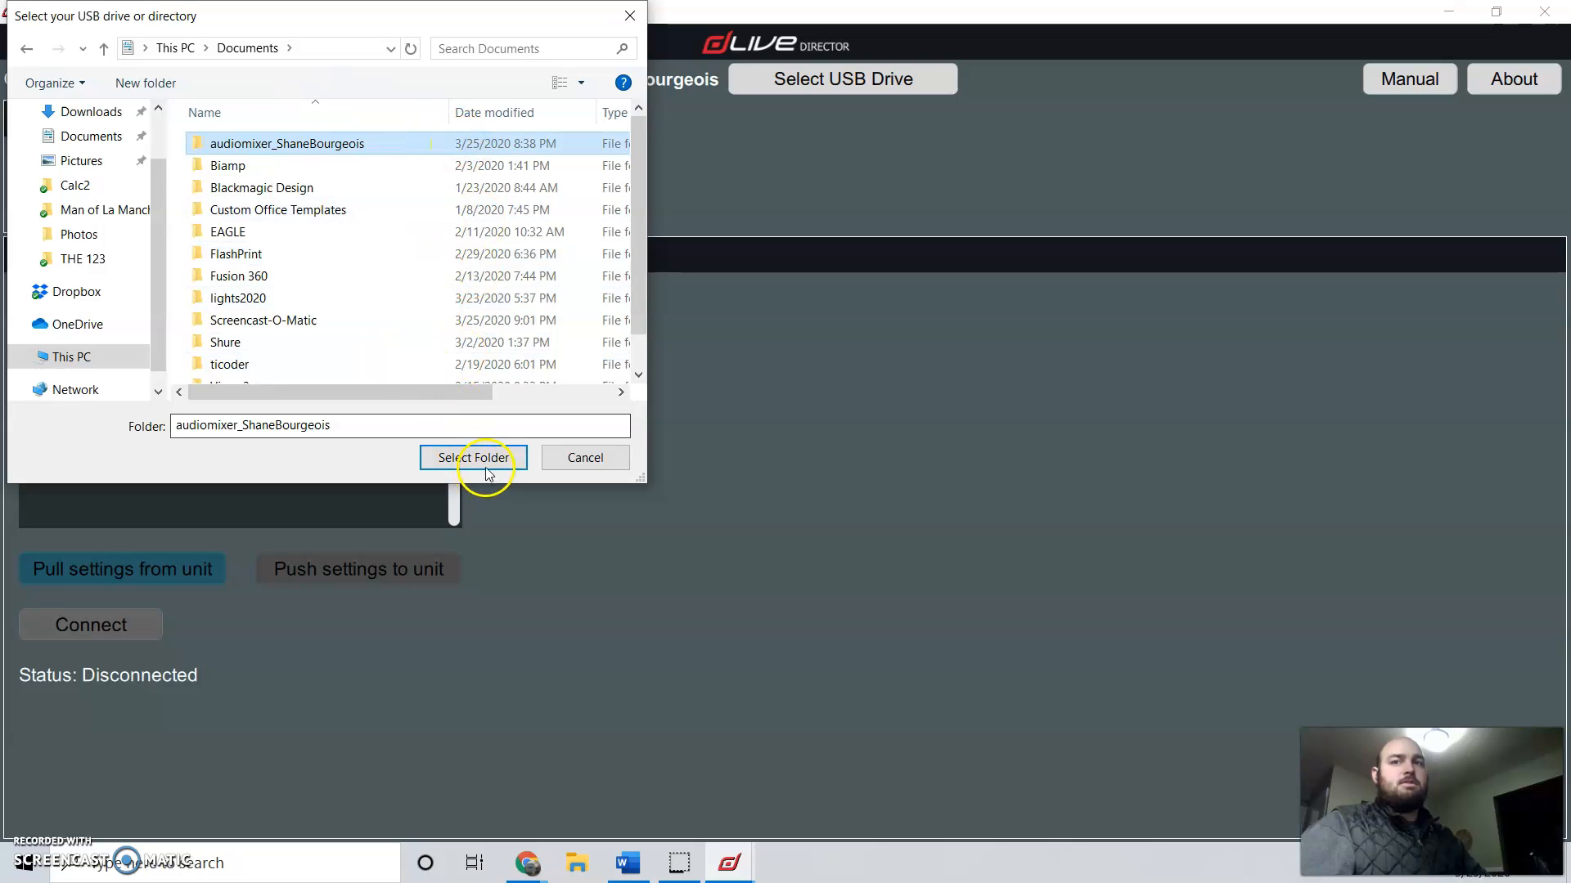
pyautogui.rightClick(287, 143)
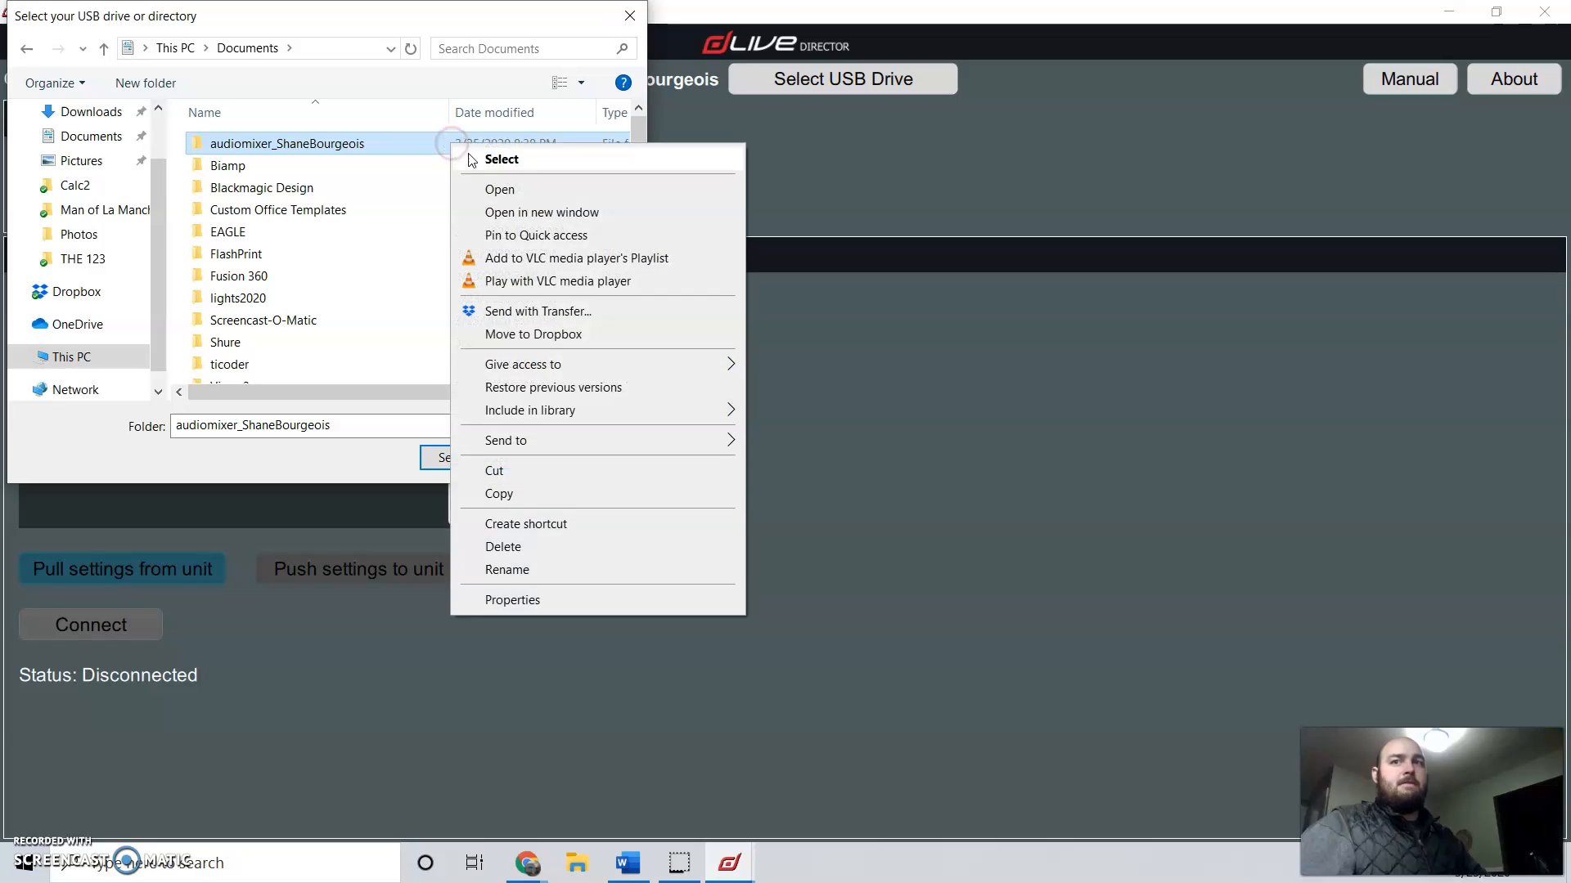
pyautogui.moveTo(518, 441)
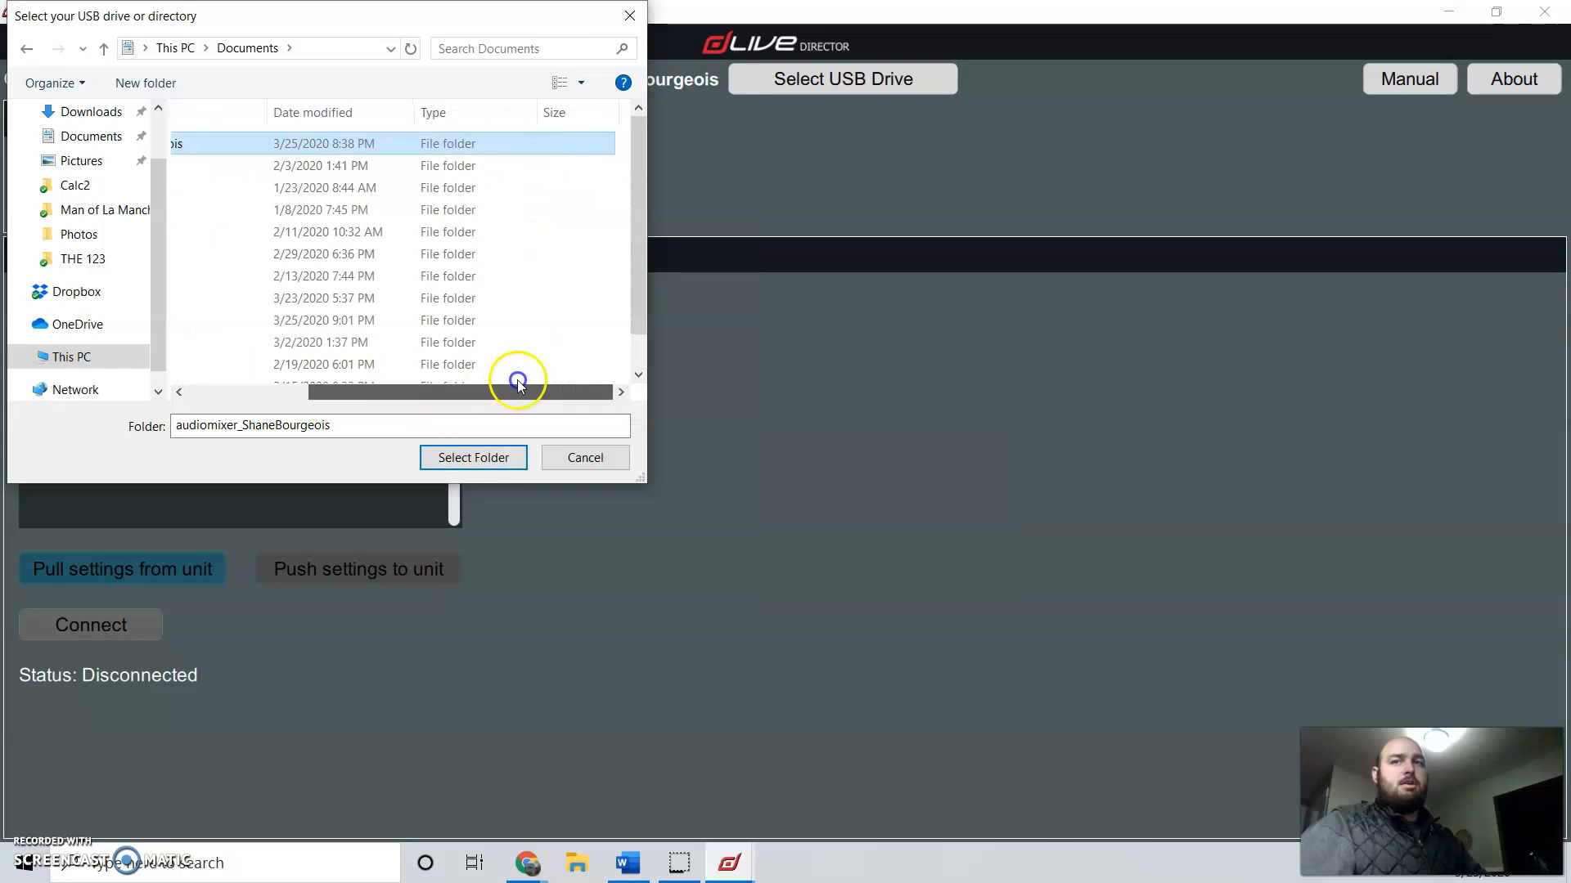
pyautogui.rightClick(517, 379)
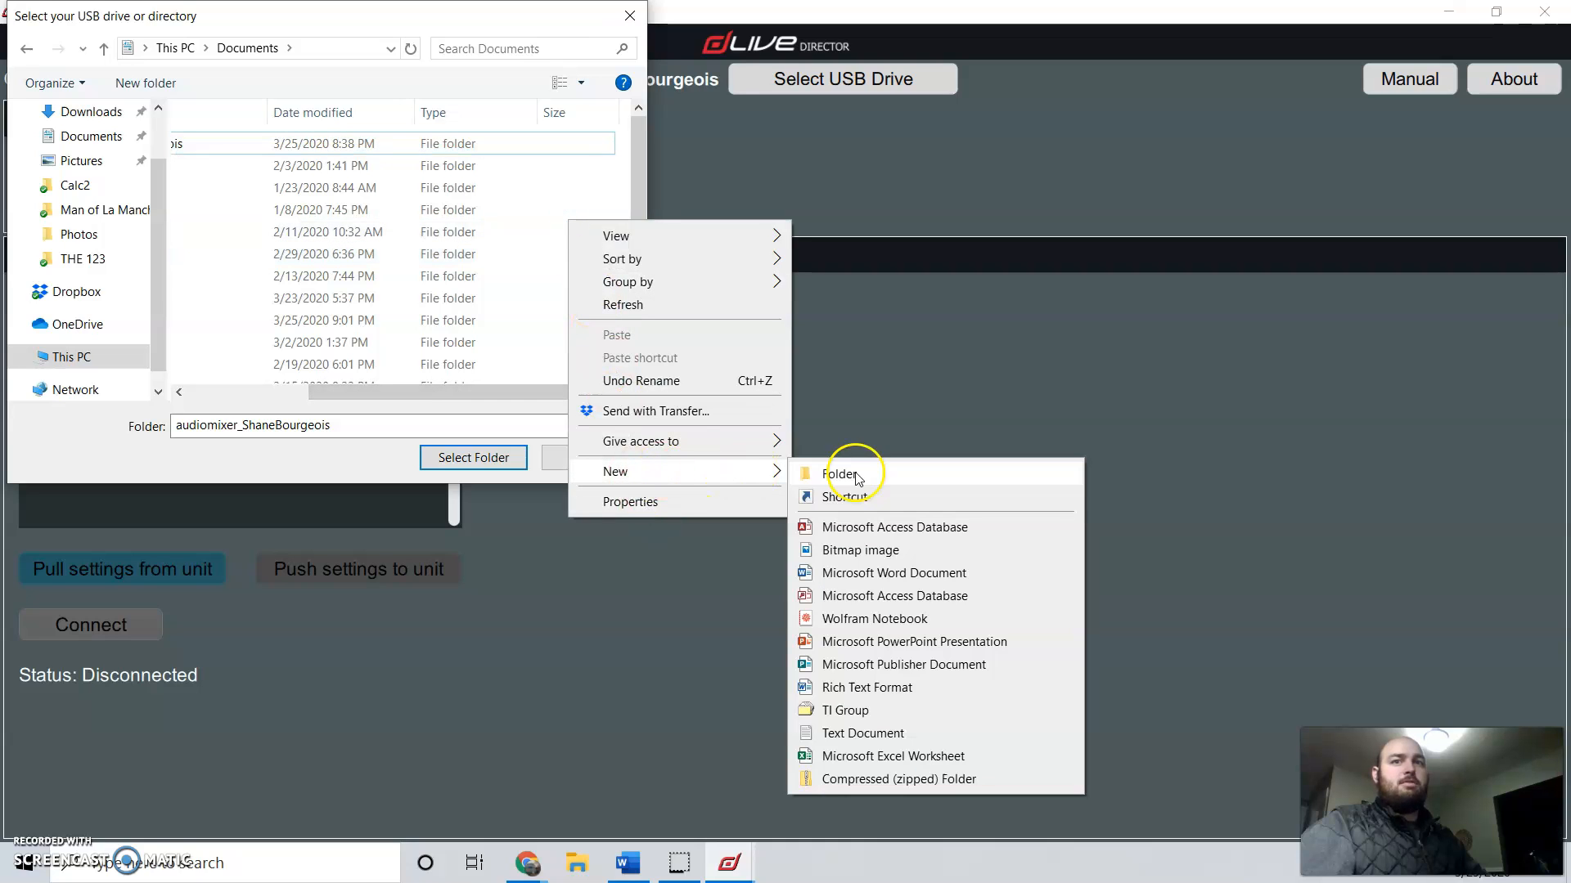
pyautogui.click(275, 388)
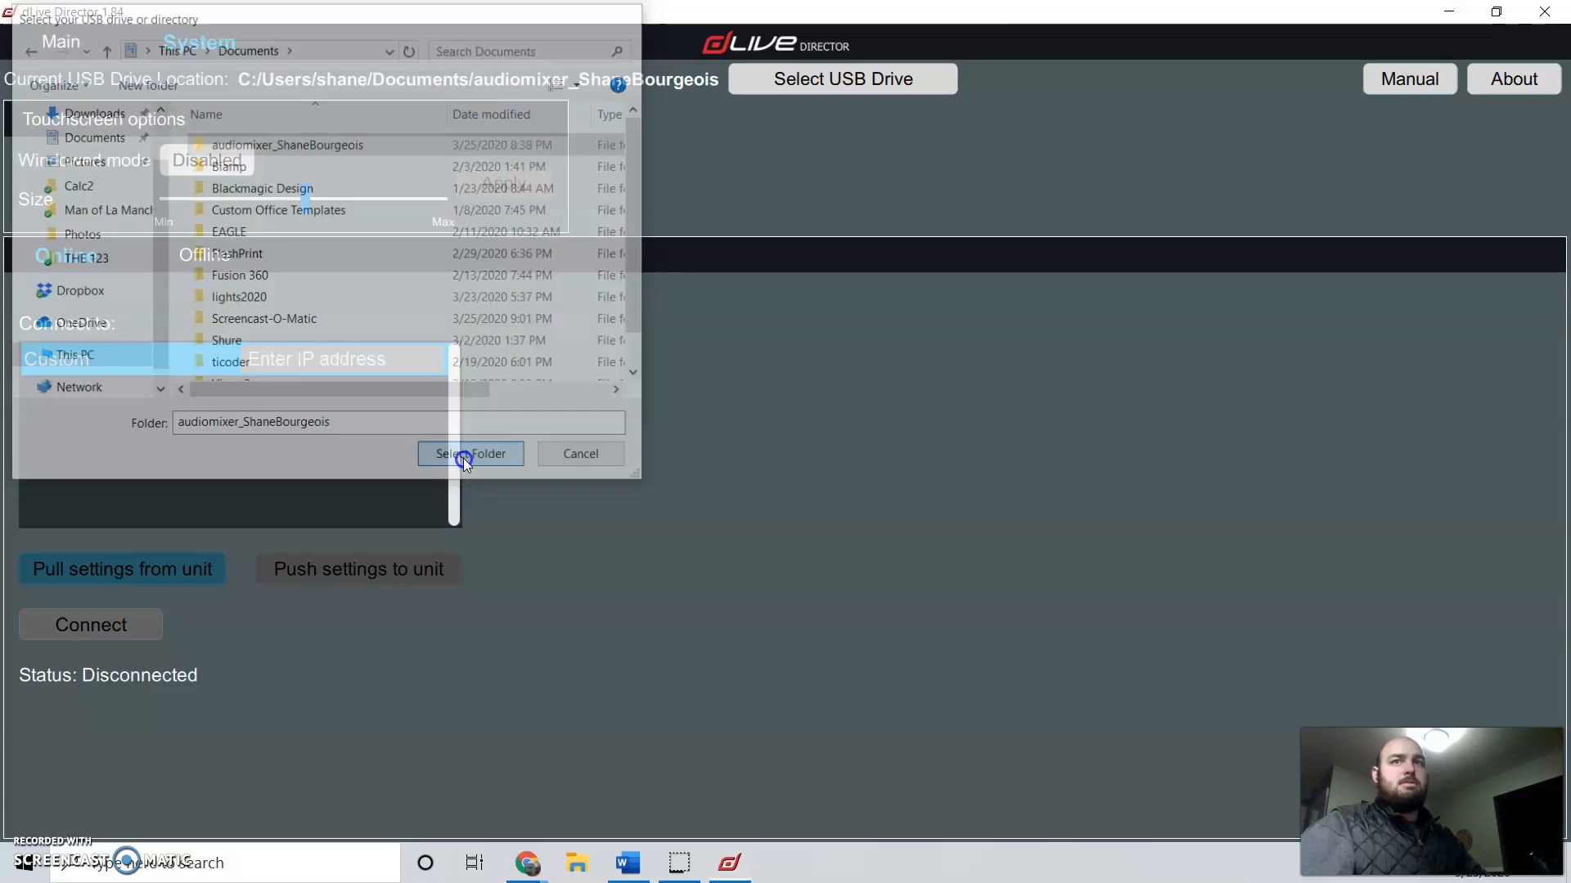
pyautogui.click(470, 453)
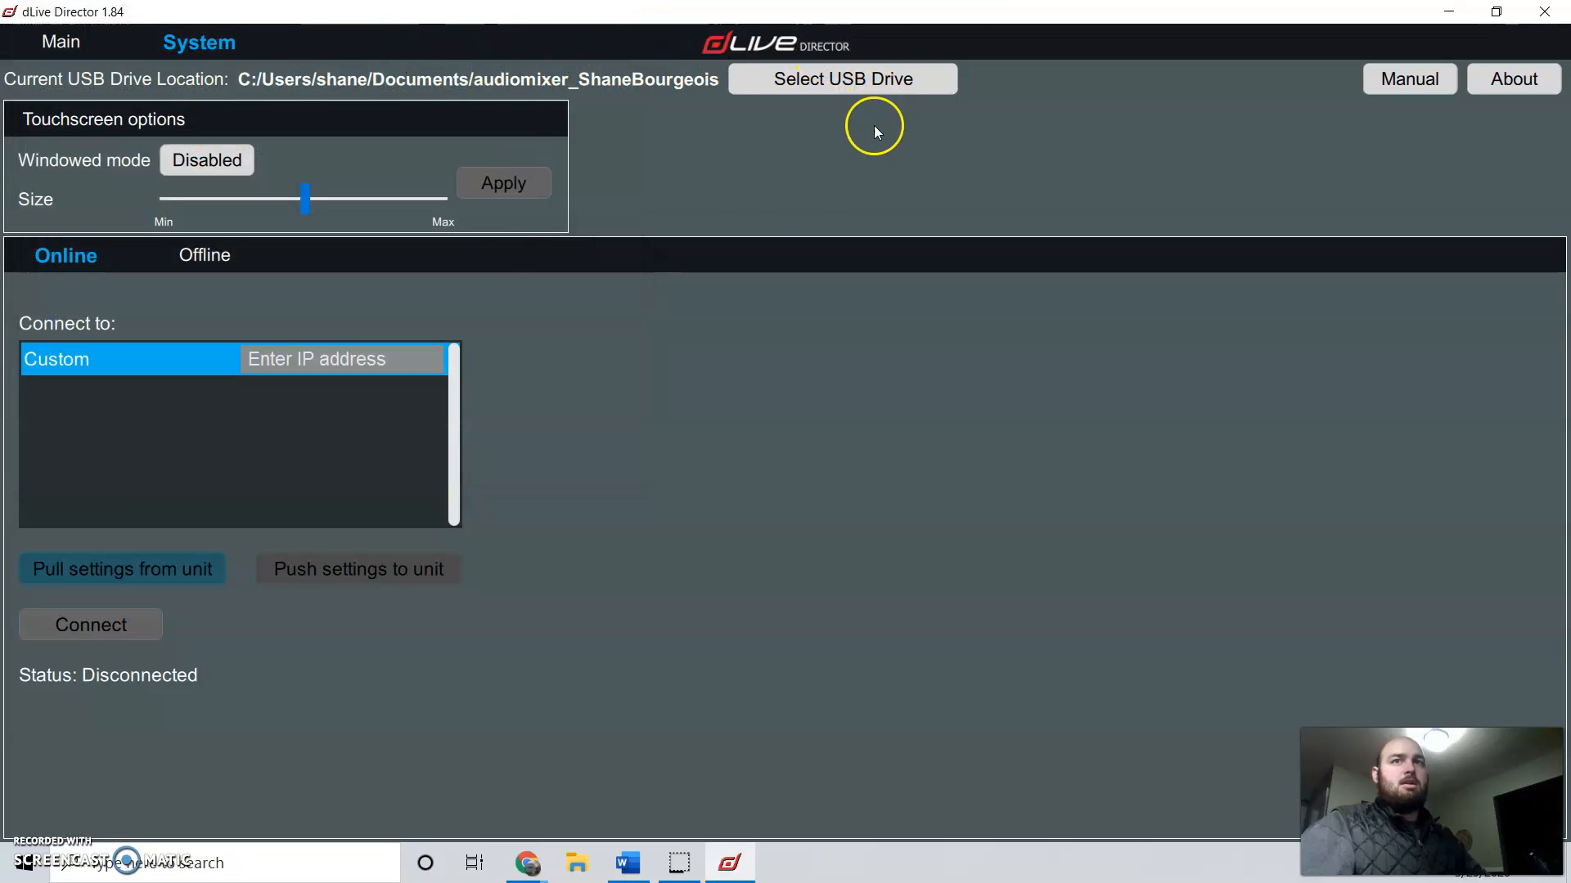
pyautogui.moveTo(767, 104)
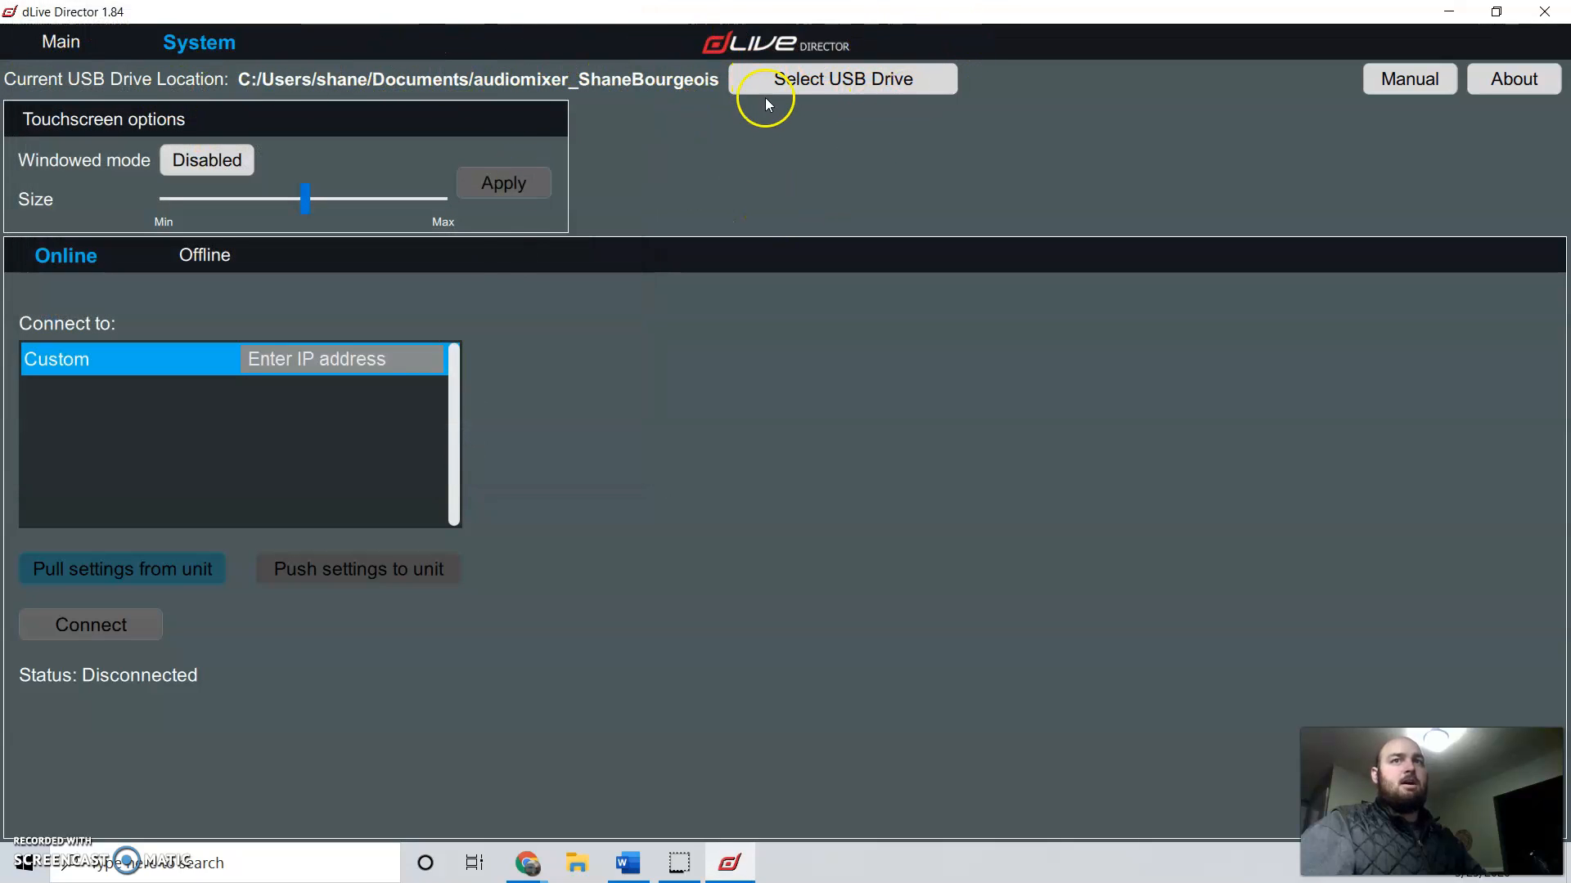
pyautogui.moveTo(682, 80)
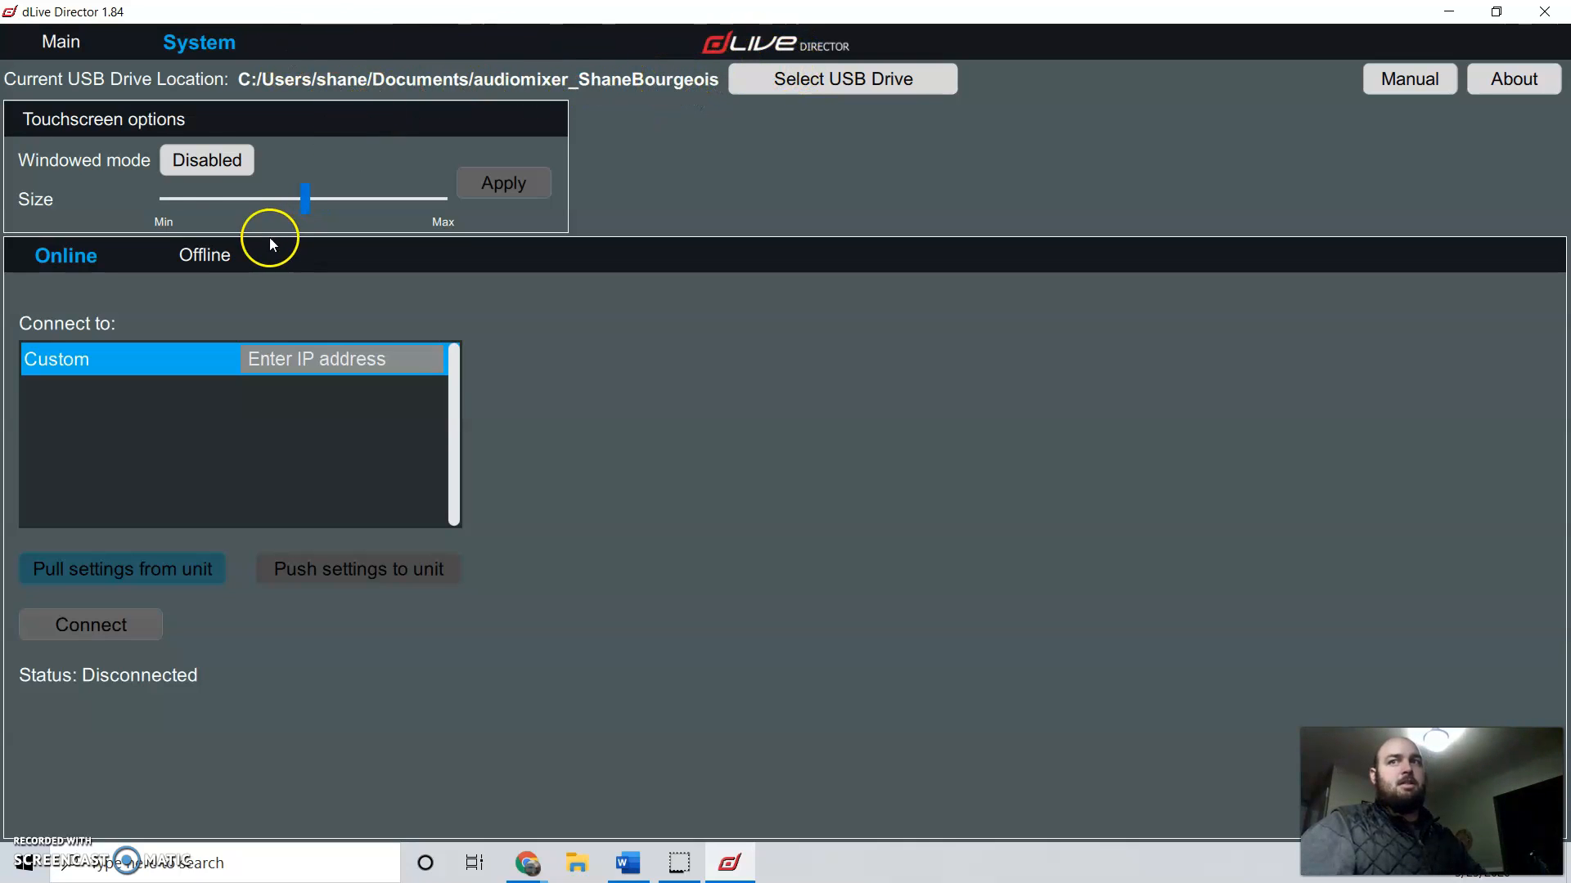
pyautogui.moveTo(90, 277)
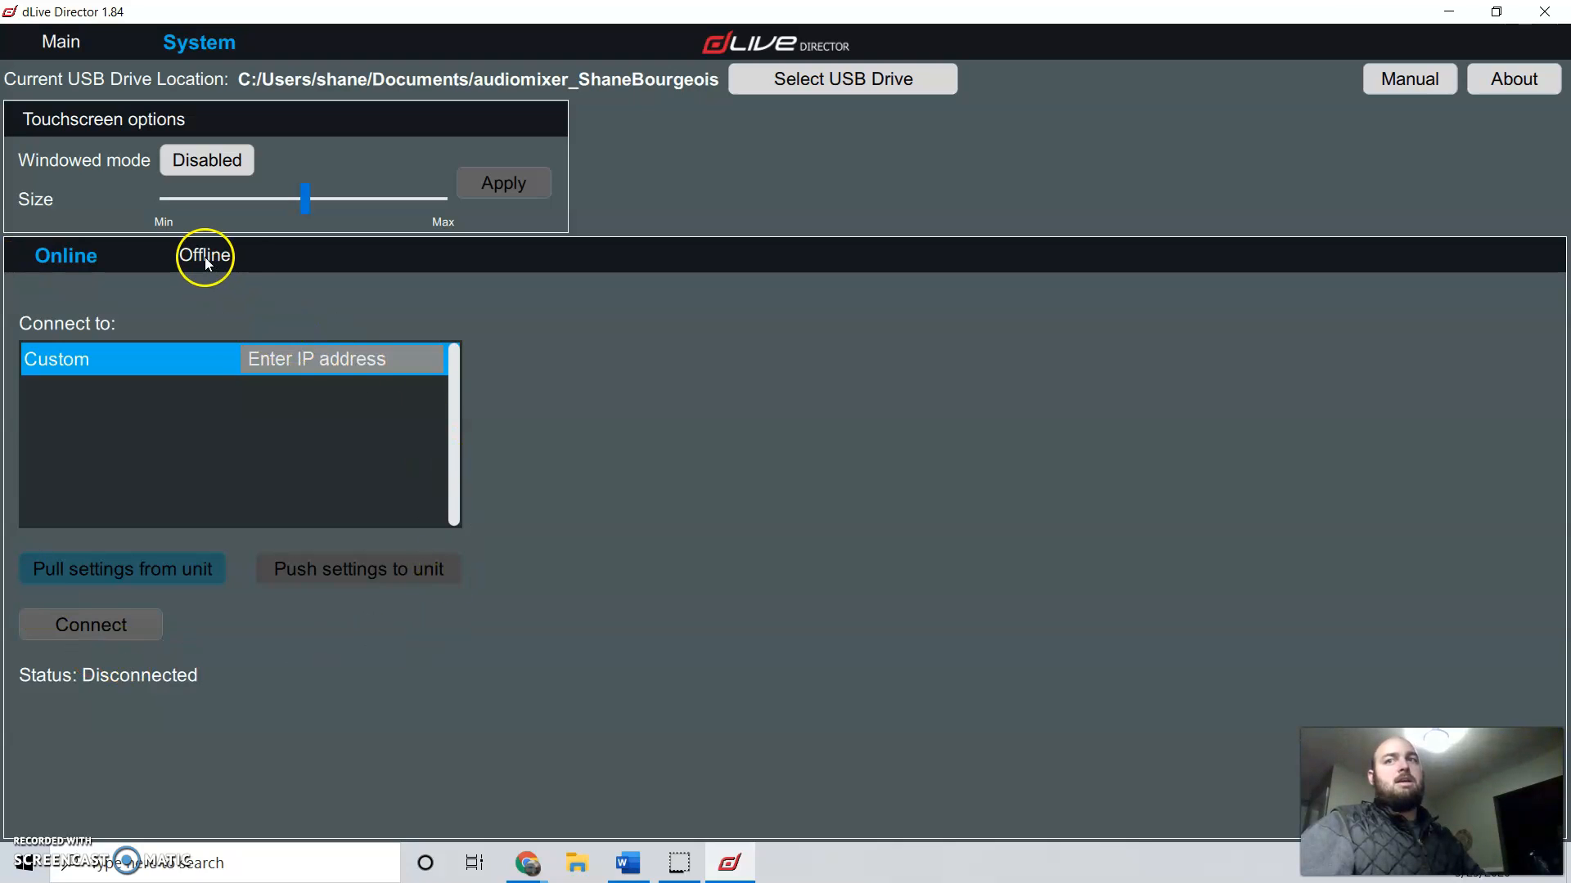
# Step: View the offline CDM48 and C2500 component setup, then return to the Main page
pyautogui.click(204, 255)
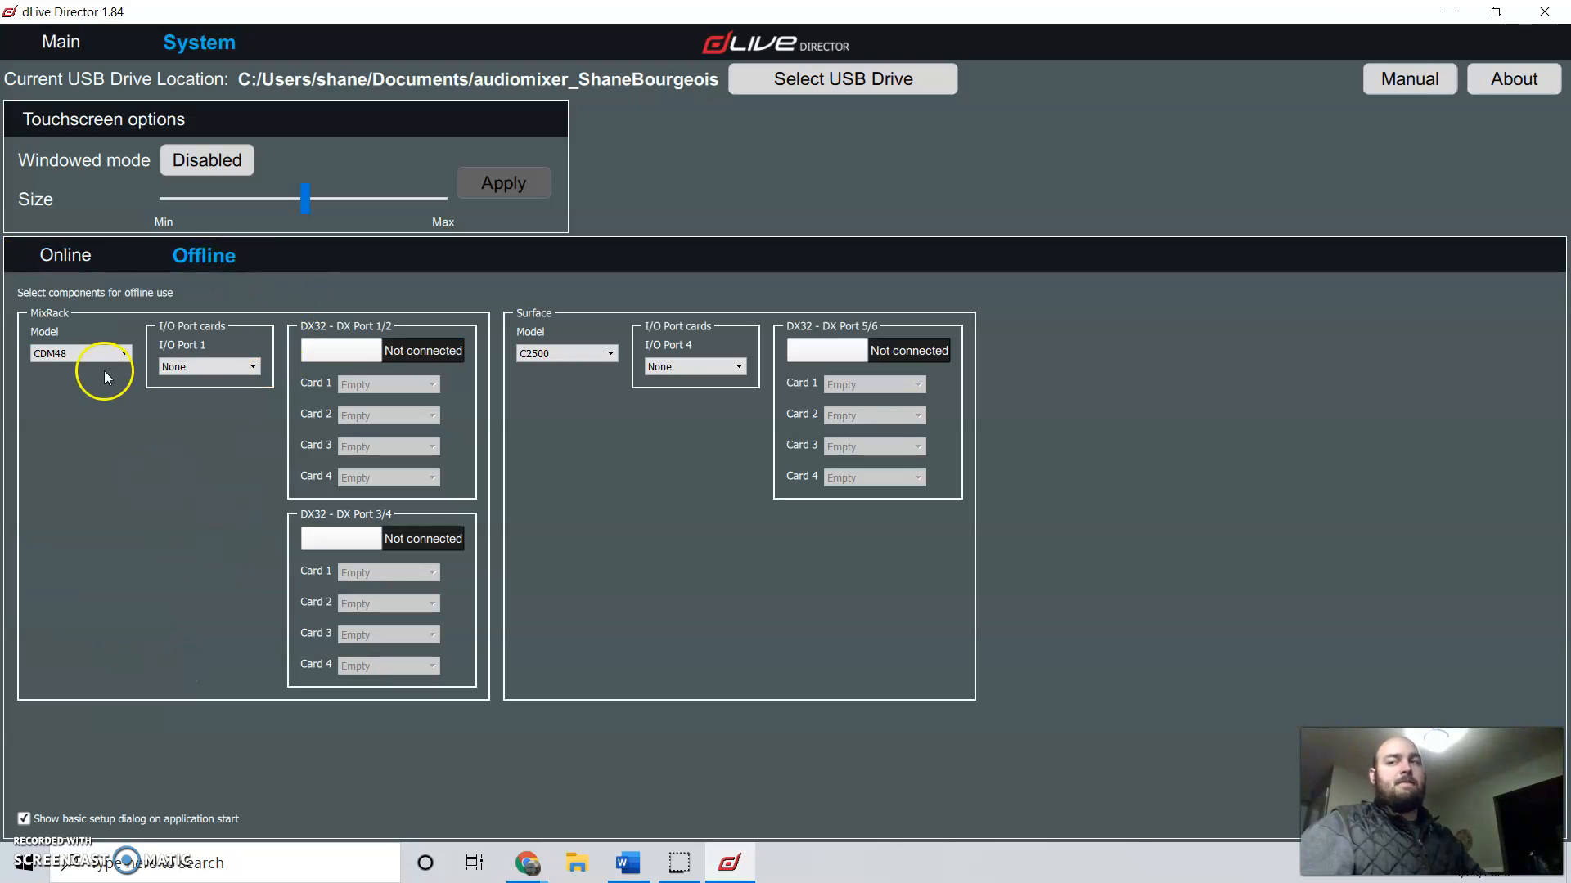
pyautogui.moveTo(50, 391)
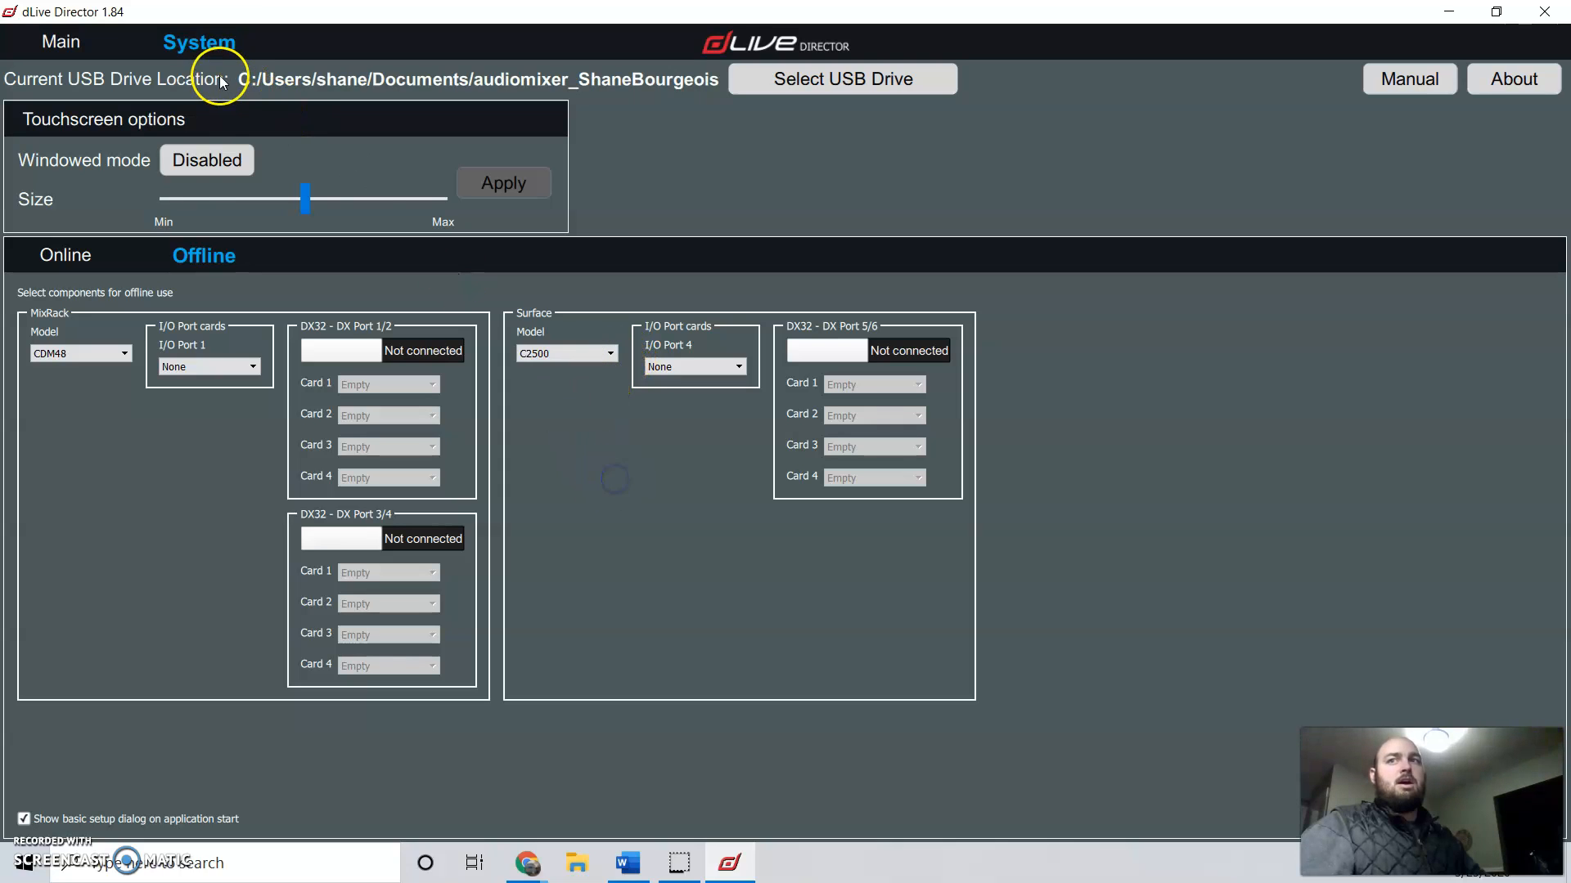
pyautogui.moveTo(165, 134)
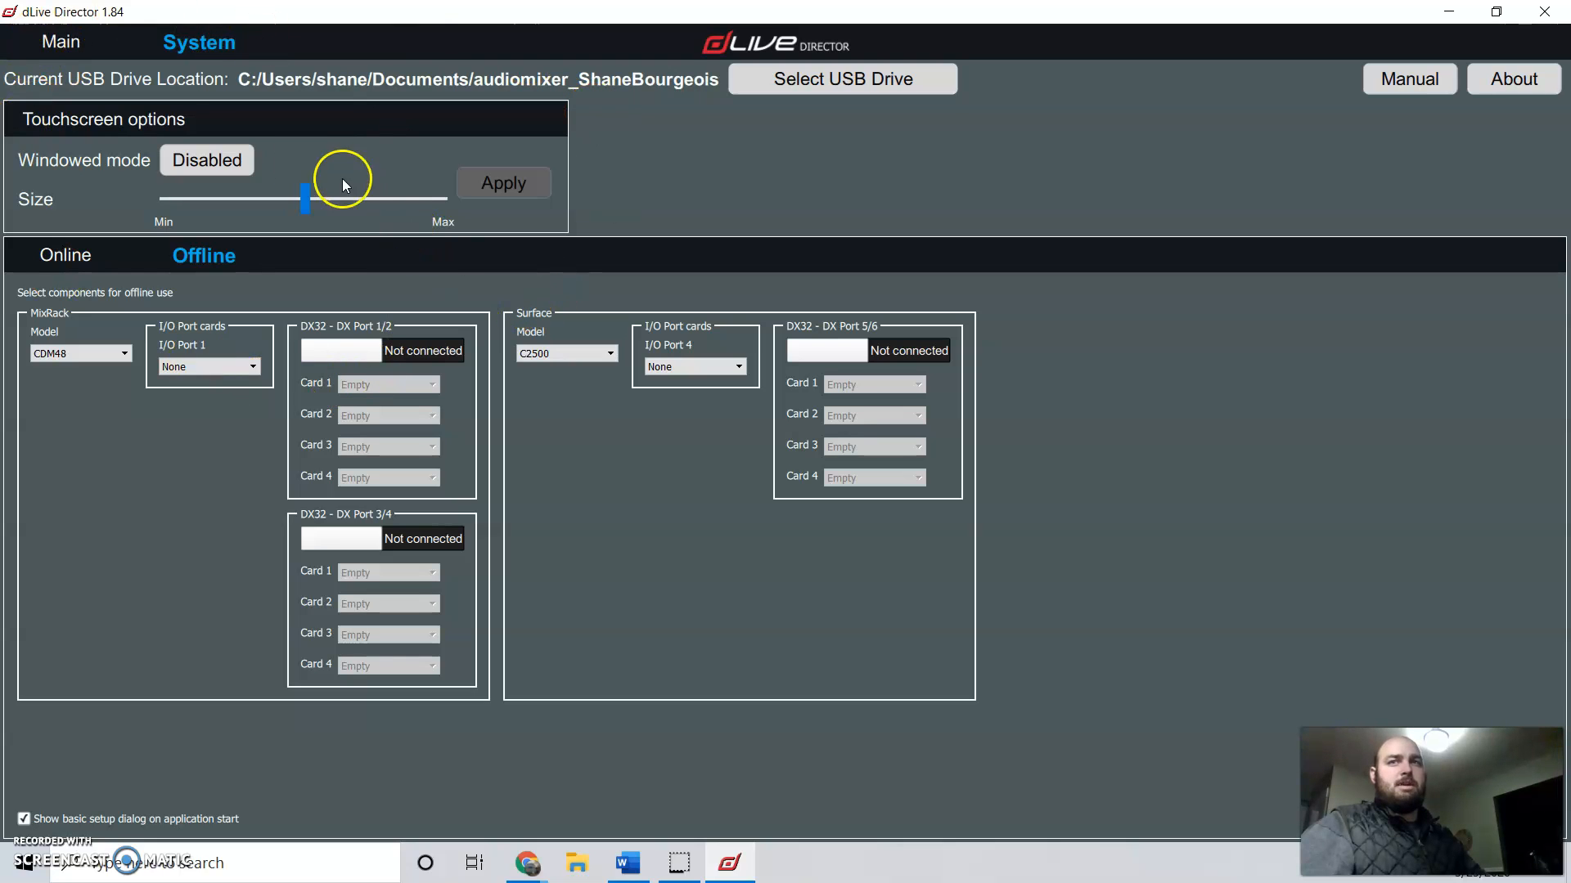
pyautogui.click(60, 42)
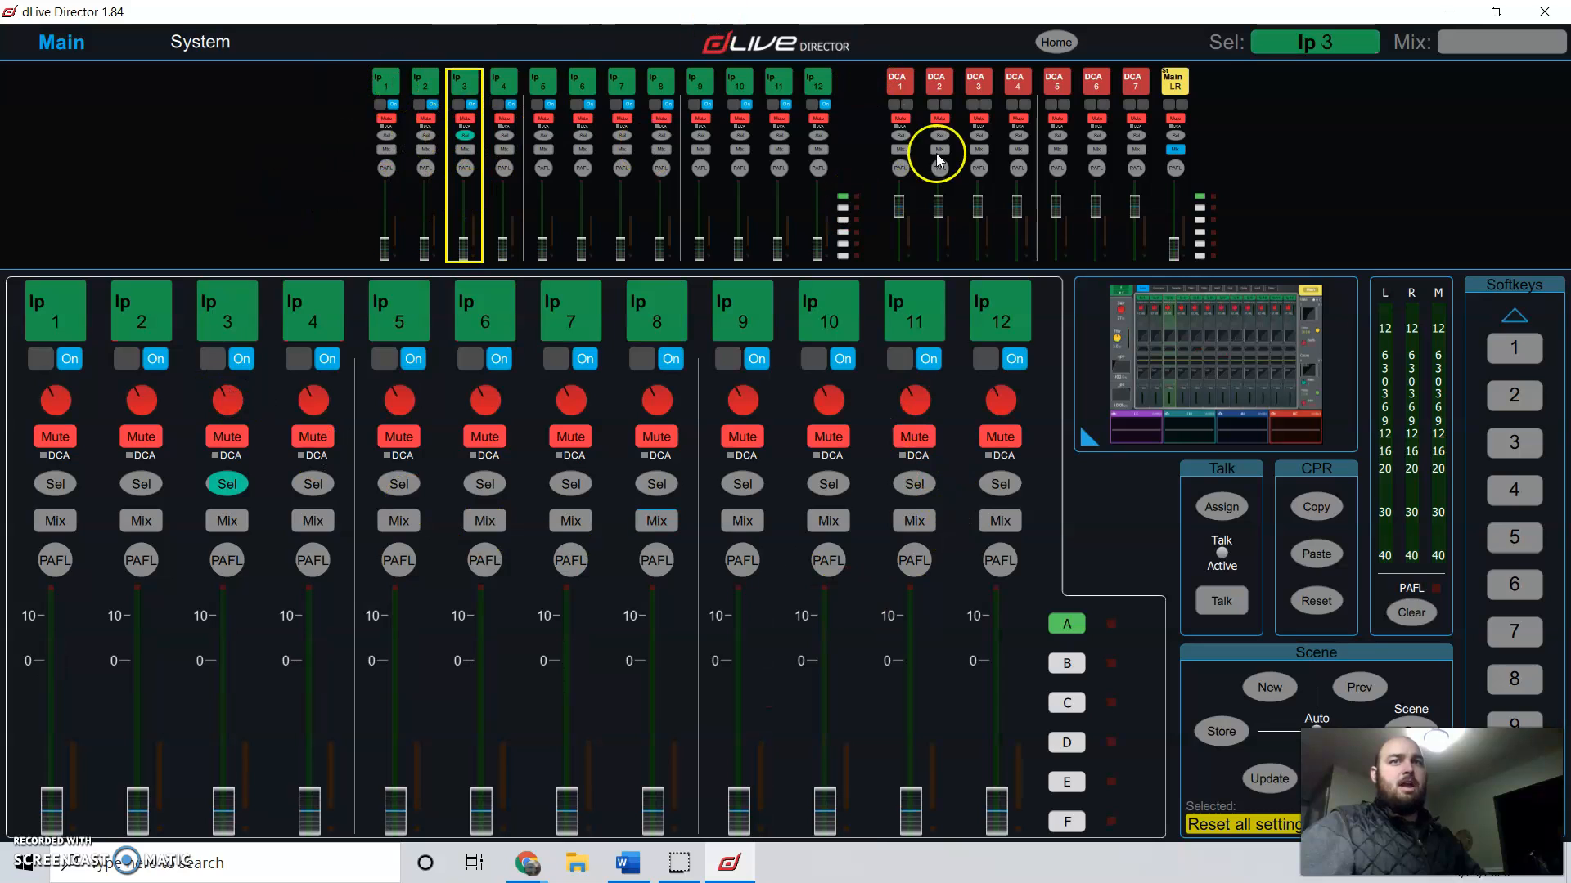
pyautogui.moveTo(1014, 166)
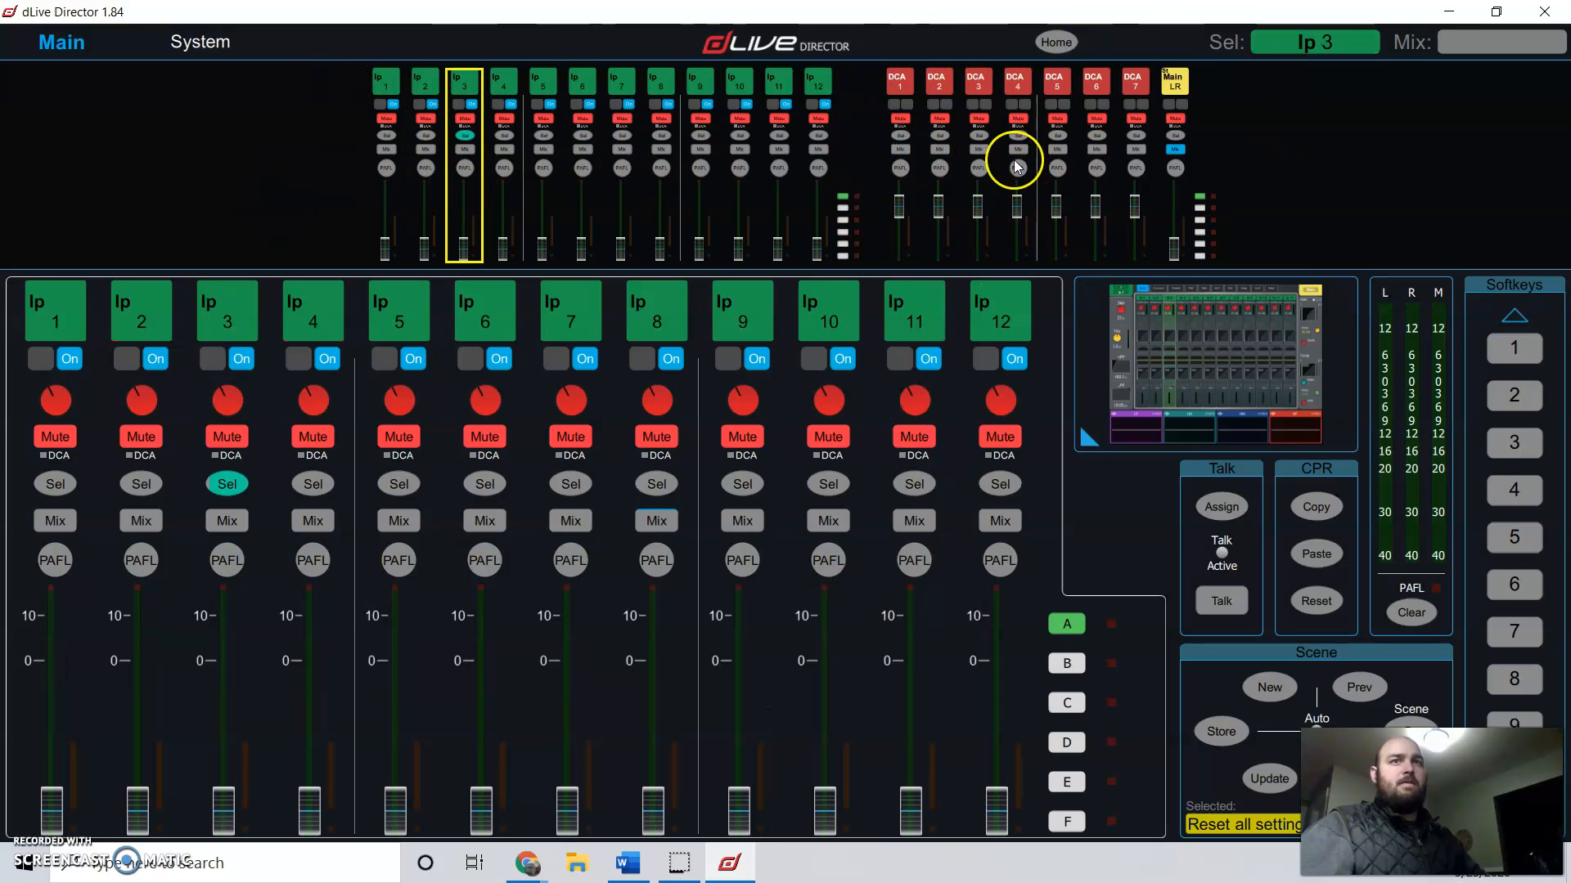
# Step: Load the DCA 1–7 and Main LR layer onto the faders and expand the touchscreen view
pyautogui.click(1014, 151)
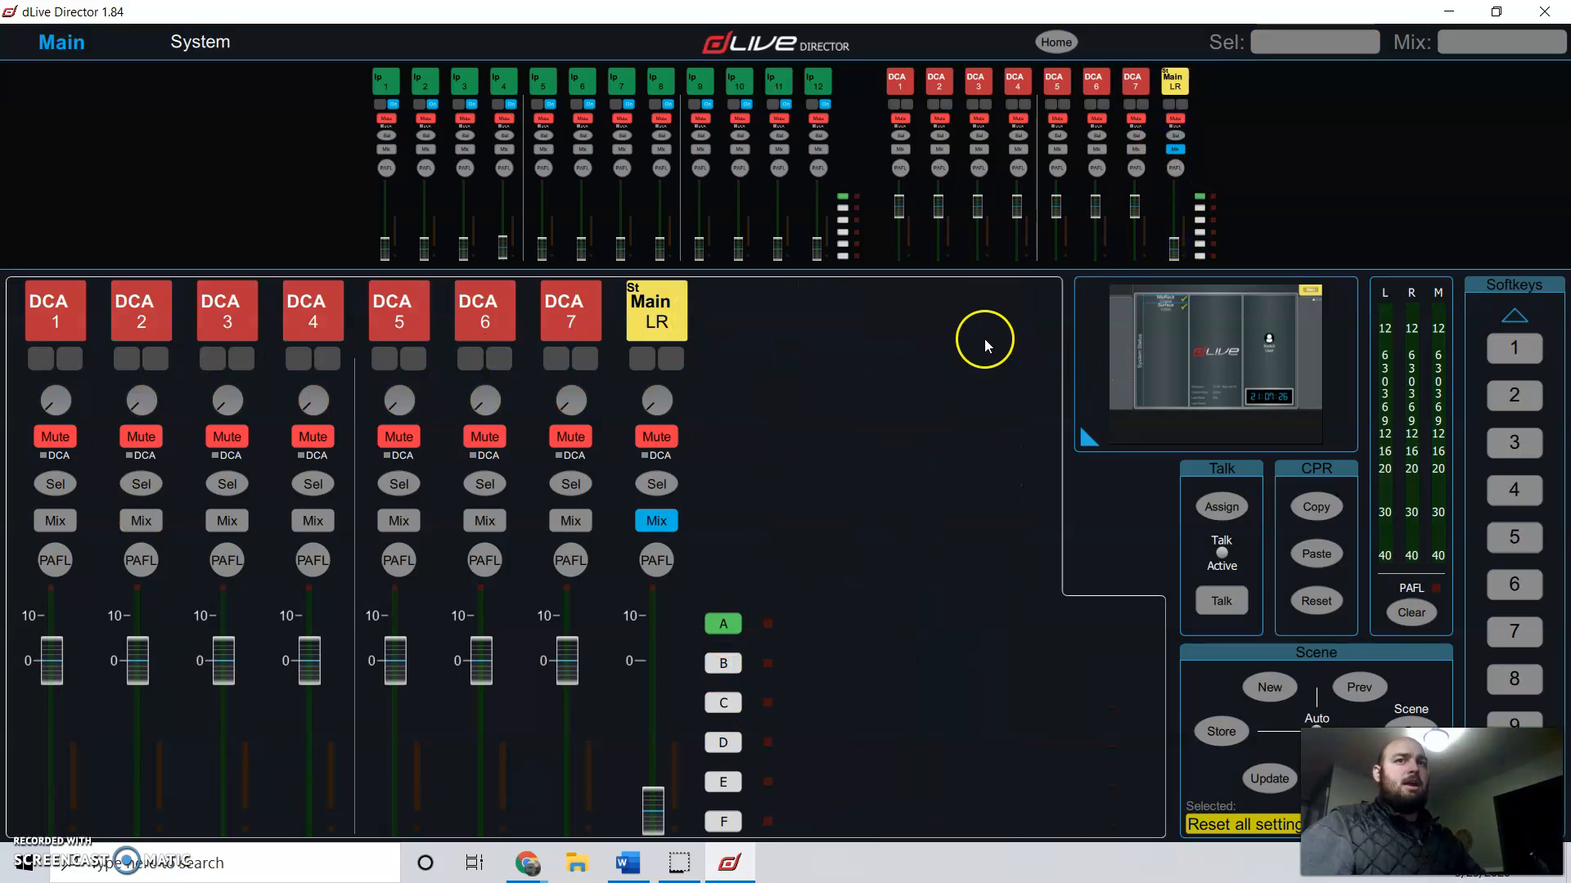
pyautogui.moveTo(1192, 464)
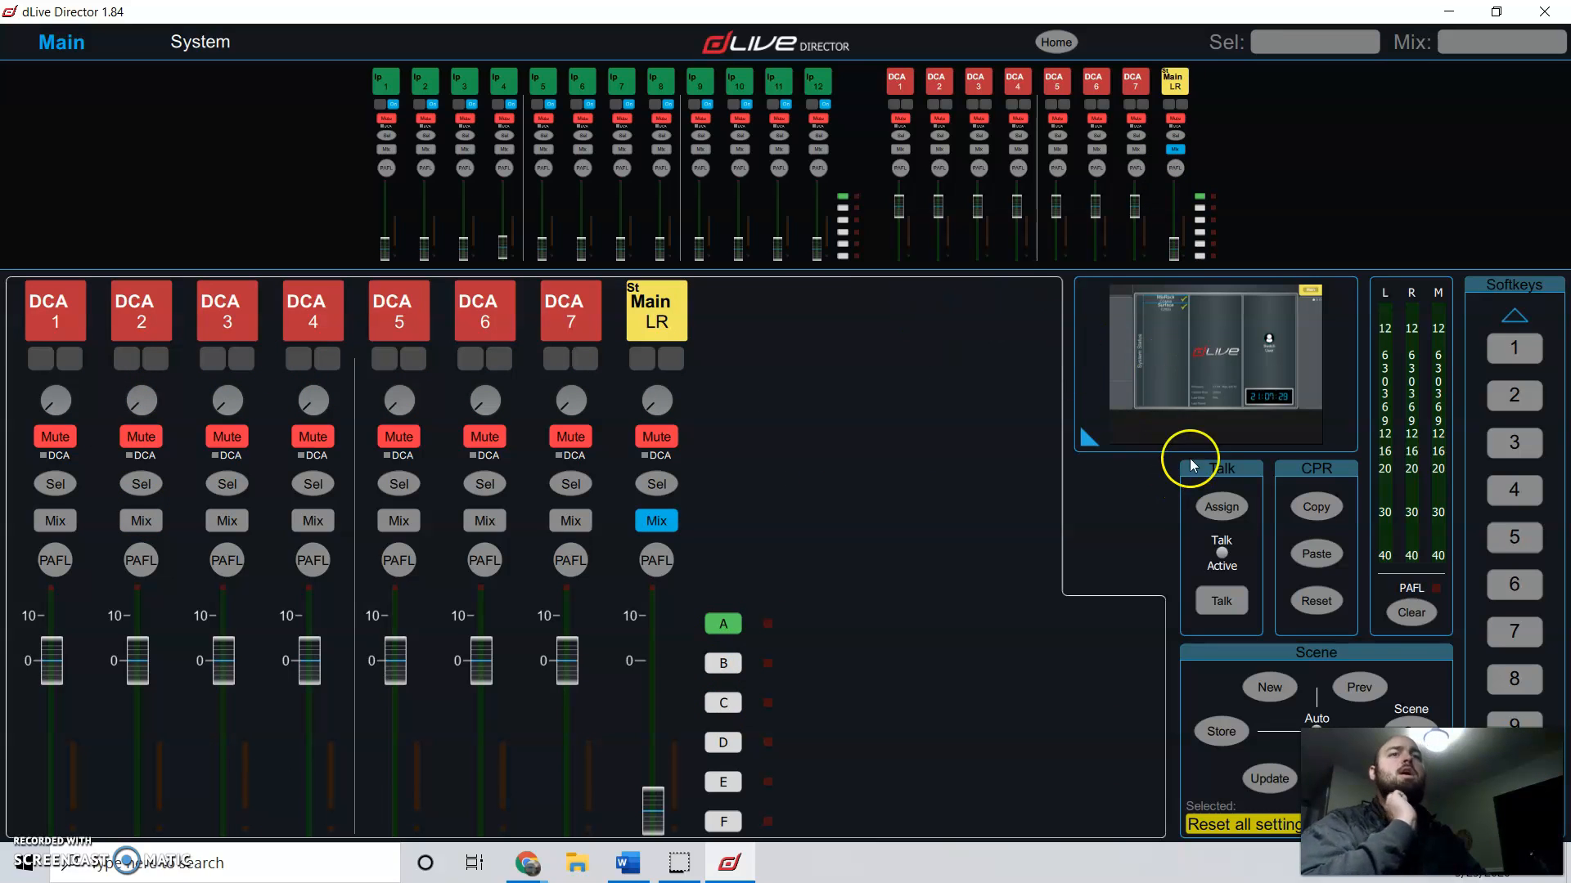
pyautogui.moveTo(1227, 421)
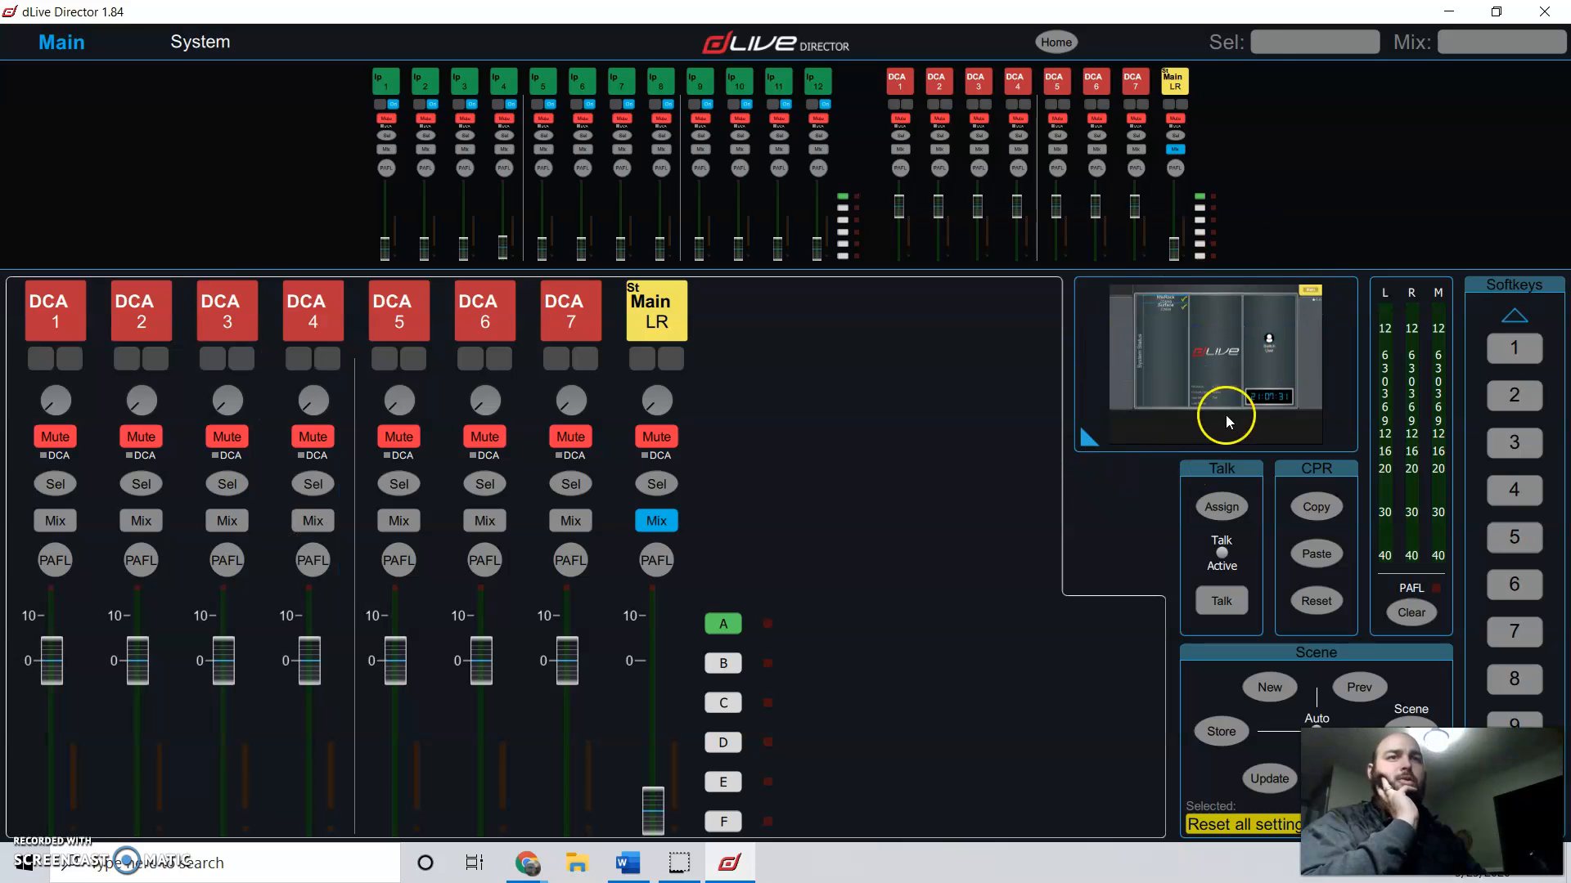
pyautogui.click(1056, 42)
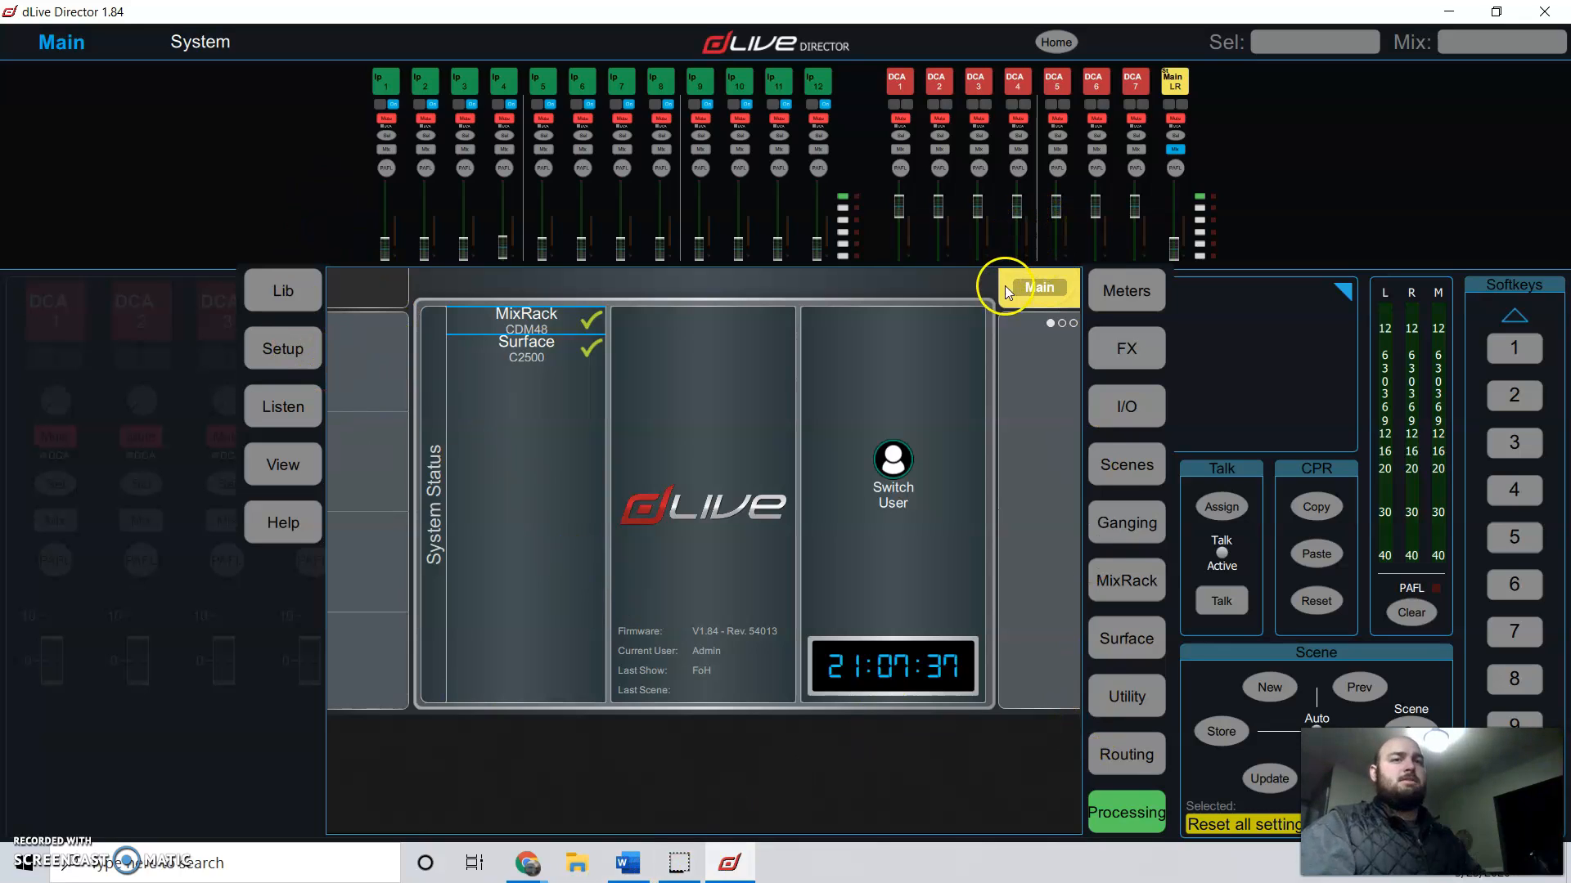
pyautogui.moveTo(1134, 478)
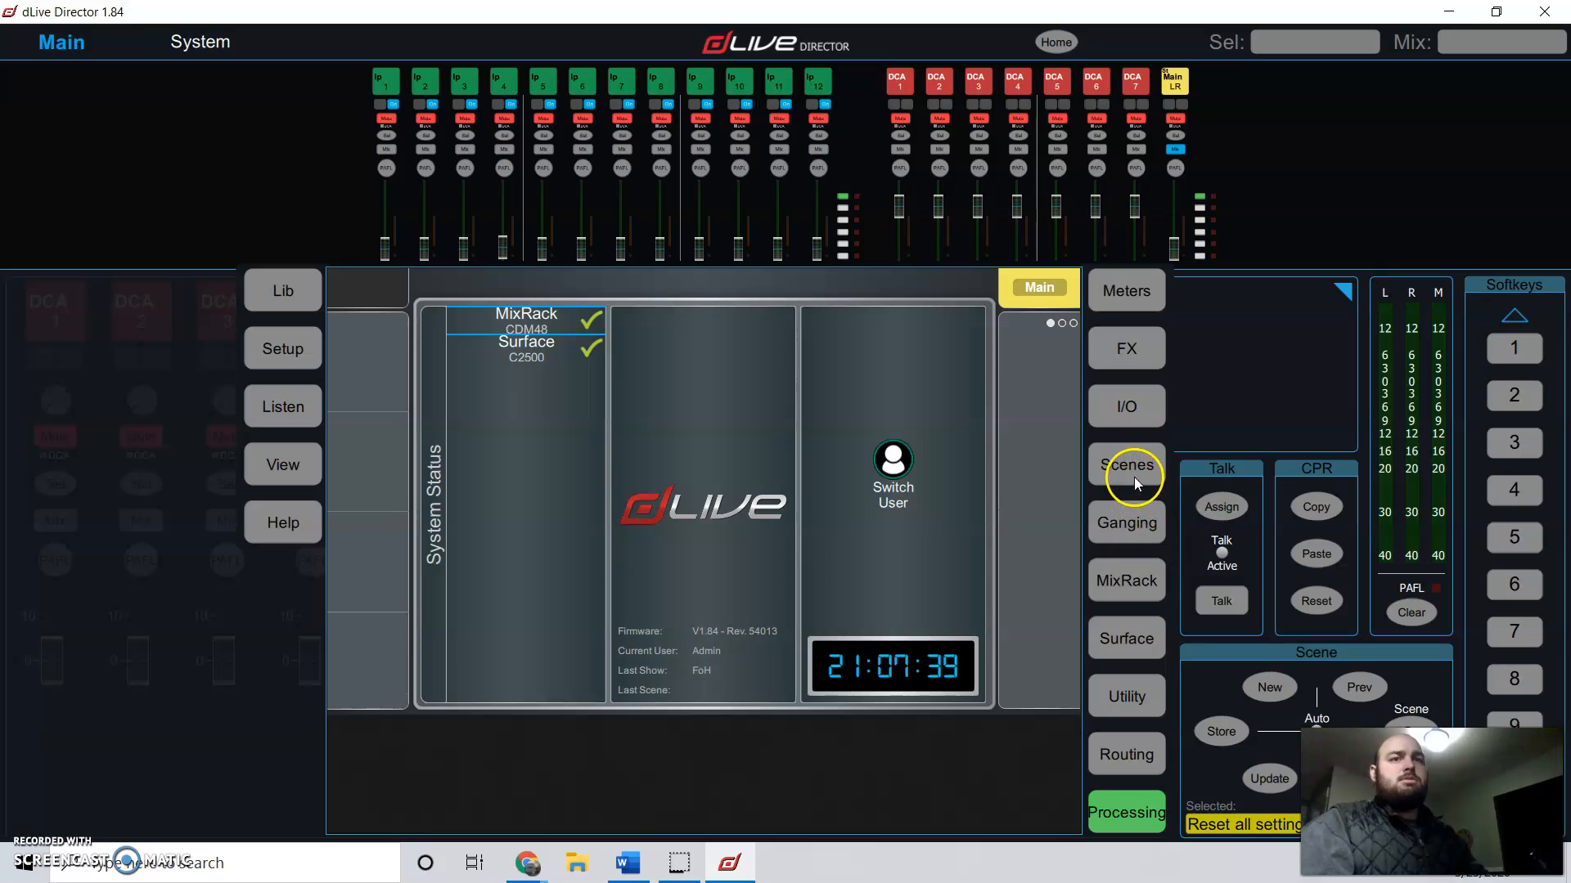
# Step: Go through Surface and Utility to the Show Manager on the touchscreen
pyautogui.click(1126, 638)
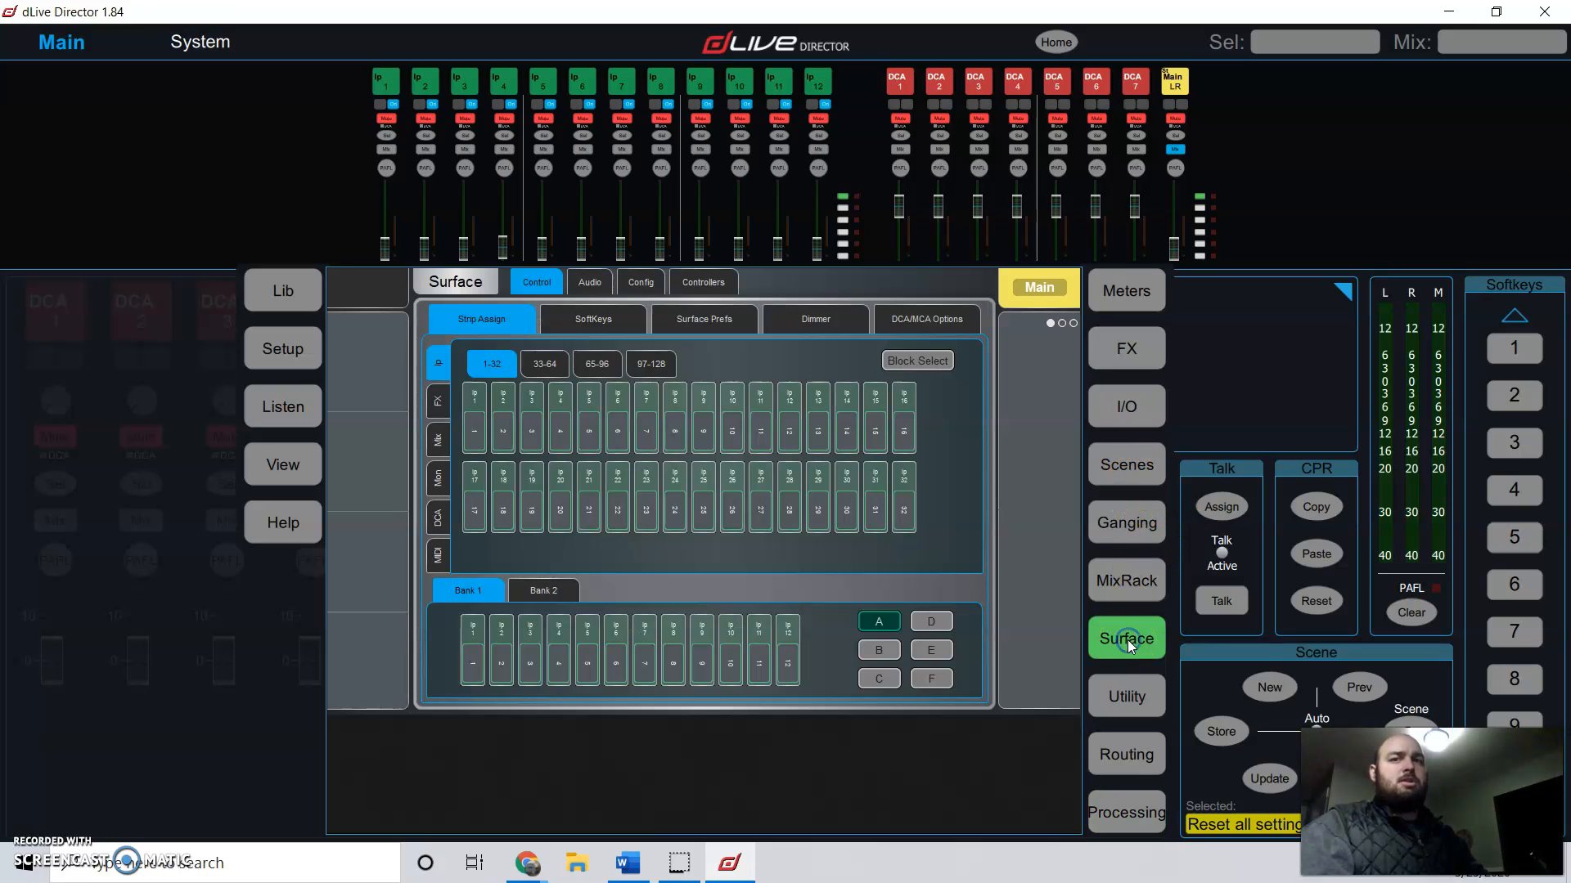
pyautogui.click(1125, 696)
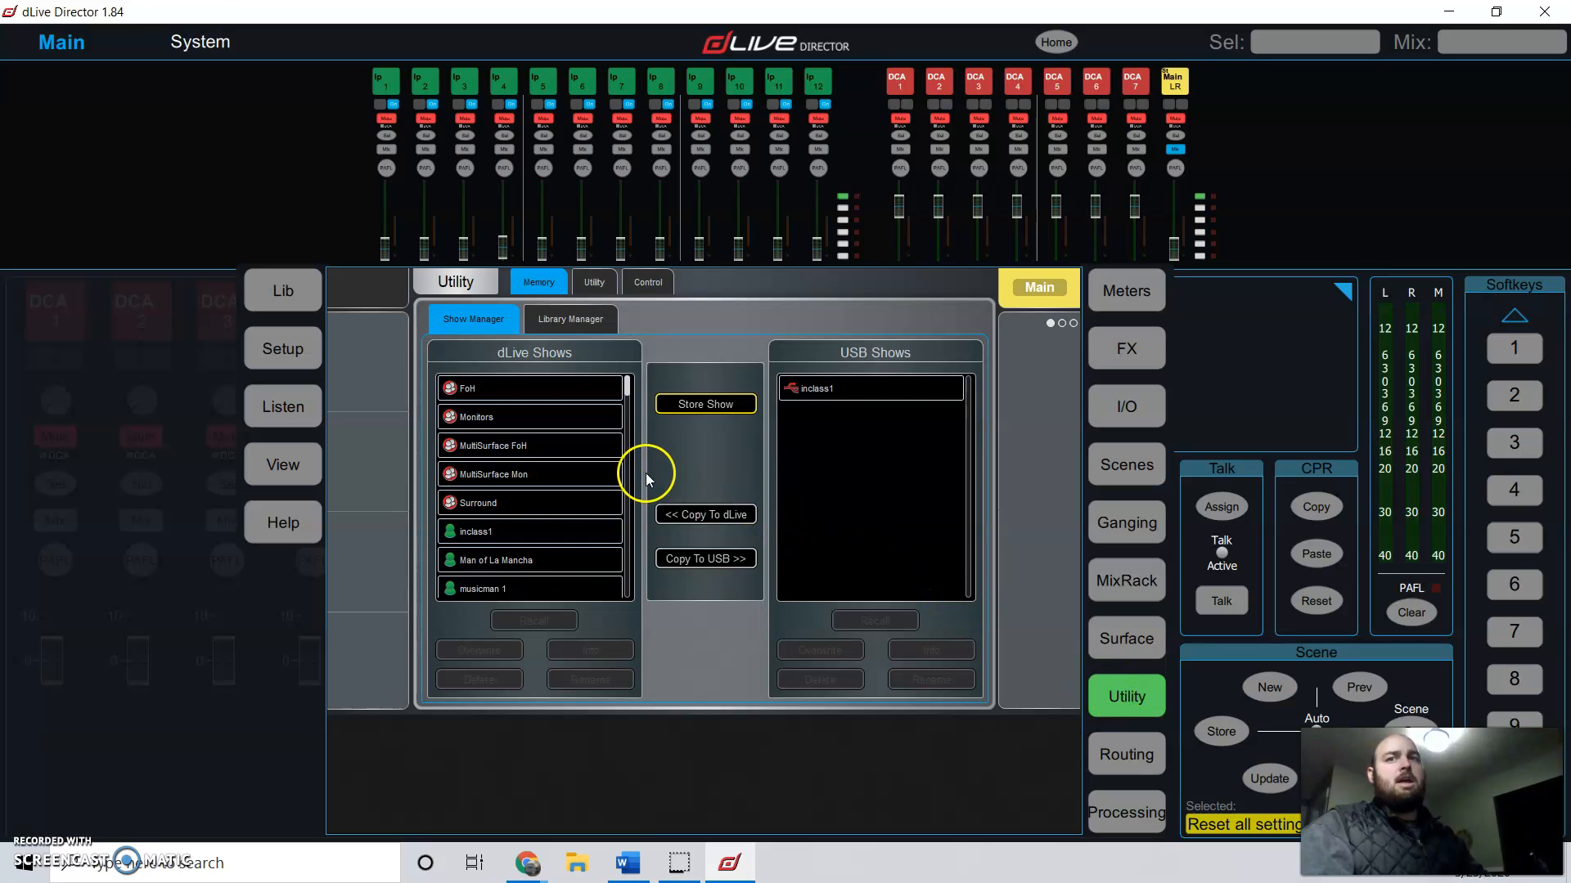
# Step: Recall the FoH show, then go back to the Show Manager
pyautogui.click(501, 389)
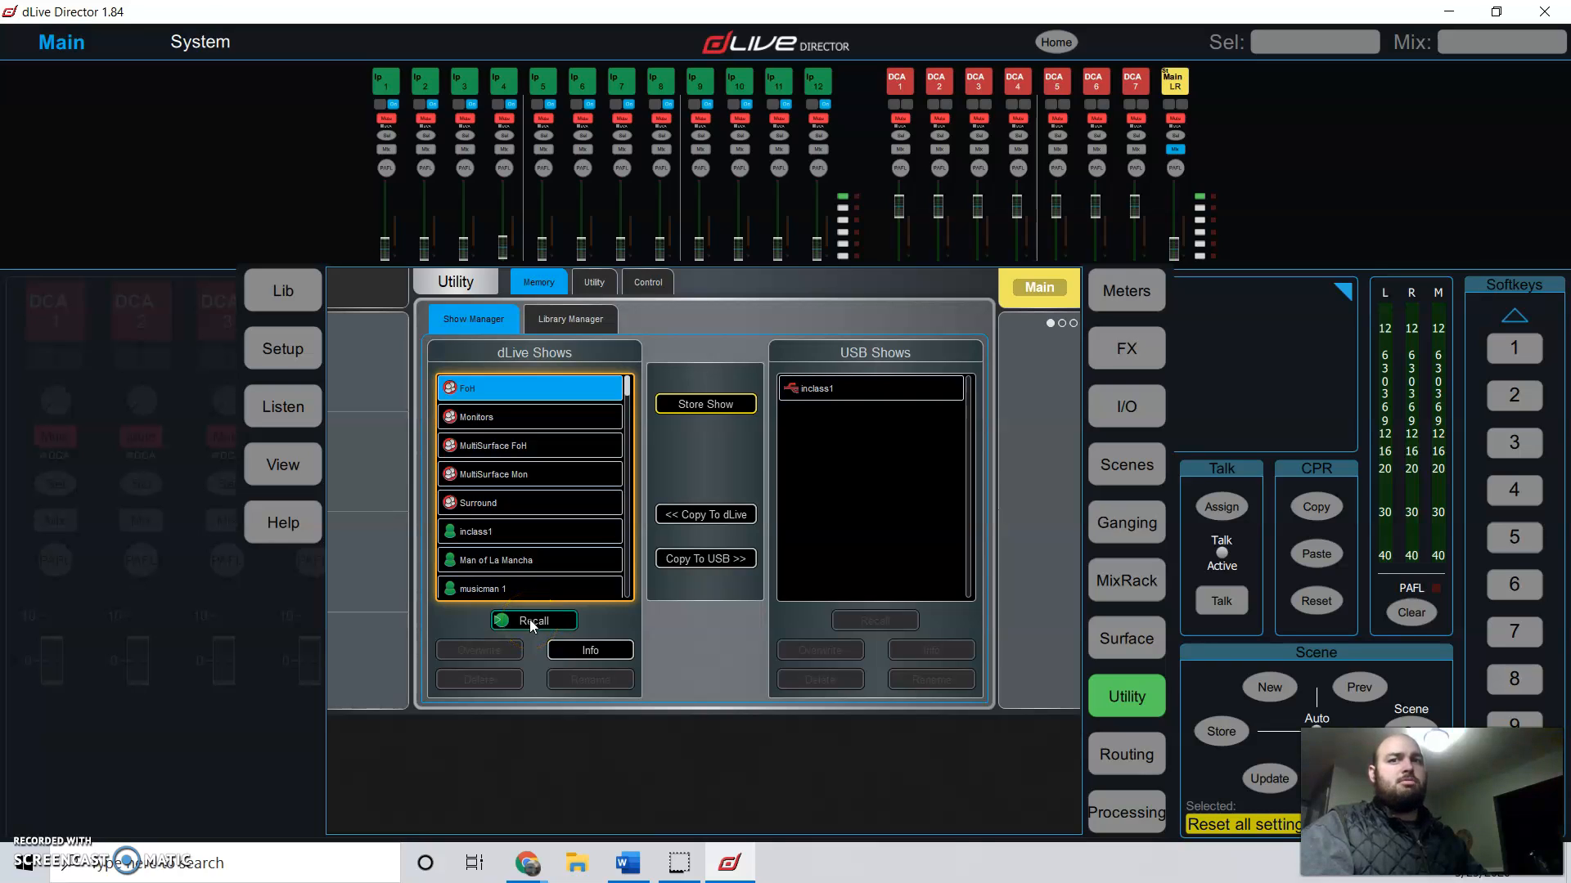
pyautogui.click(532, 620)
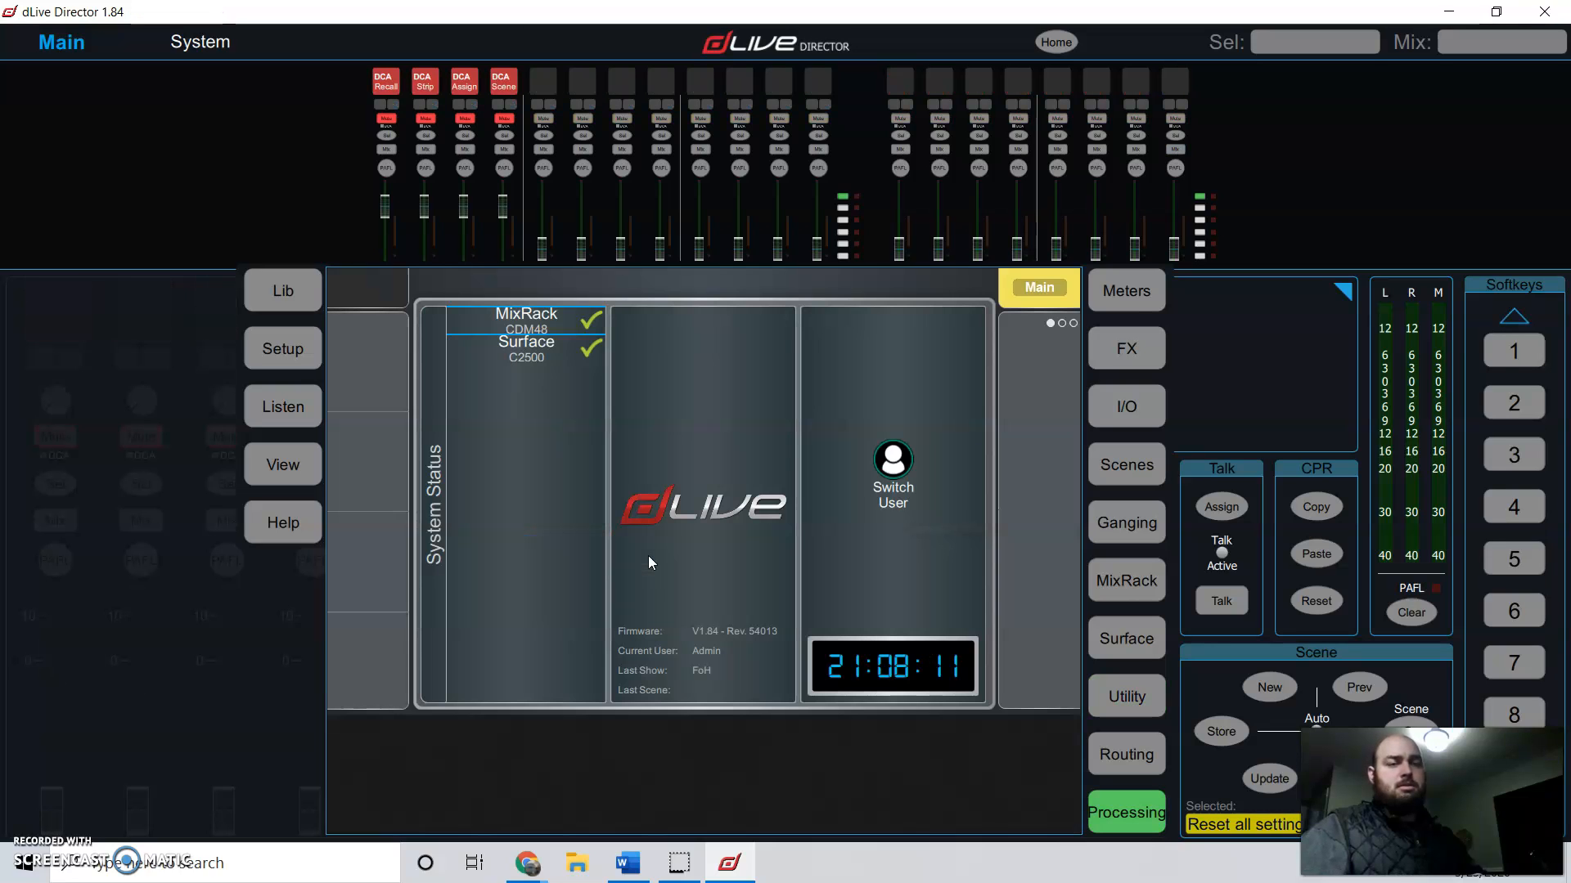
pyautogui.moveTo(619, 314)
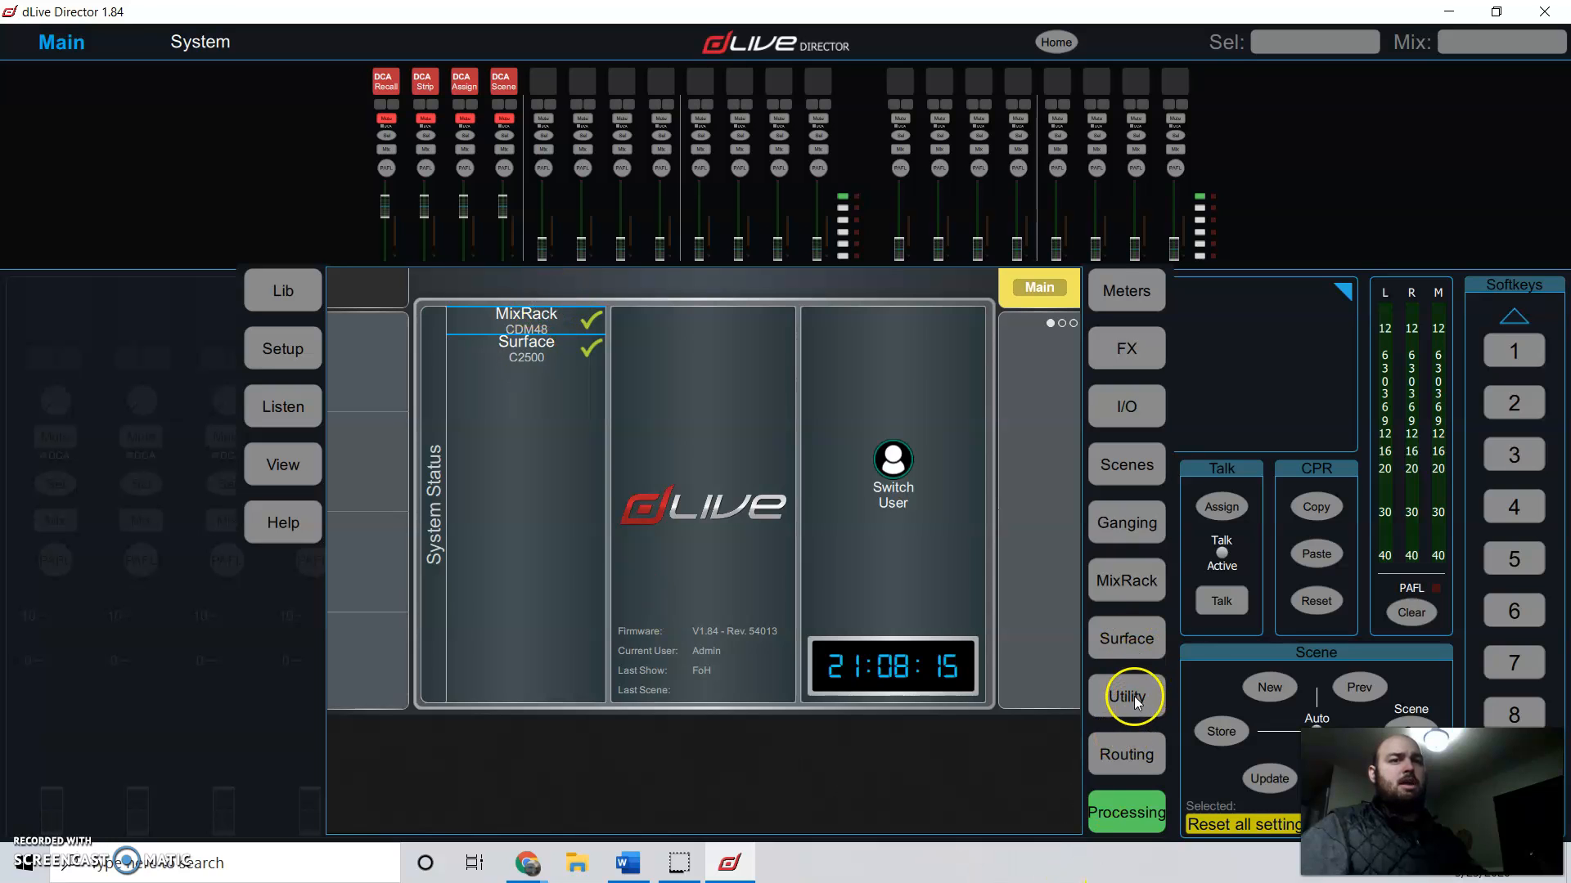
pyautogui.click(1126, 696)
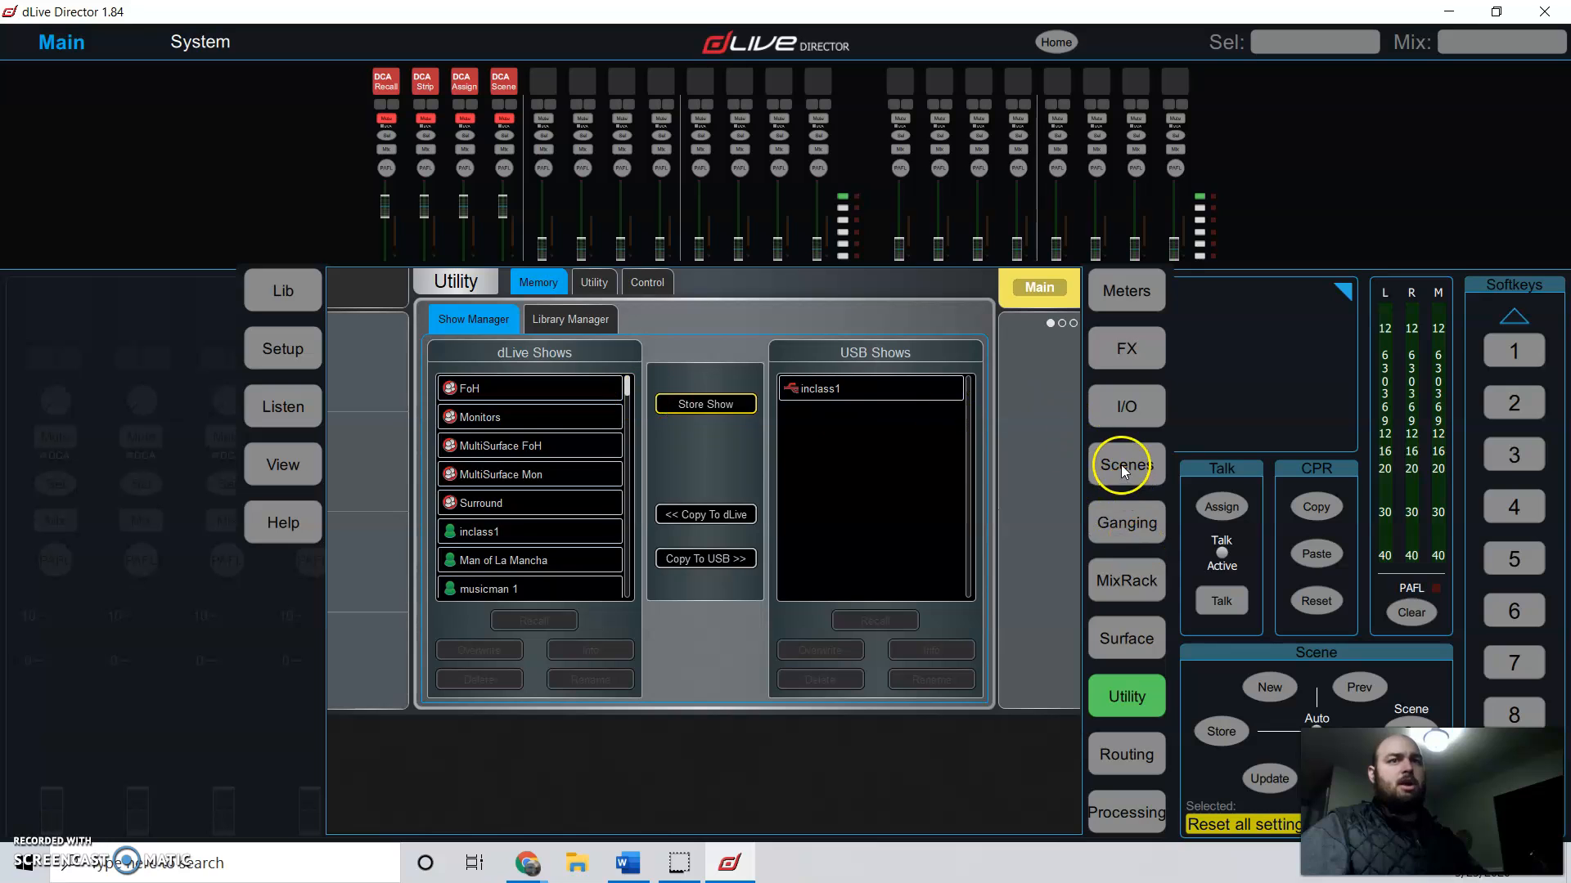
# Step: Recall scene 3, C2500 Strip Assign, and confirm the recall
pyautogui.click(1125, 465)
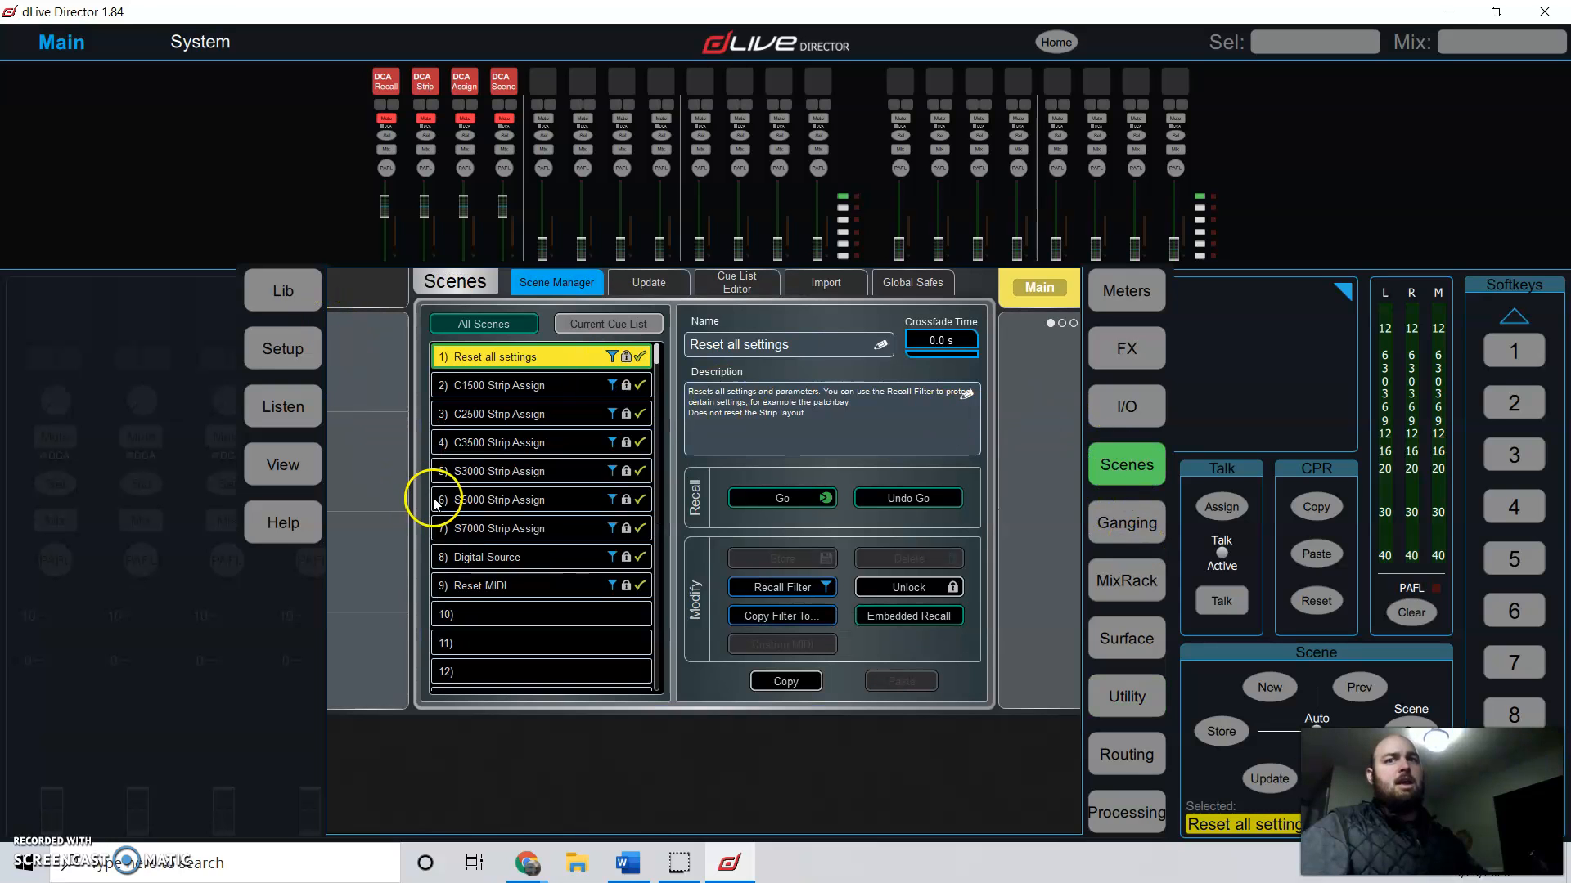
pyautogui.moveTo(549, 424)
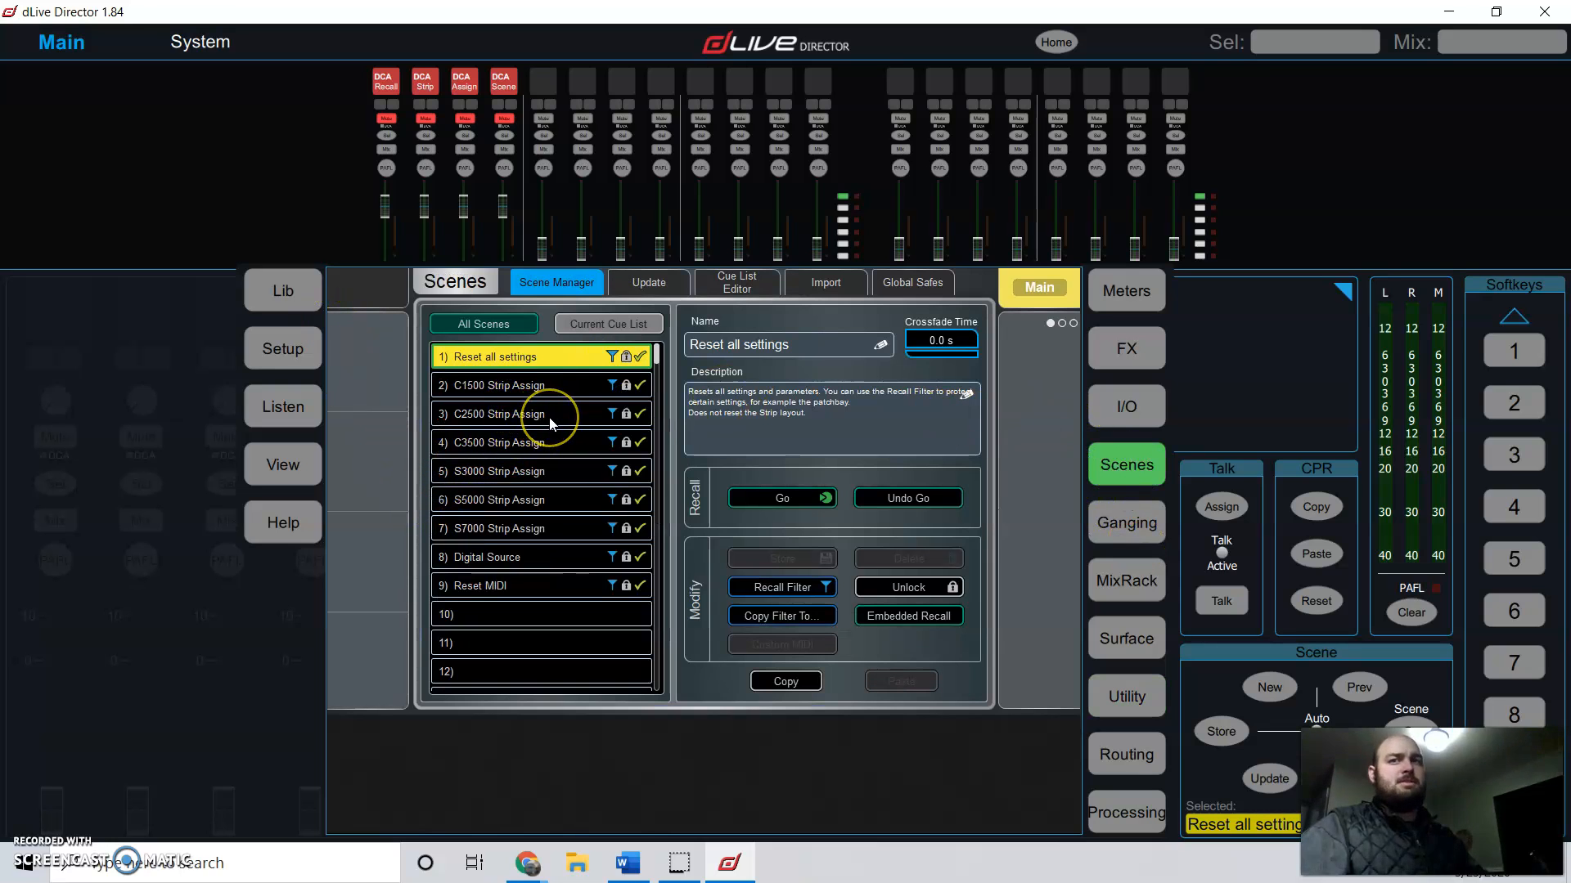
pyautogui.click(491, 414)
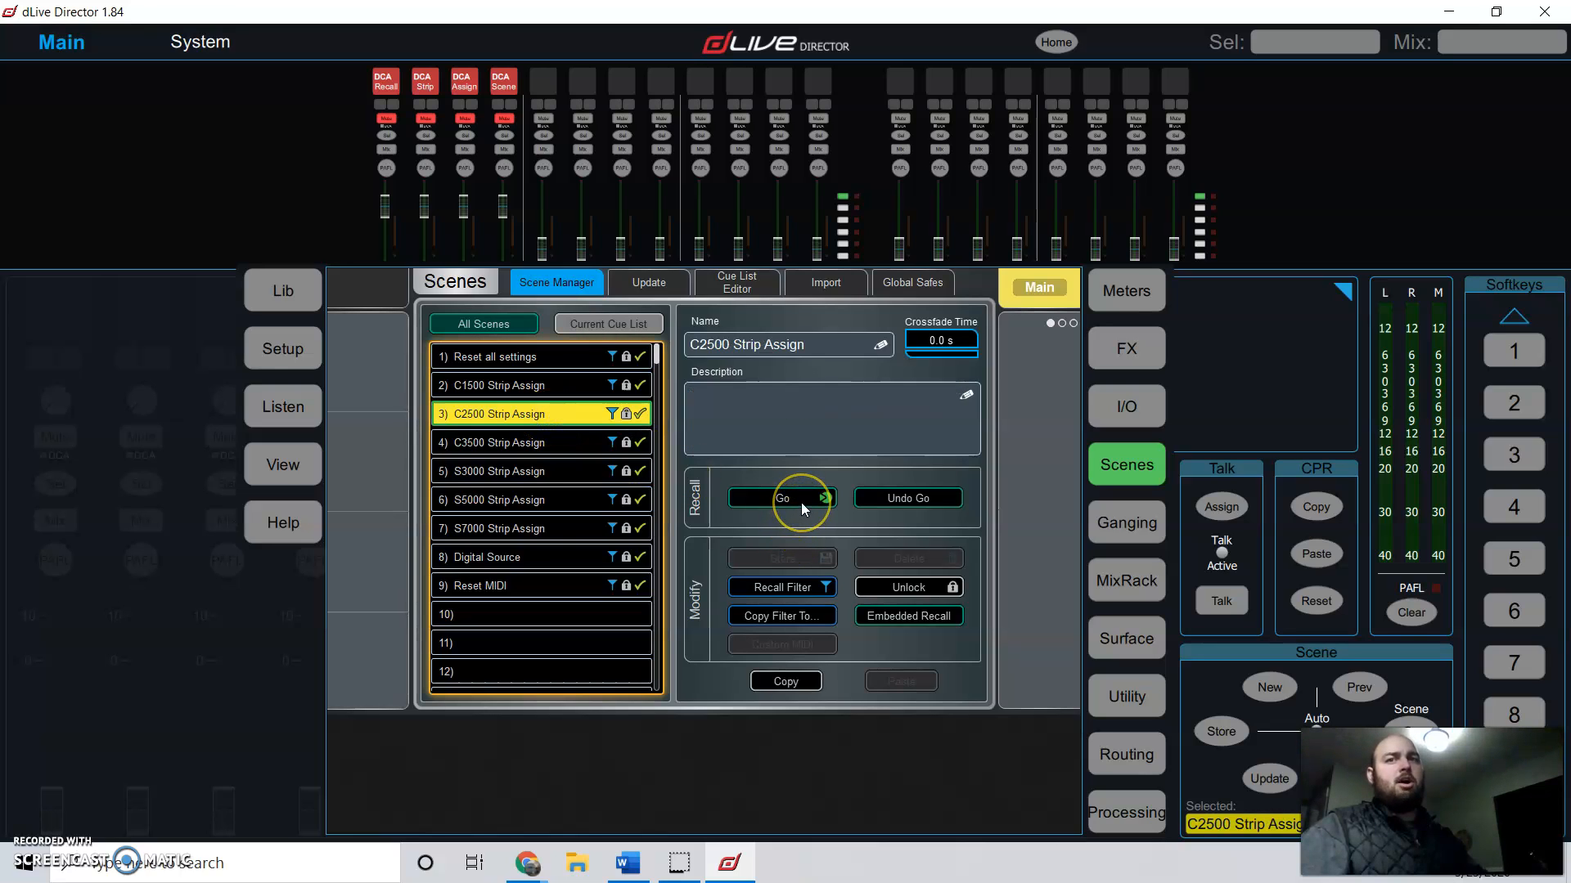
pyautogui.click(782, 498)
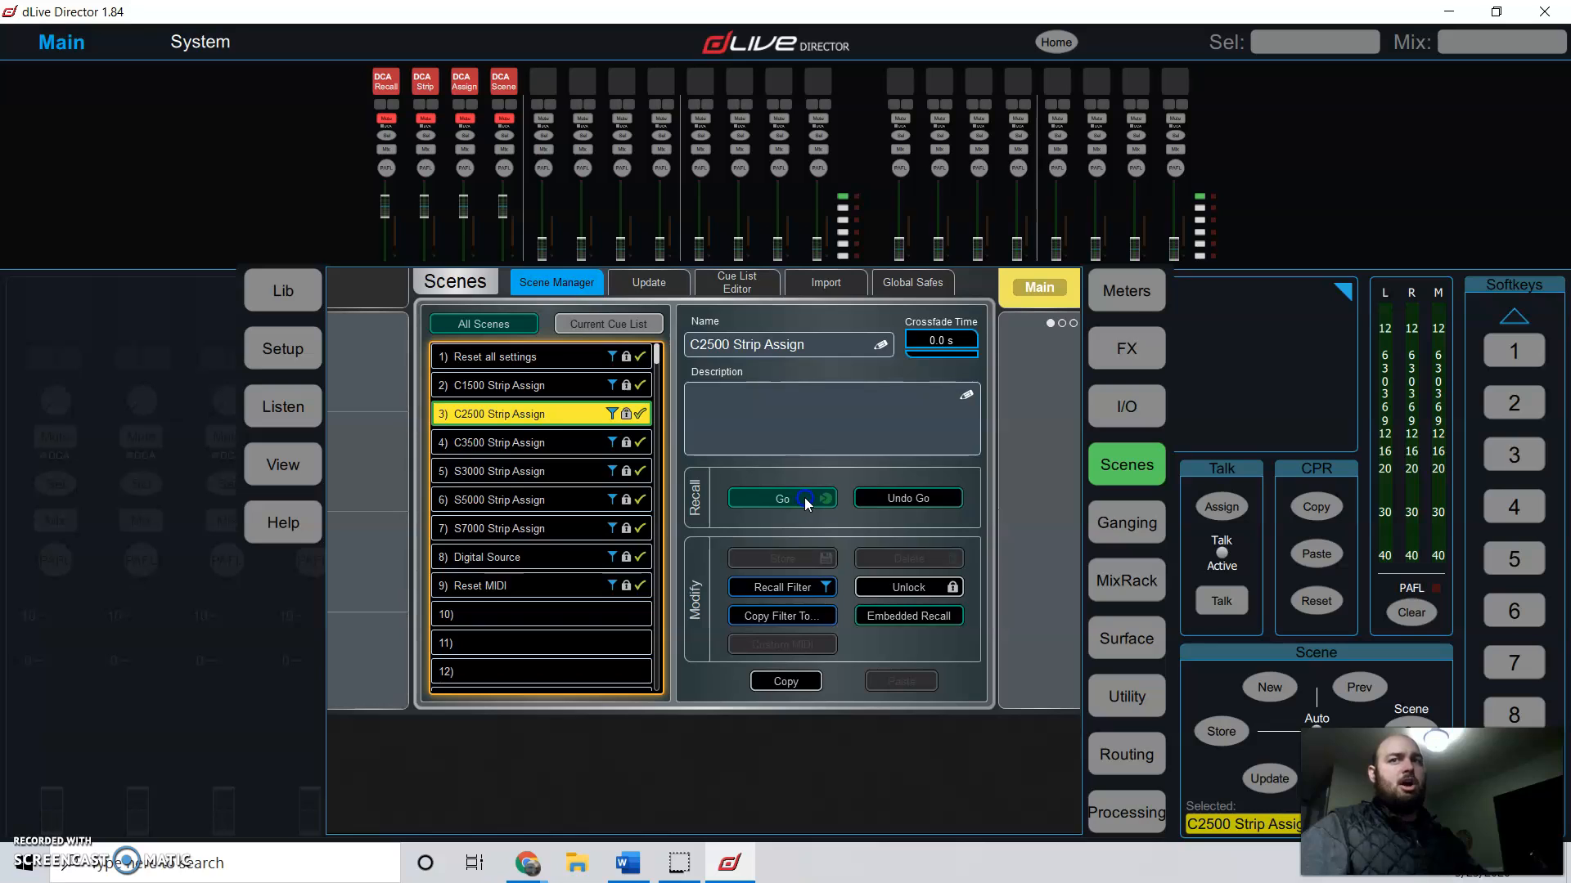
pyautogui.click(782, 498)
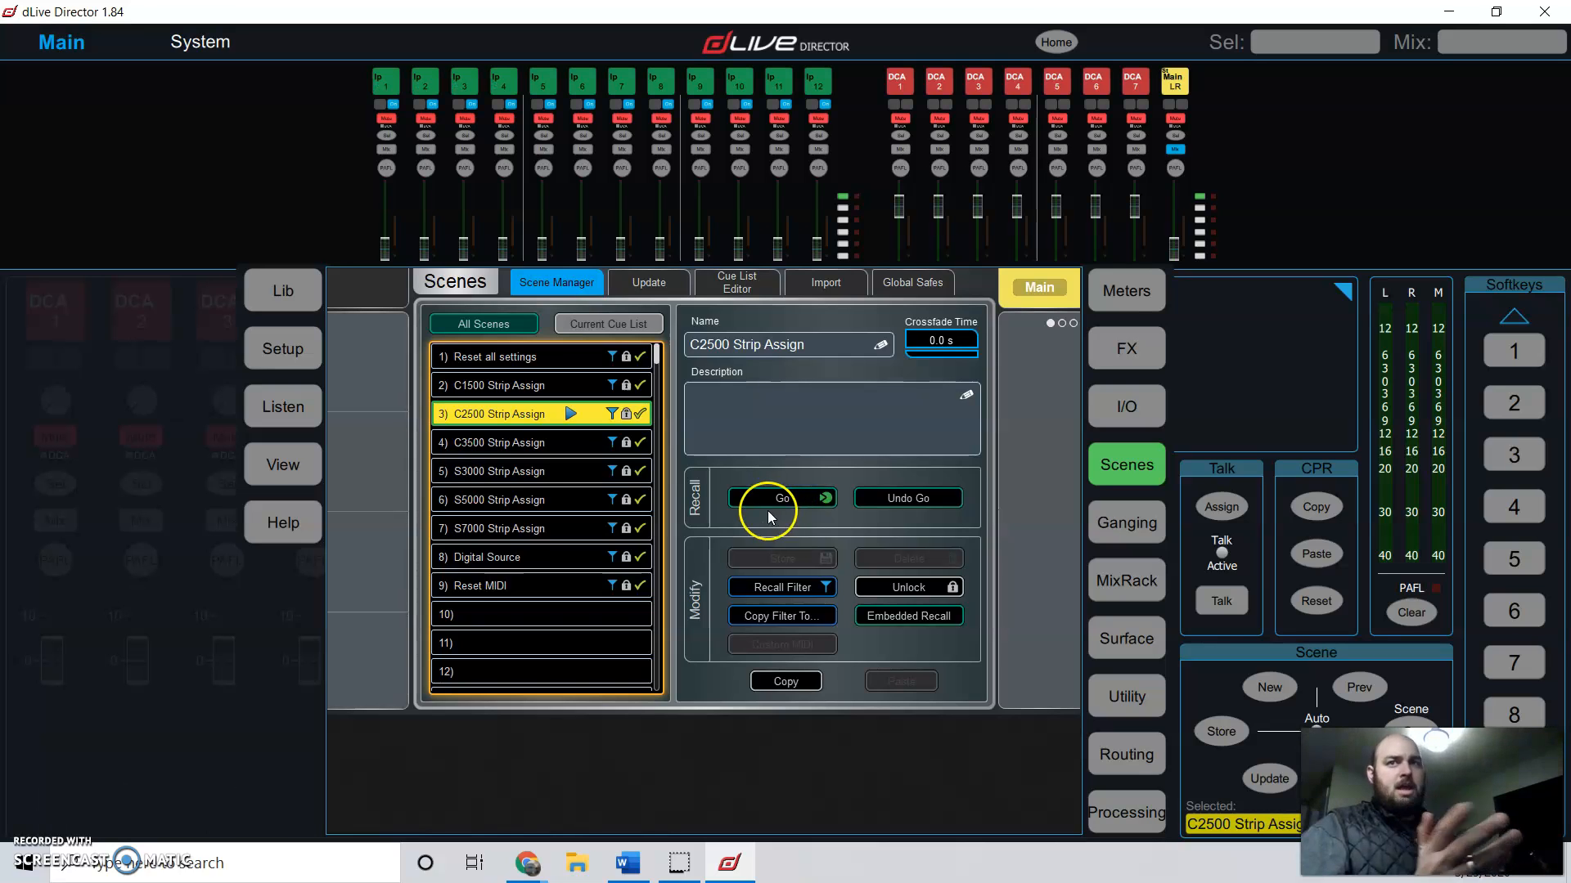
pyautogui.moveTo(854, 599)
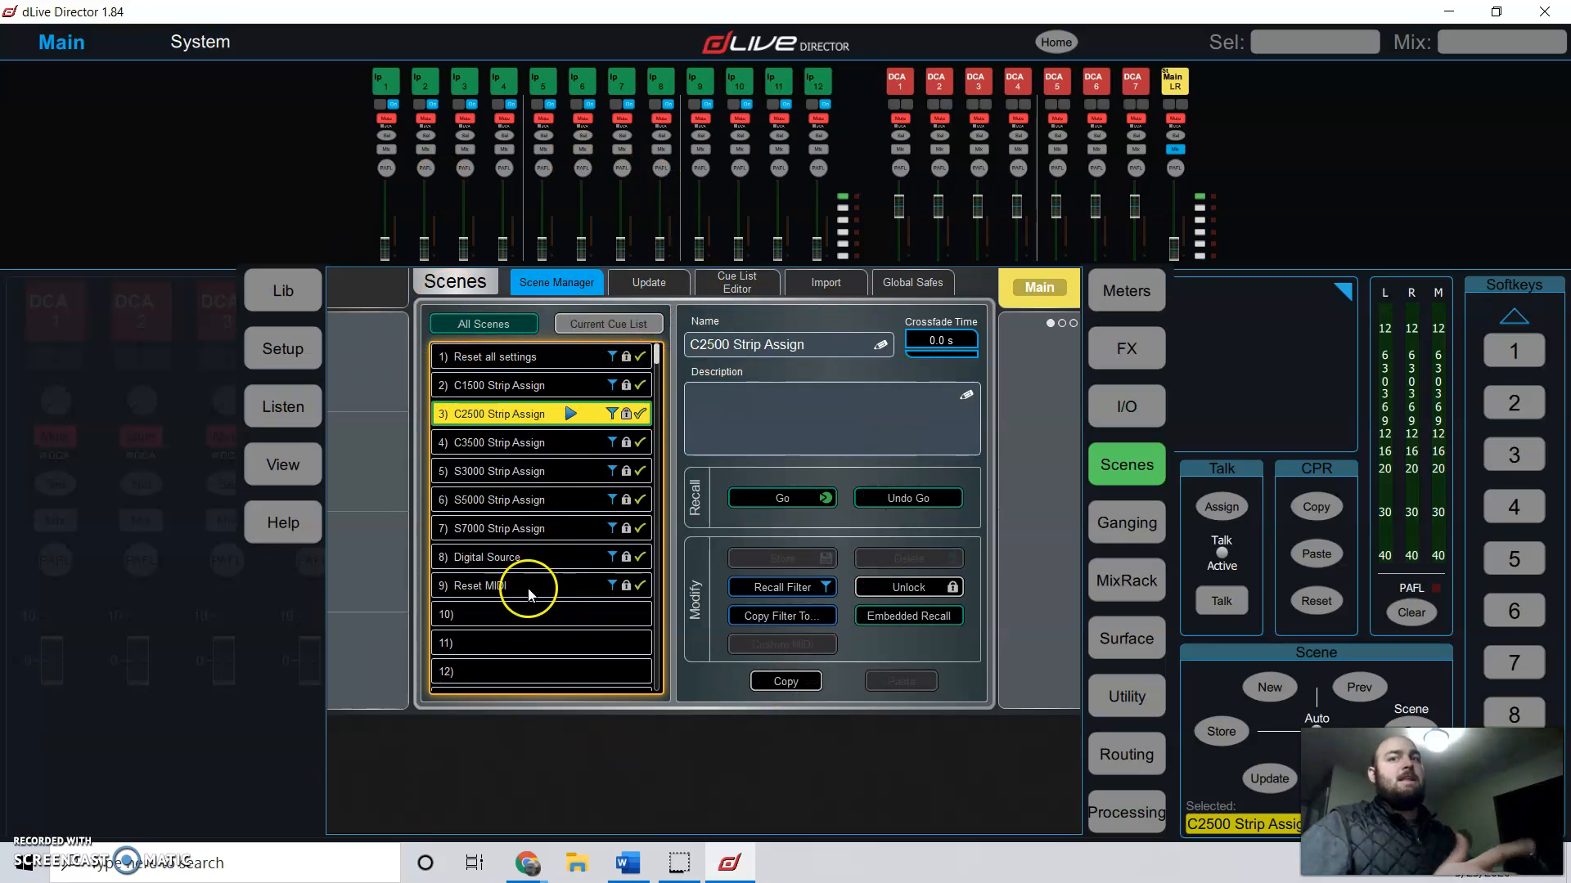
pyautogui.moveTo(1118, 411)
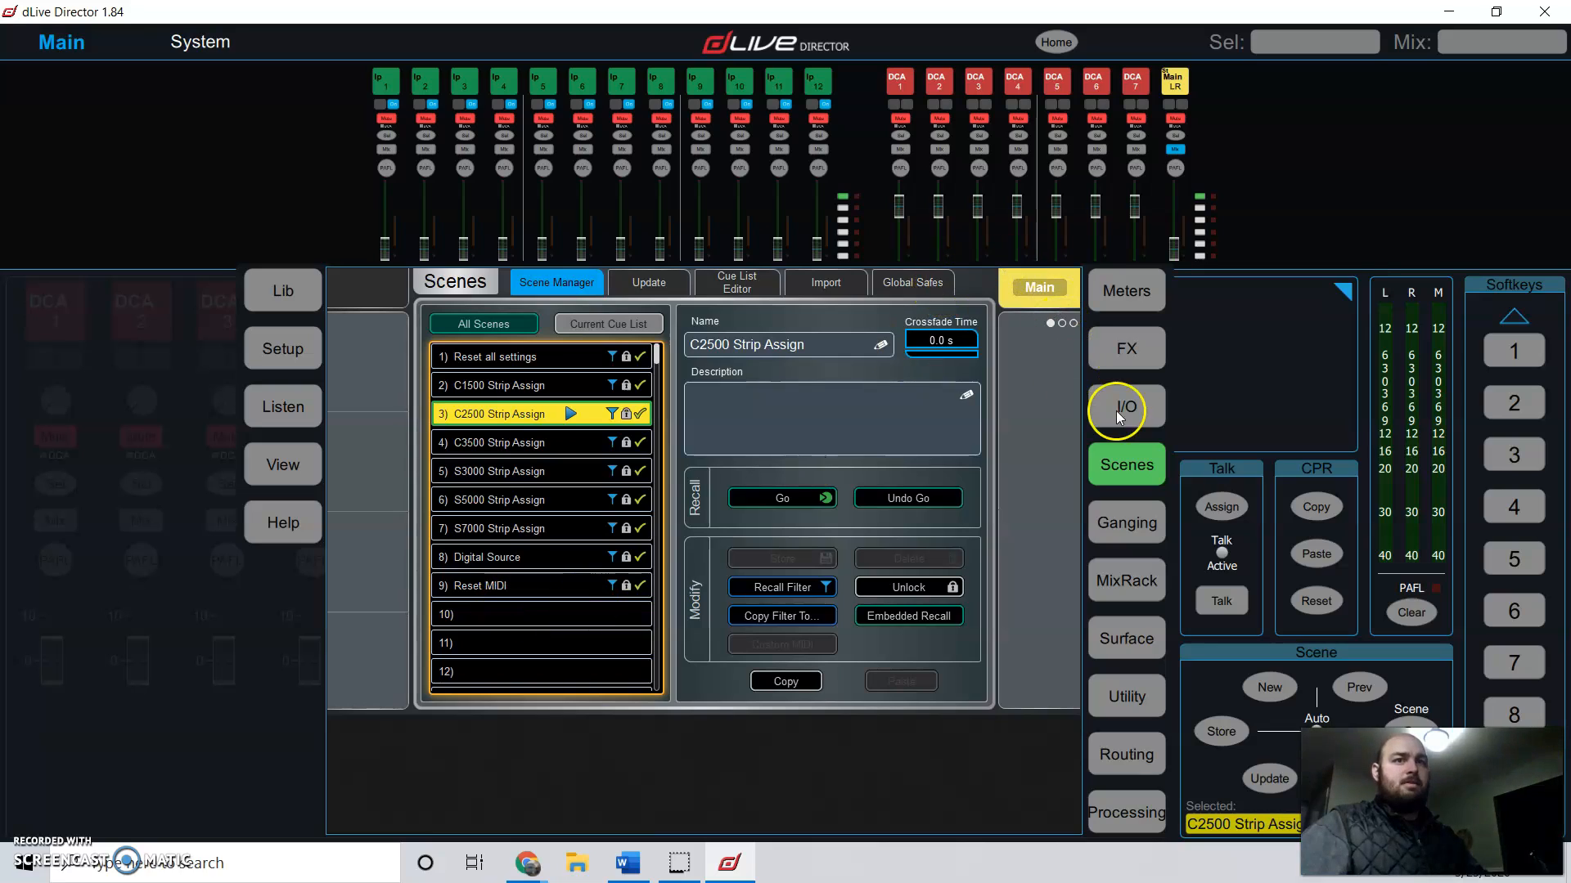
pyautogui.moveTo(232, 163)
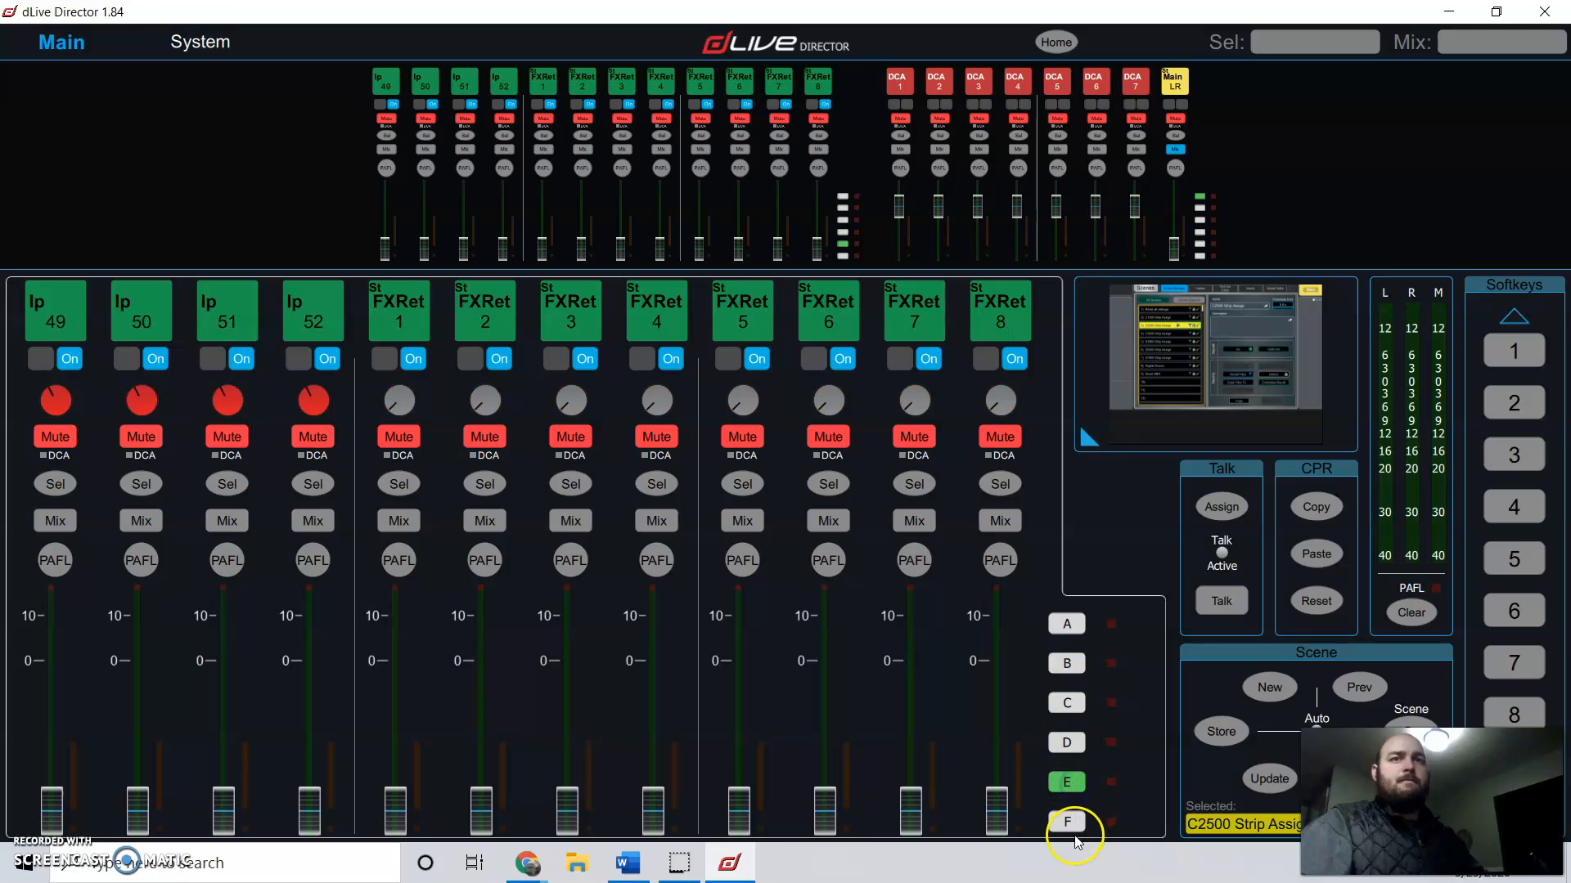
# Step: Page through the bank 1 input layers to the talkback/USB layer, then select Main LR
pyautogui.click(1066, 822)
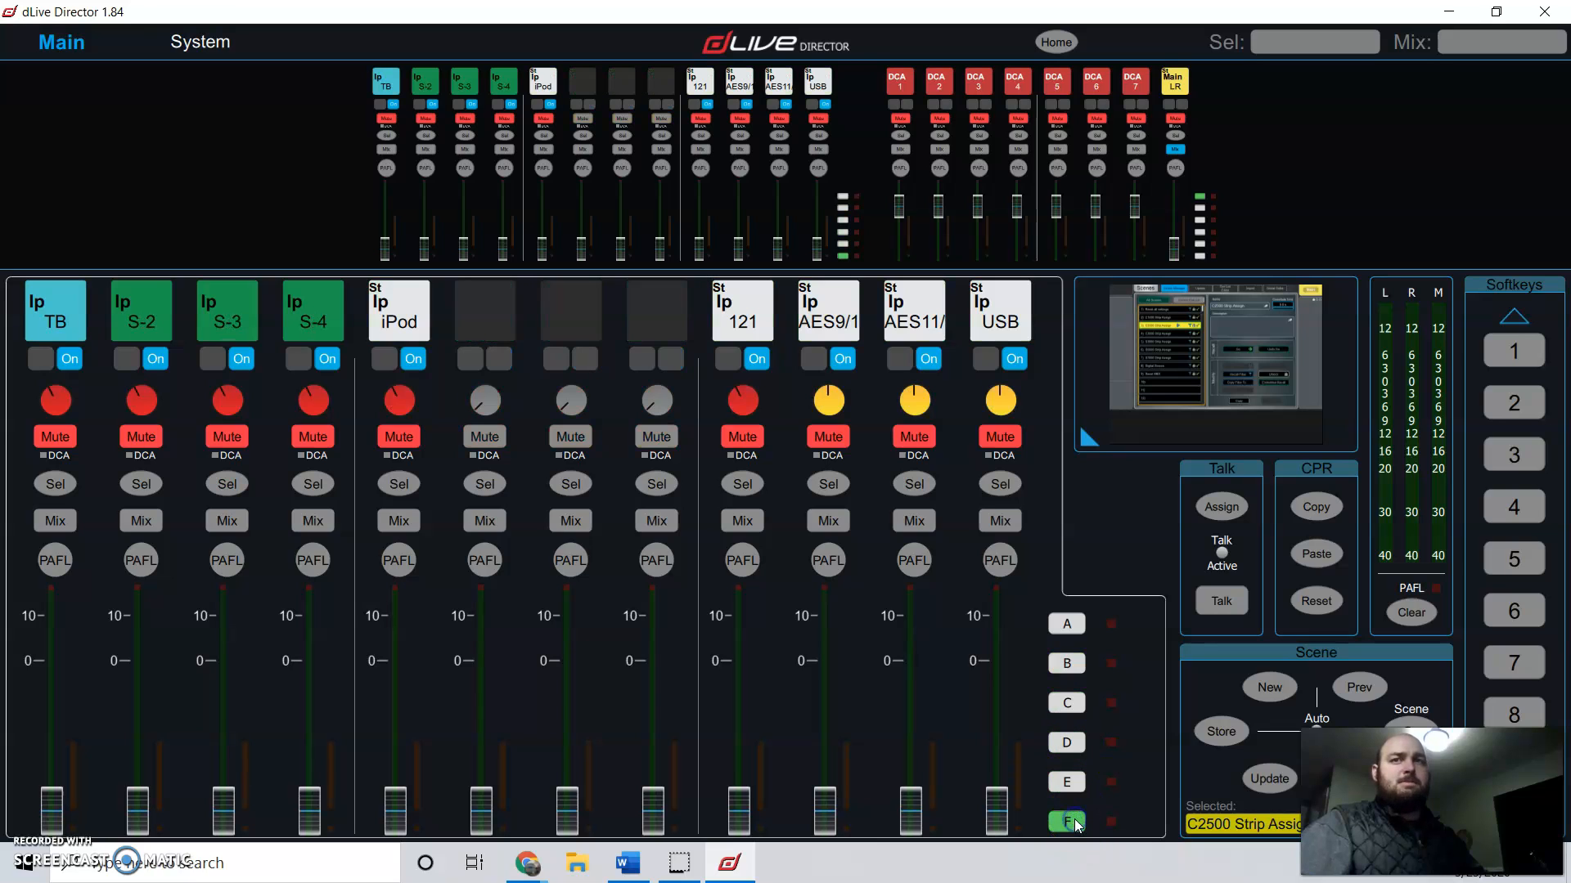
pyautogui.click(1066, 623)
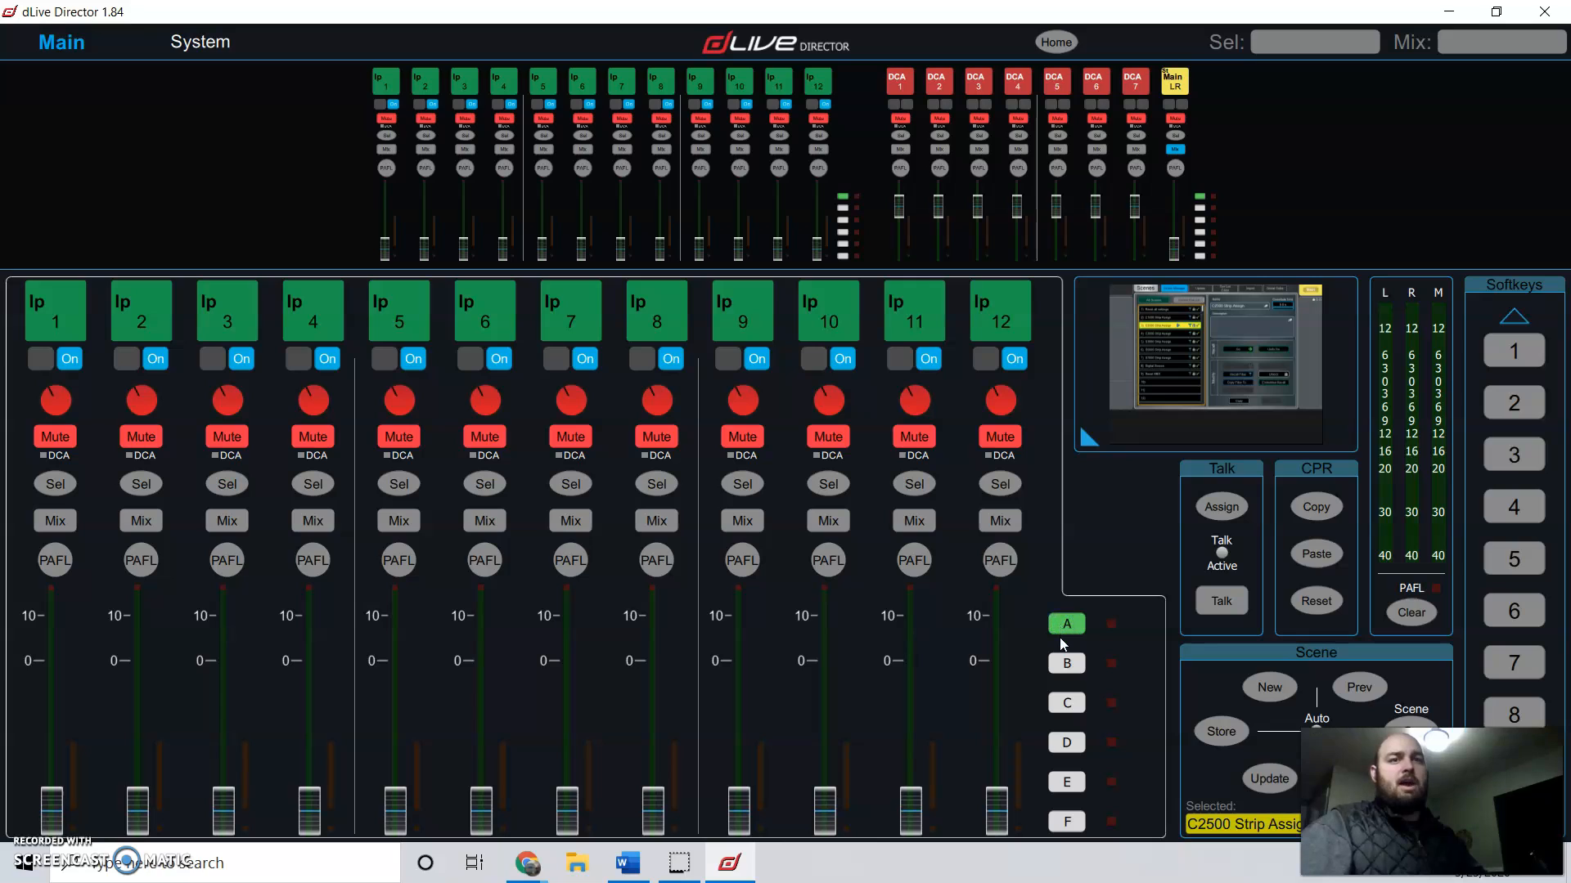
pyautogui.click(1066, 702)
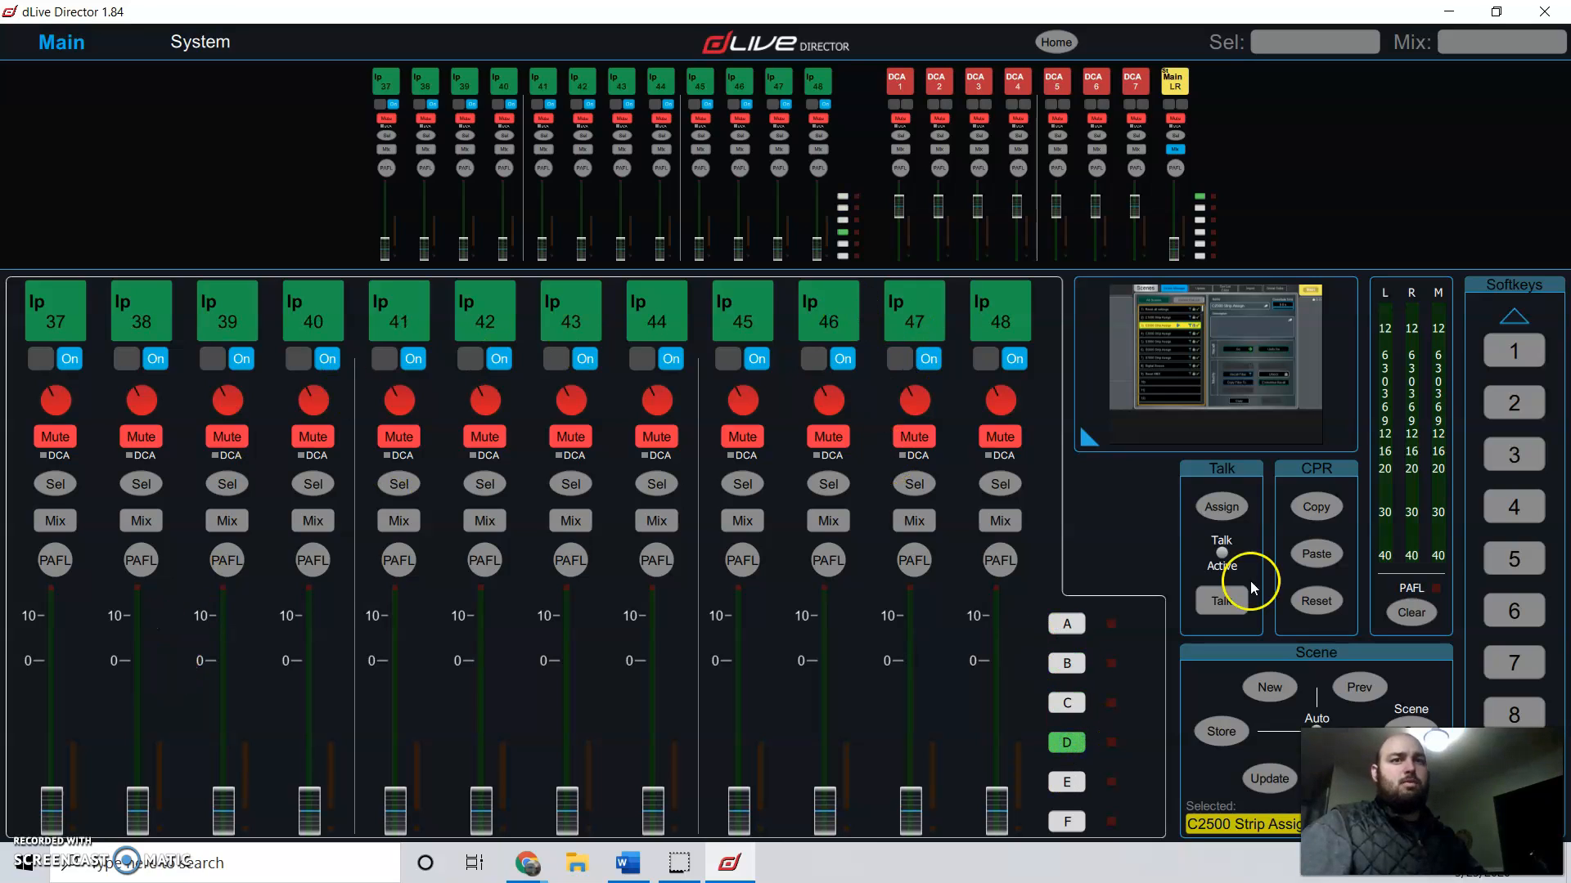
pyautogui.click(1066, 782)
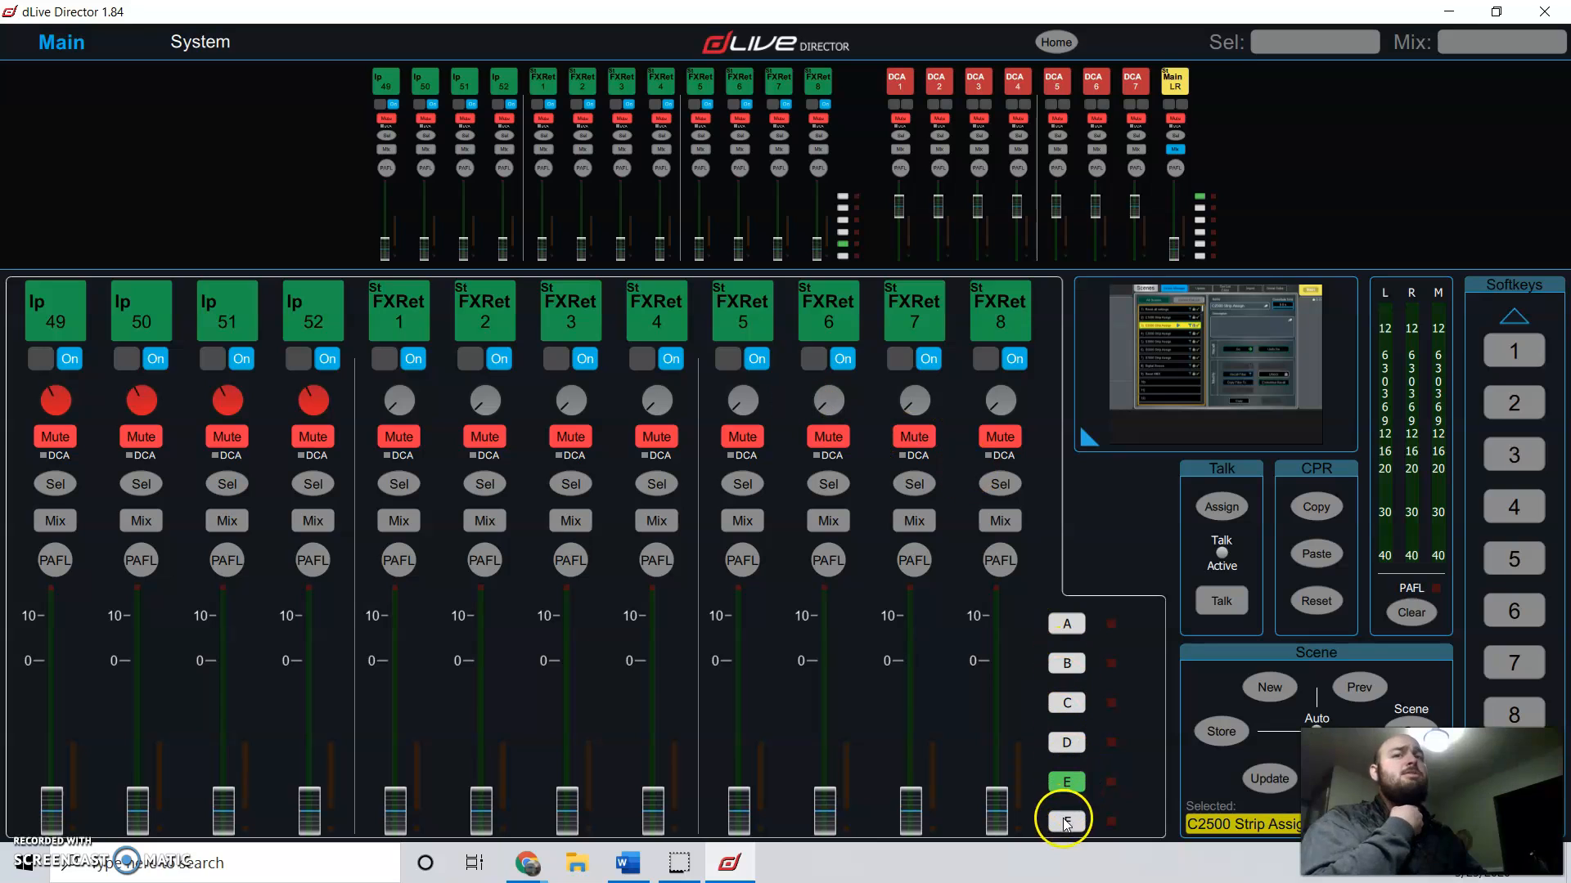
pyautogui.click(1066, 818)
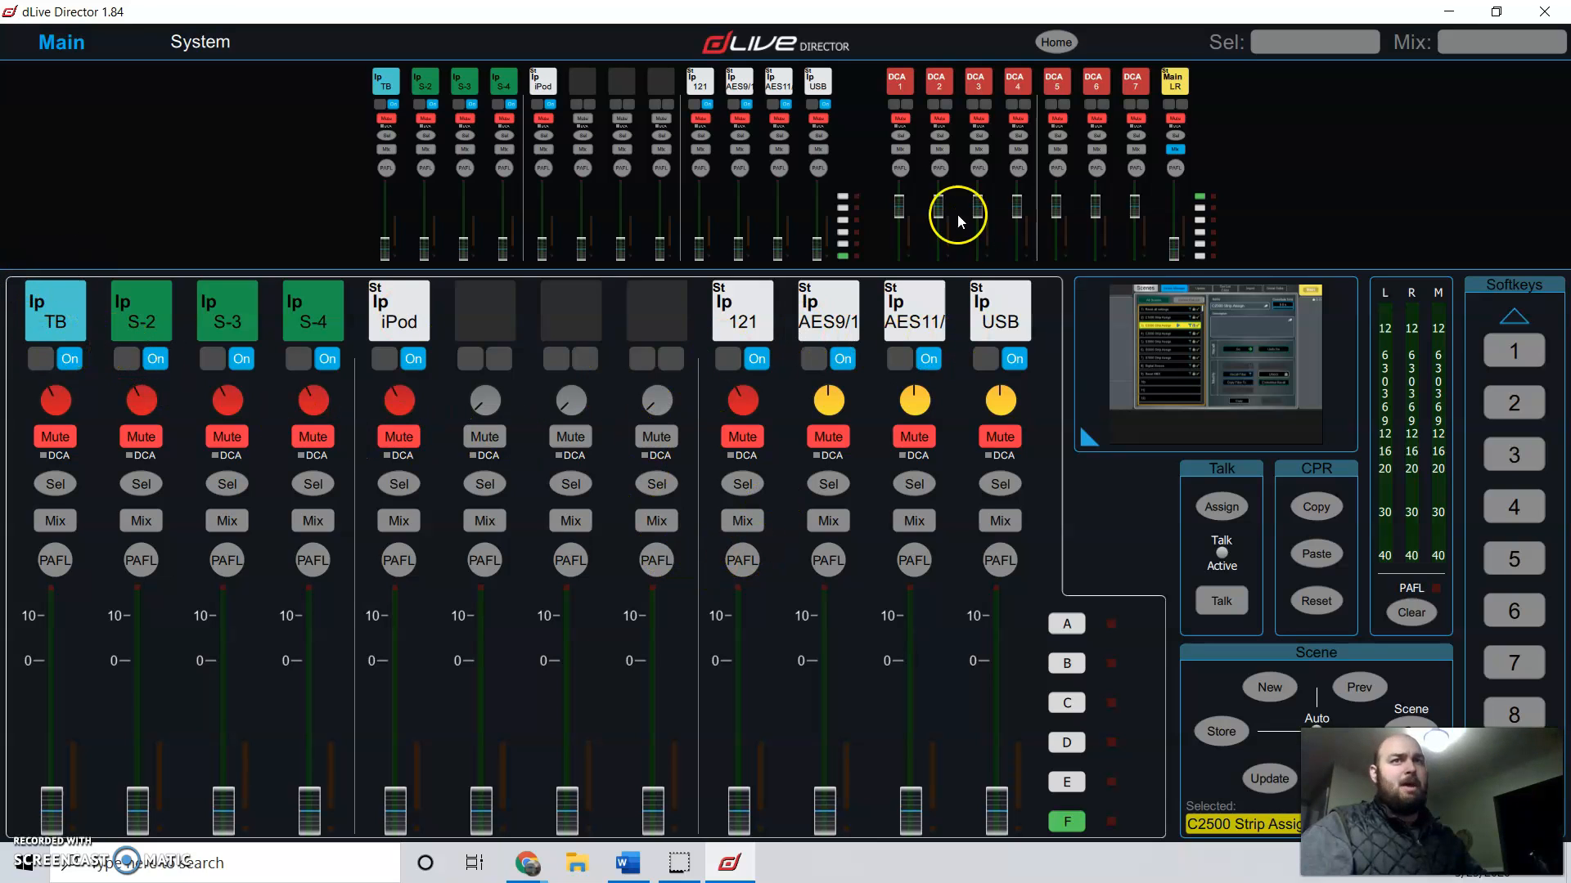
pyautogui.moveTo(1035, 210)
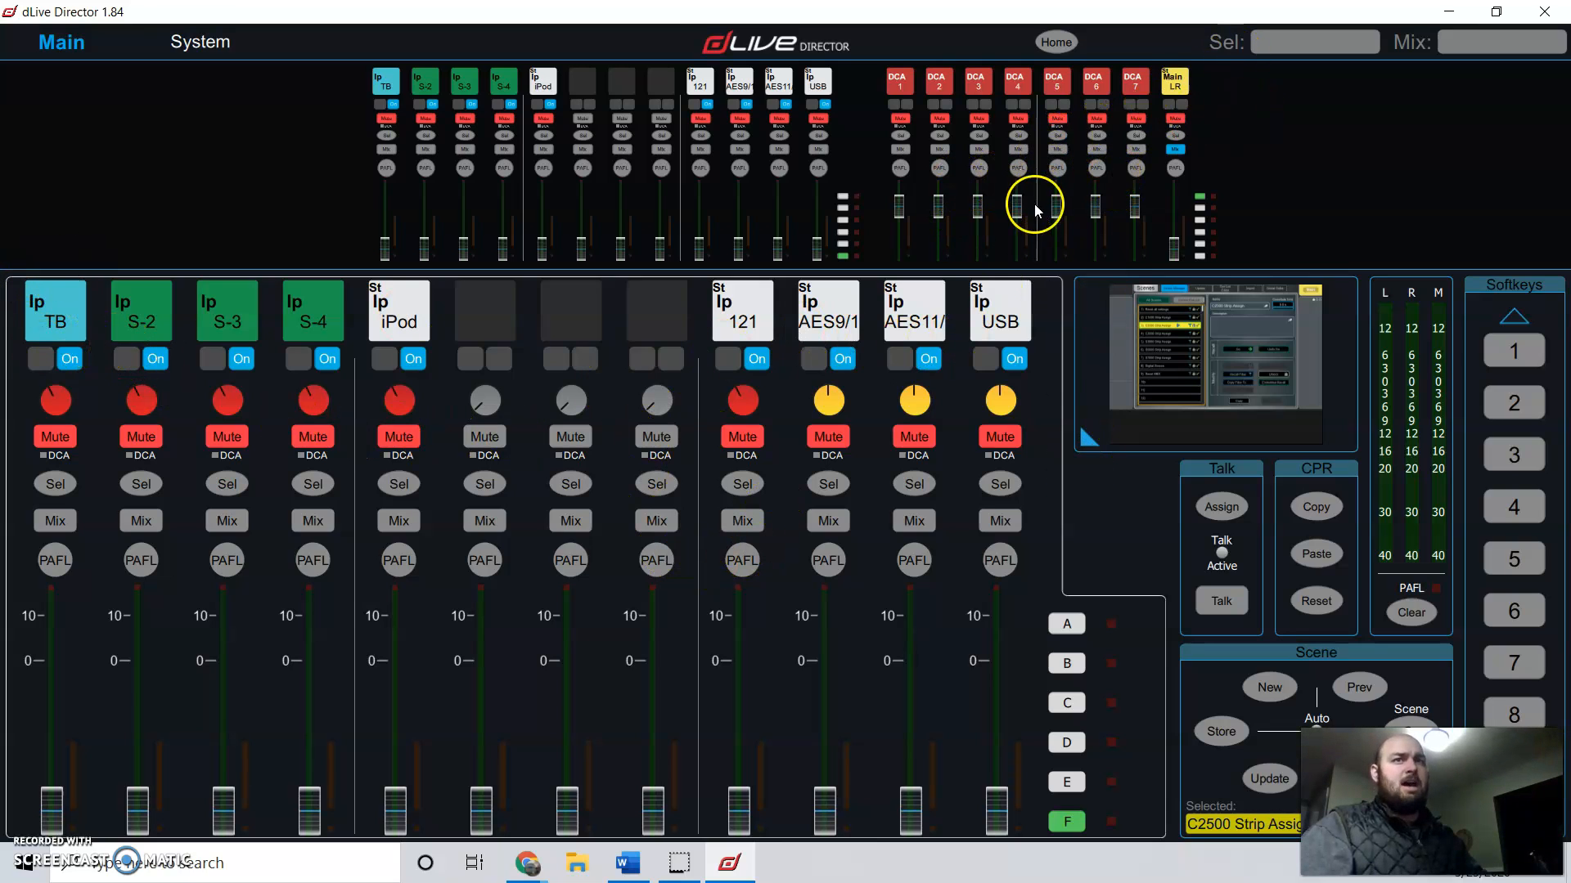
pyautogui.moveTo(1080, 211)
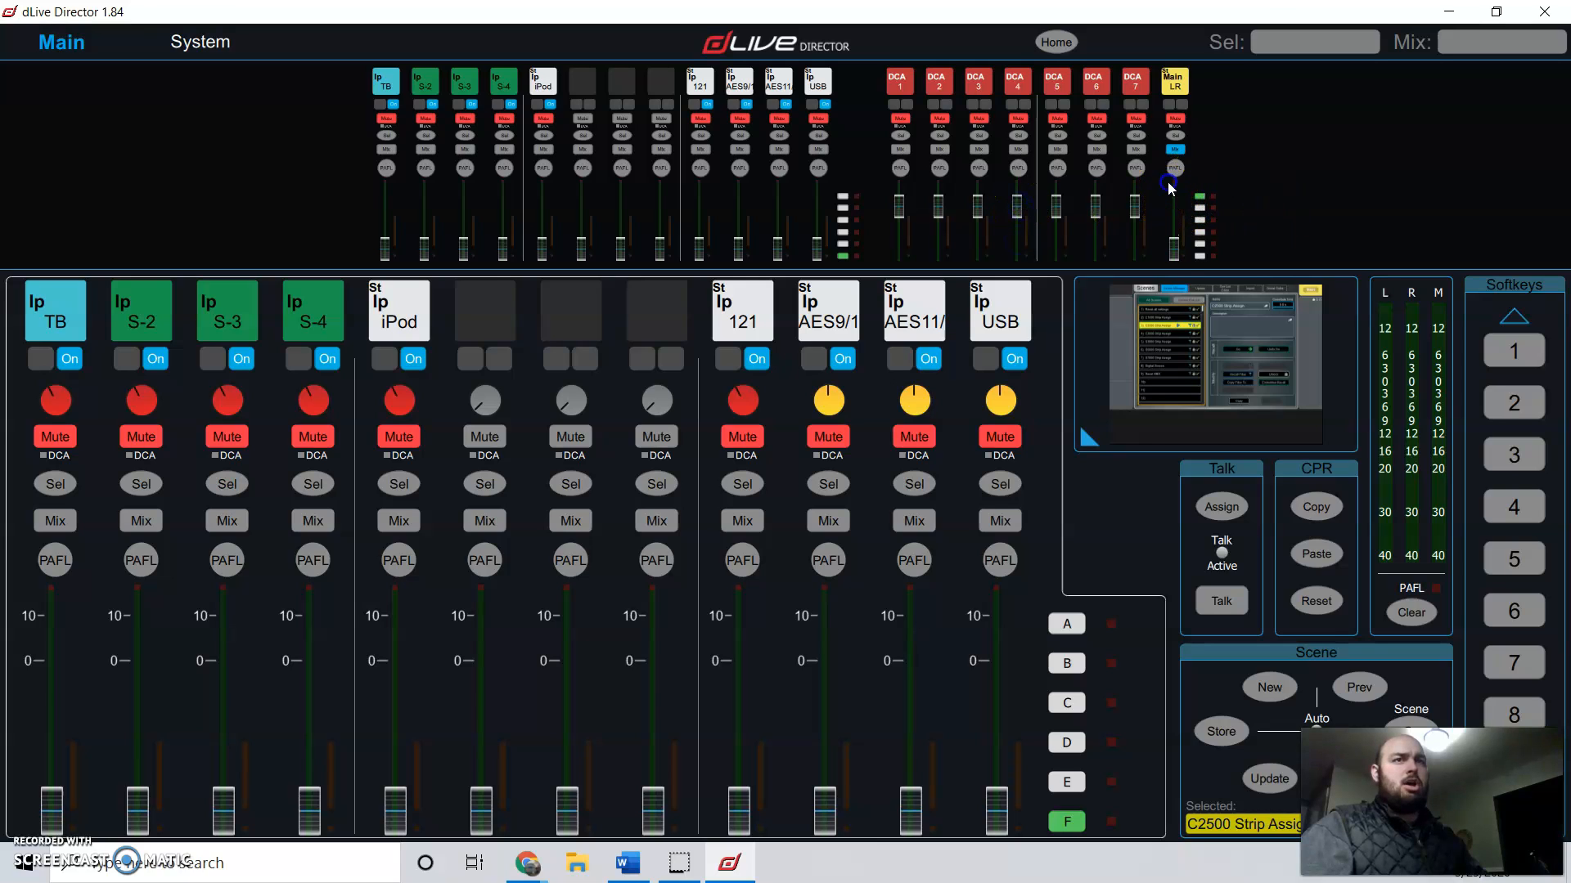
pyautogui.click(1173, 80)
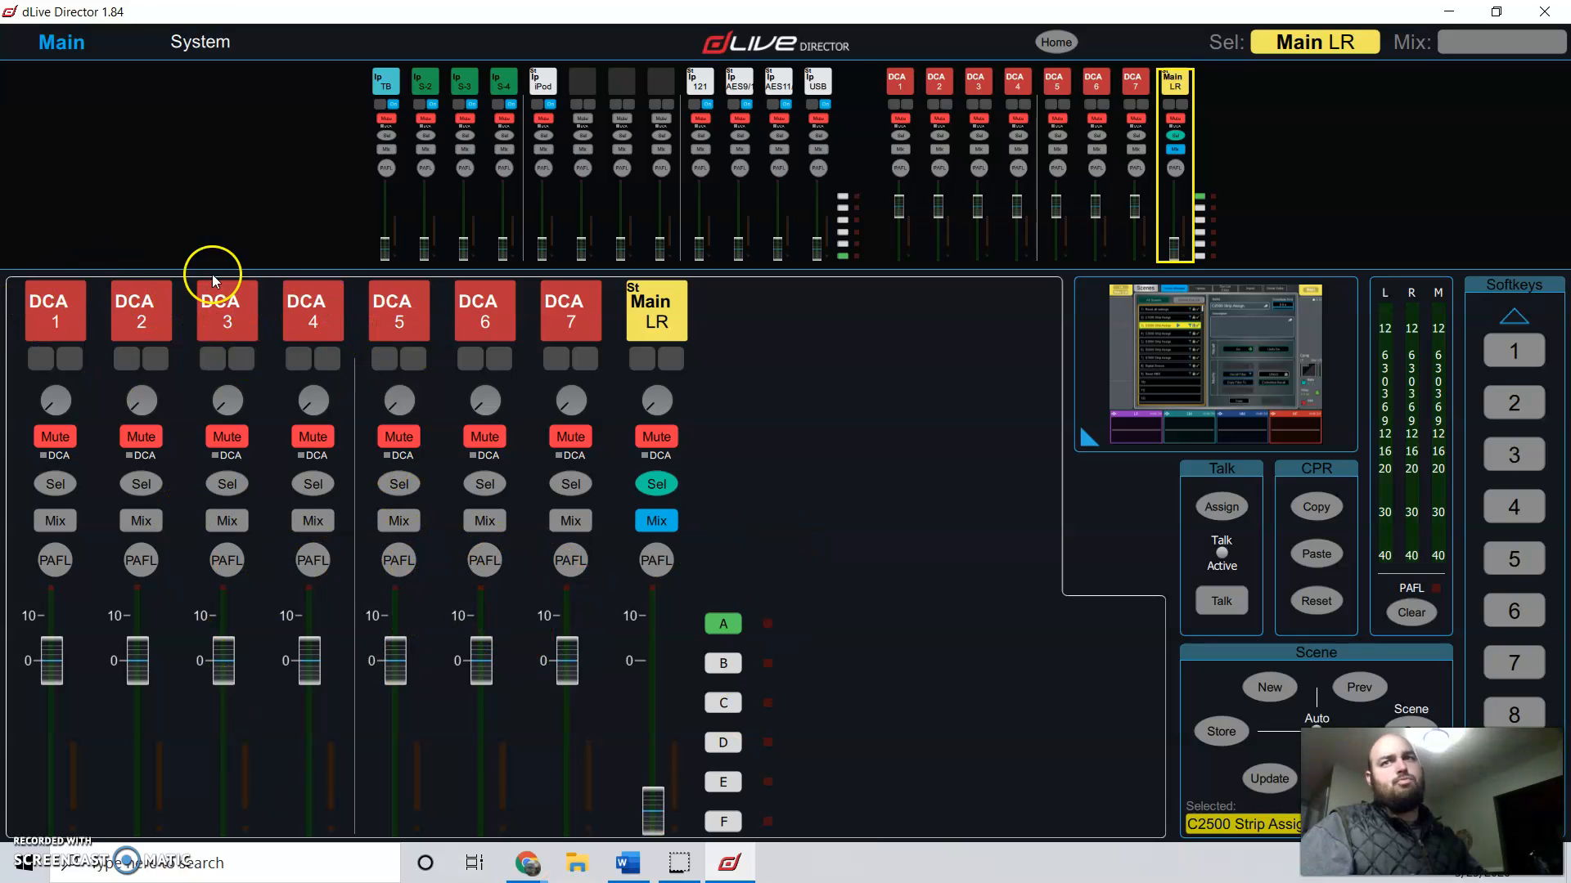
pyautogui.moveTo(741, 591)
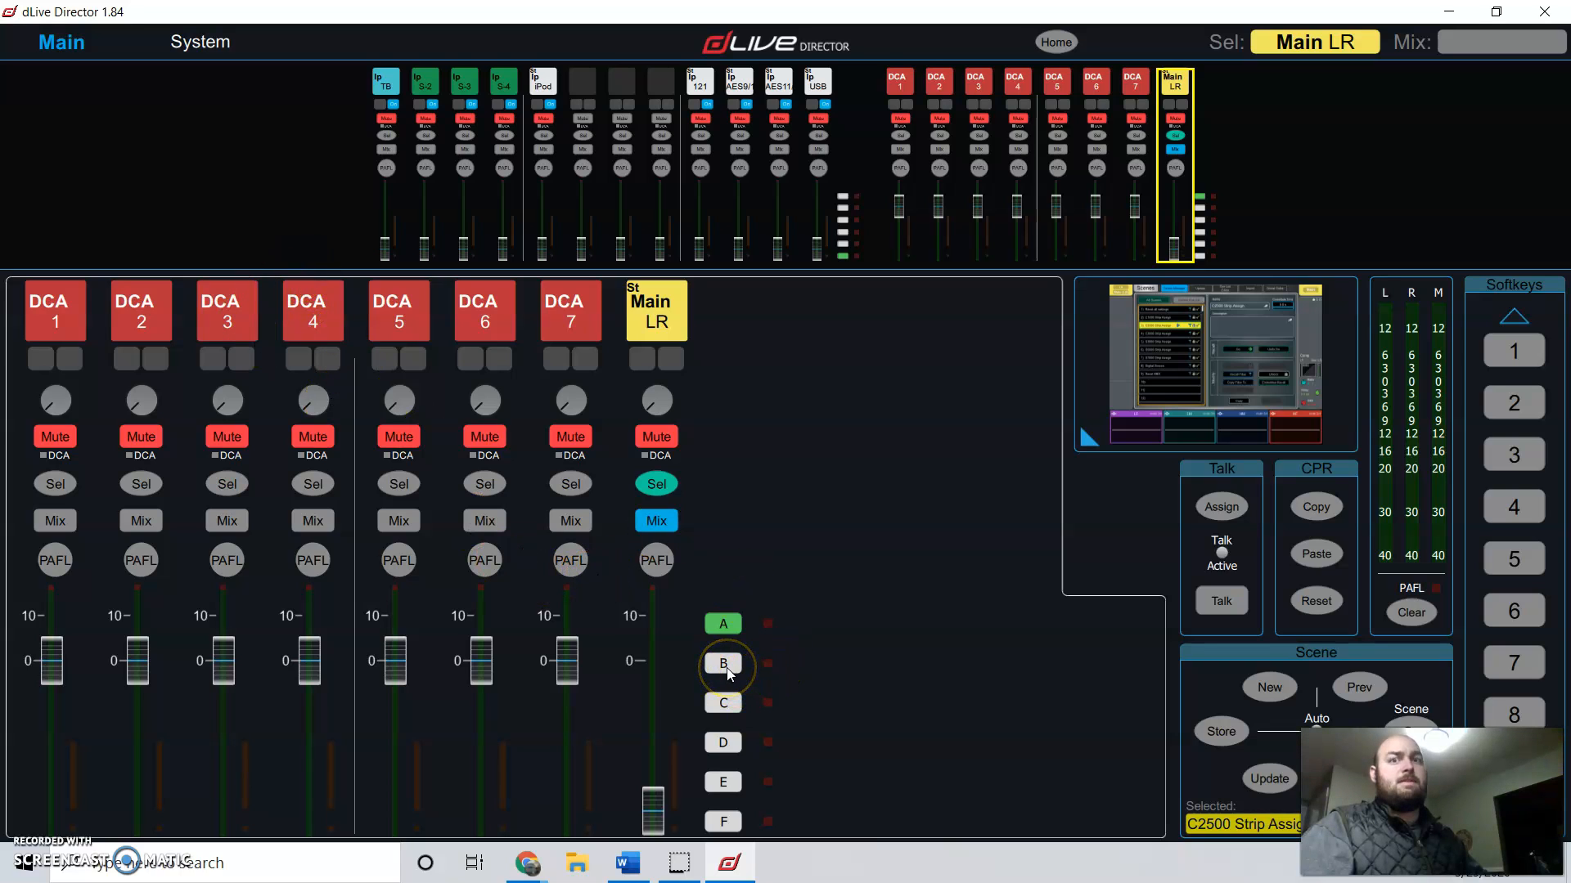
pyautogui.click(722, 663)
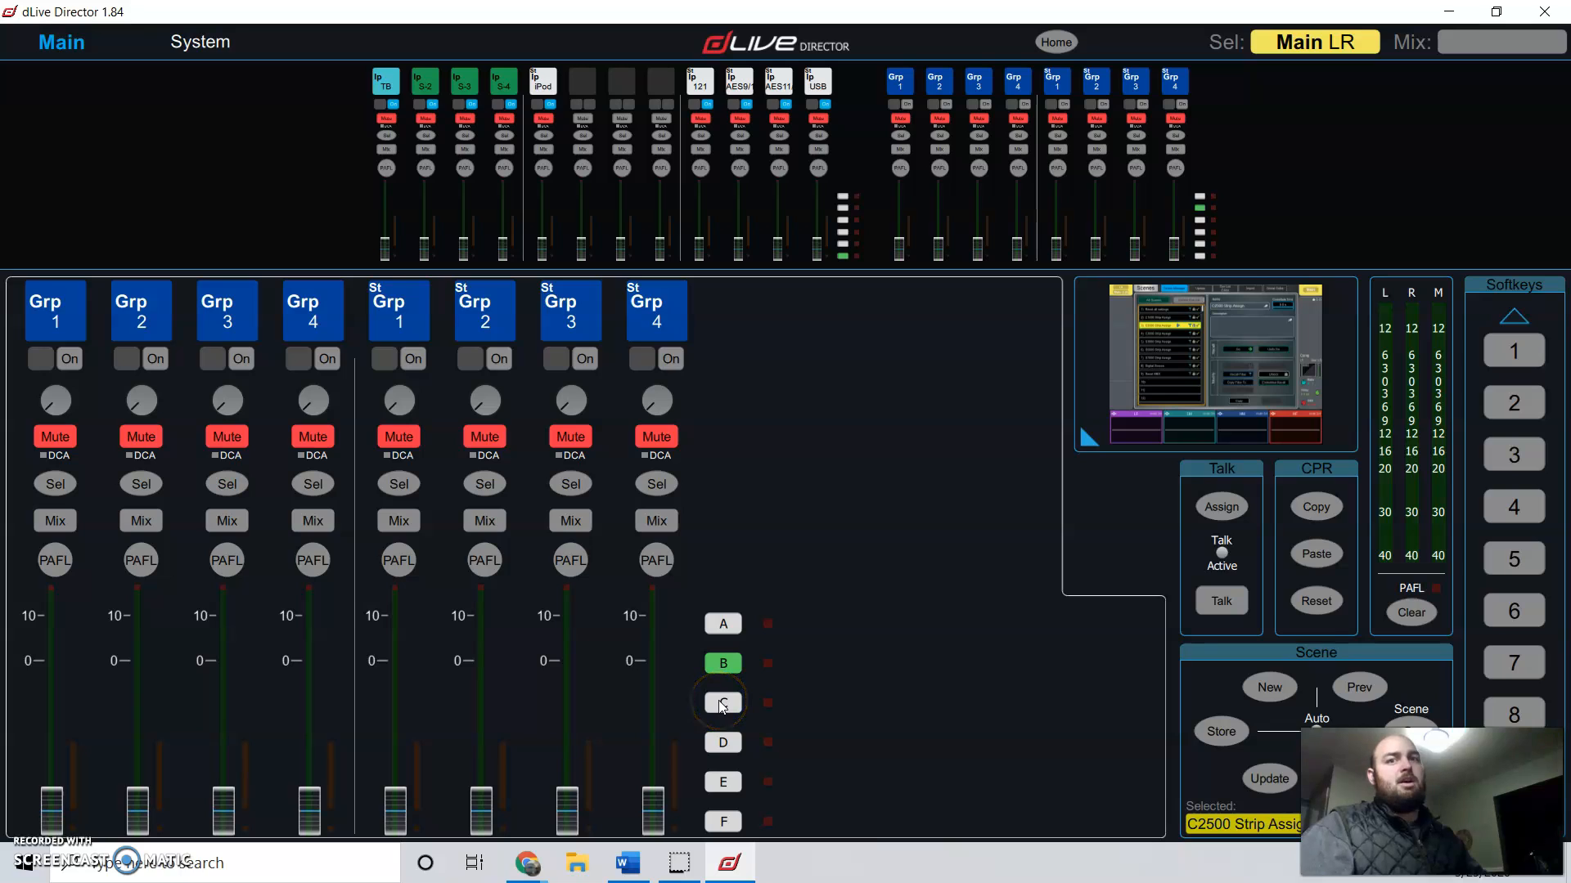
pyautogui.click(722, 701)
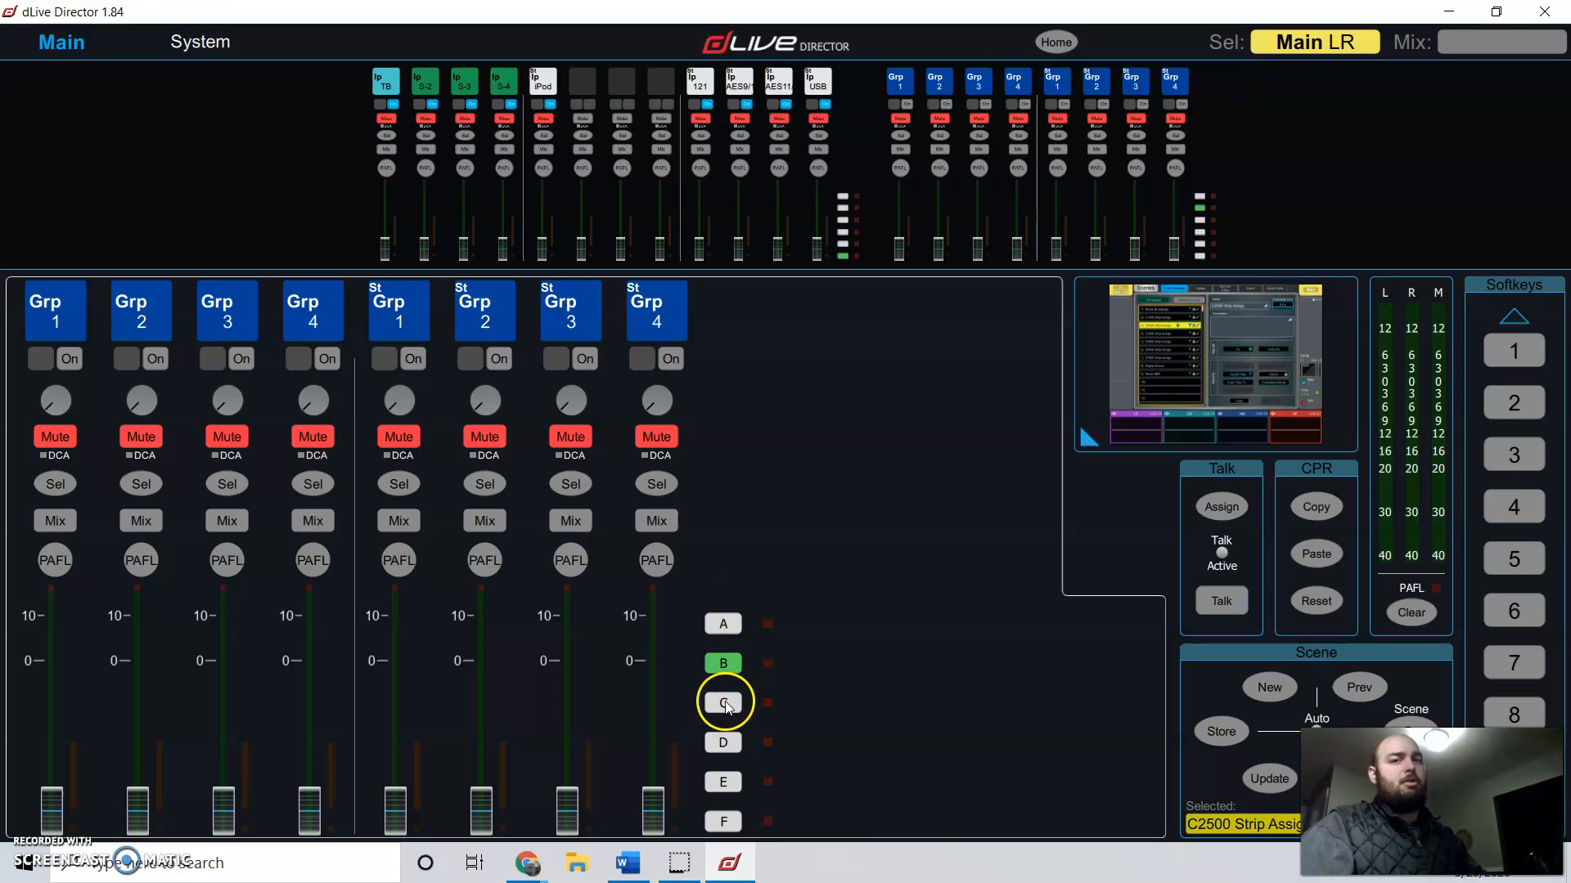
pyautogui.click(722, 702)
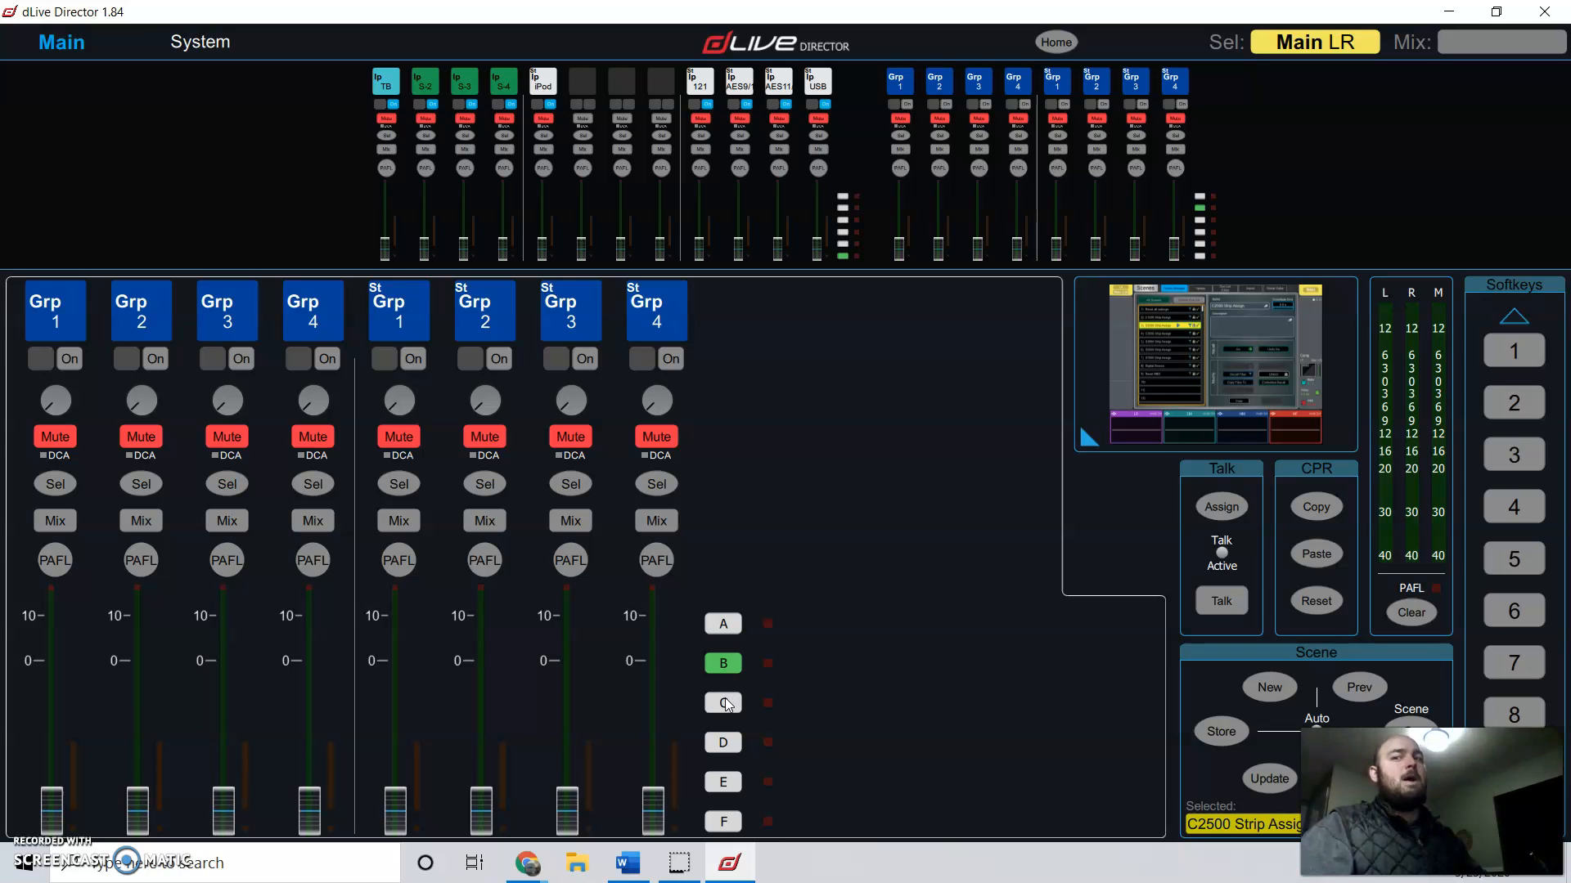
pyautogui.click(722, 701)
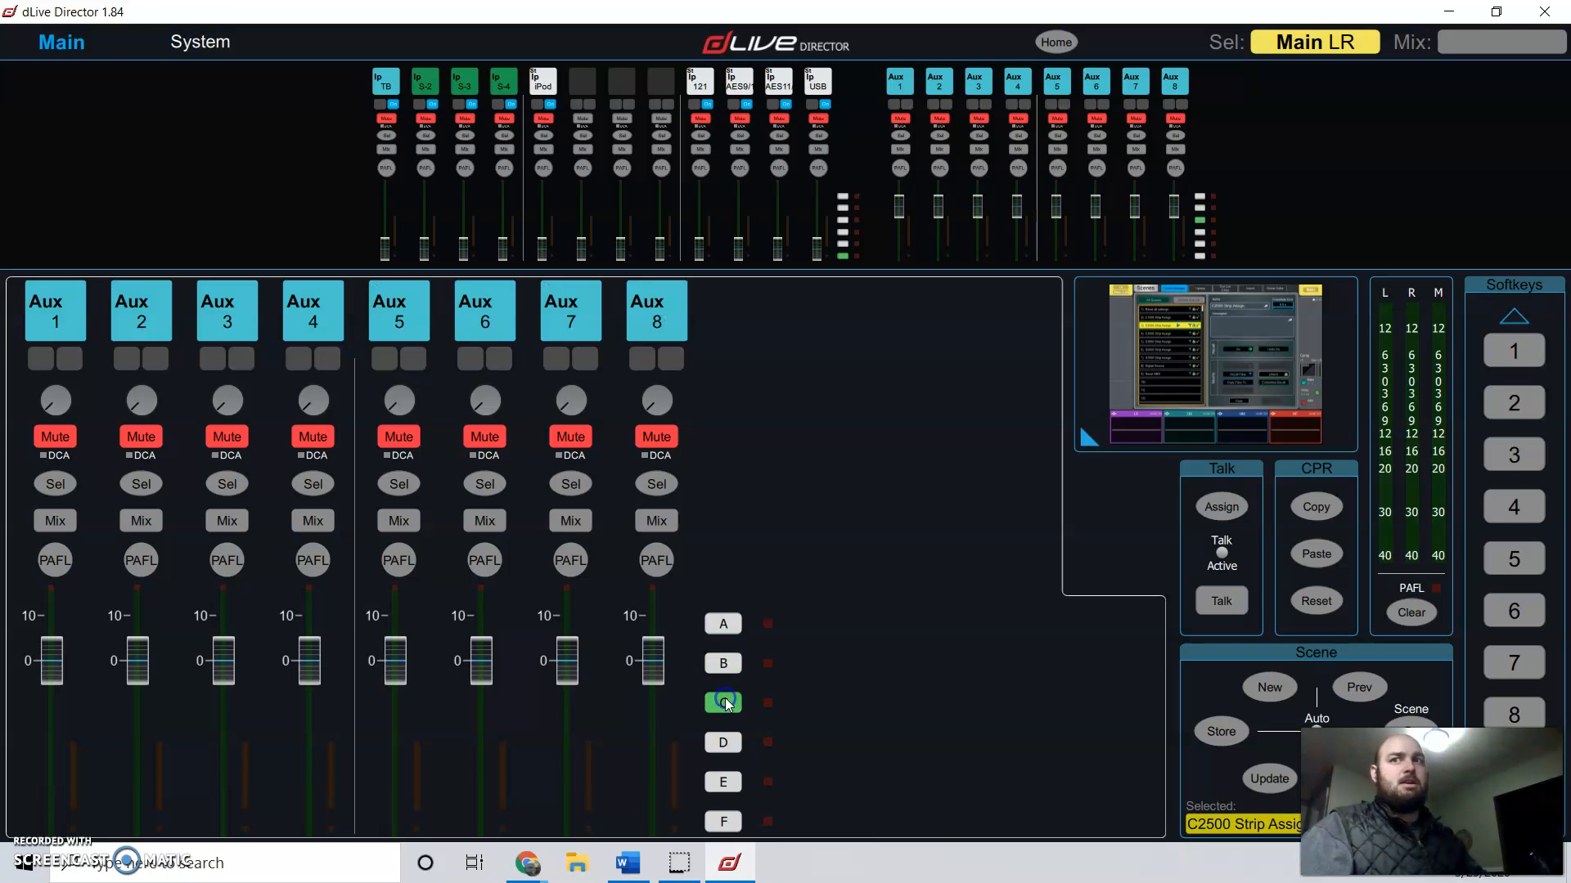
pyautogui.click(722, 702)
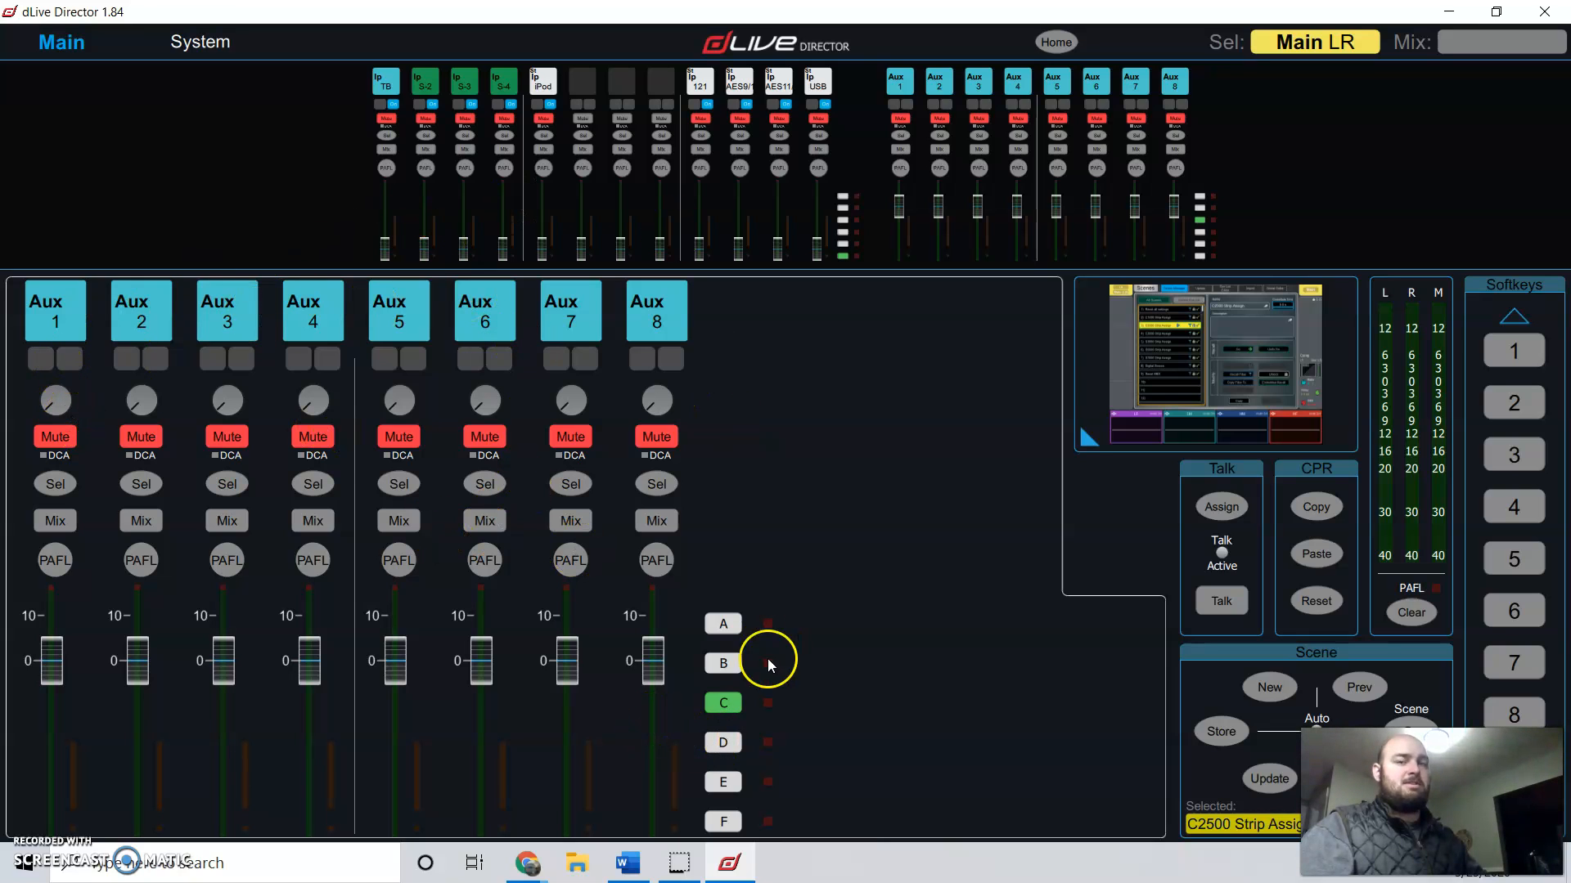
pyautogui.click(722, 741)
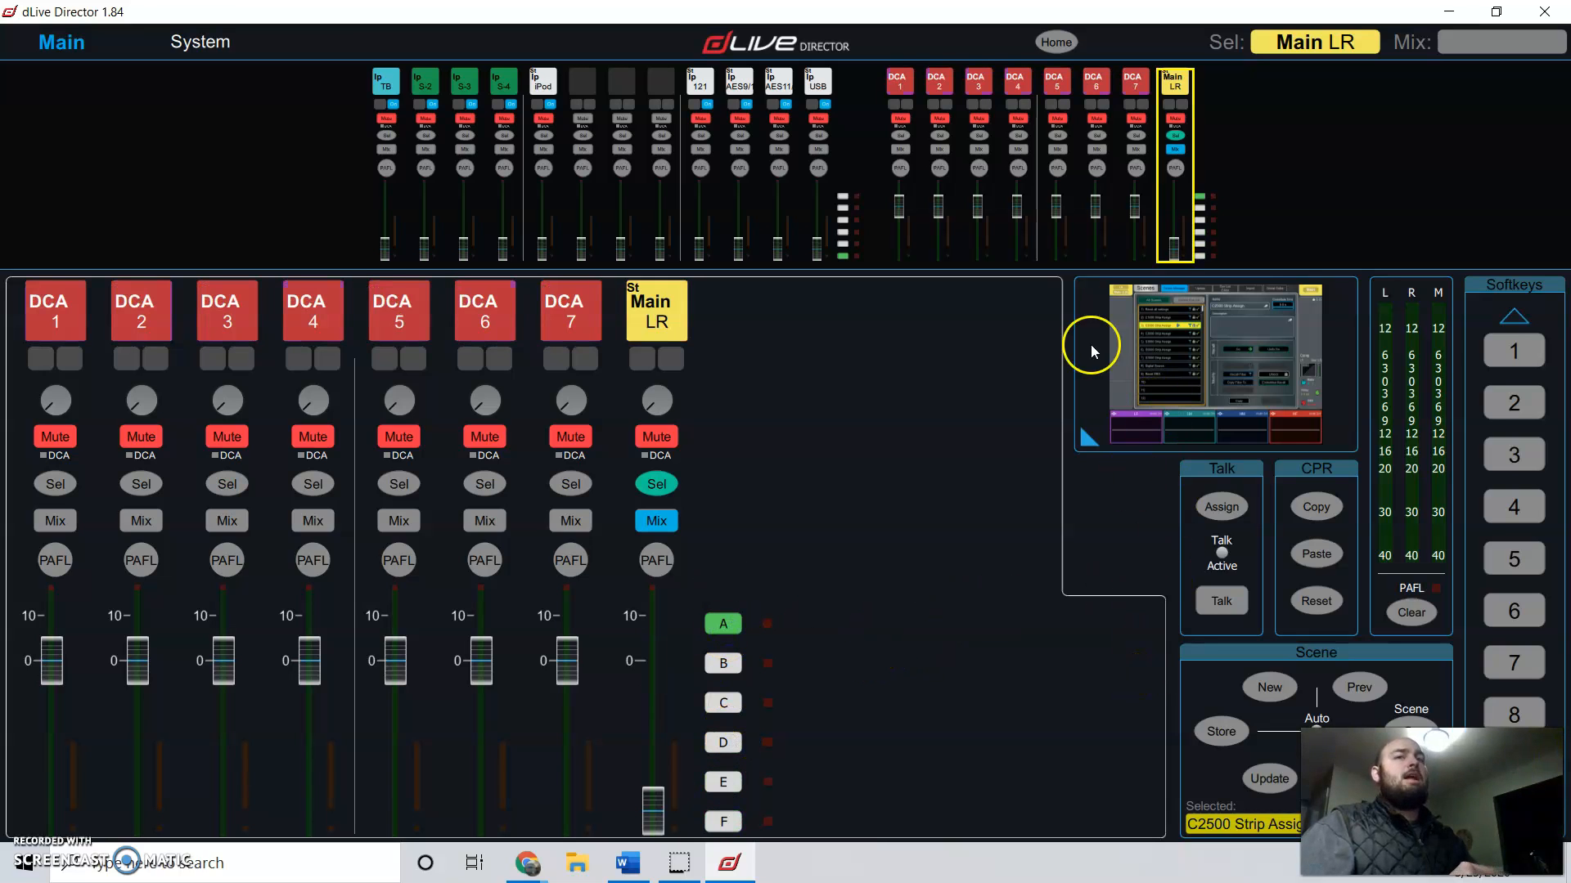
pyautogui.moveTo(831, 190)
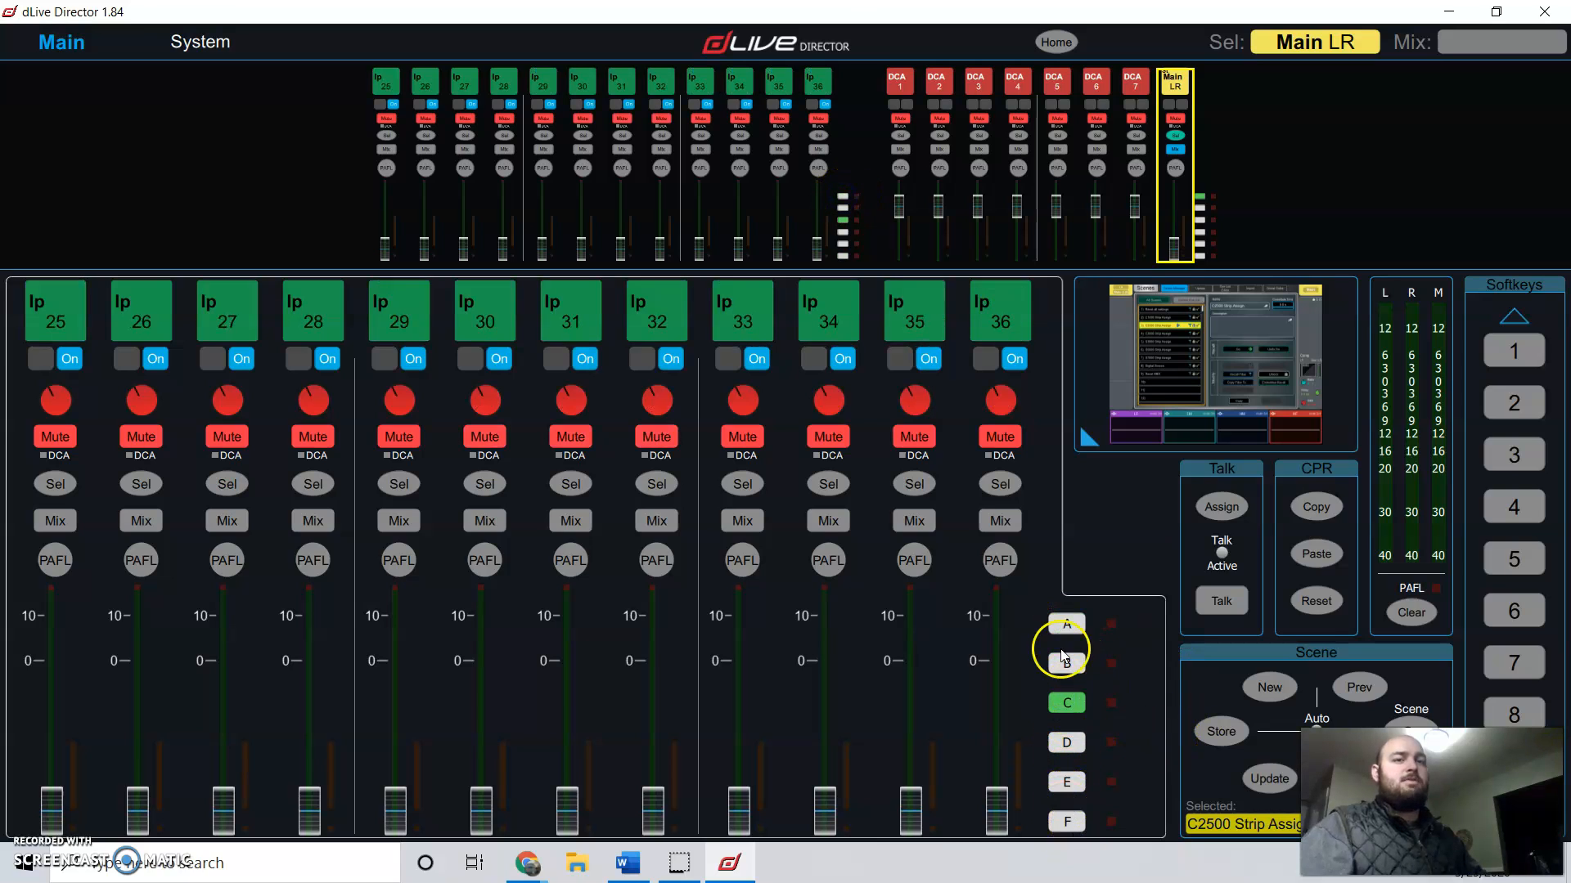
# Step: Show input channels 1–12 and open the name and colour editor for input 1
pyautogui.click(1066, 624)
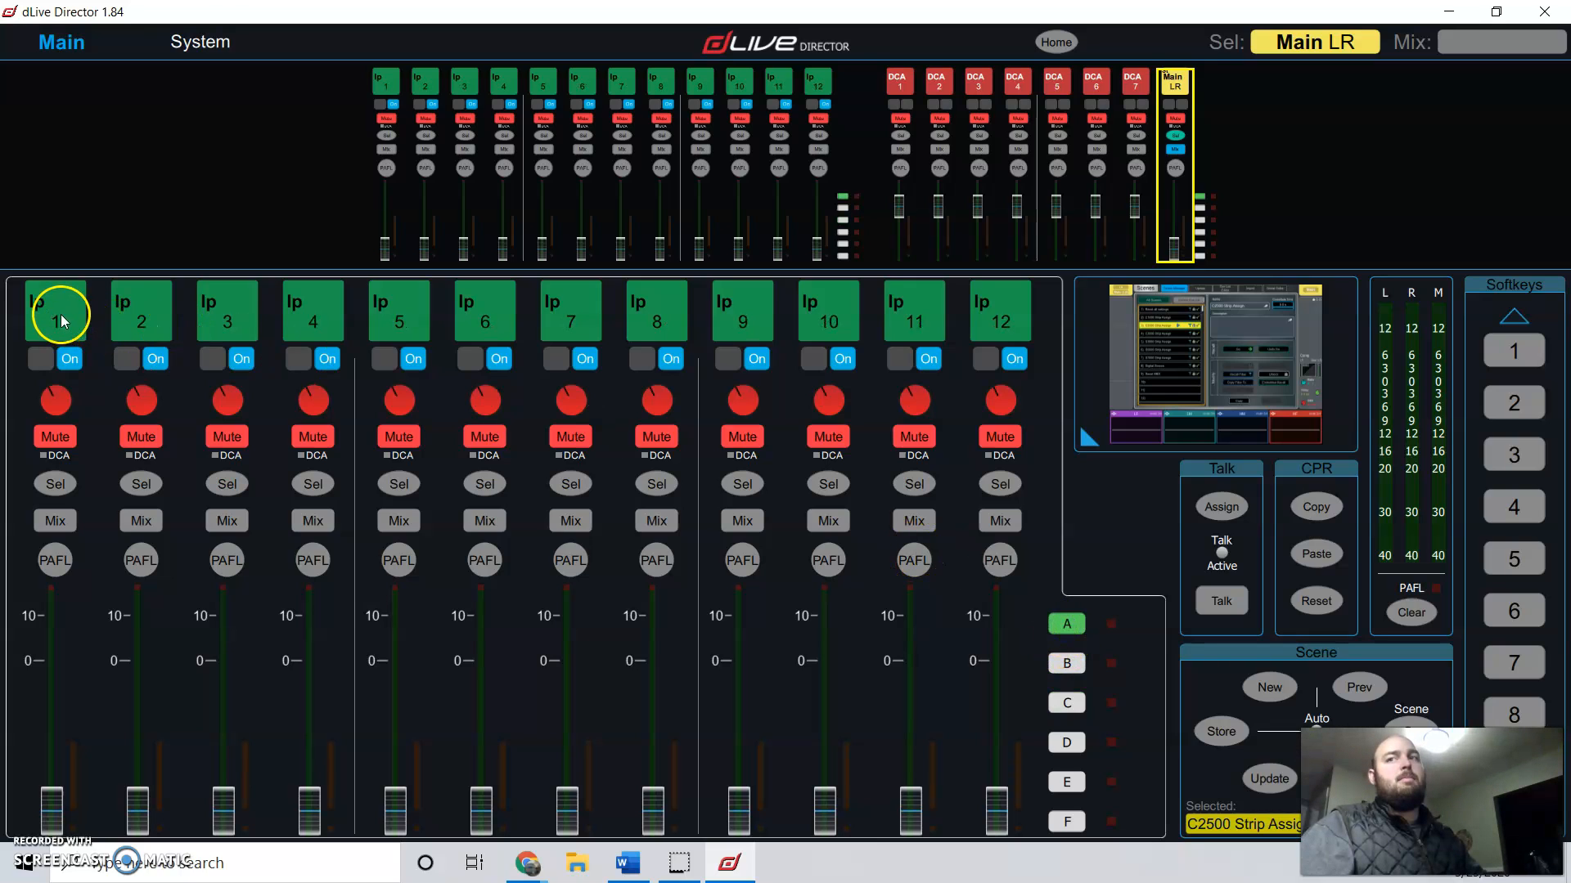
pyautogui.click(54, 484)
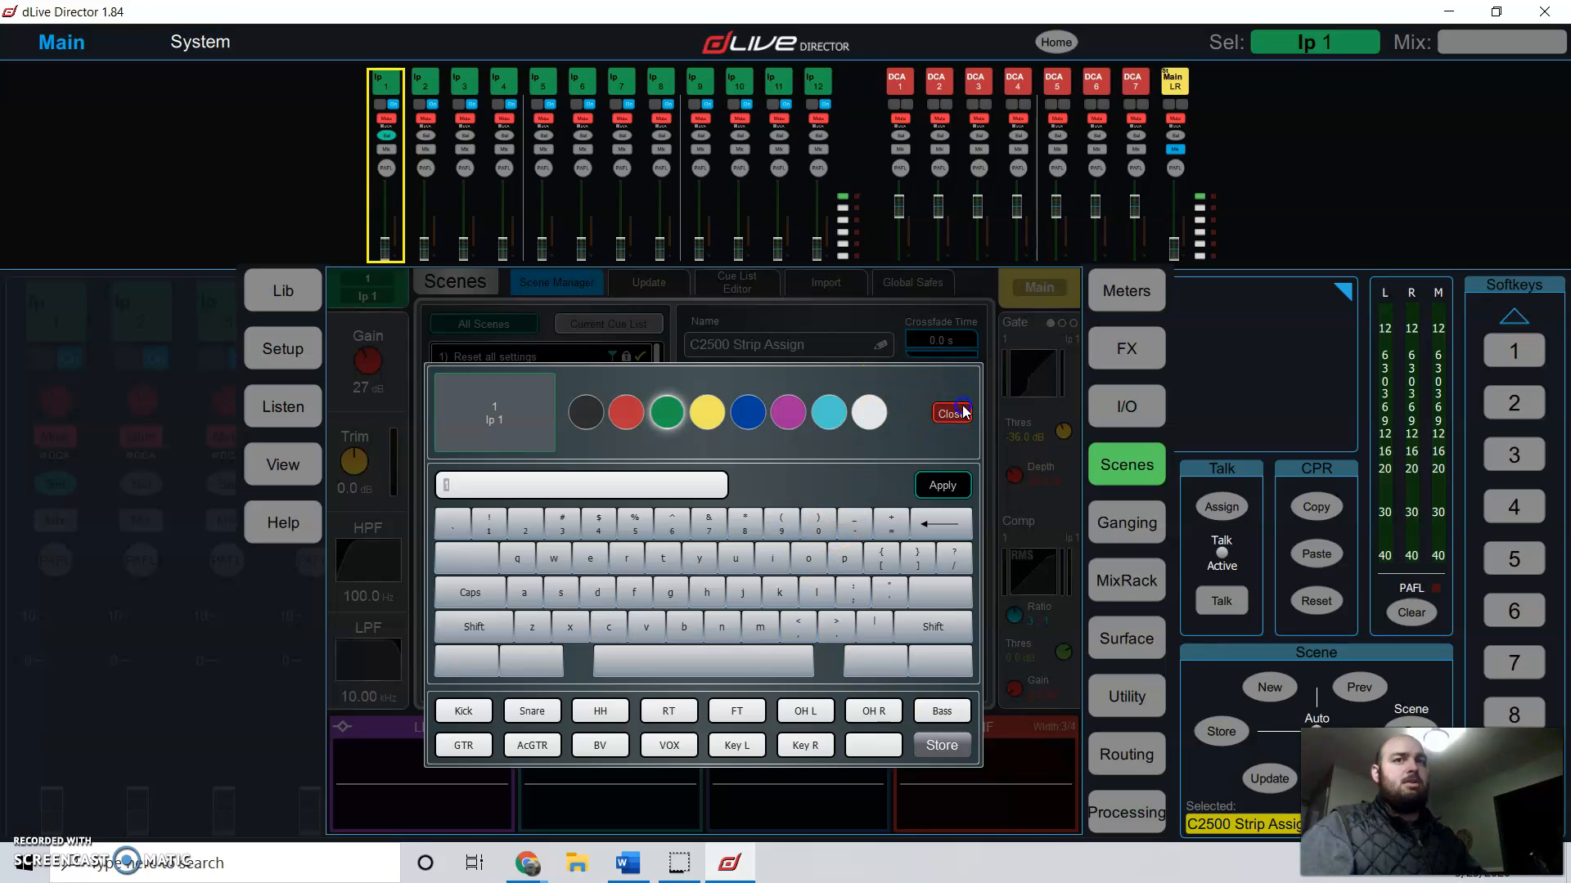
# Step: Close the name keyboard and review Bank 1 strip assignments, selecting inputs 1–32
pyautogui.click(950, 414)
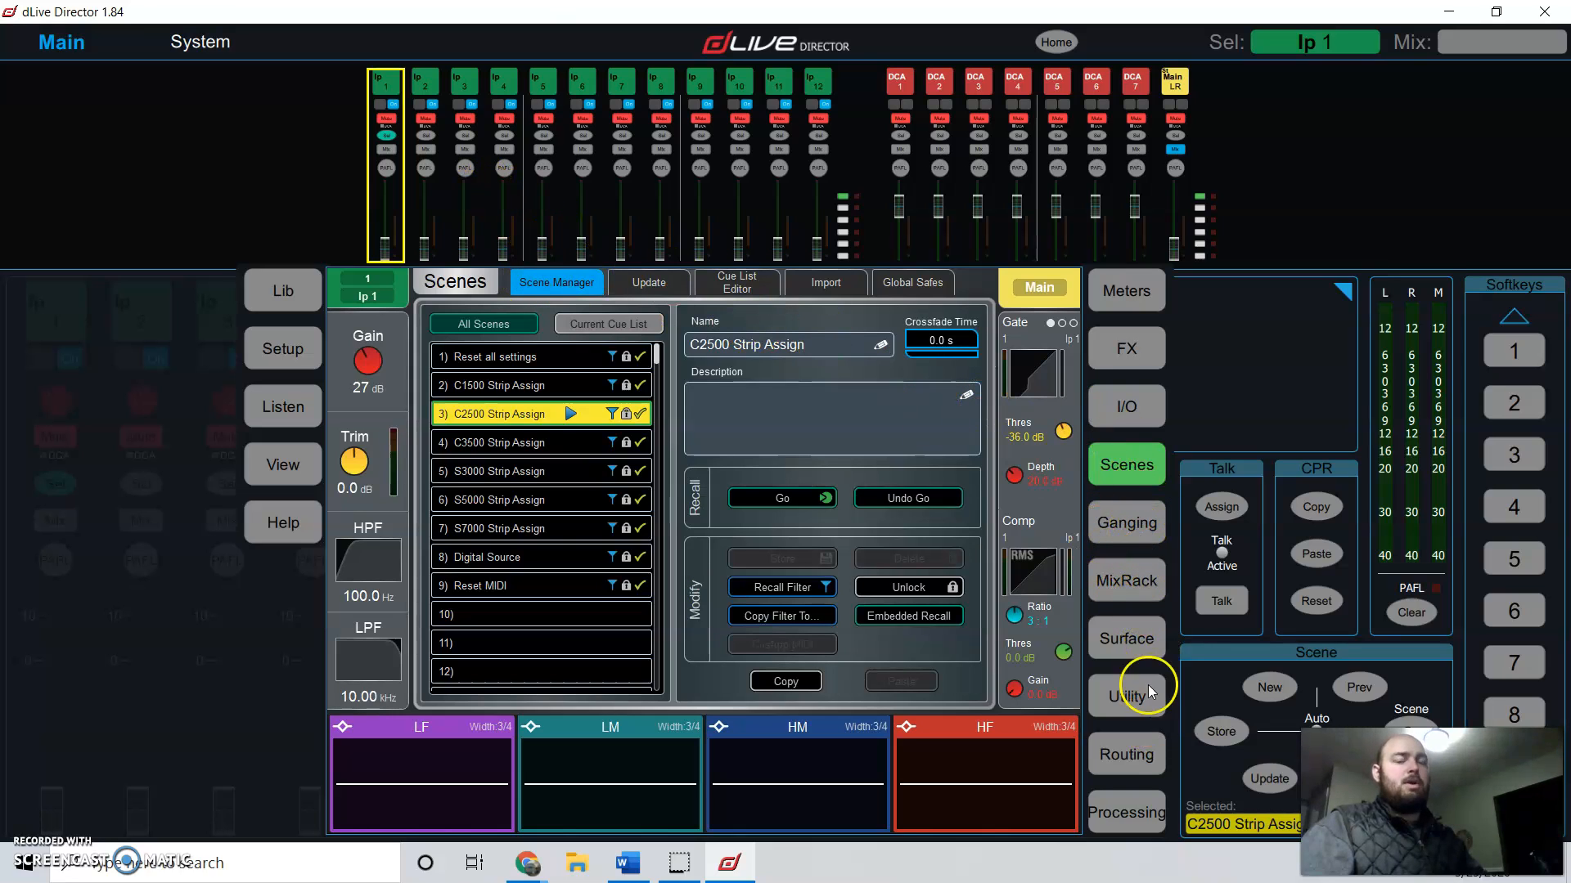
pyautogui.click(1125, 638)
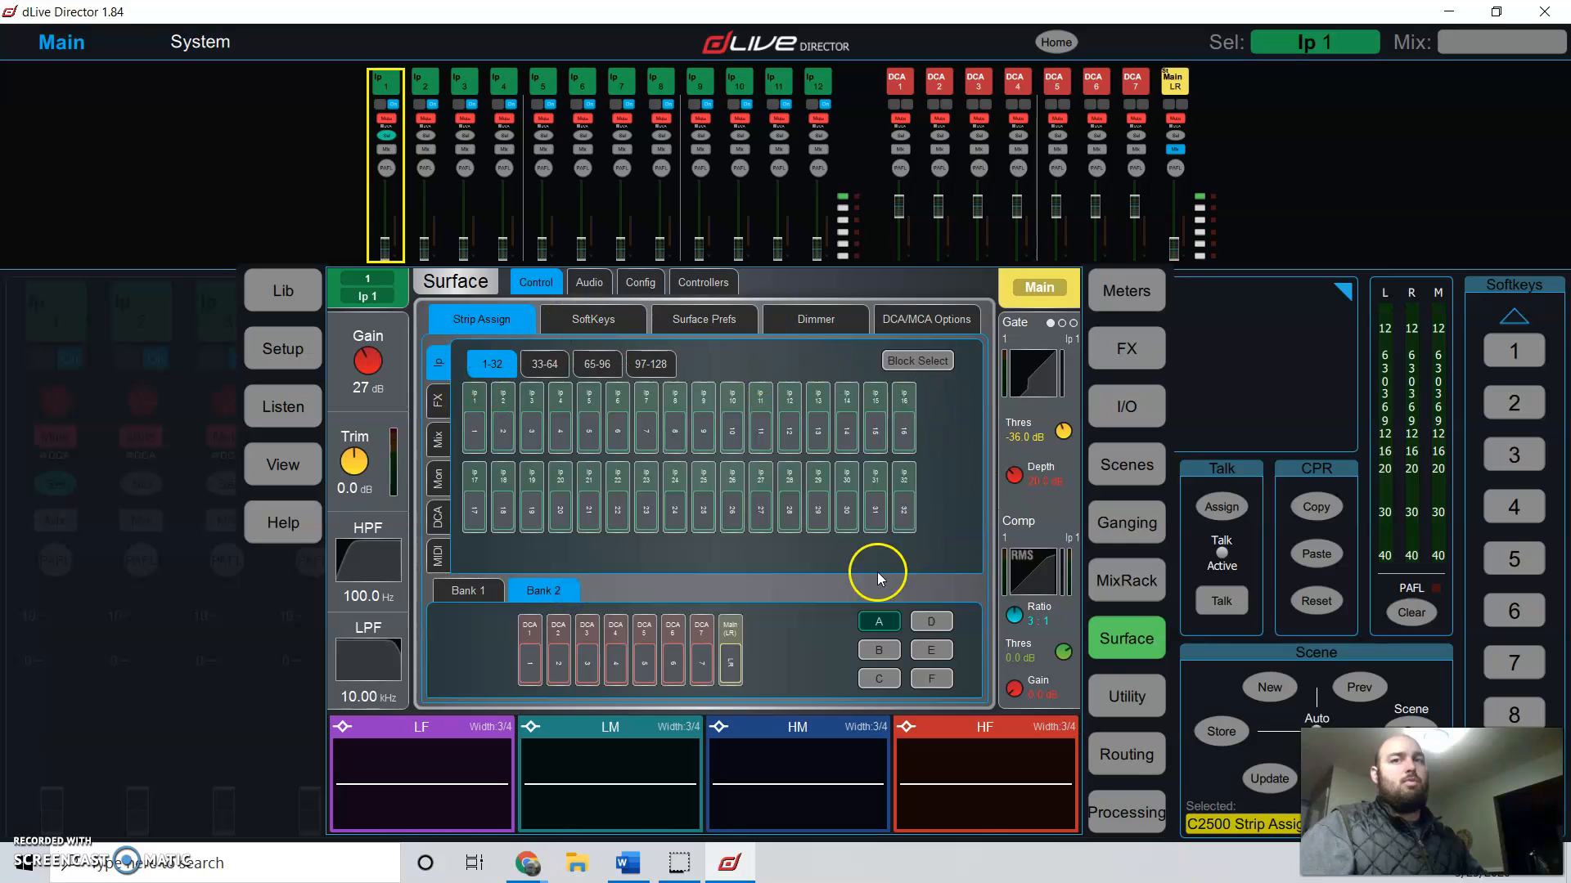
pyautogui.click(467, 590)
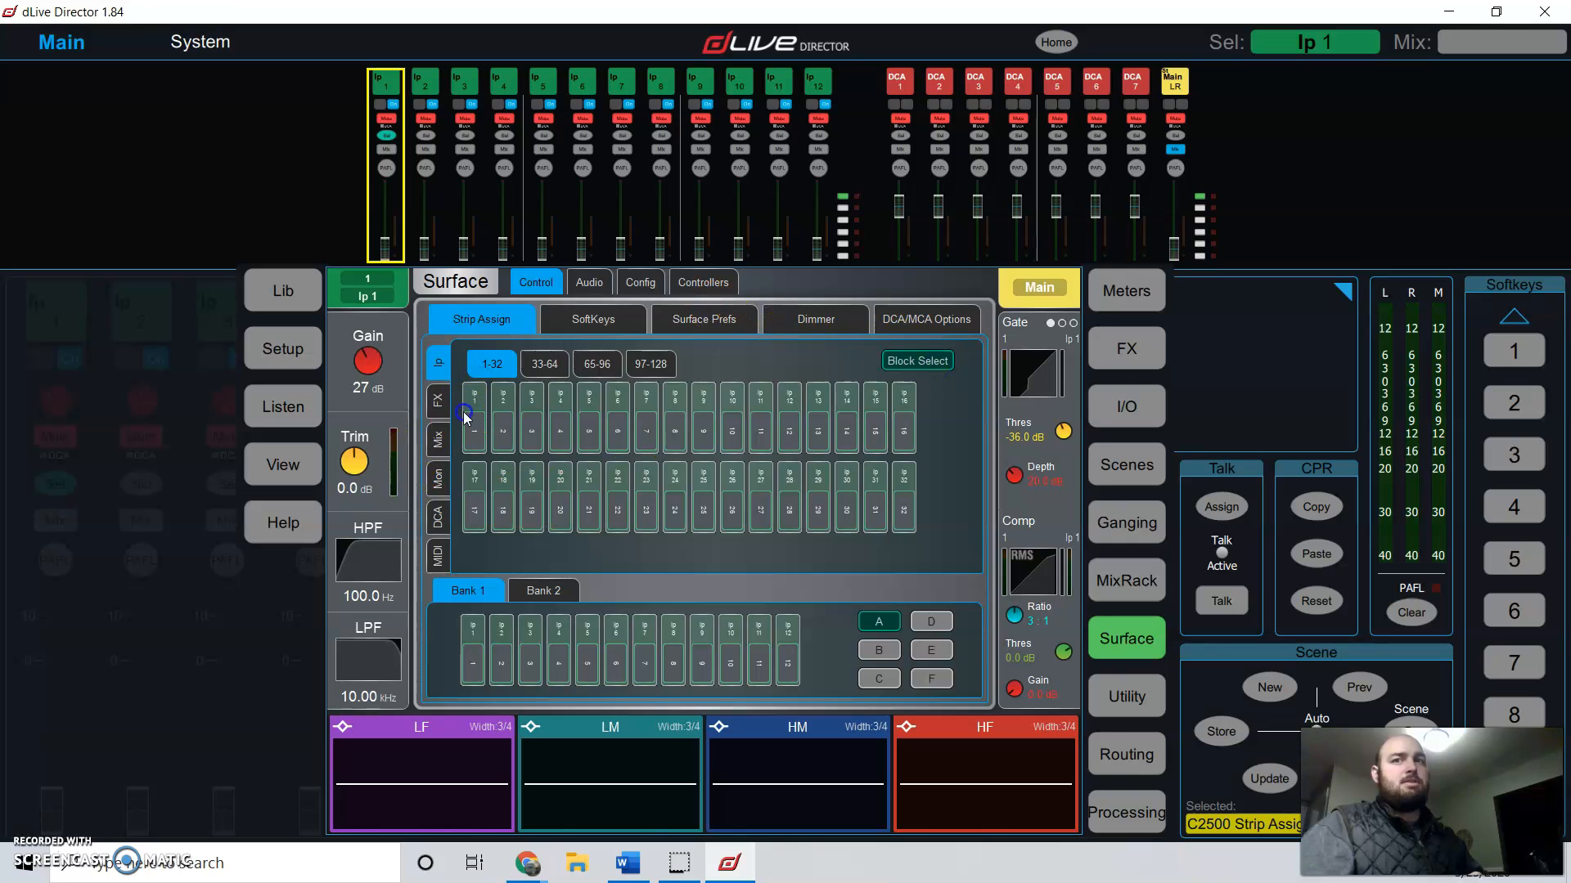
pyautogui.click(472, 414)
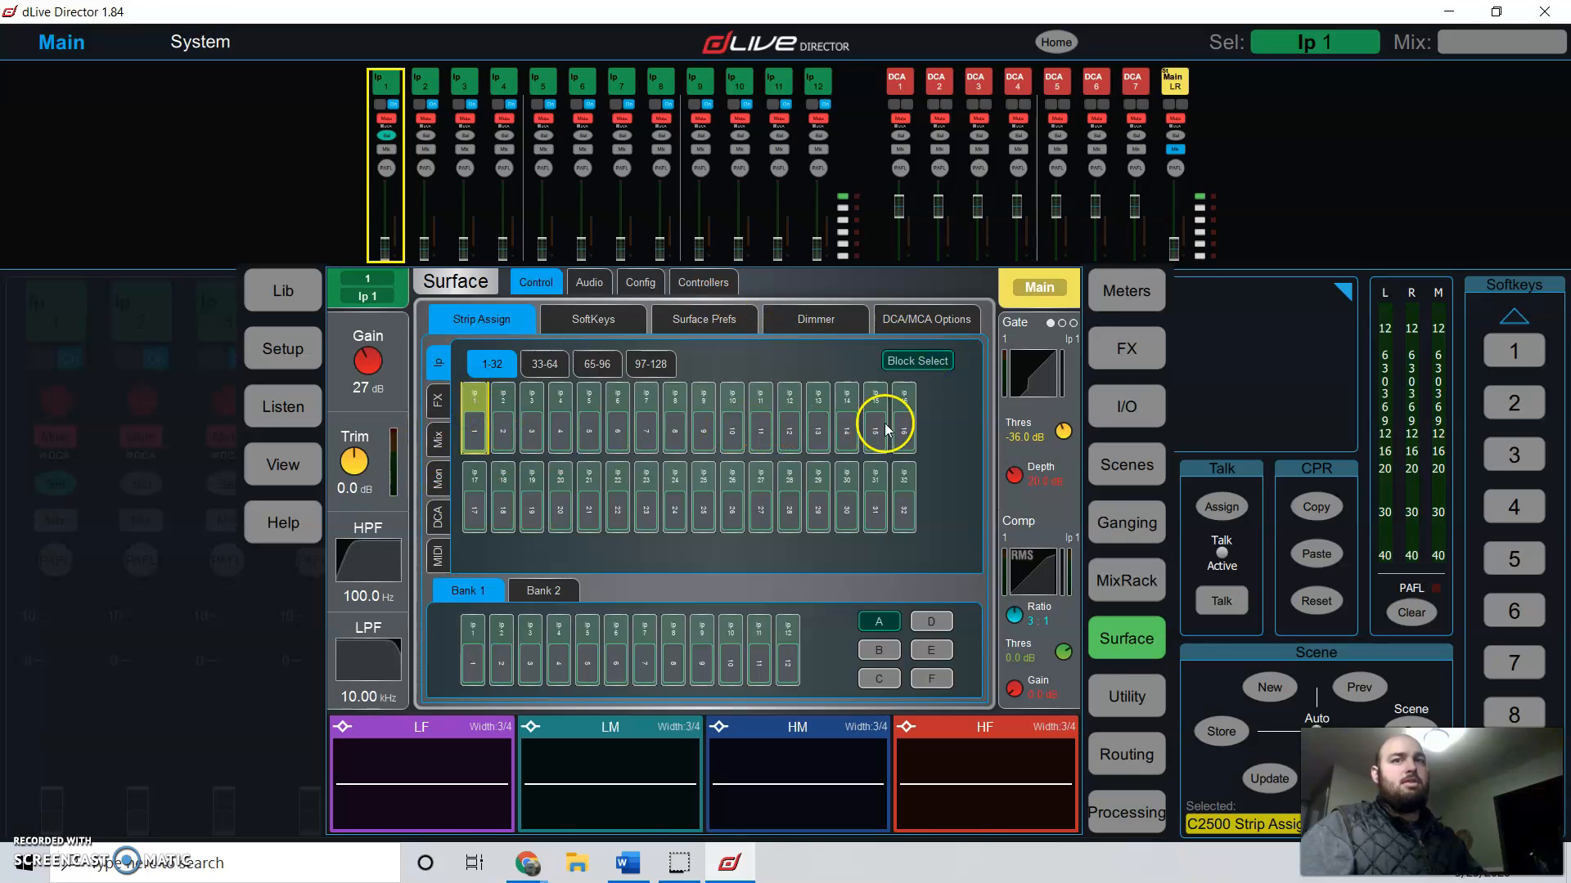
pyautogui.click(915, 360)
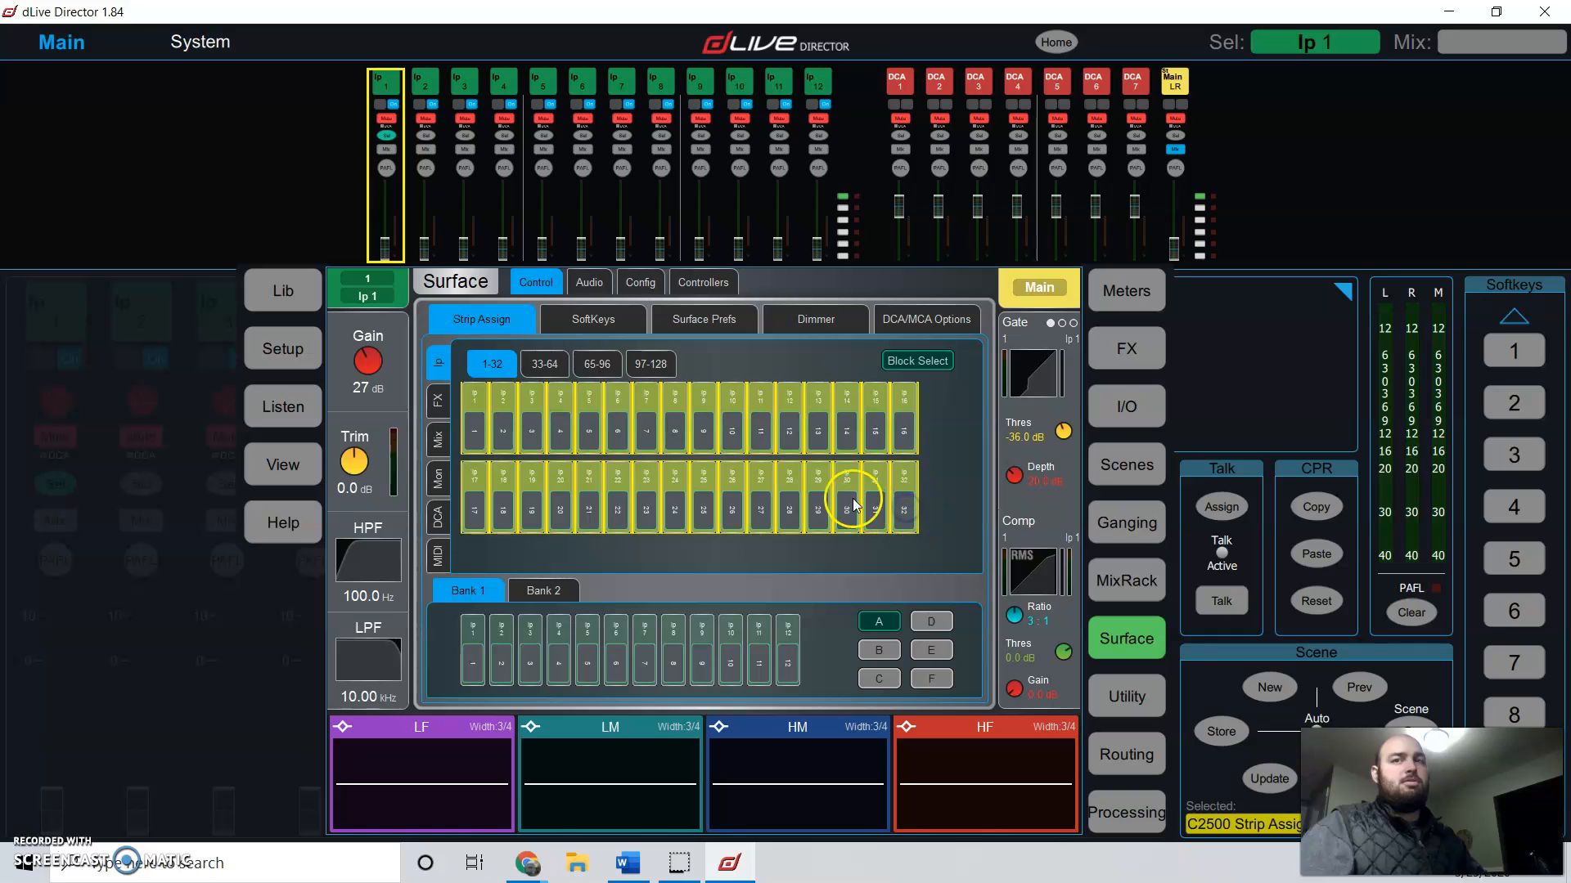
# Step: Check the Bank 2 layer strip assignments, then switch back to Bank 1
pyautogui.click(543, 590)
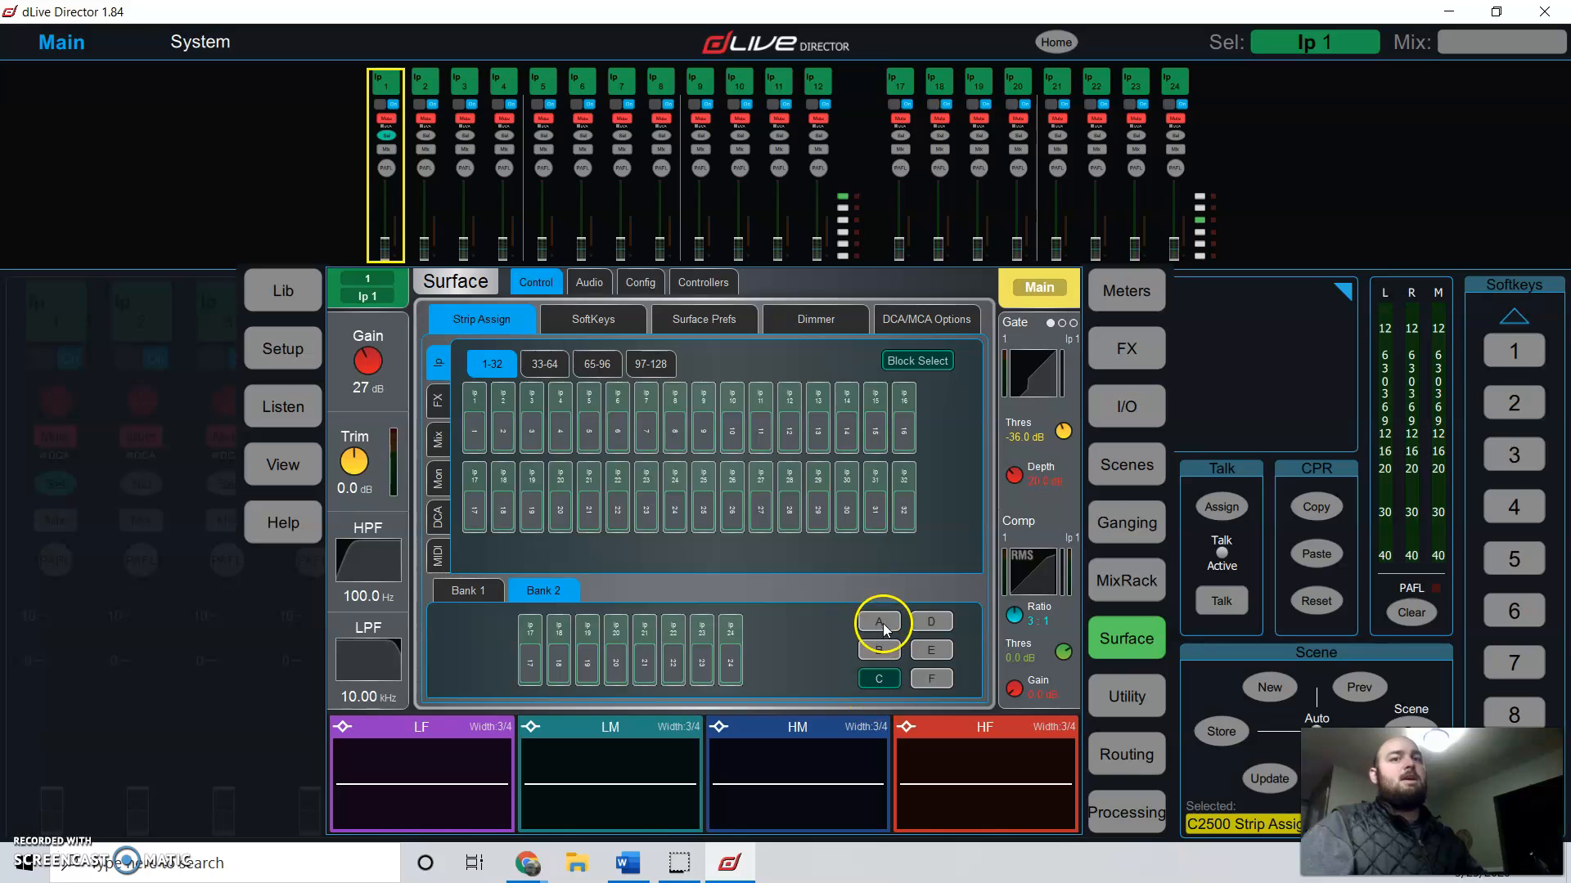
pyautogui.click(878, 678)
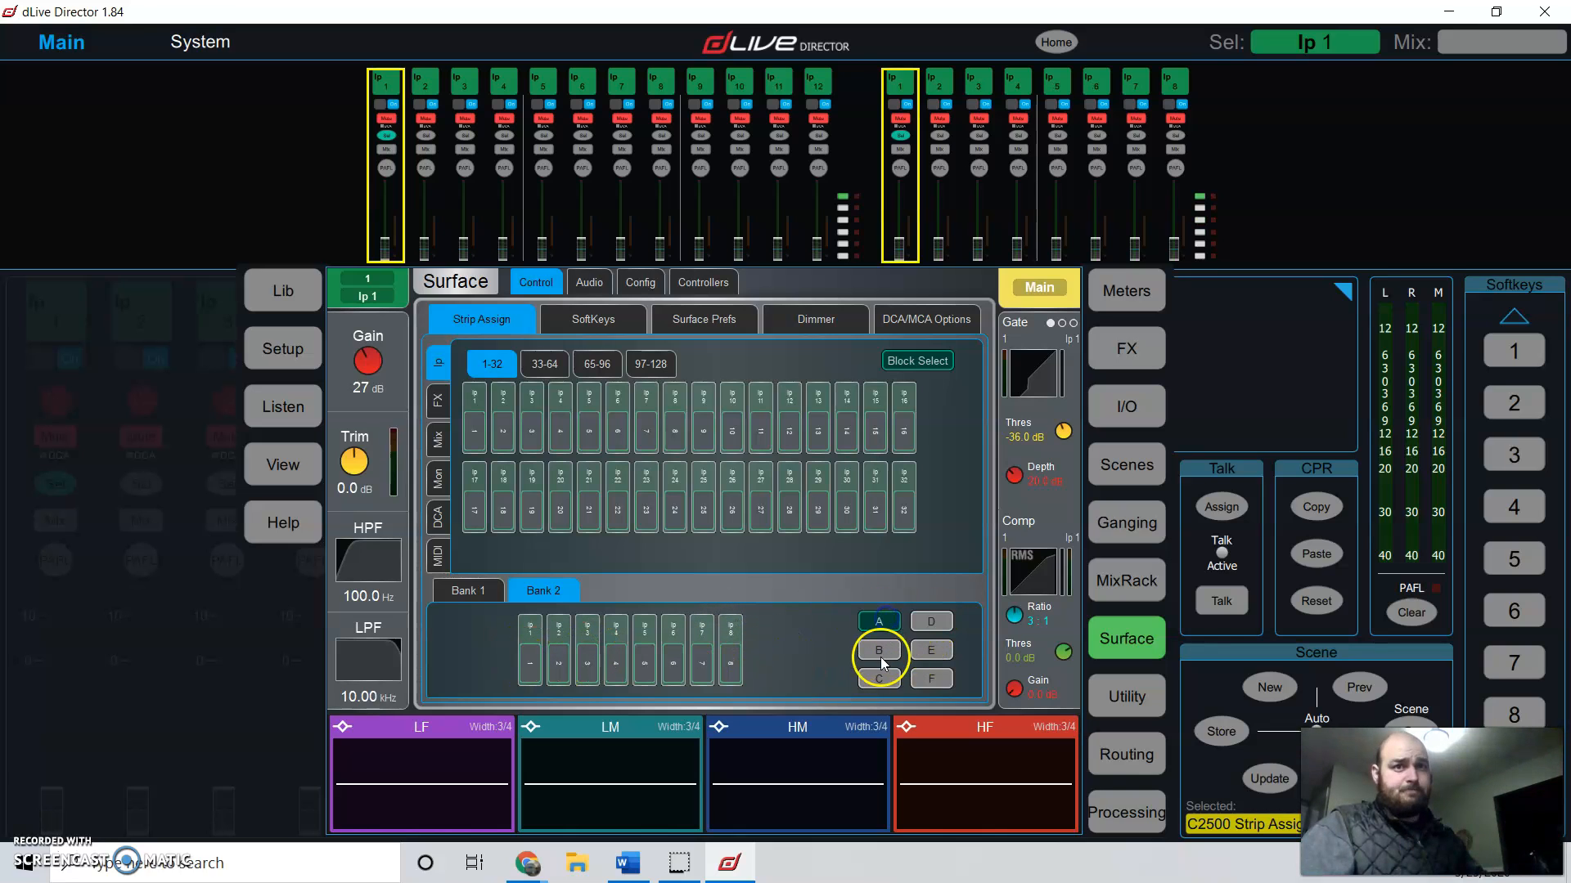
pyautogui.click(878, 678)
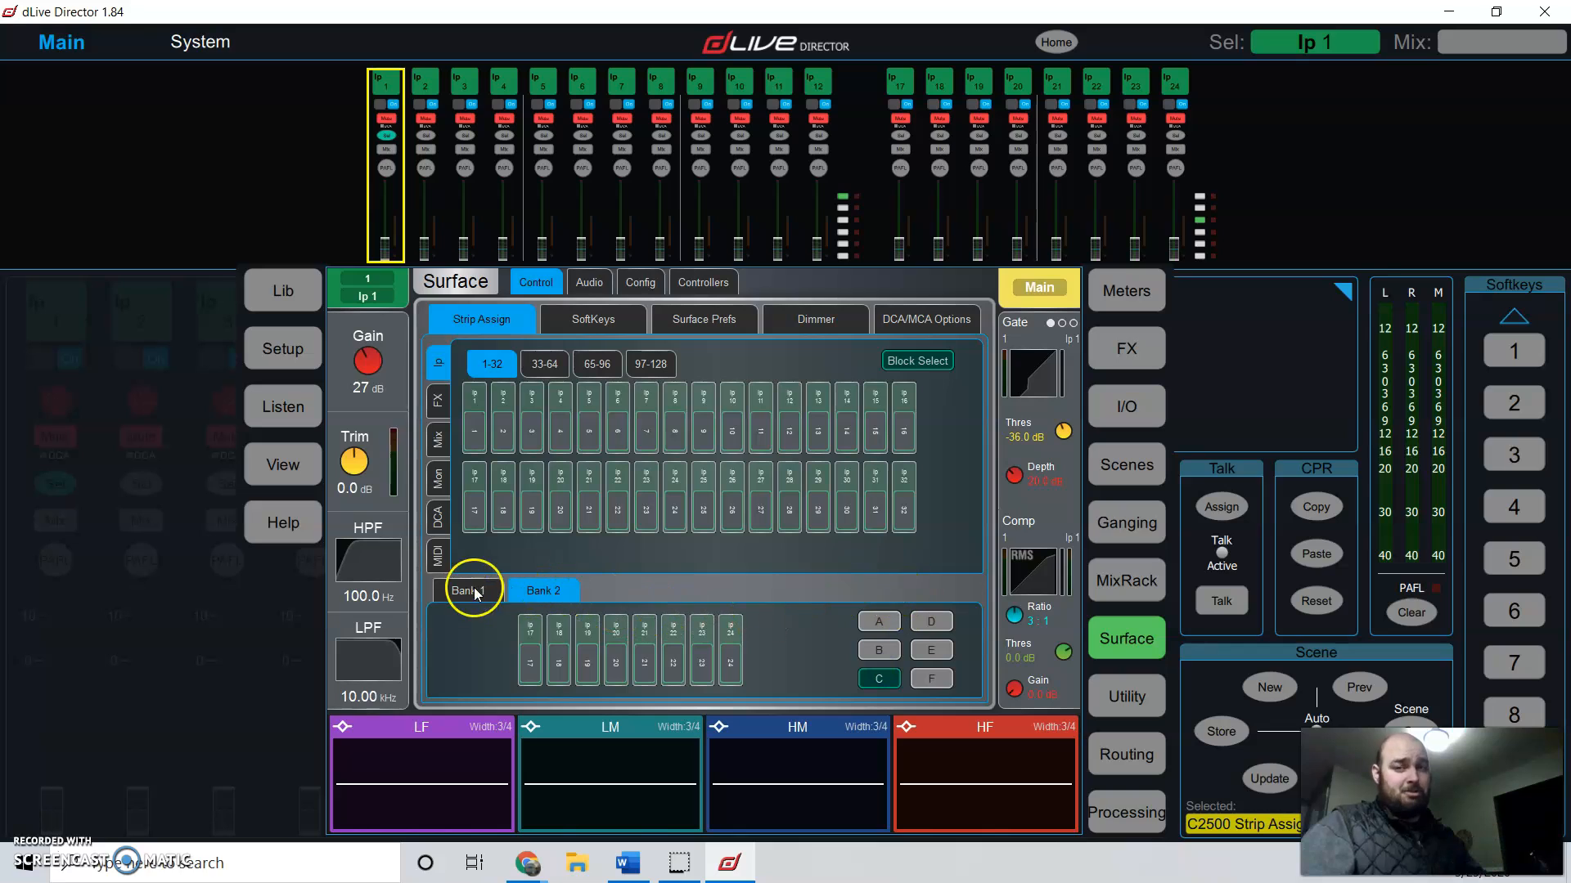
pyautogui.click(467, 590)
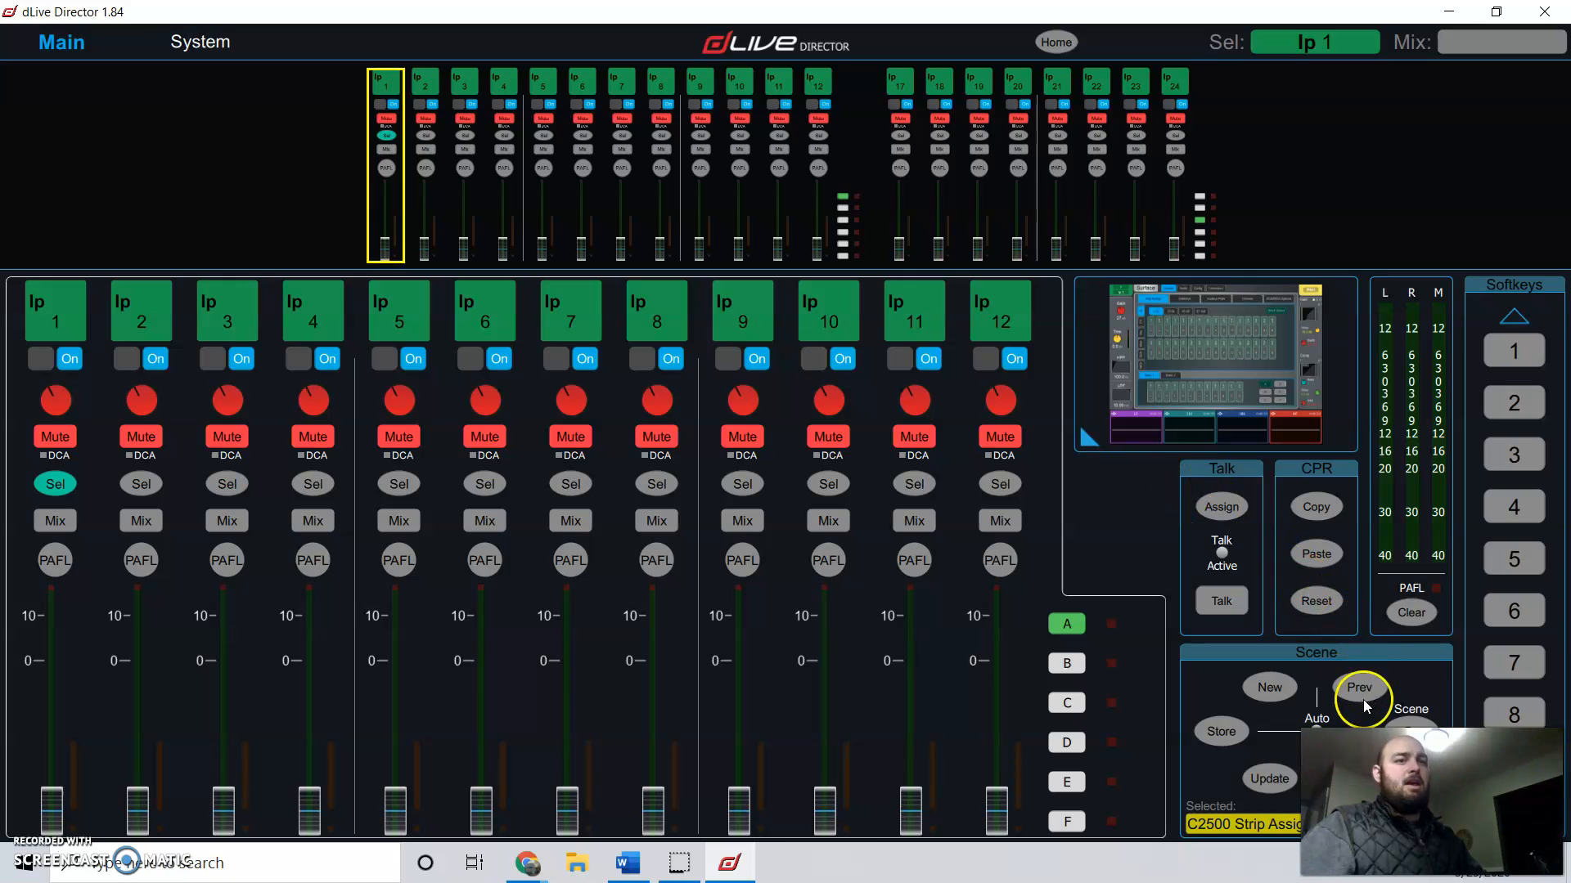
# Step: Store scene slot 11 in the Scene Manager named 'start shane 101'
pyautogui.click(1125, 638)
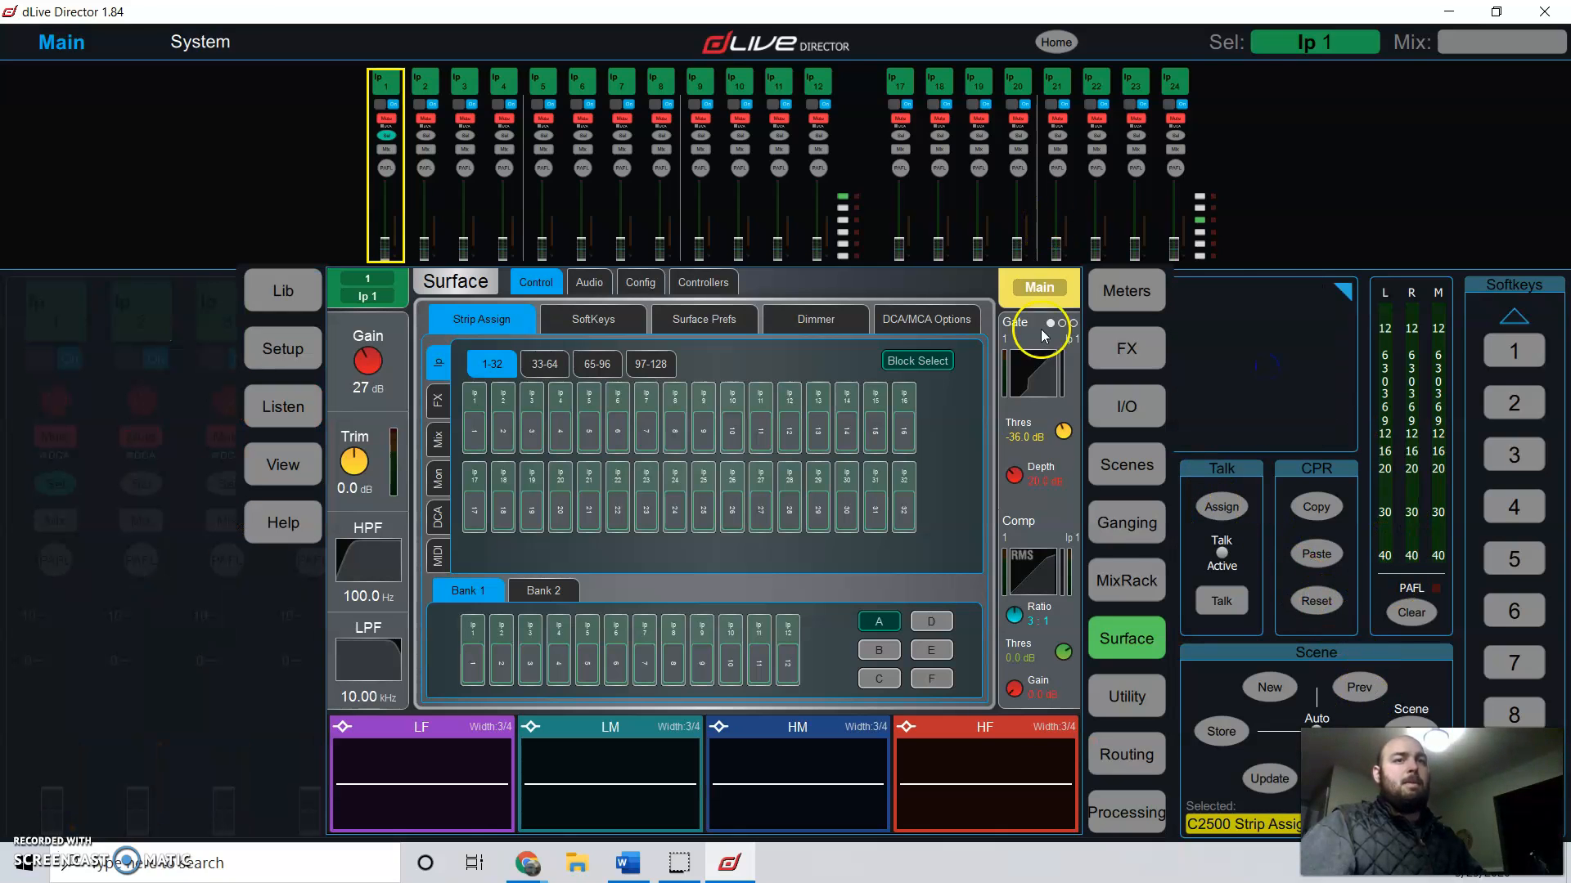
pyautogui.click(1126, 464)
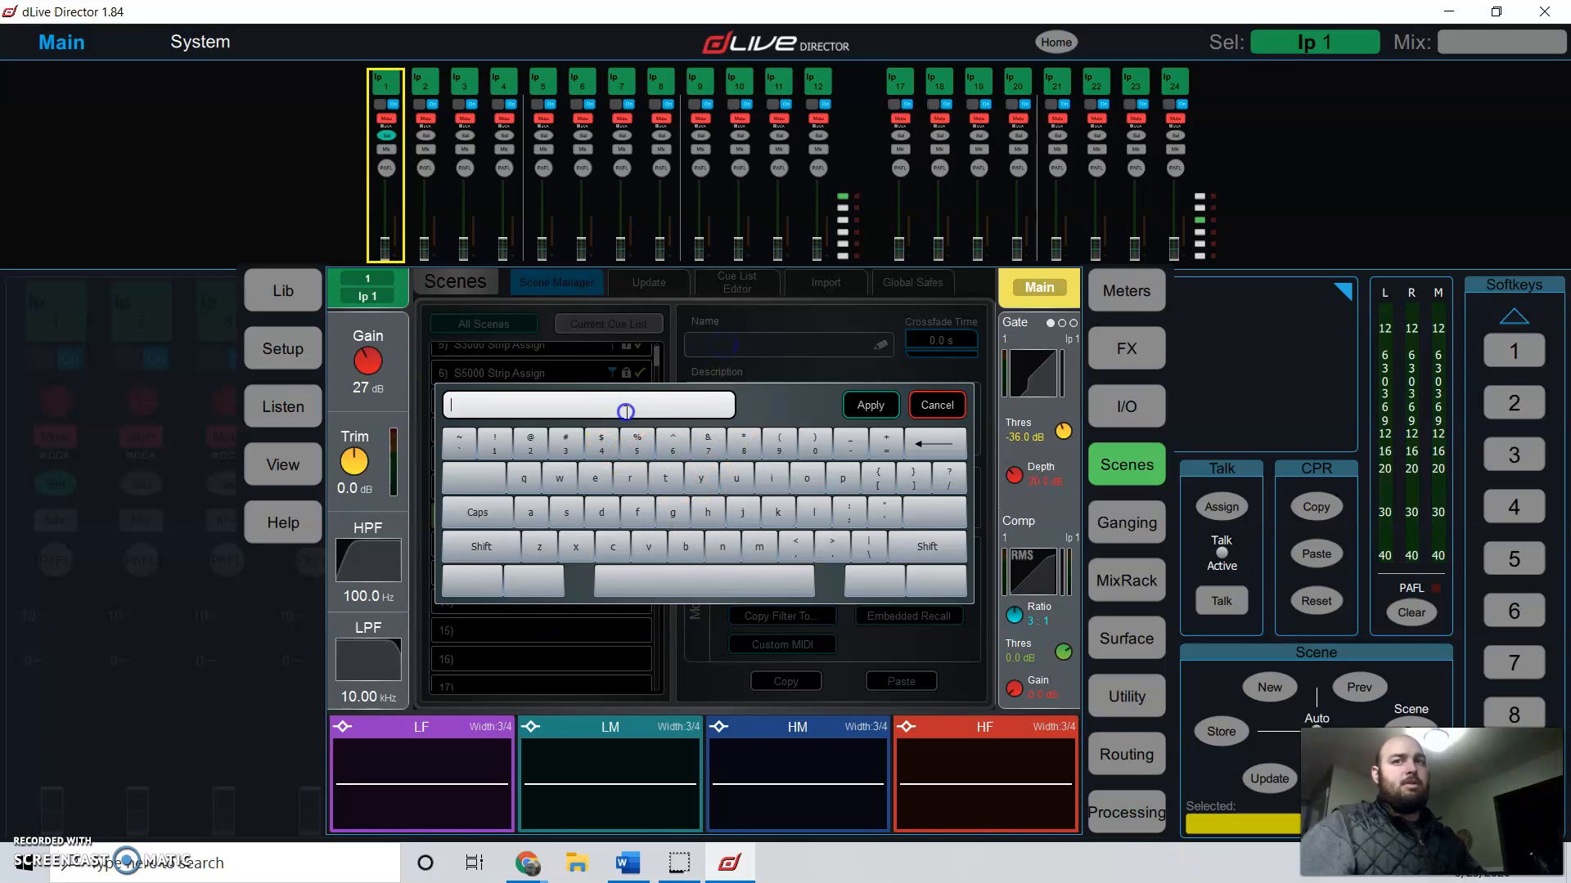
pyautogui.write('staret')
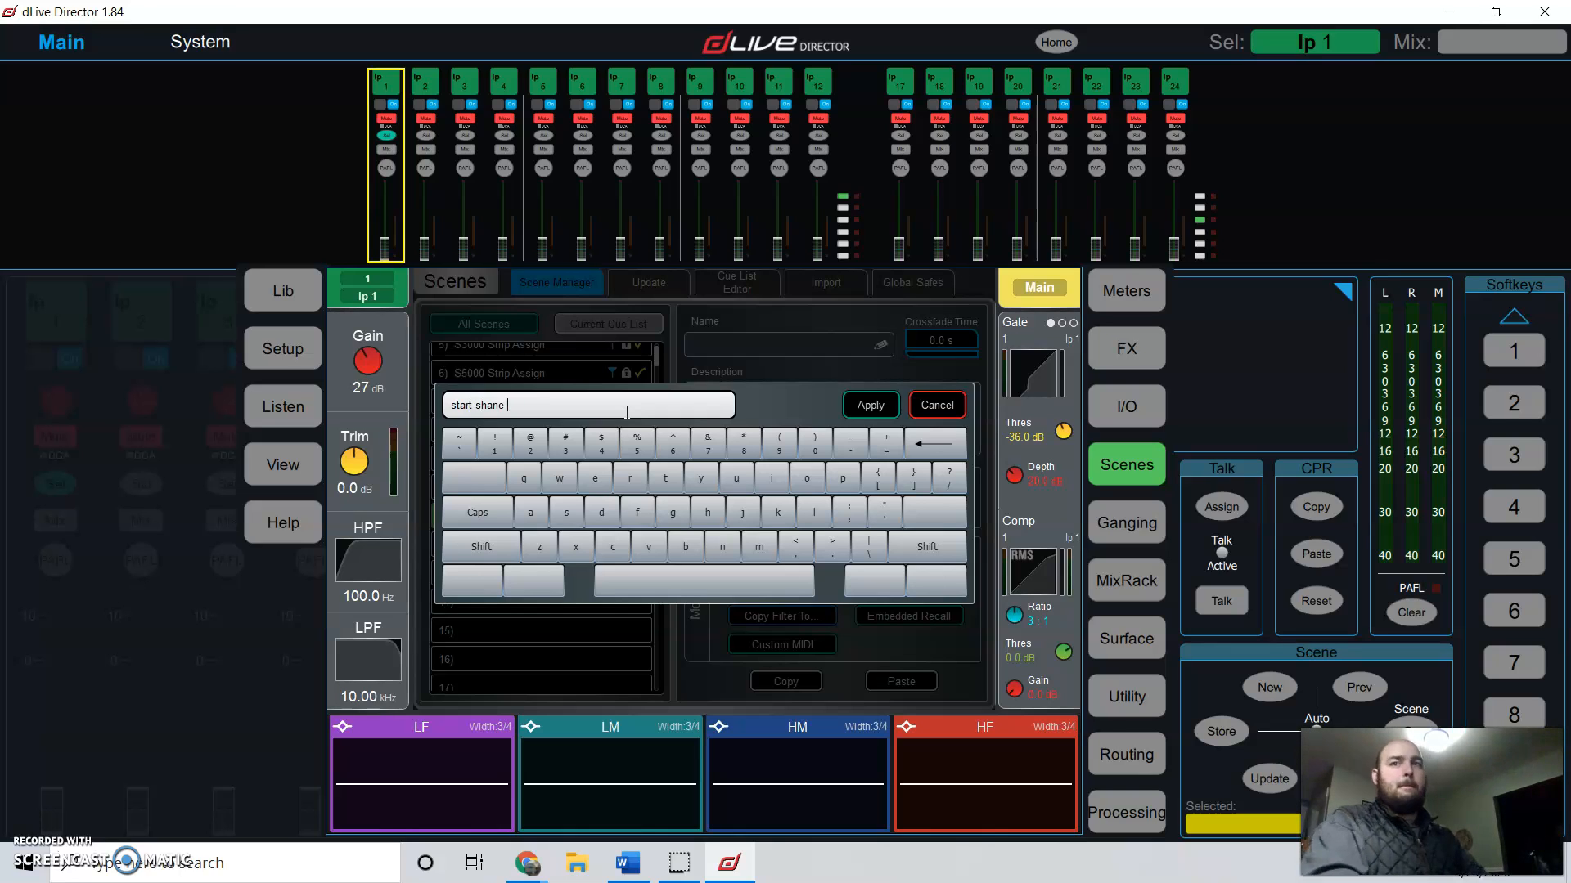
pyautogui.write('101')
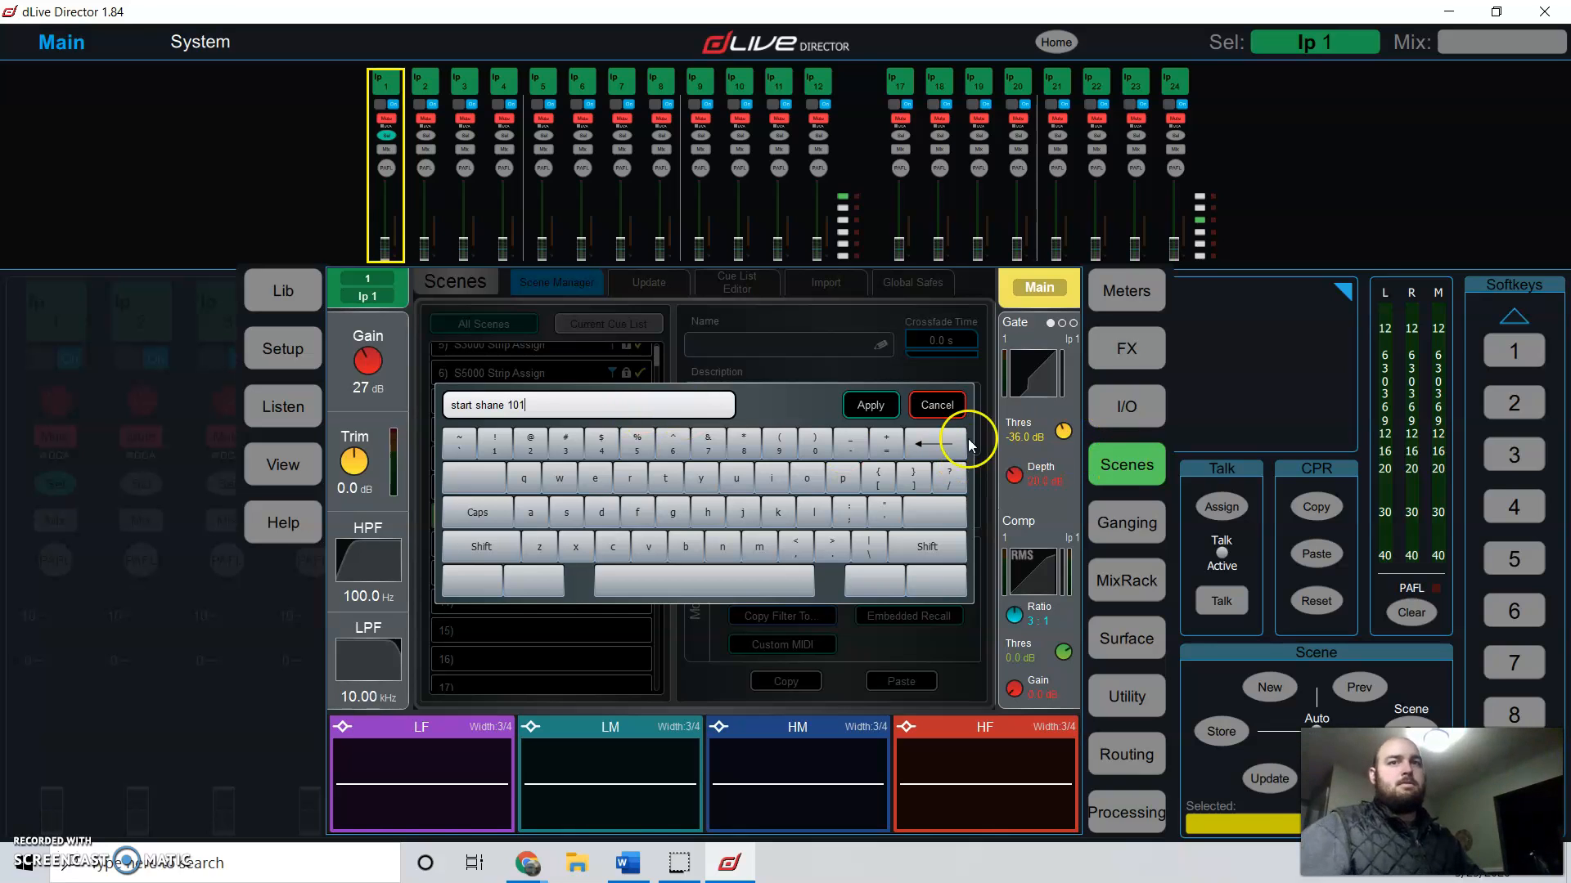
pyautogui.click(868, 405)
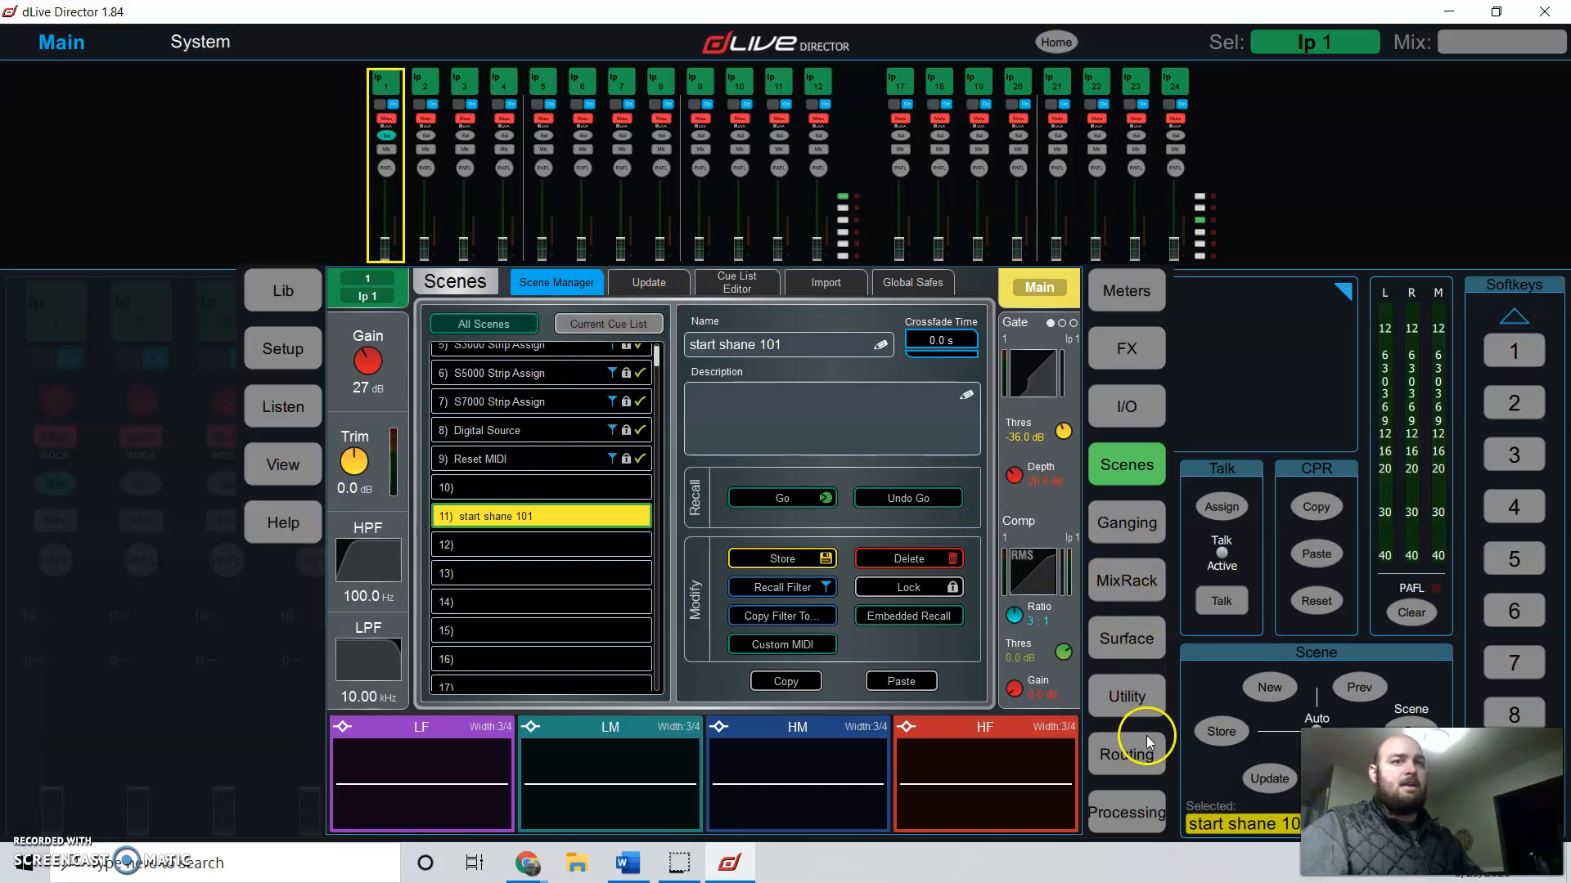
pyautogui.click(1126, 696)
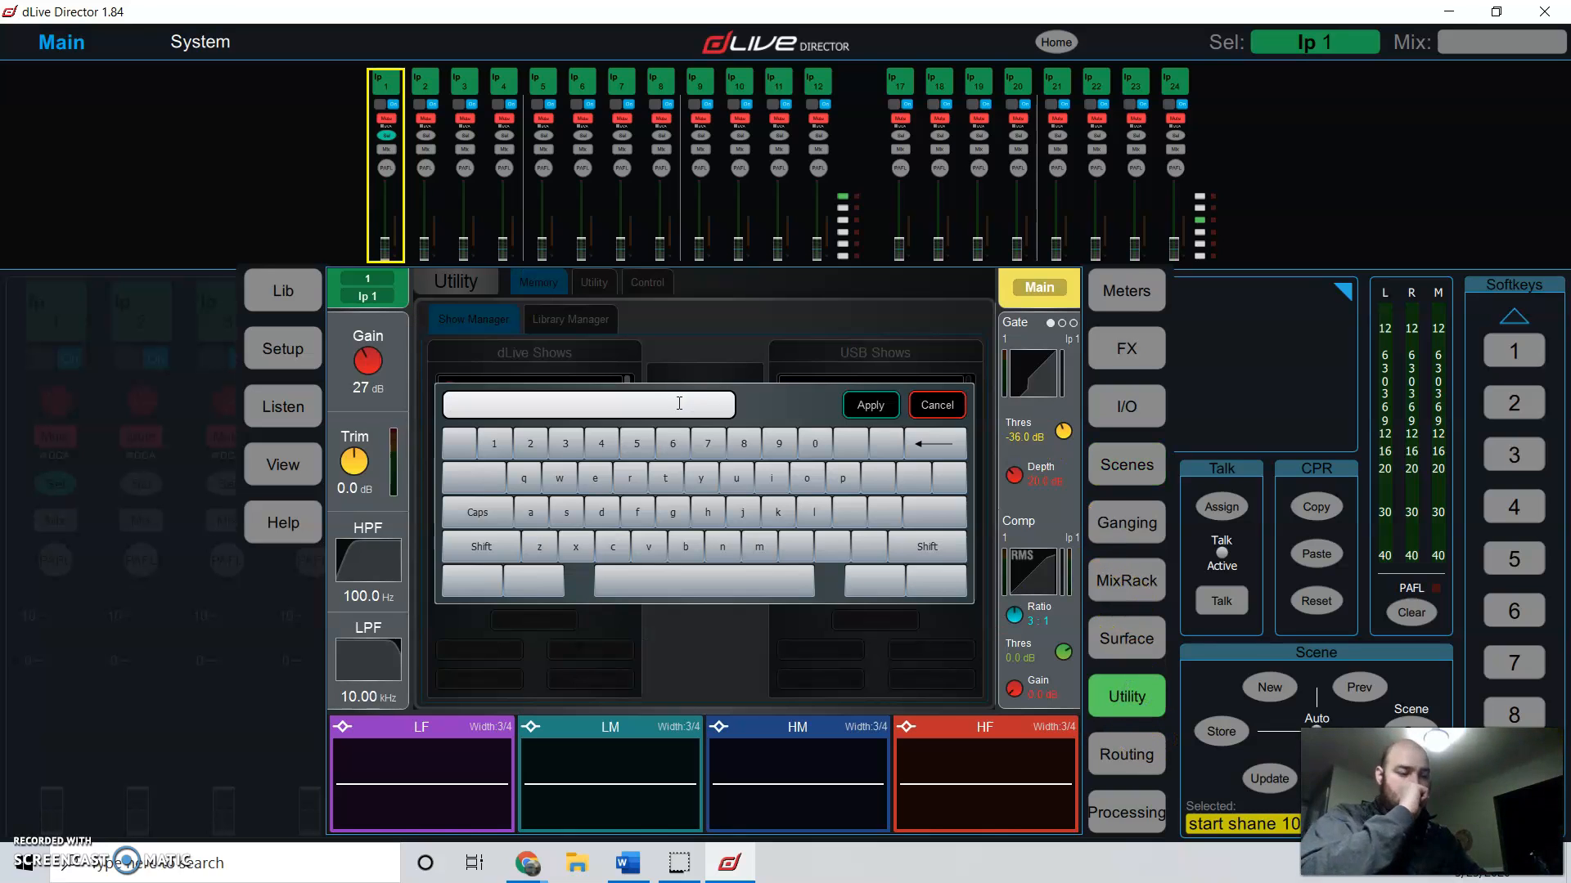
# Step: Store the show named 'inclass', dismiss the store message, and copy inclass to USB
pyautogui.write('inc')
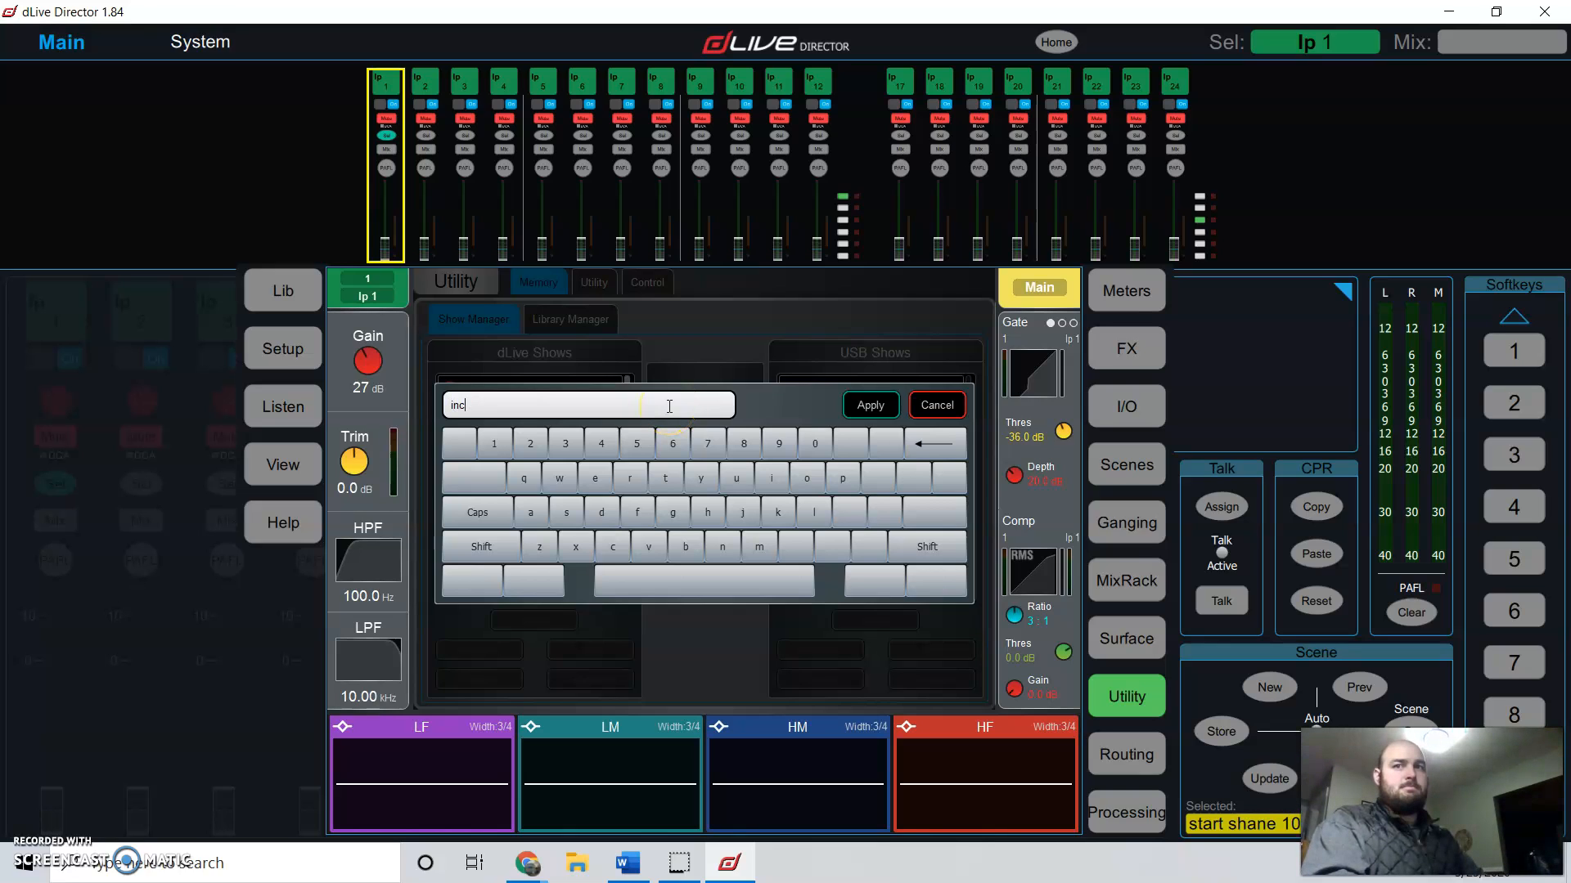
pyautogui.write('lass')
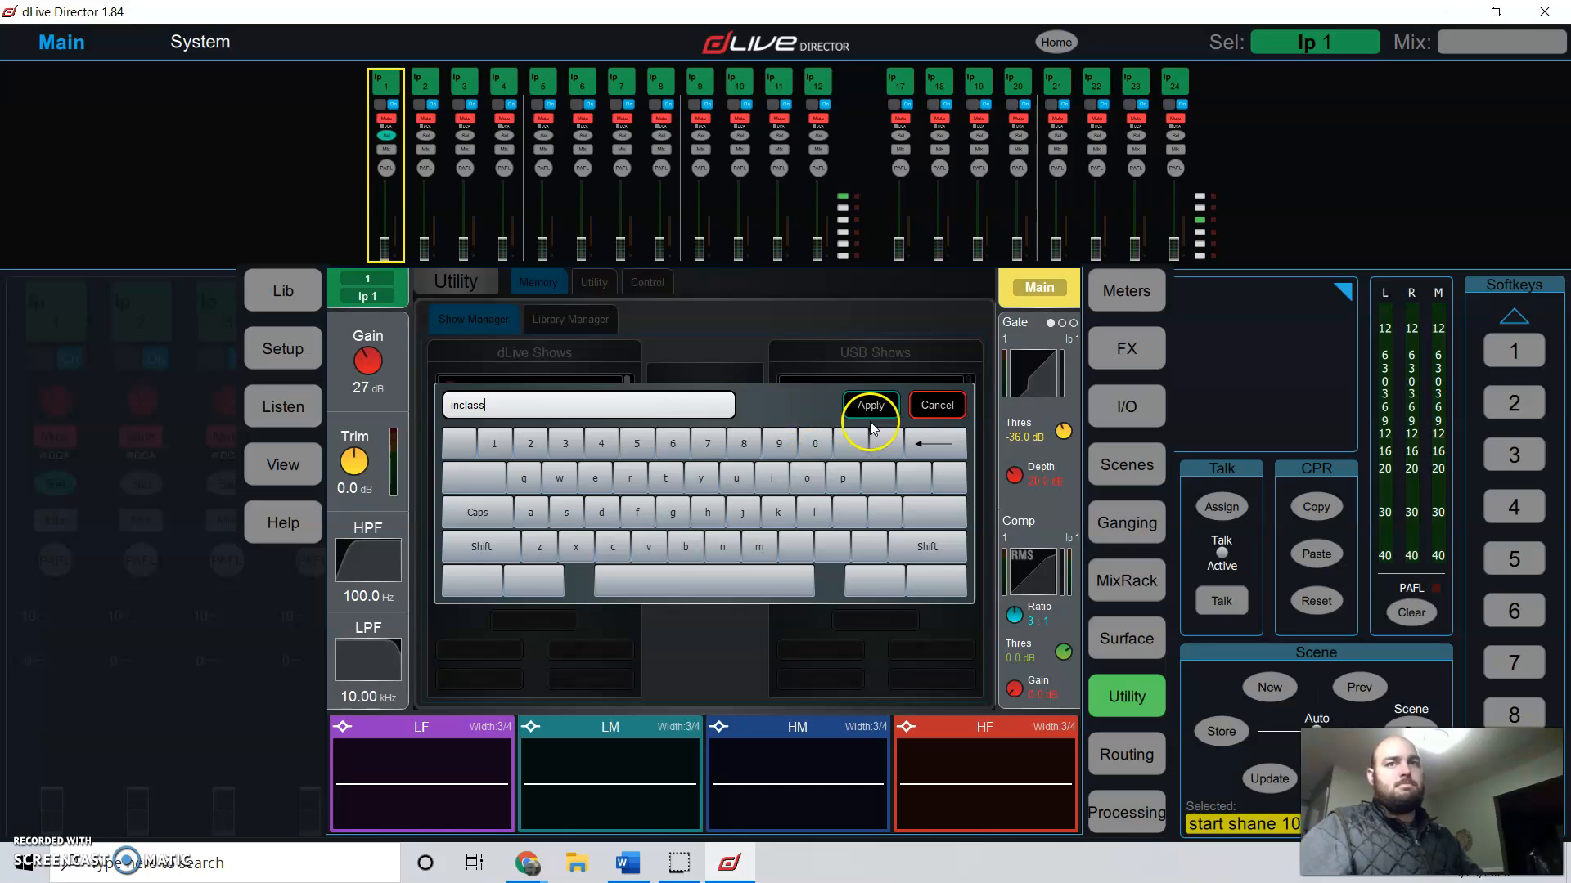
pyautogui.click(870, 405)
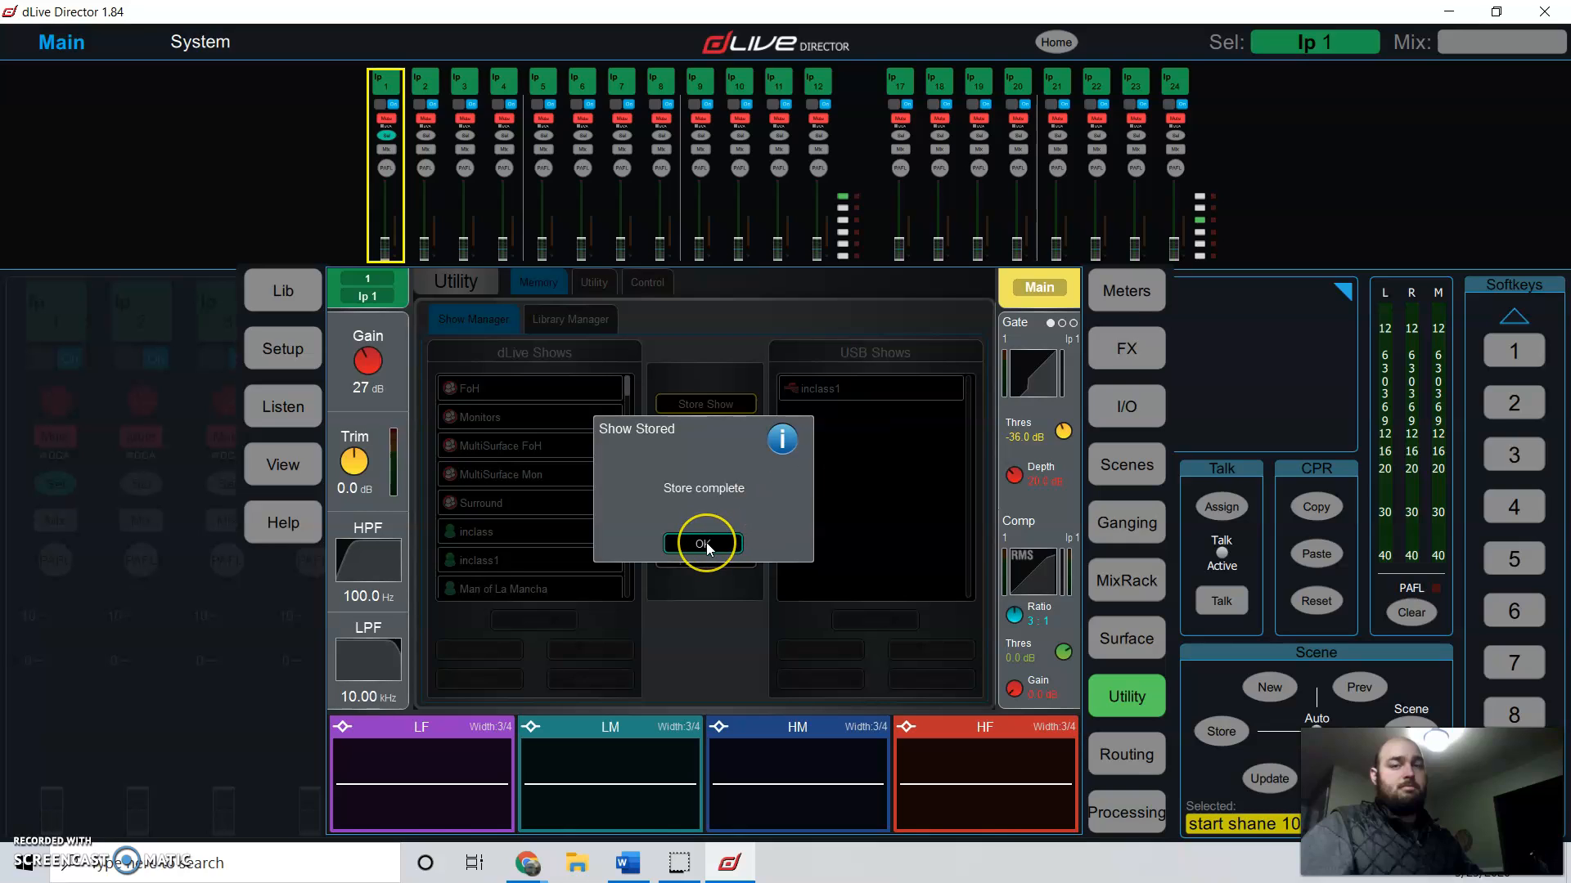
pyautogui.click(702, 543)
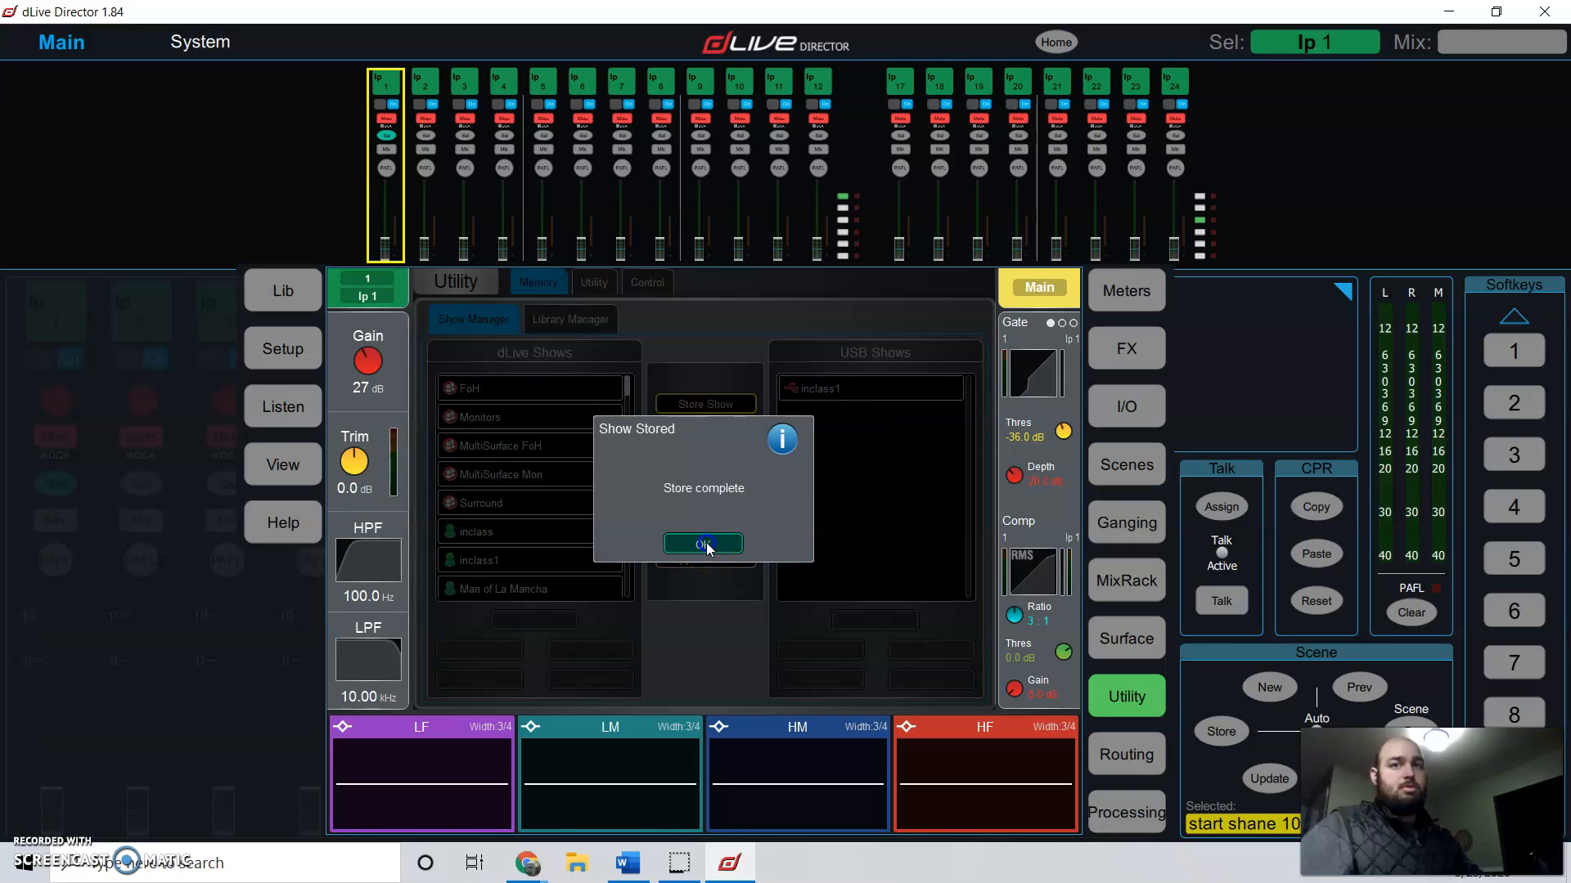
pyautogui.click(704, 544)
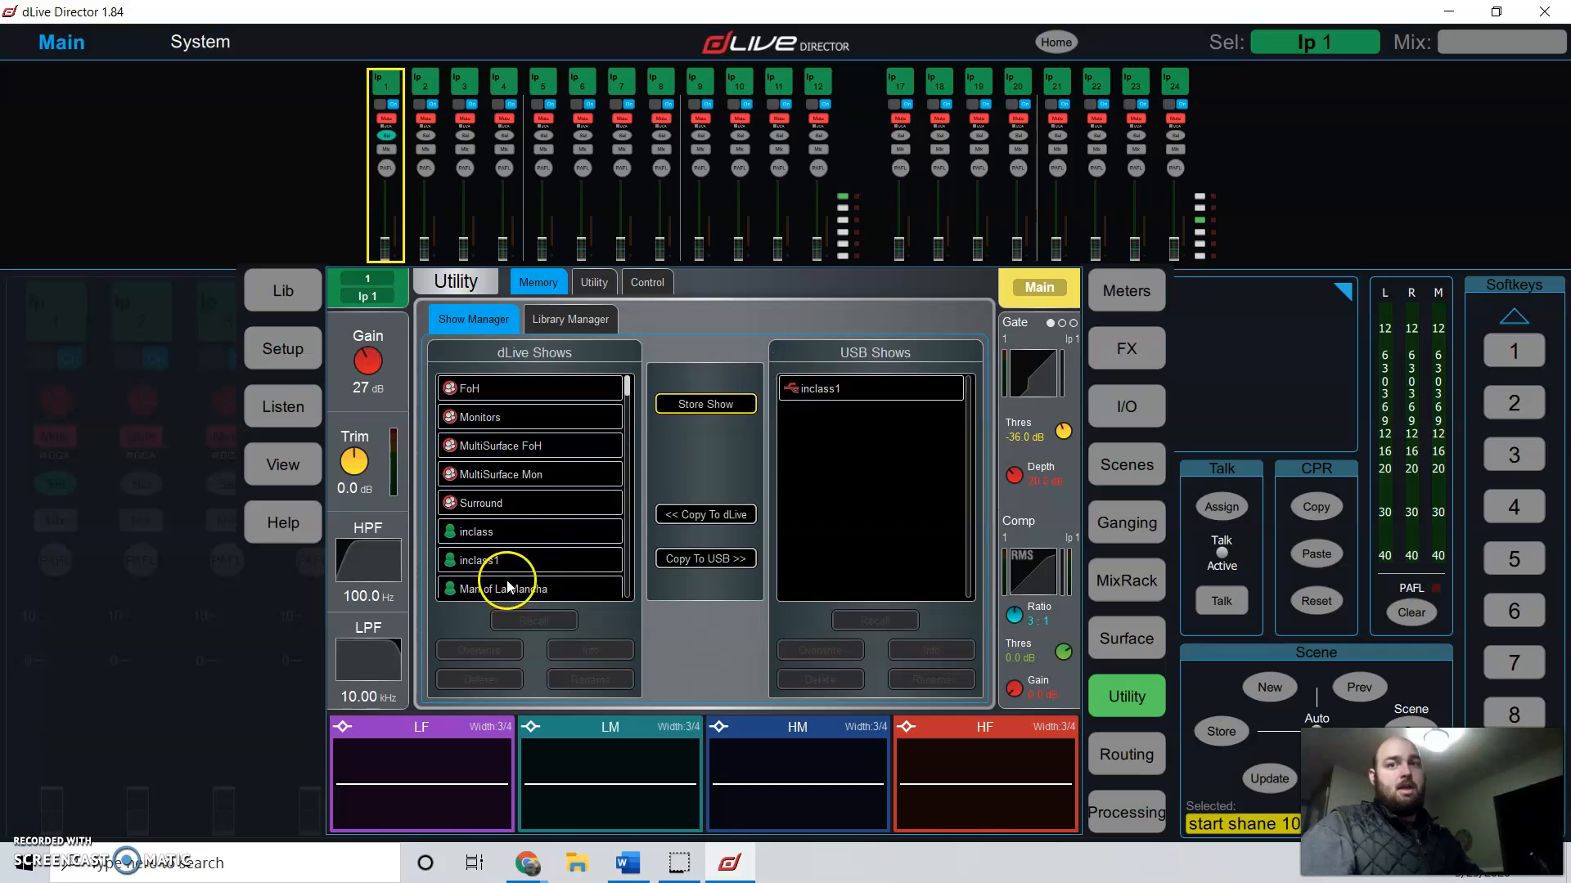
pyautogui.click(500, 504)
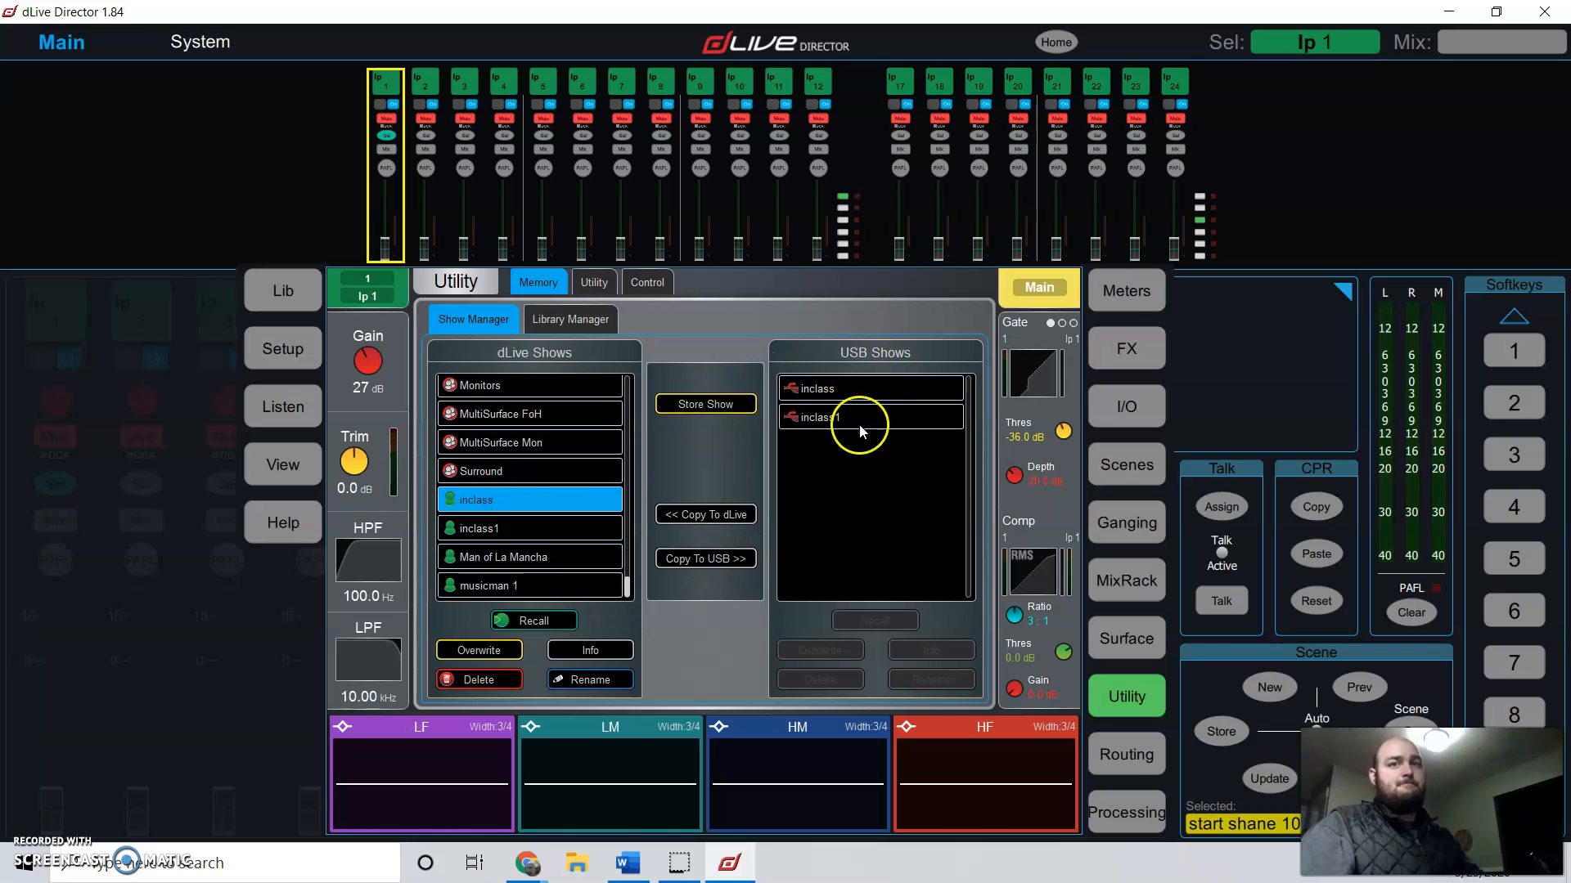
pyautogui.click(870, 389)
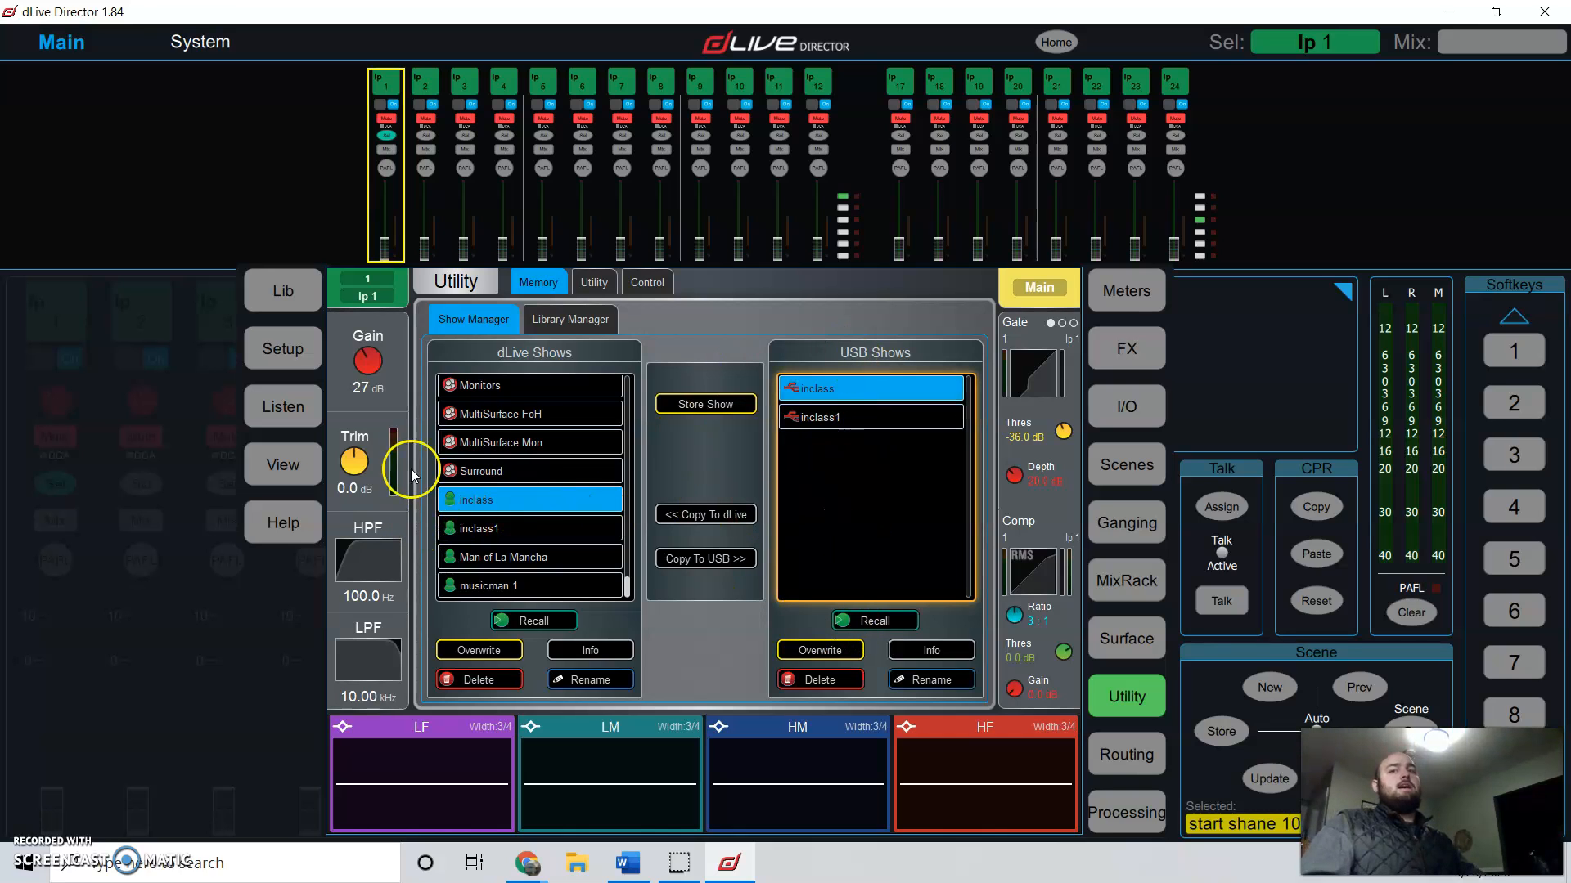
pyautogui.moveTo(771, 391)
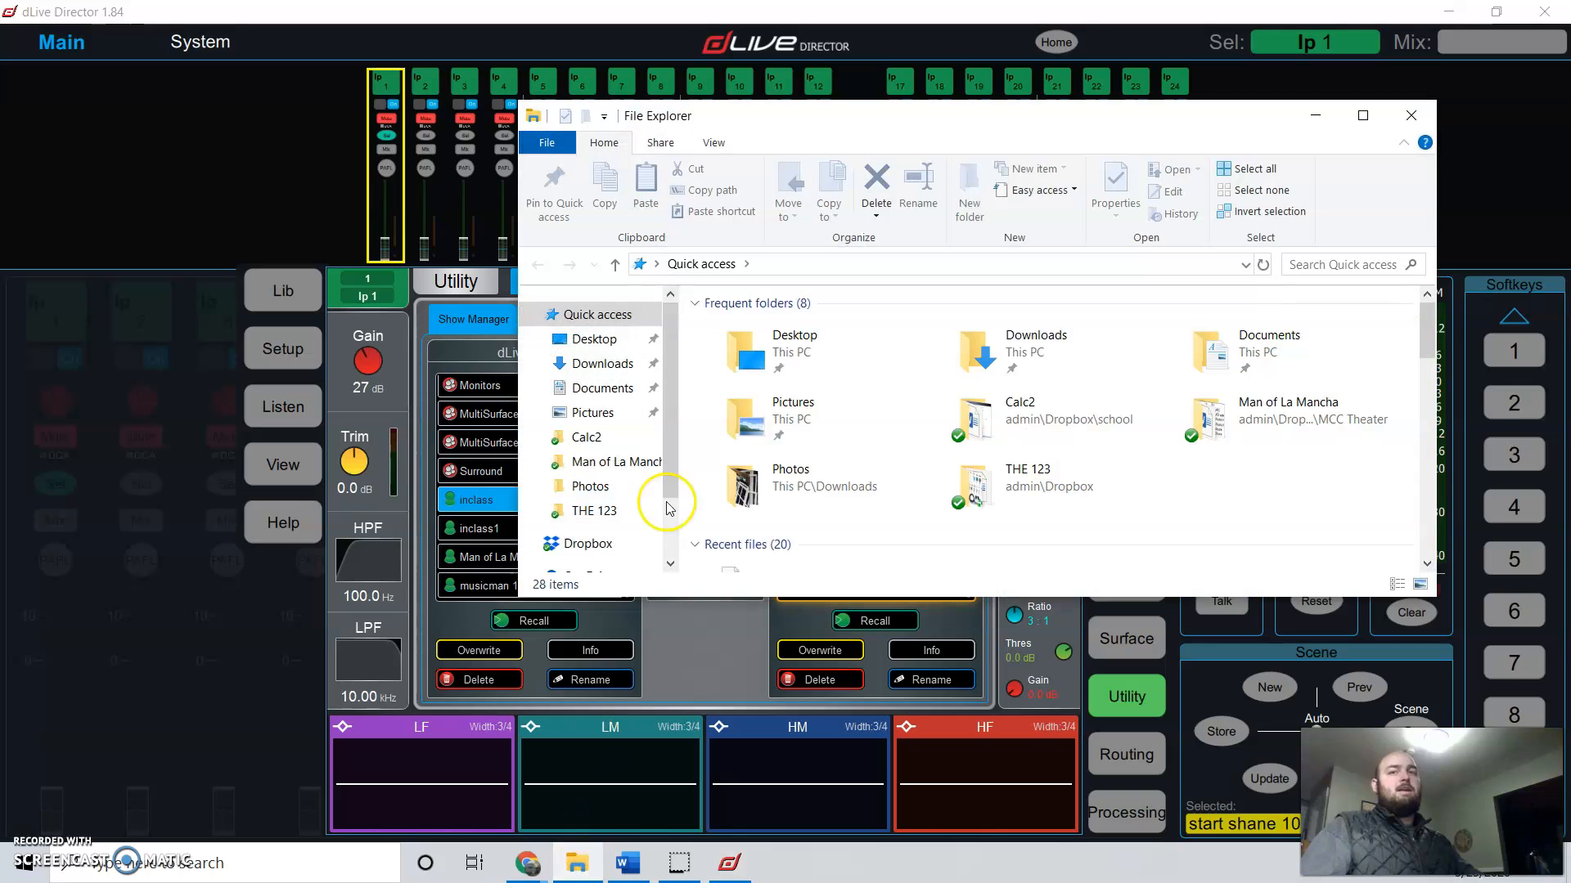
# Step: Locate inclass.tar.gz in Documents > AllenHeath-dLive > Shows, then close File Explorer
pyautogui.click(604, 363)
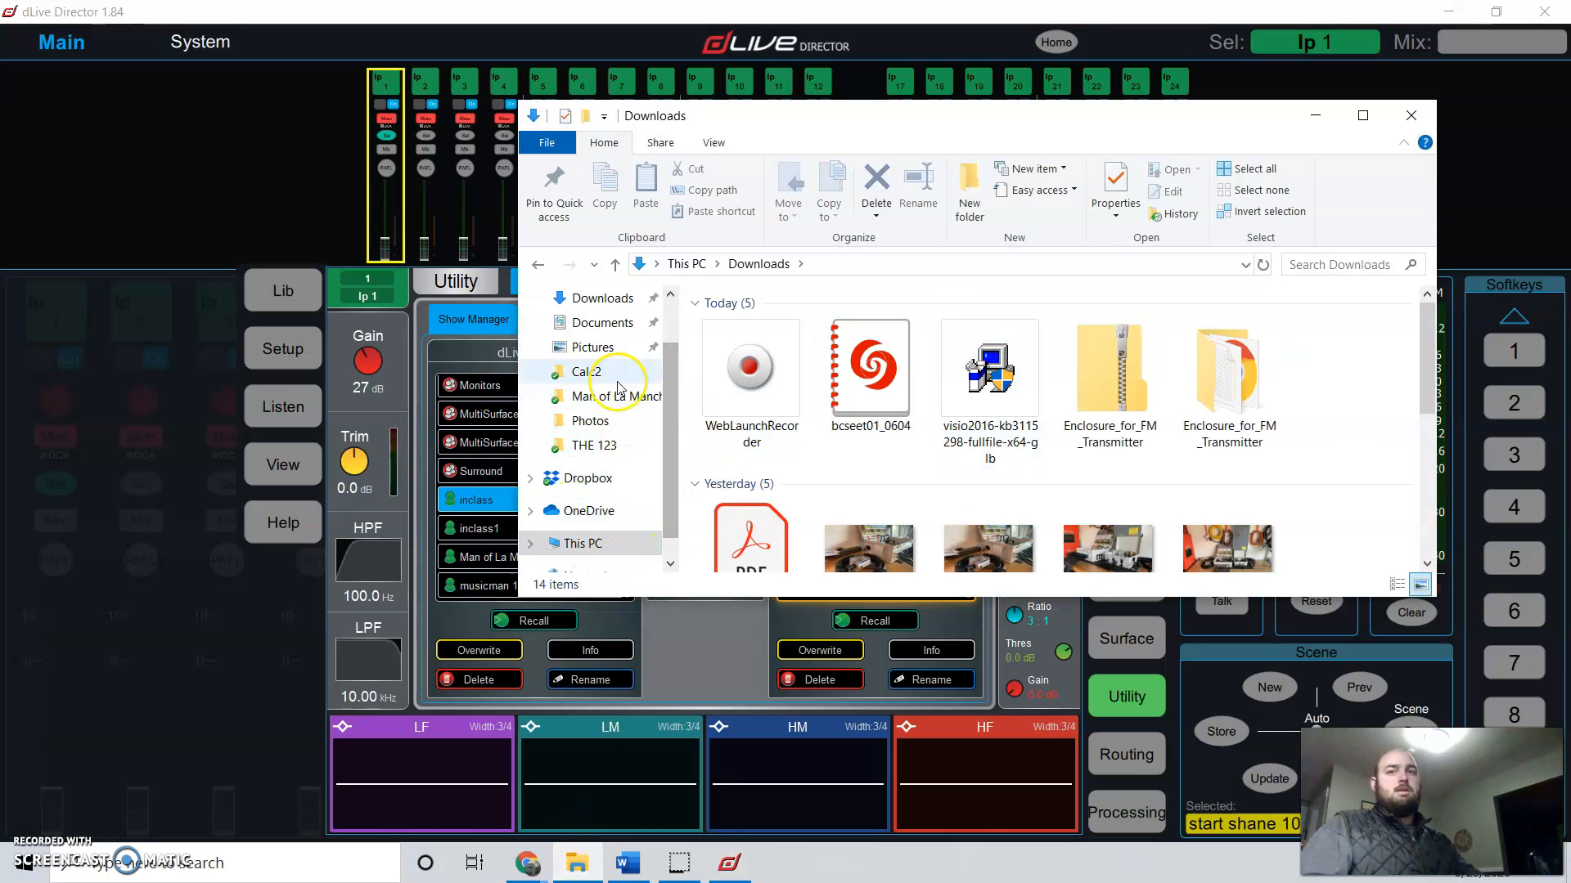
pyautogui.click(602, 322)
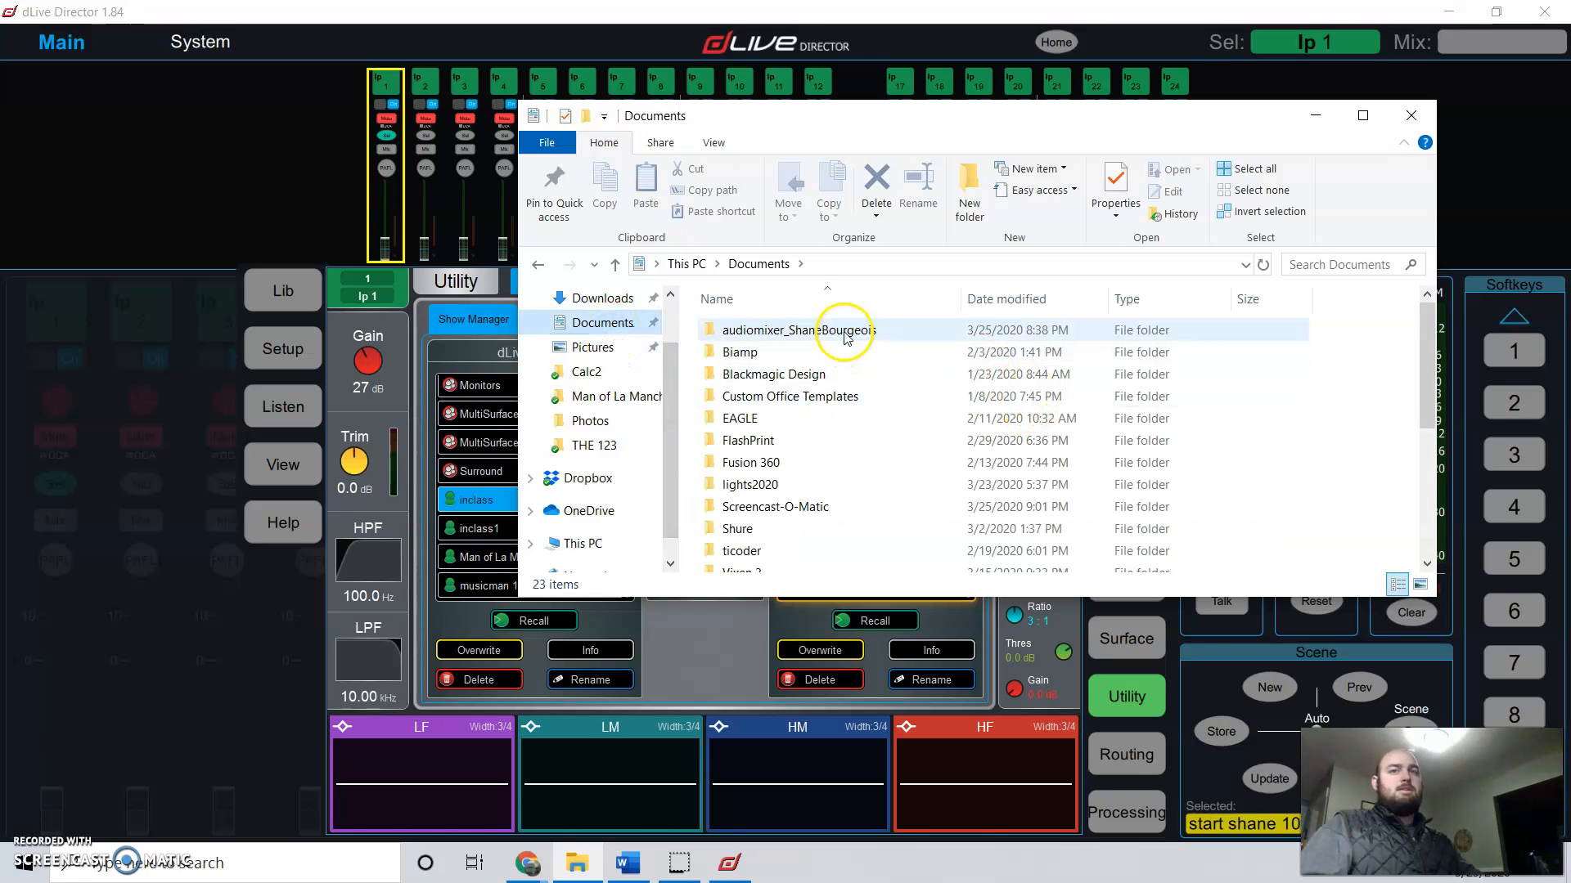
pyautogui.doubleClick(796, 330)
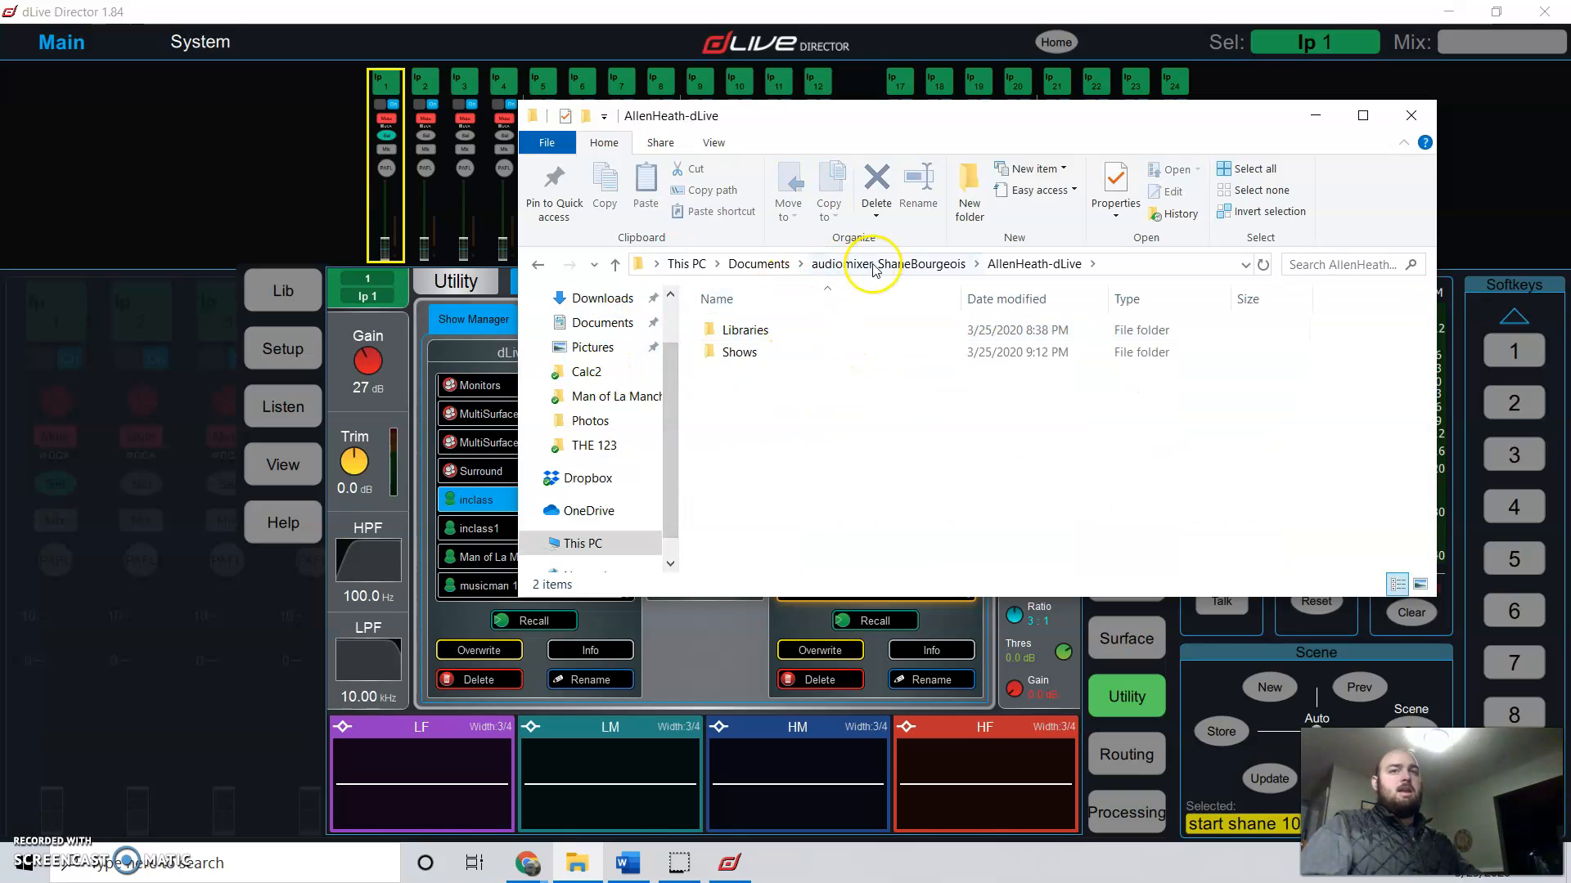
pyautogui.click(885, 263)
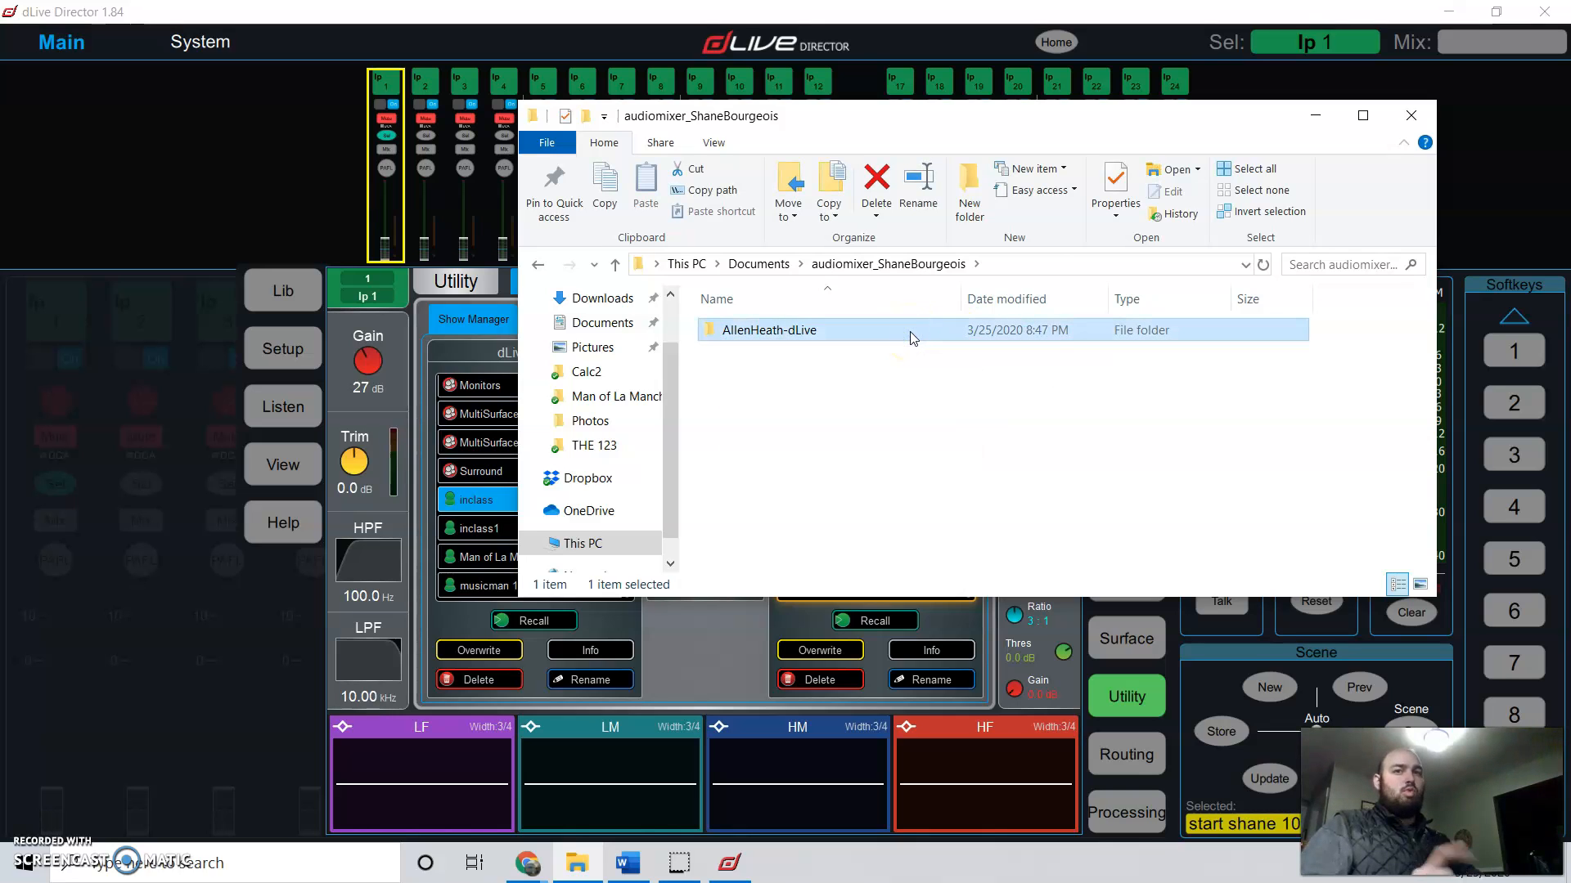
pyautogui.doubleClick(768, 330)
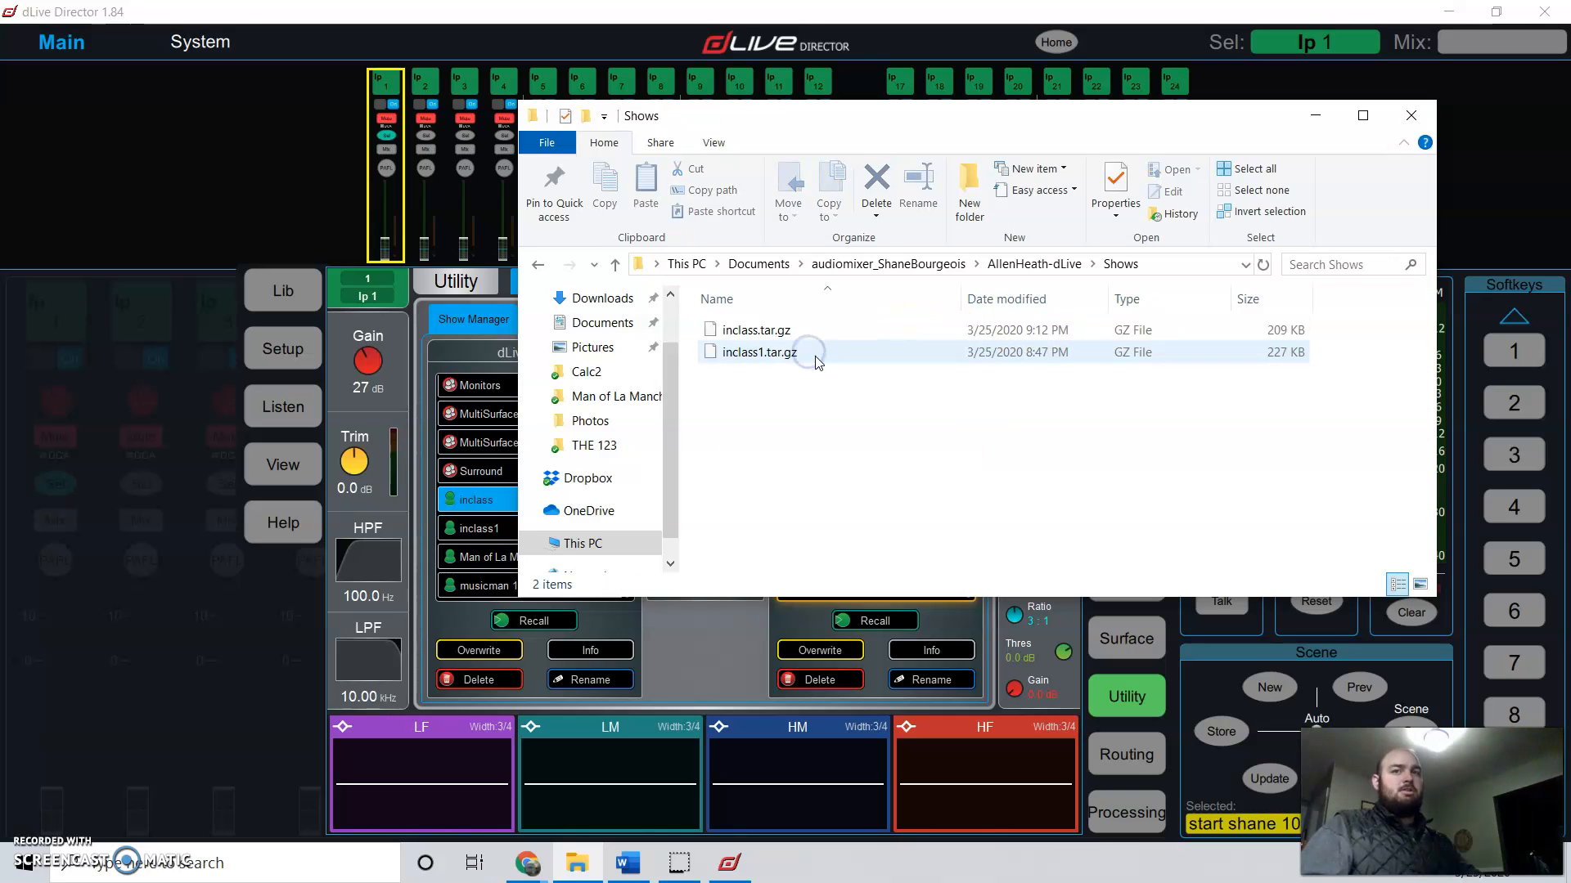
pyautogui.click(756, 330)
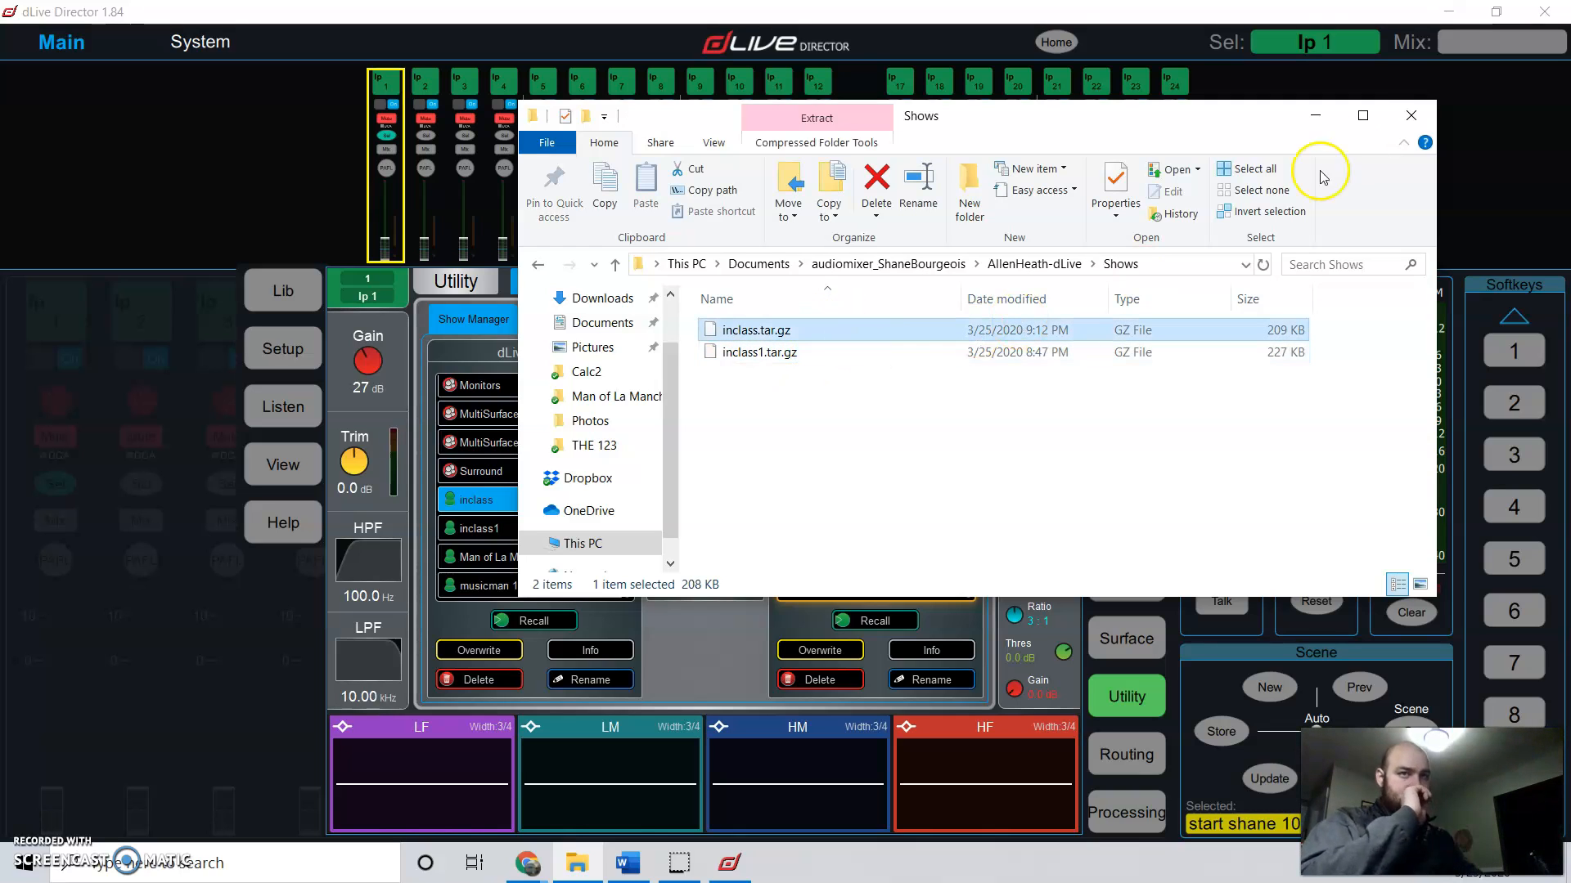
pyautogui.click(761, 352)
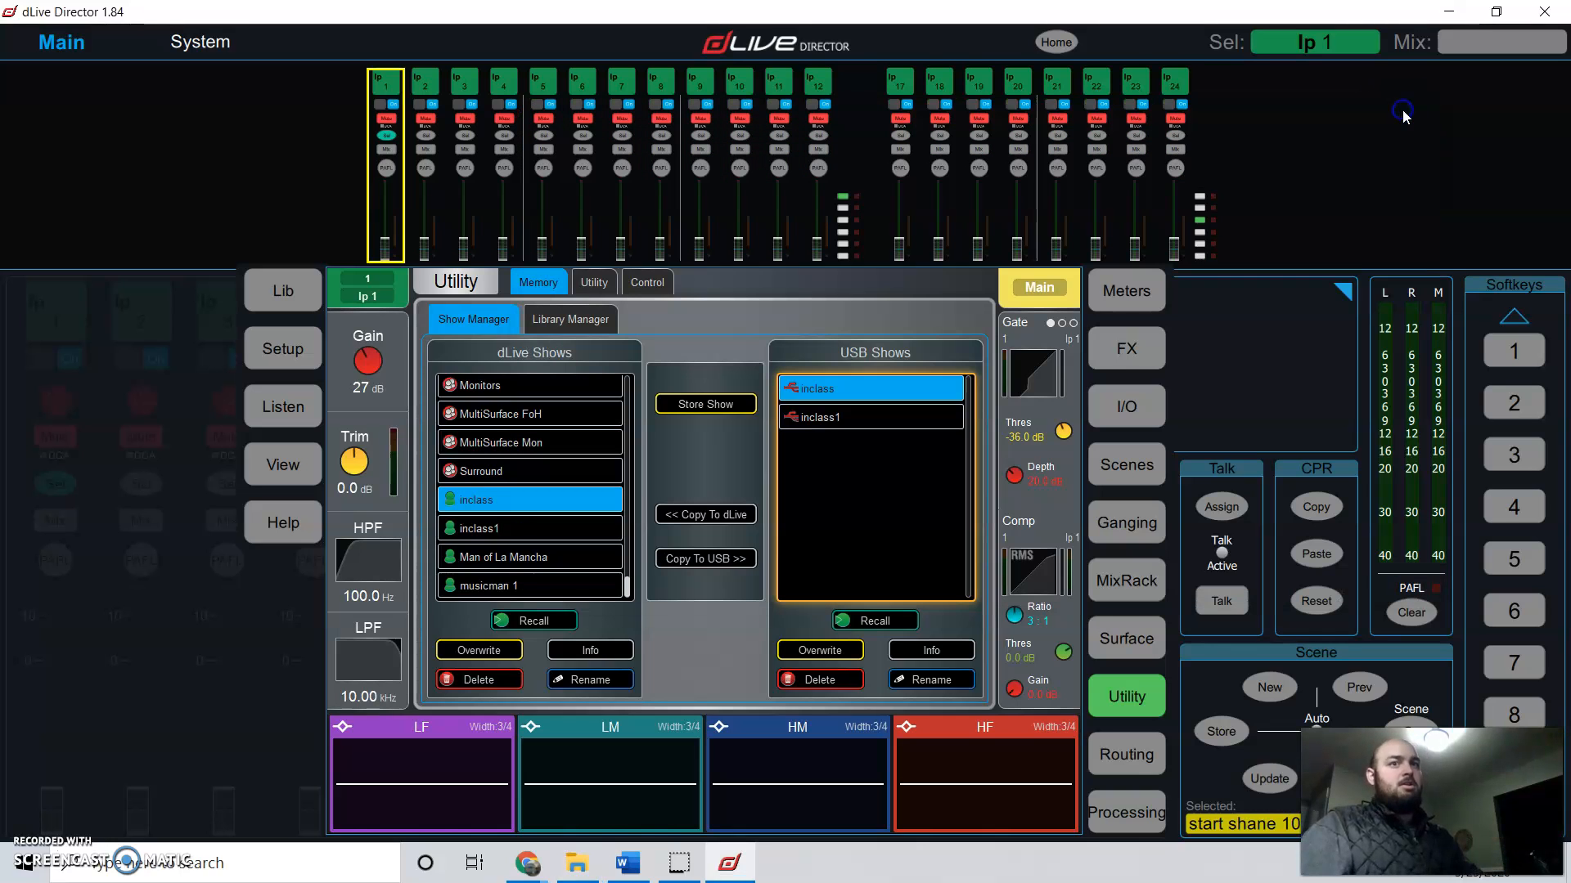
pyautogui.moveTo(1273, 362)
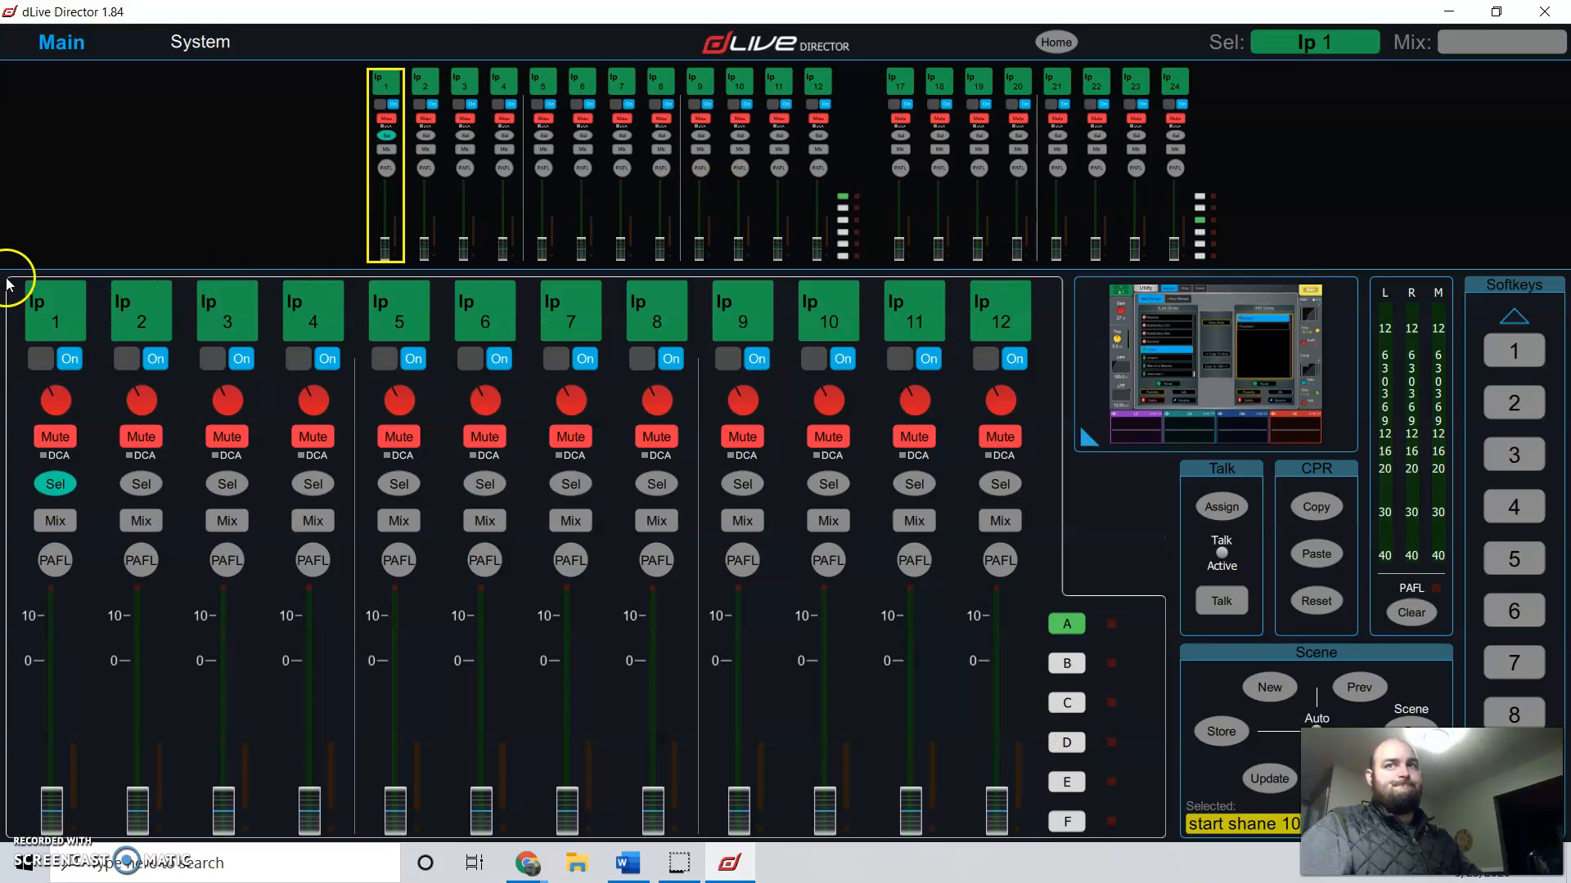
pyautogui.moveTo(962, 260)
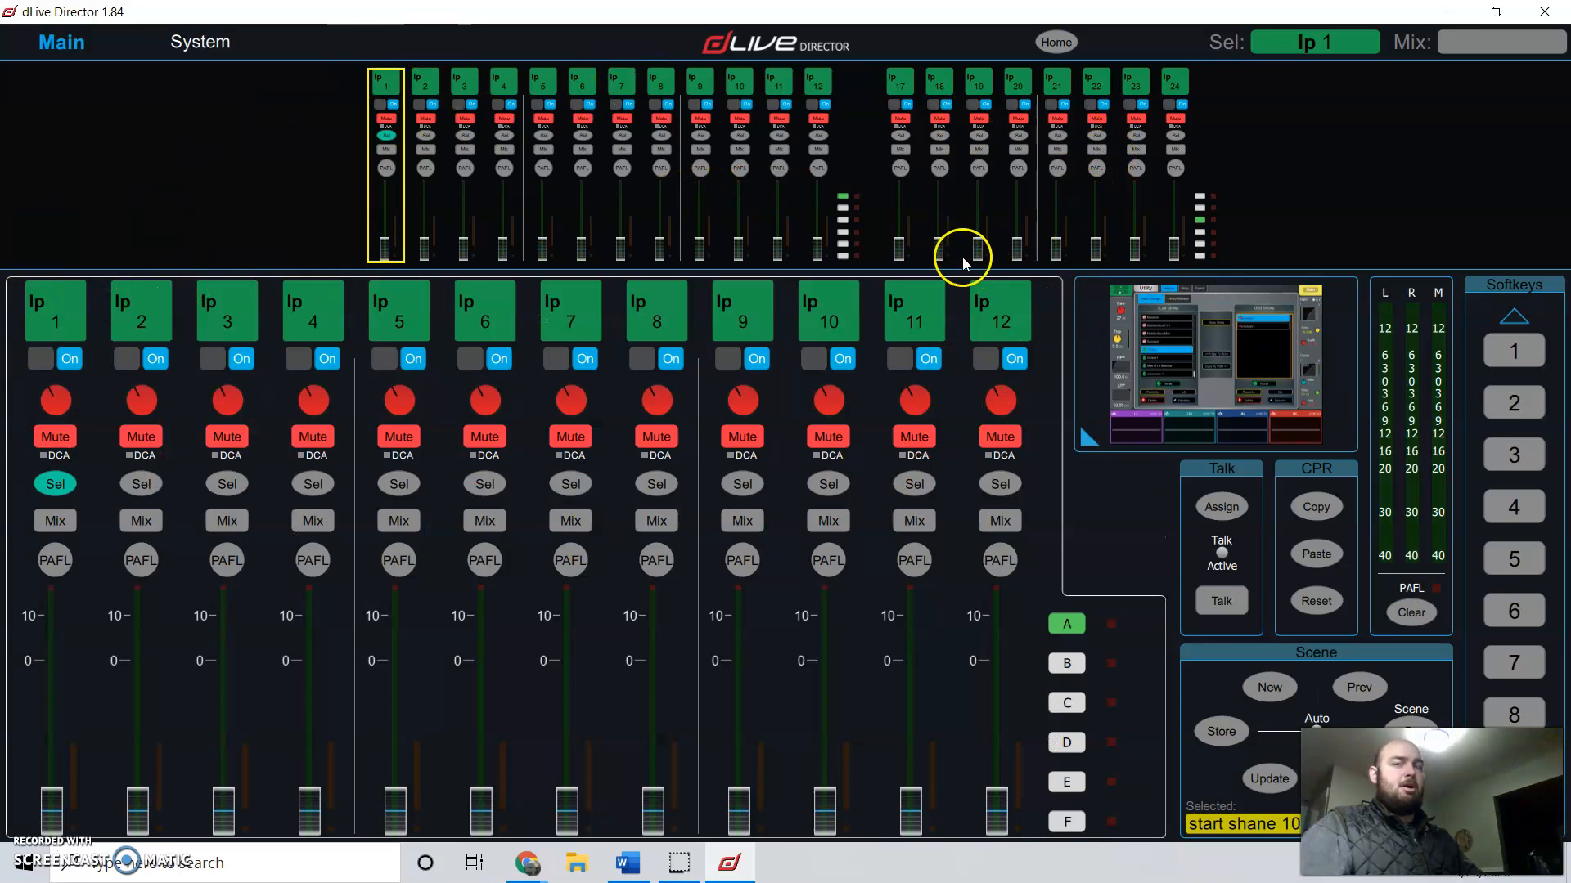
# Step: Flip to the inputs 25–36 bank, then back to inputs 1–12
pyautogui.click(1067, 663)
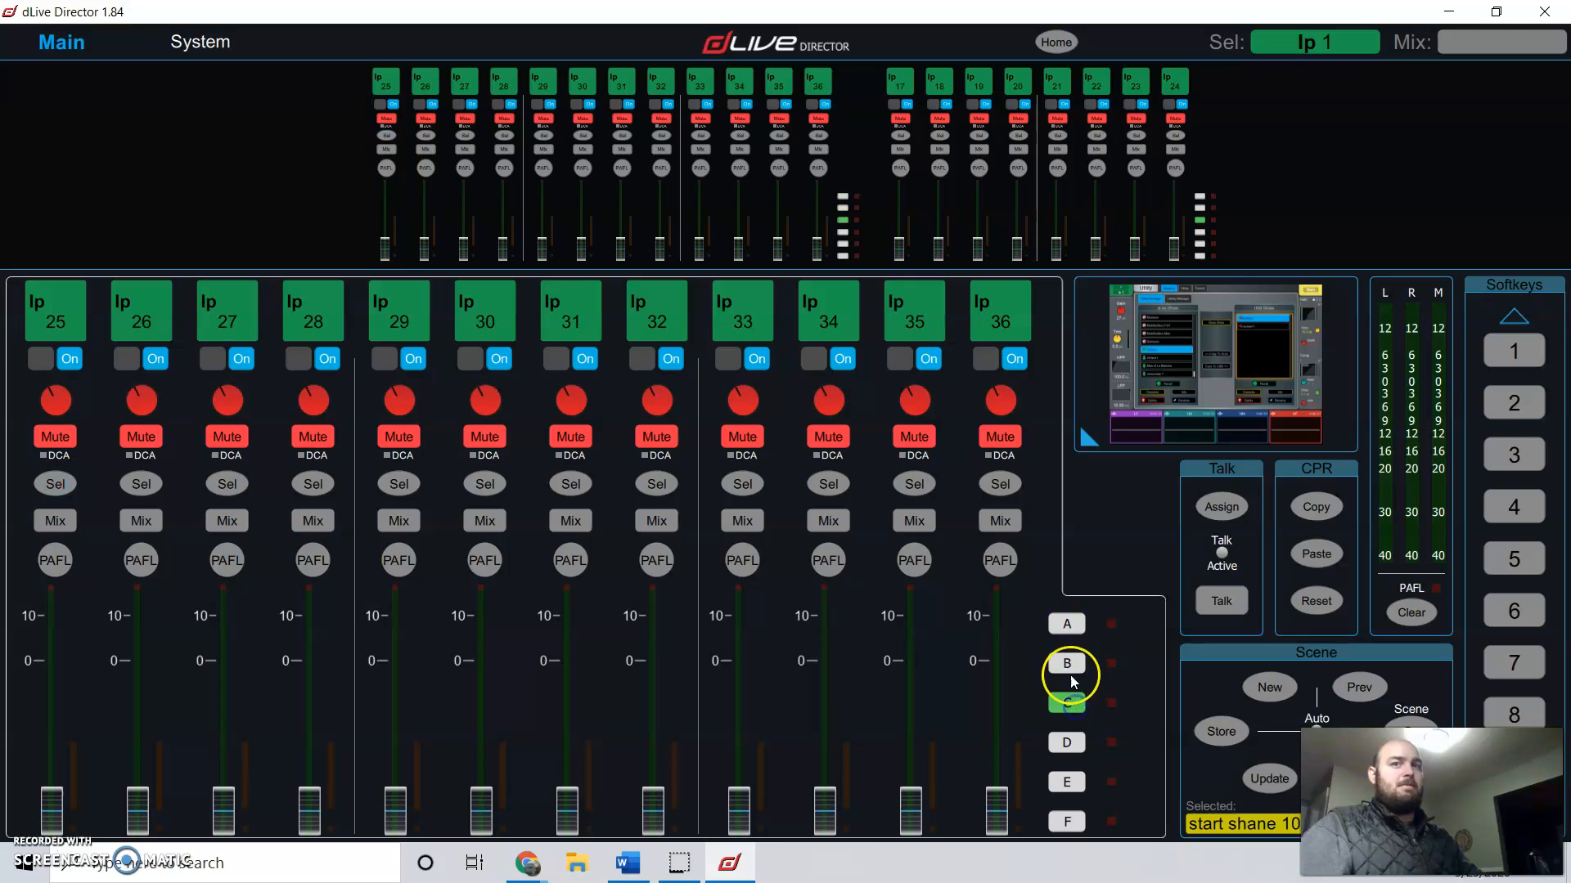
pyautogui.click(1066, 623)
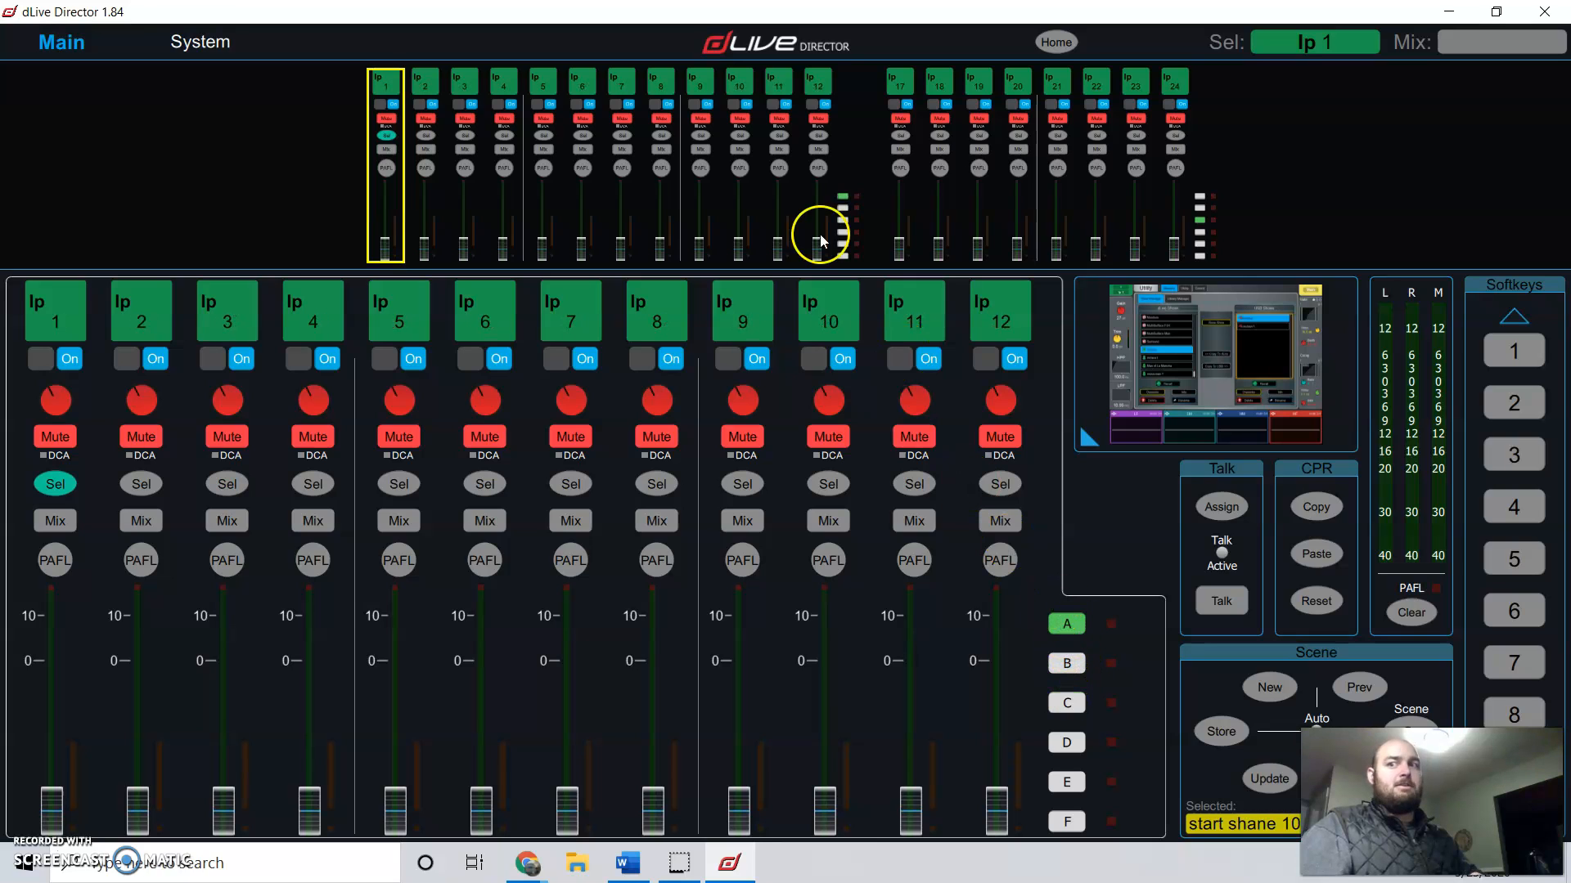